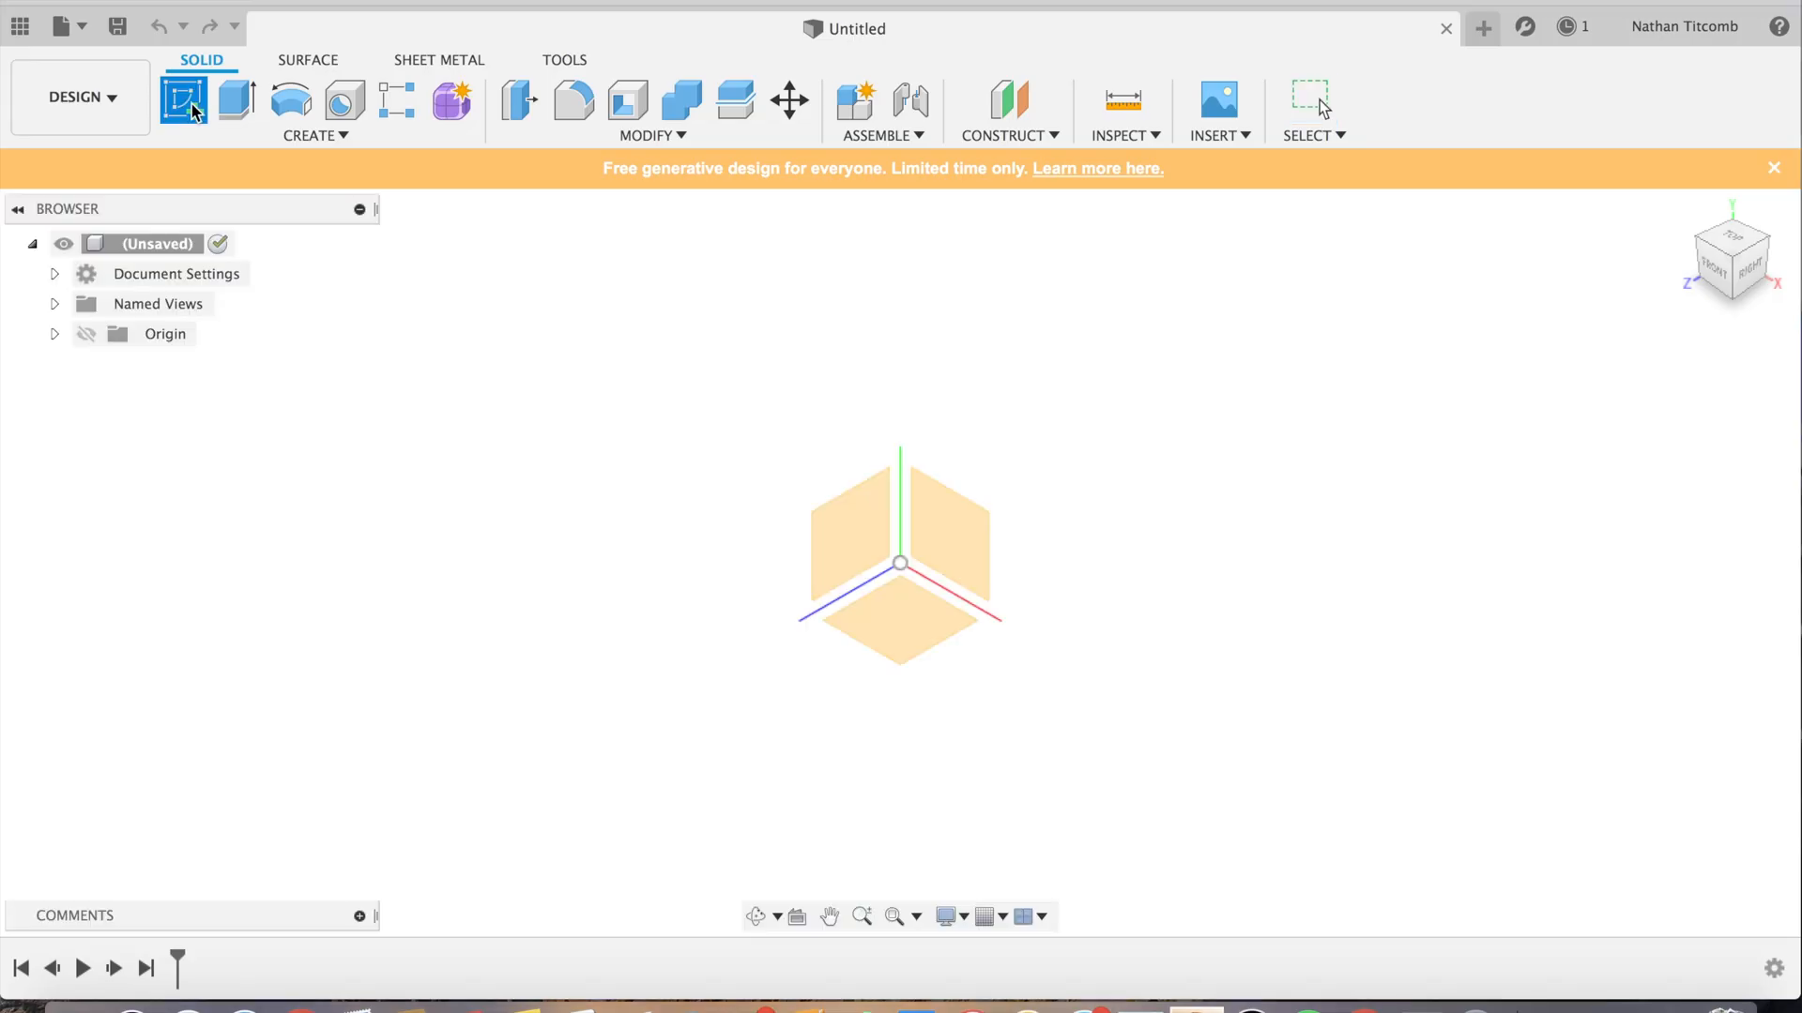
Step: Sketch a 4 x 2 in rectangle and finish the sketch
left_click(181, 102)
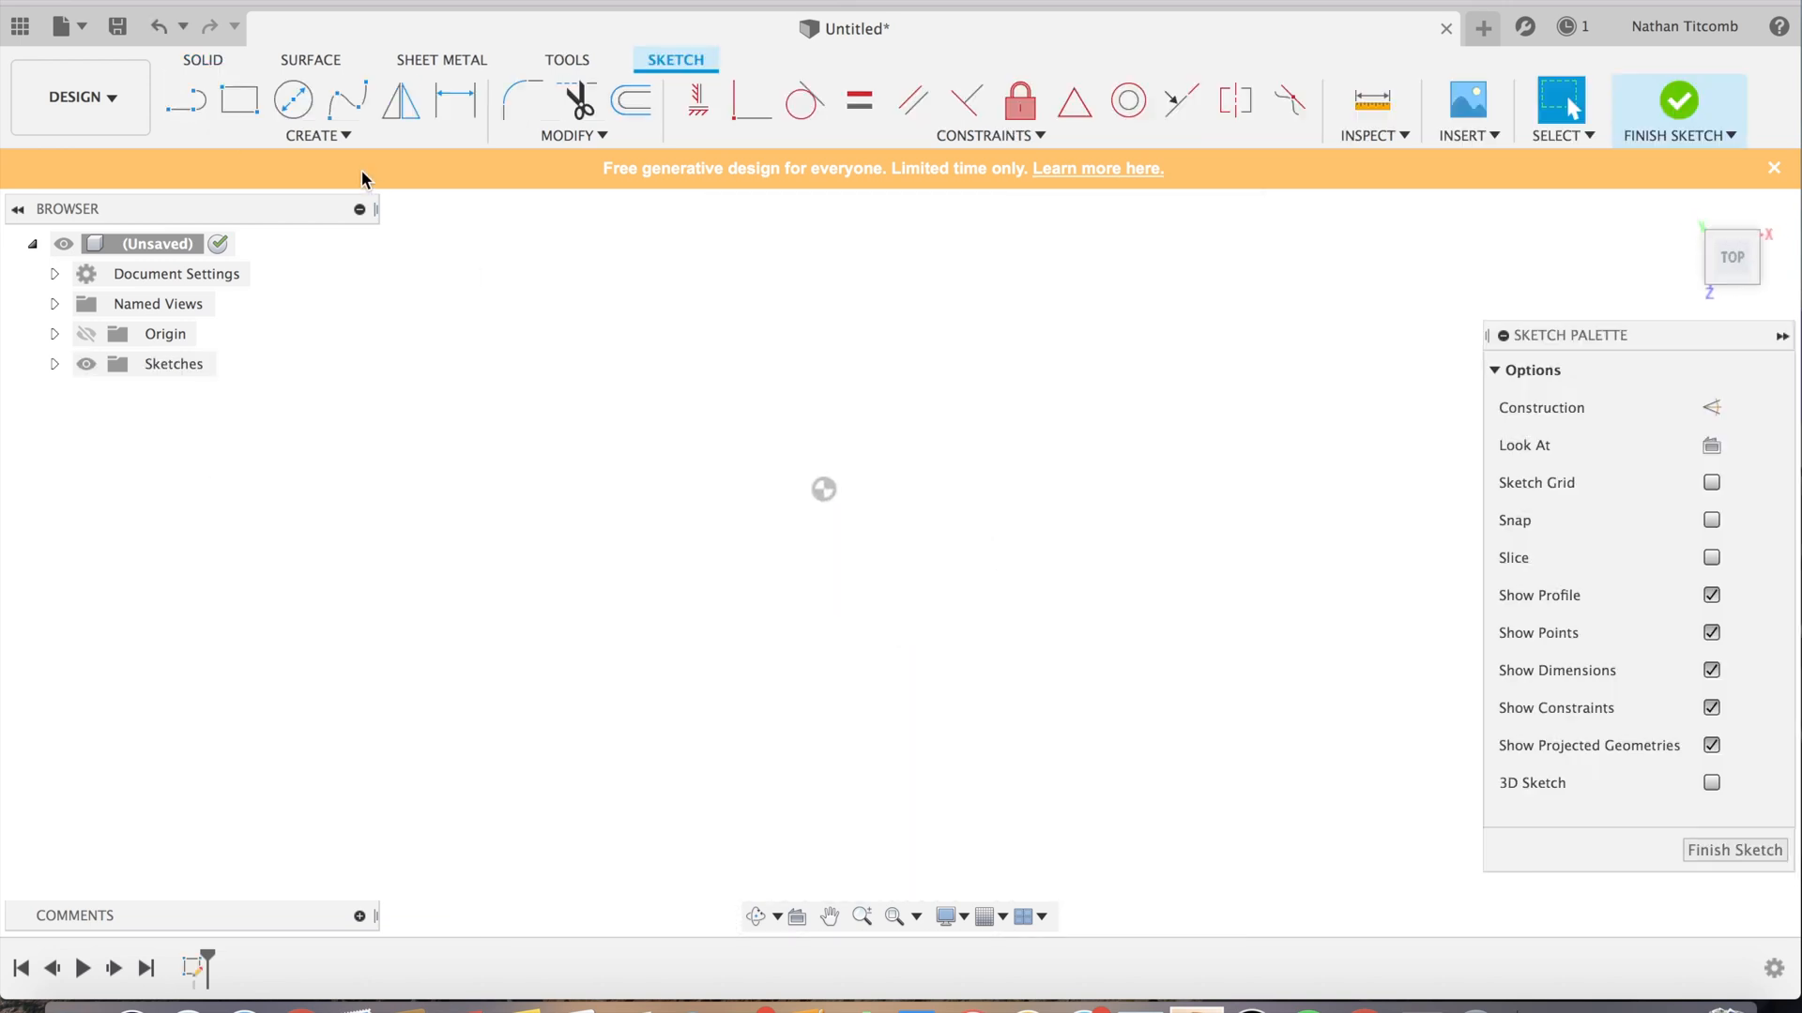
left_click(235, 99)
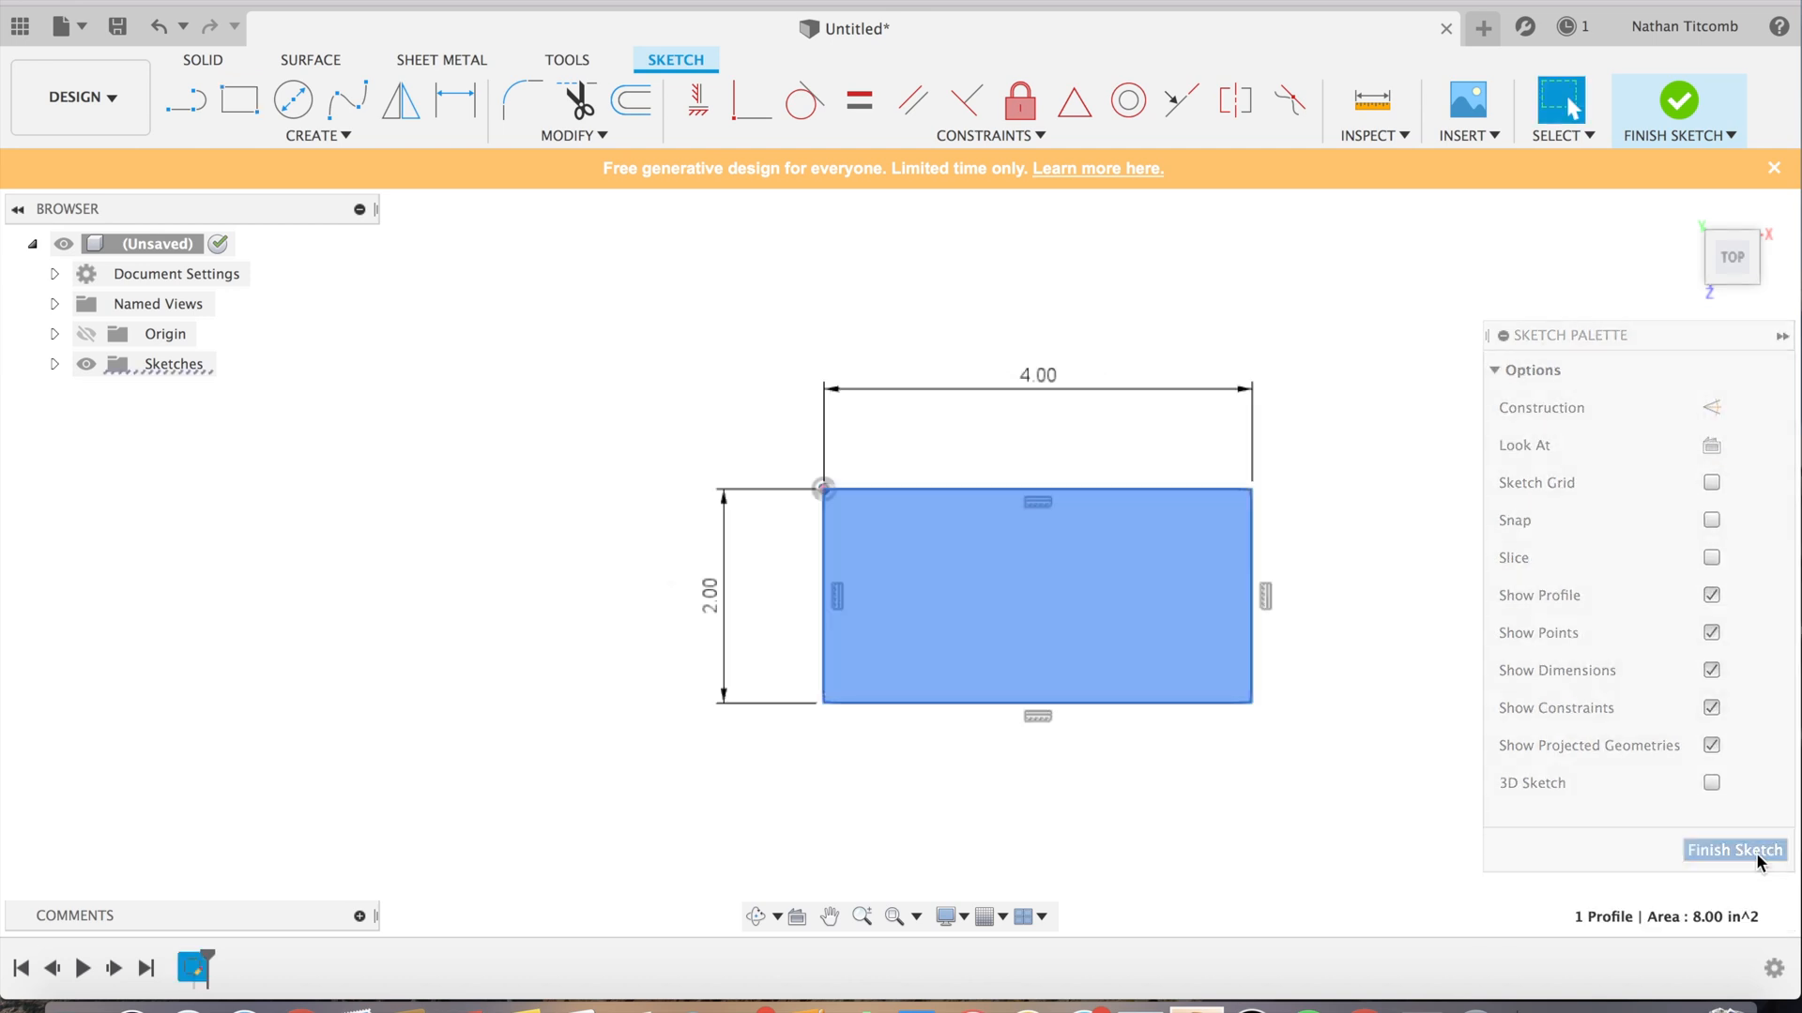
left_click(1734, 850)
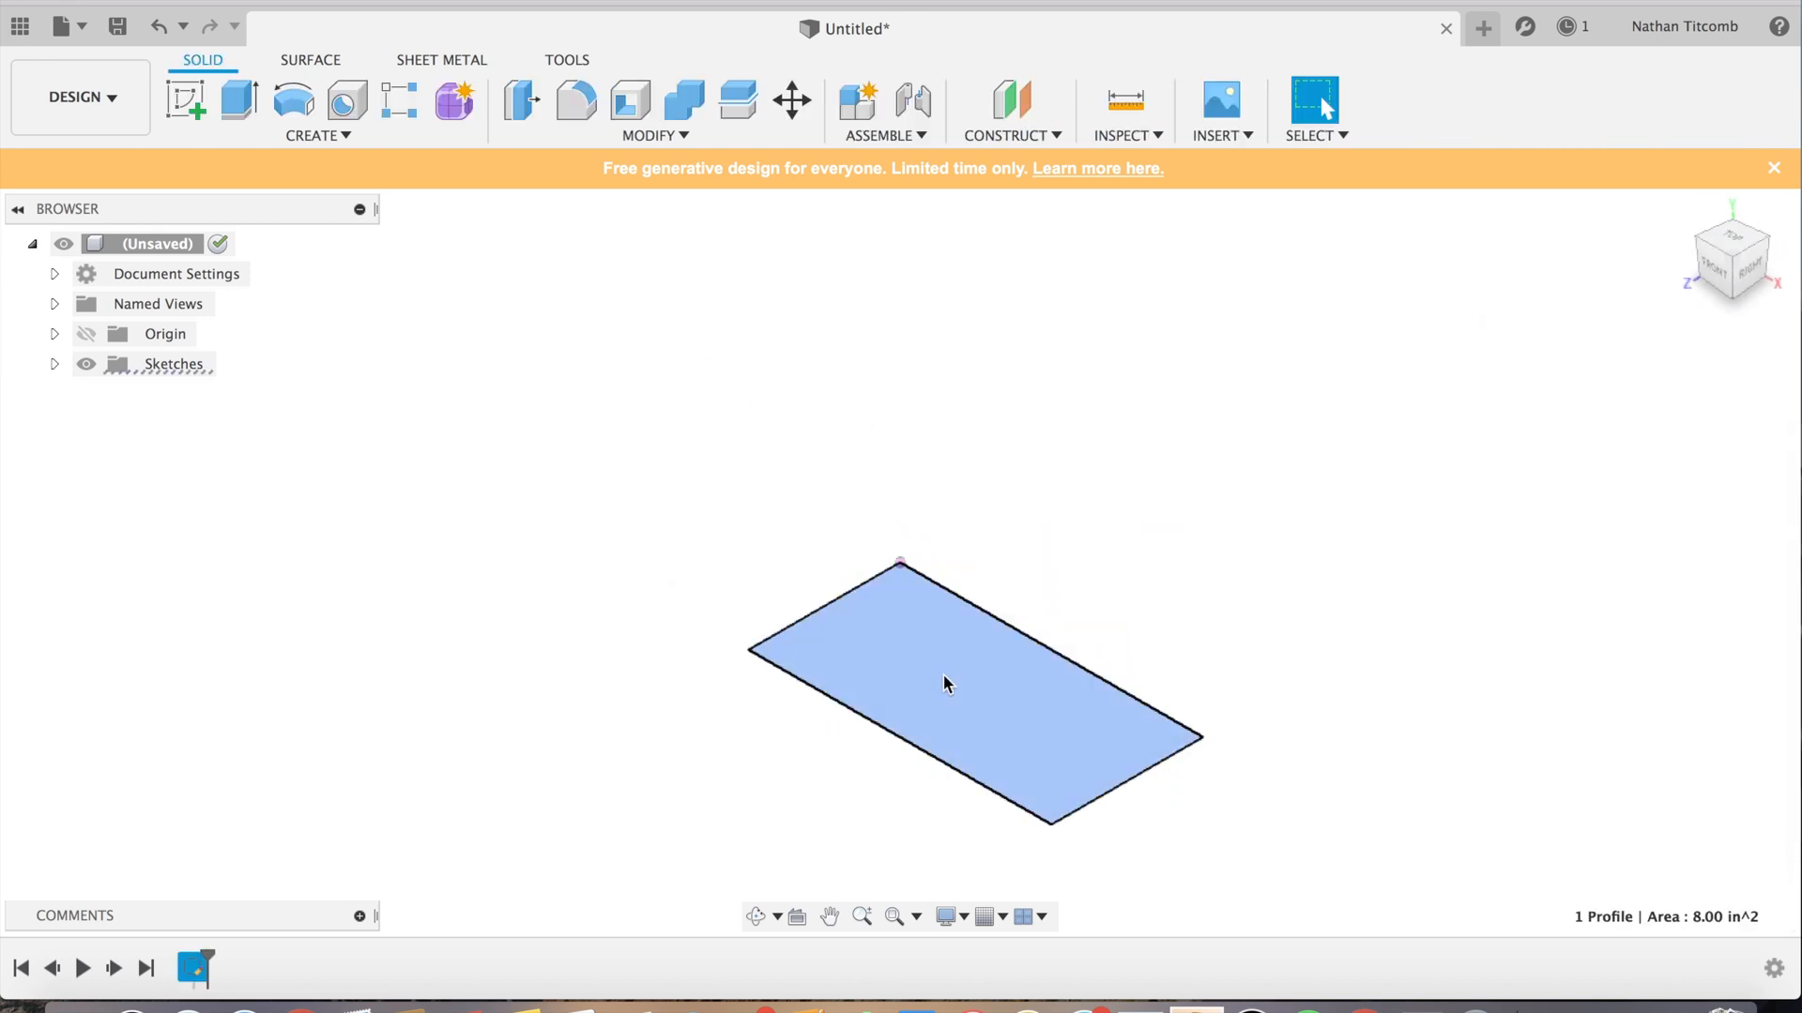
Step: Extrude the rectangle 1 in into a solid block
left_click(317, 135)
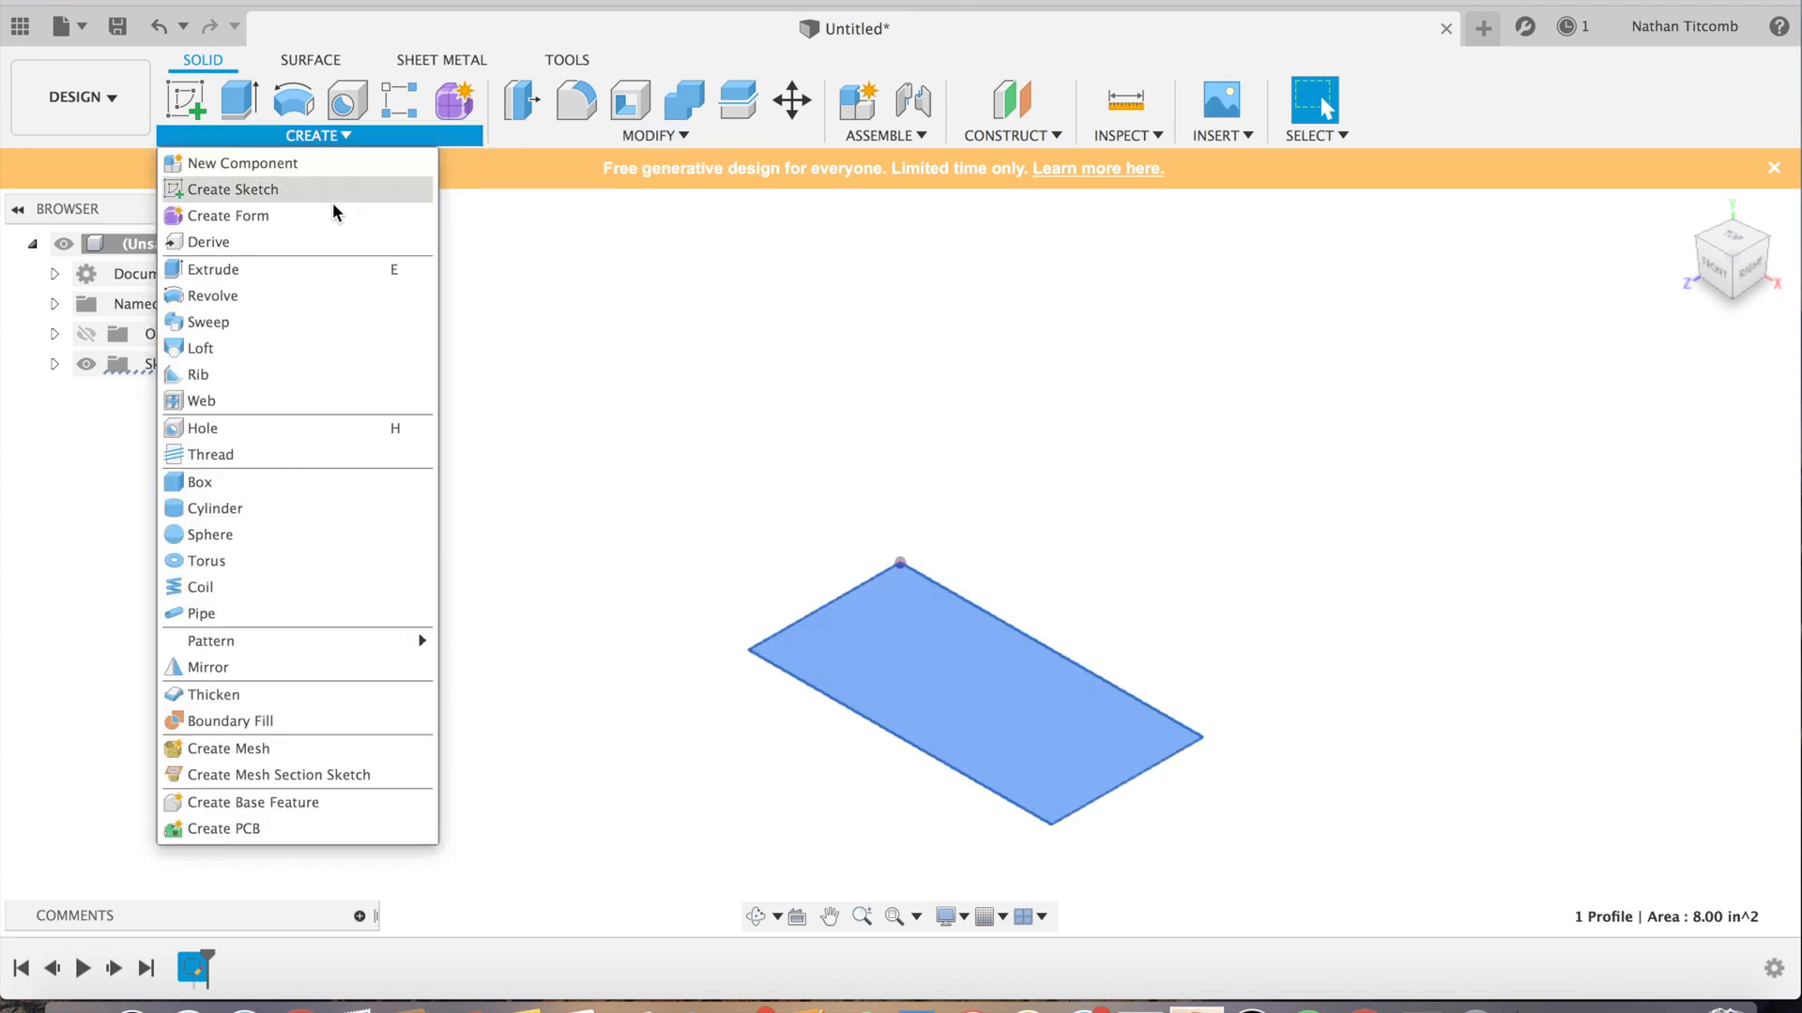
left_click(214, 271)
type("1")
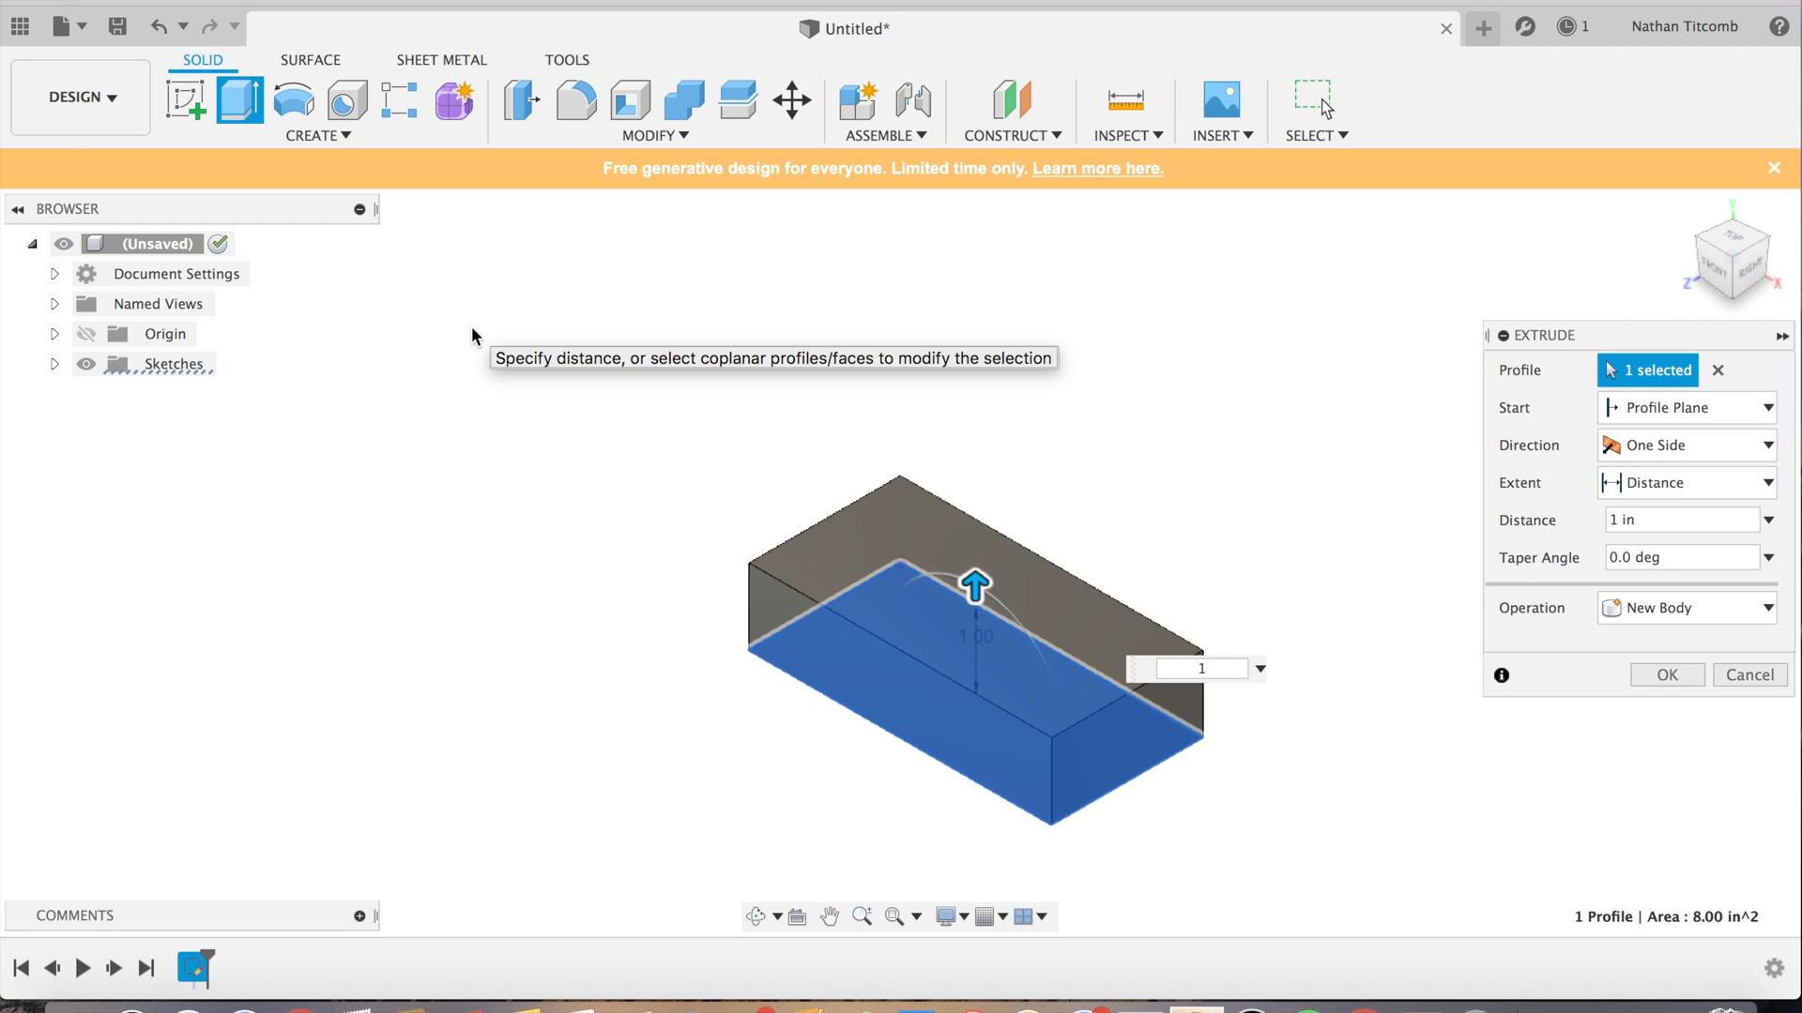
left_click(1666, 674)
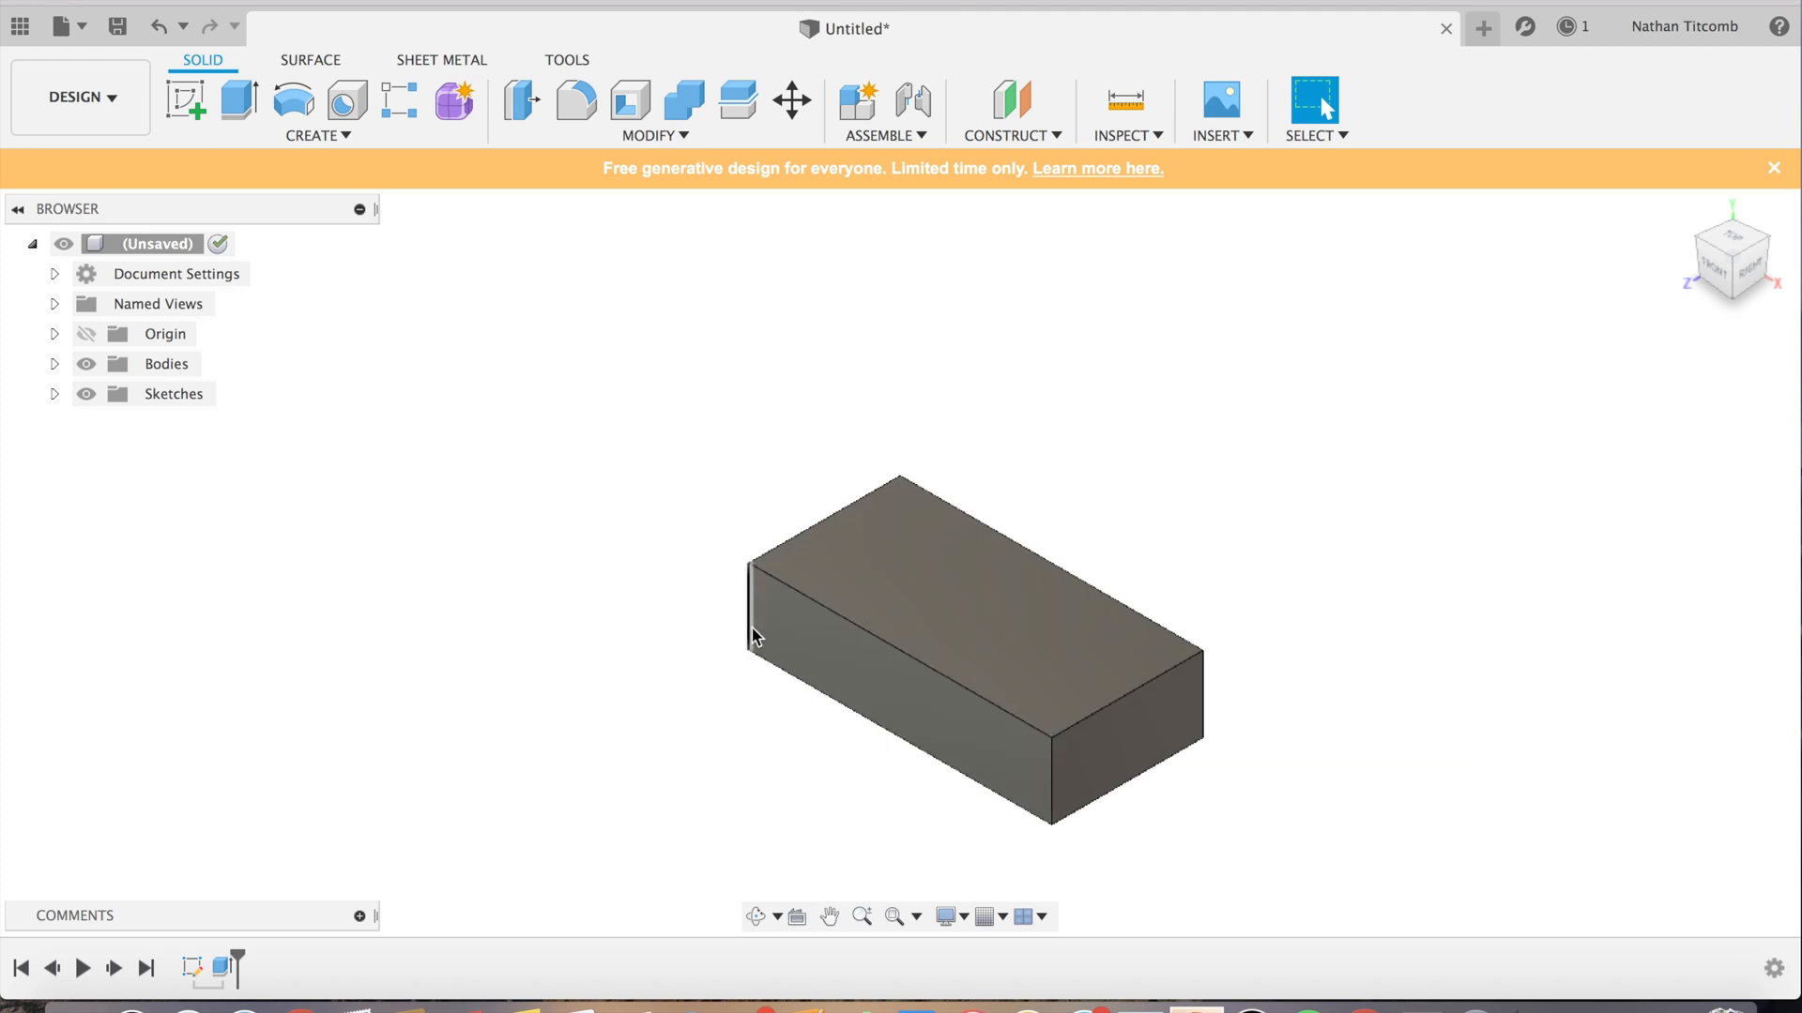
Step: Fillet the block's four vertical corner edges at 0.008 in
left_click(653, 135)
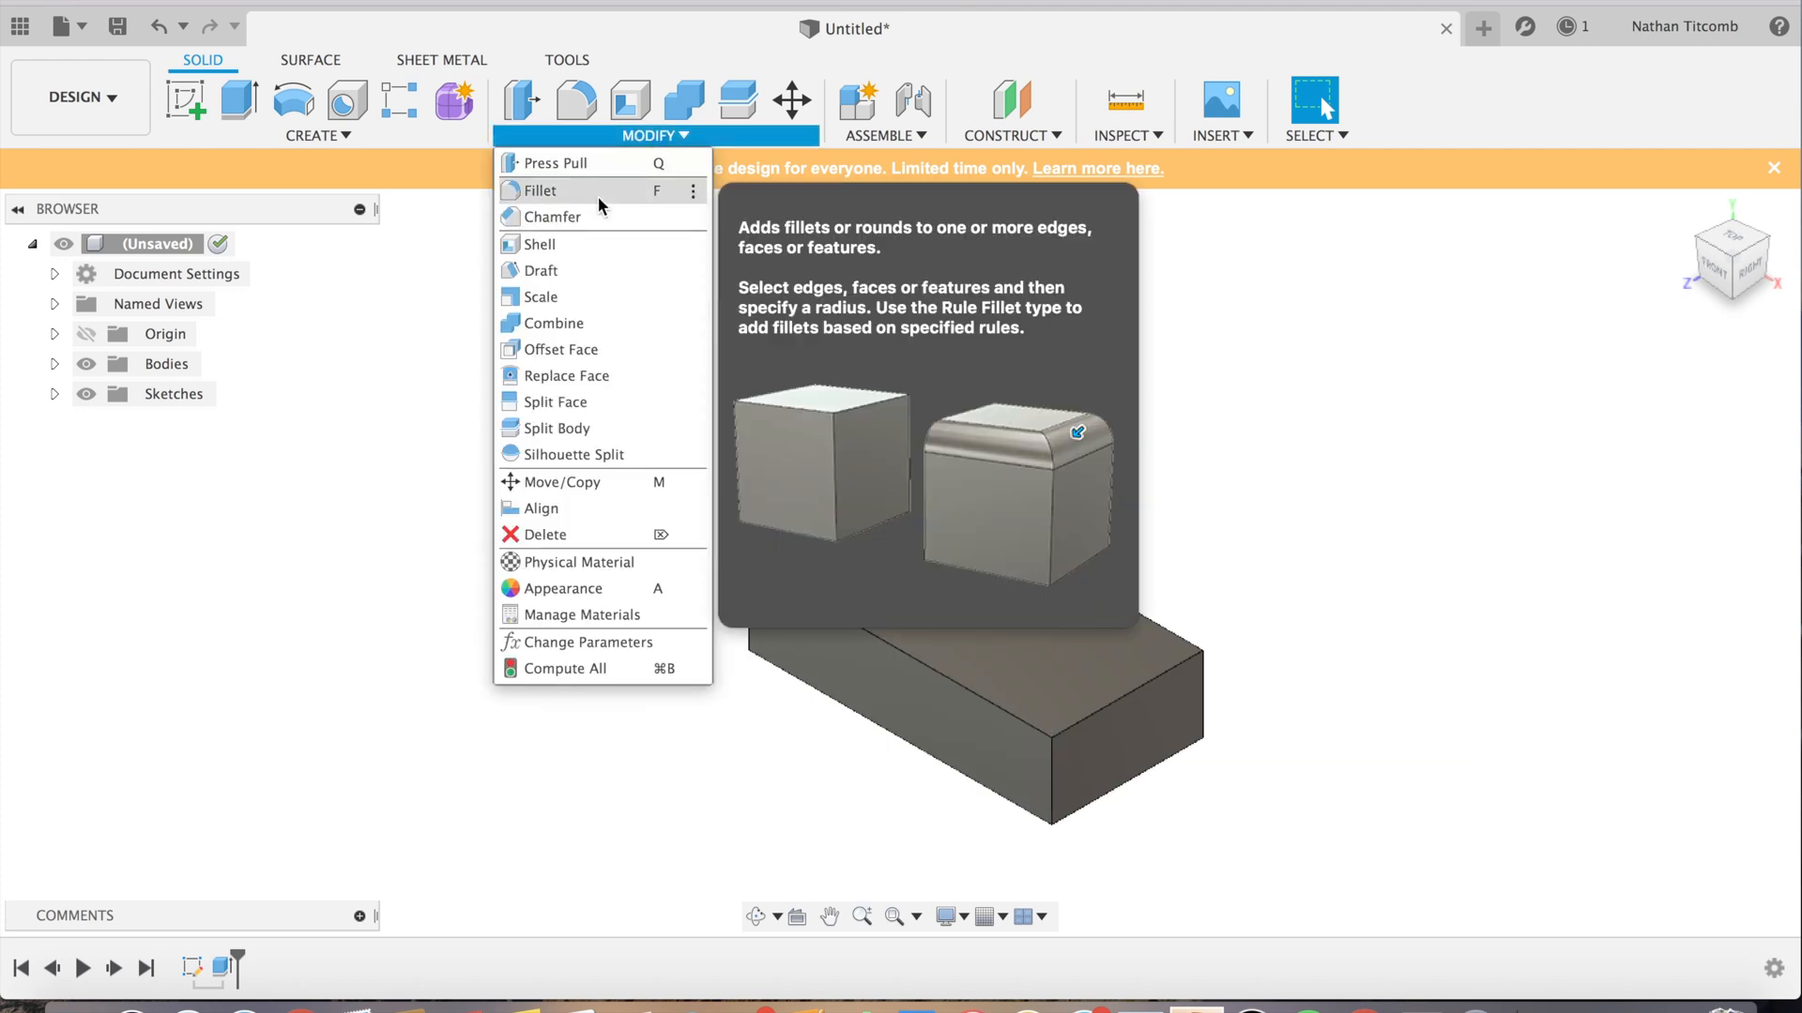
left_click(537, 191)
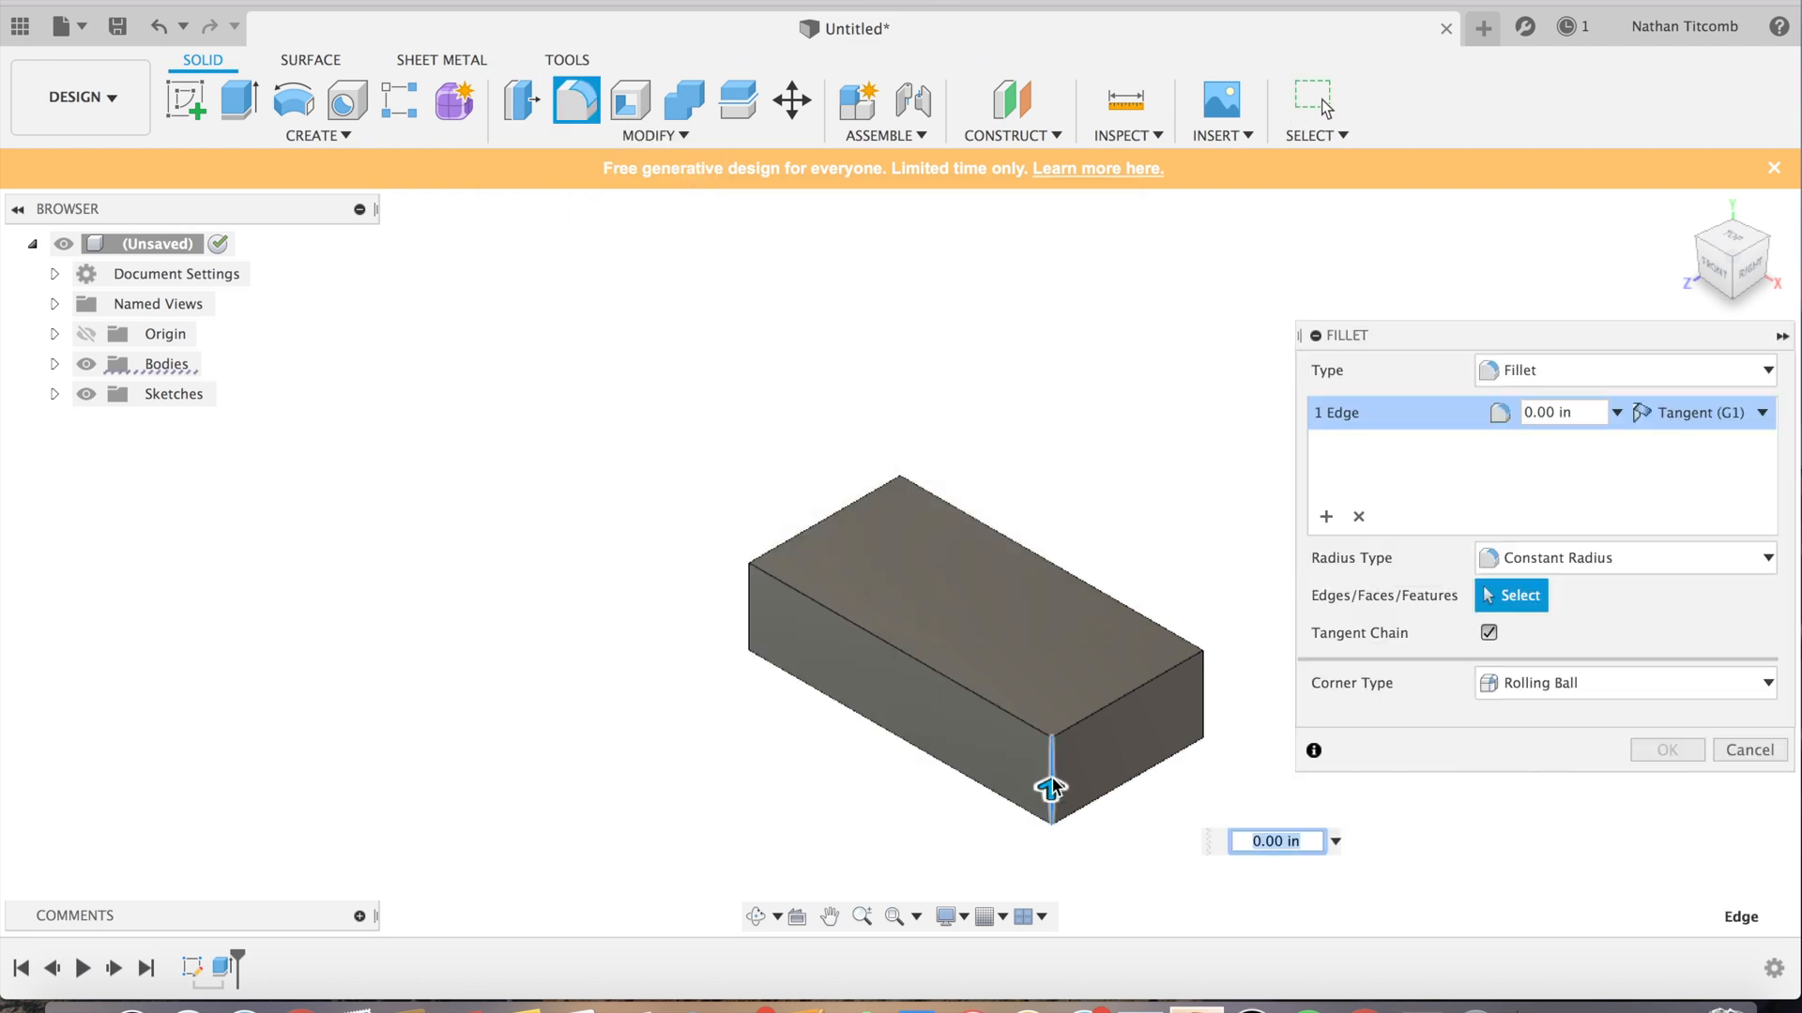
left_click(749, 627)
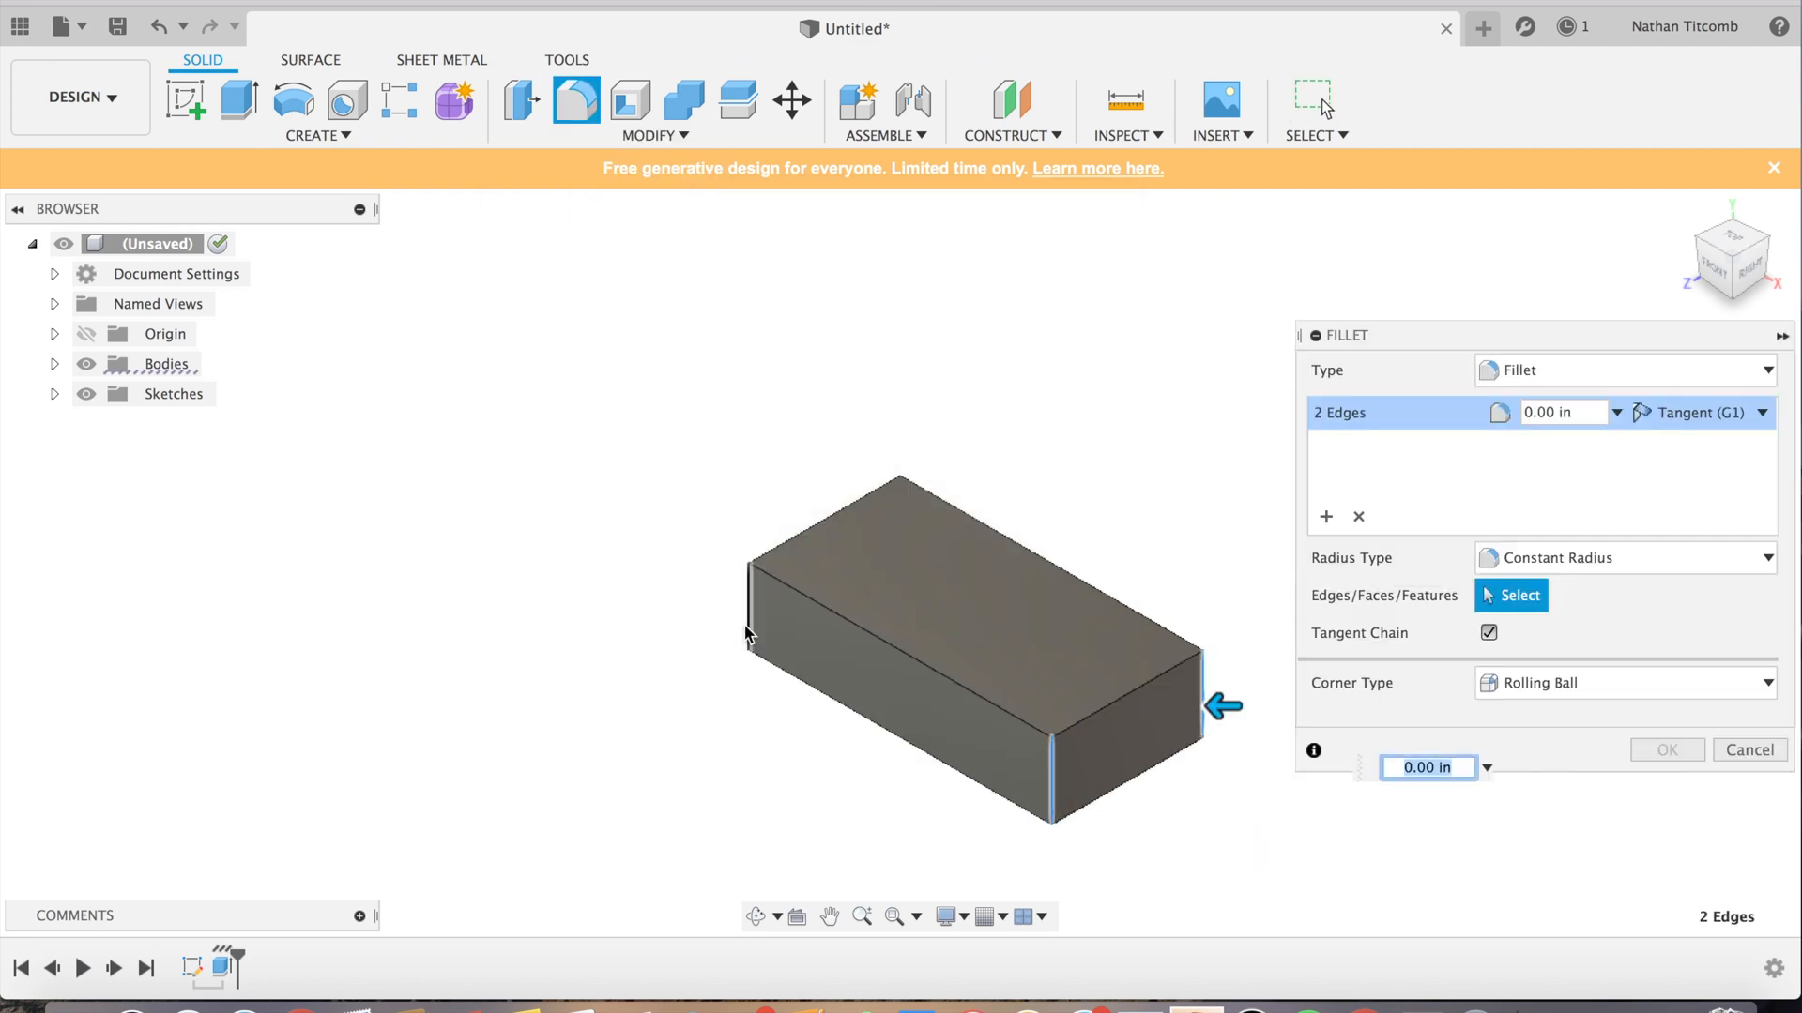
left_click(747, 619)
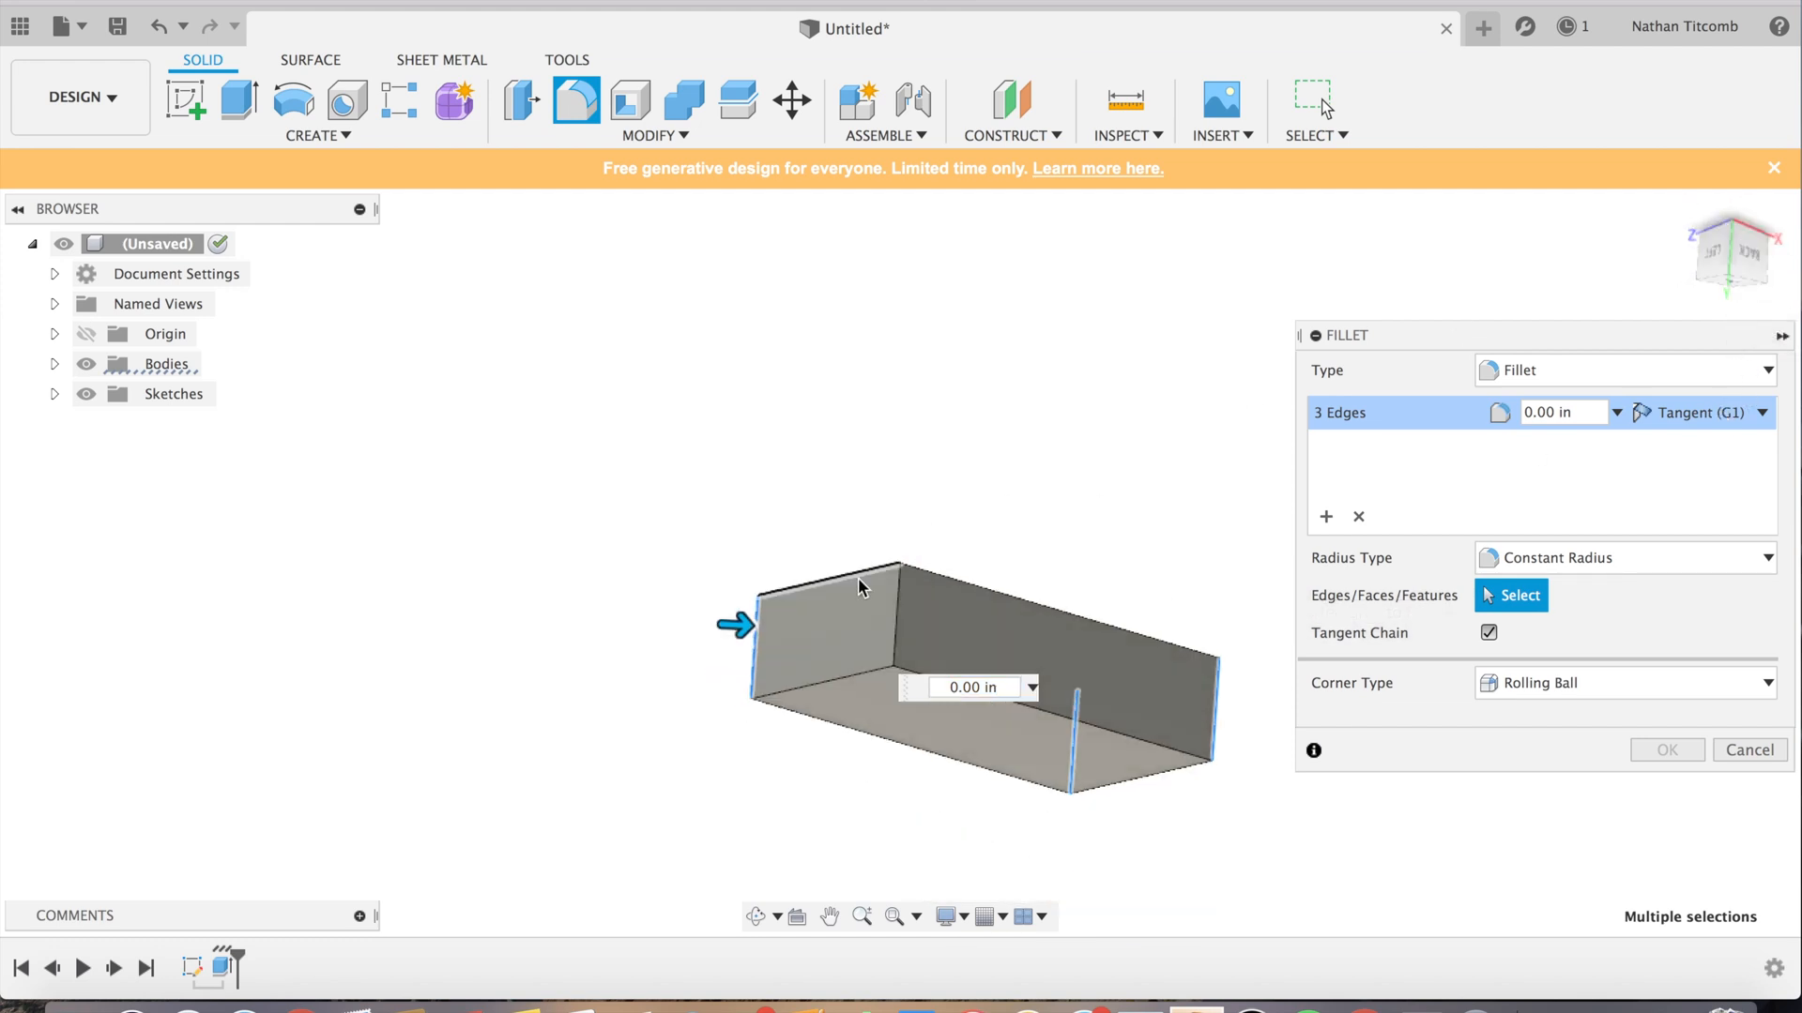
left_click(897, 612)
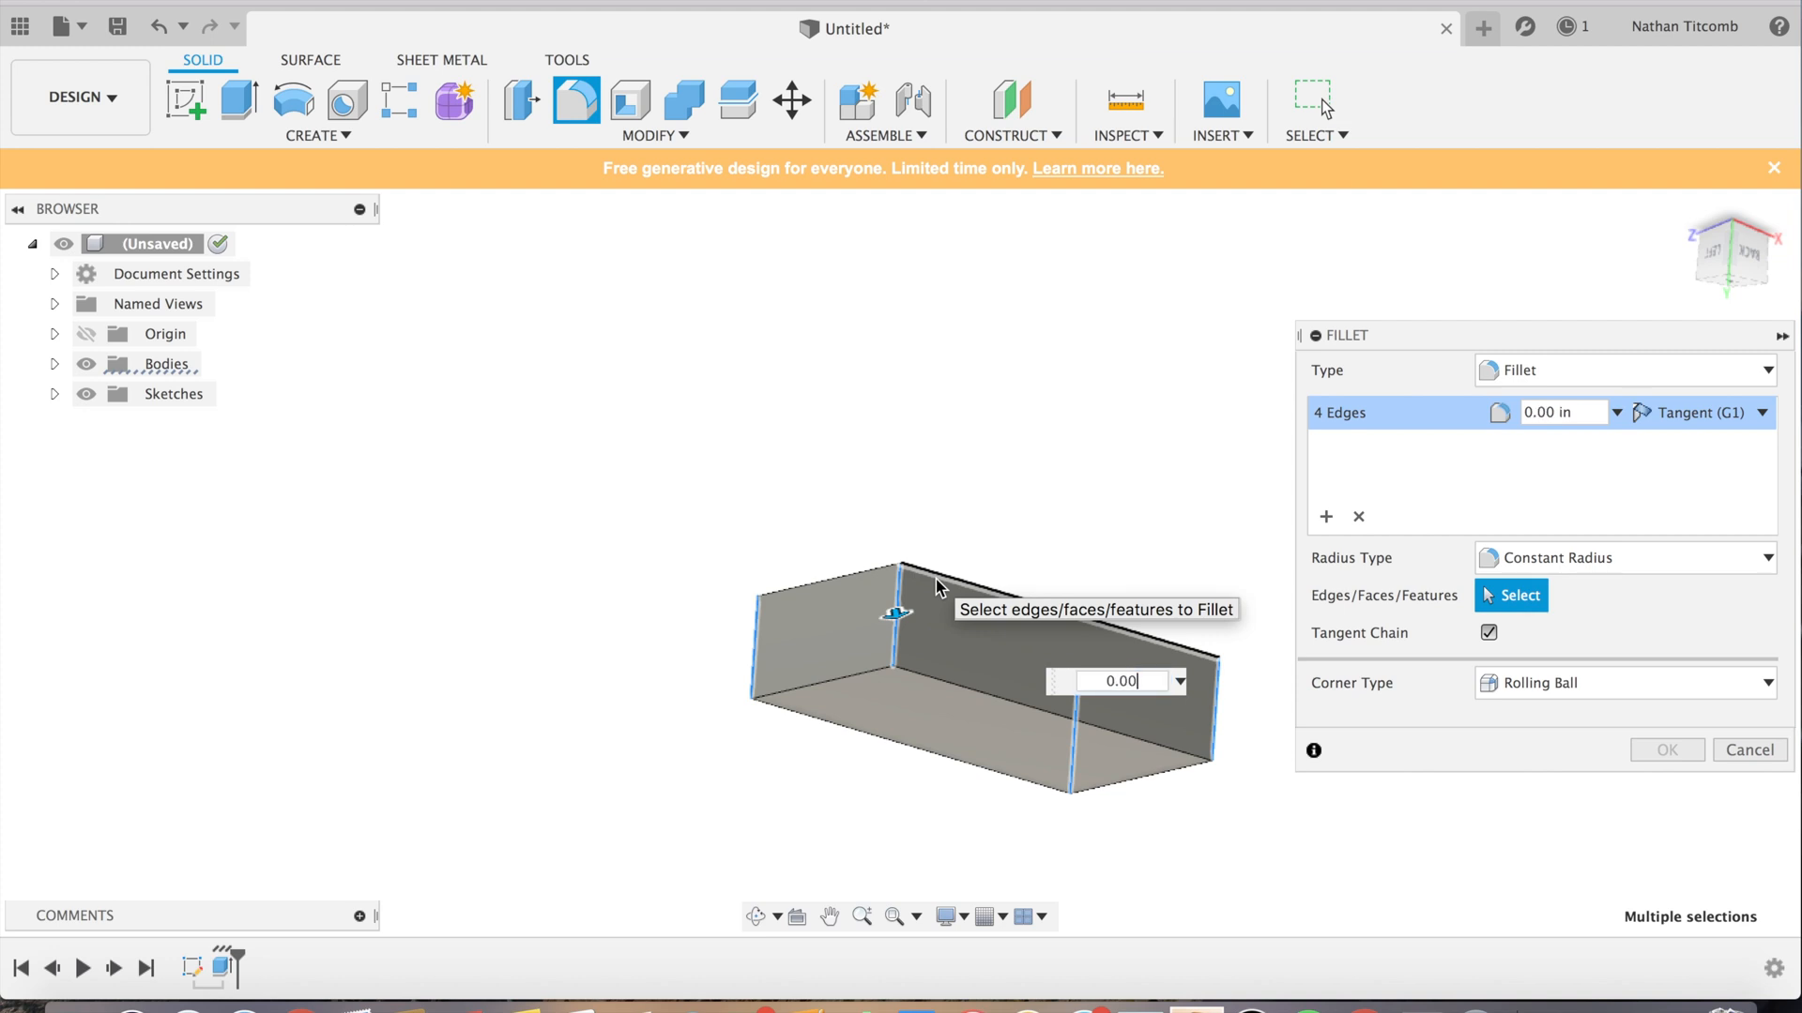
type("0.008")
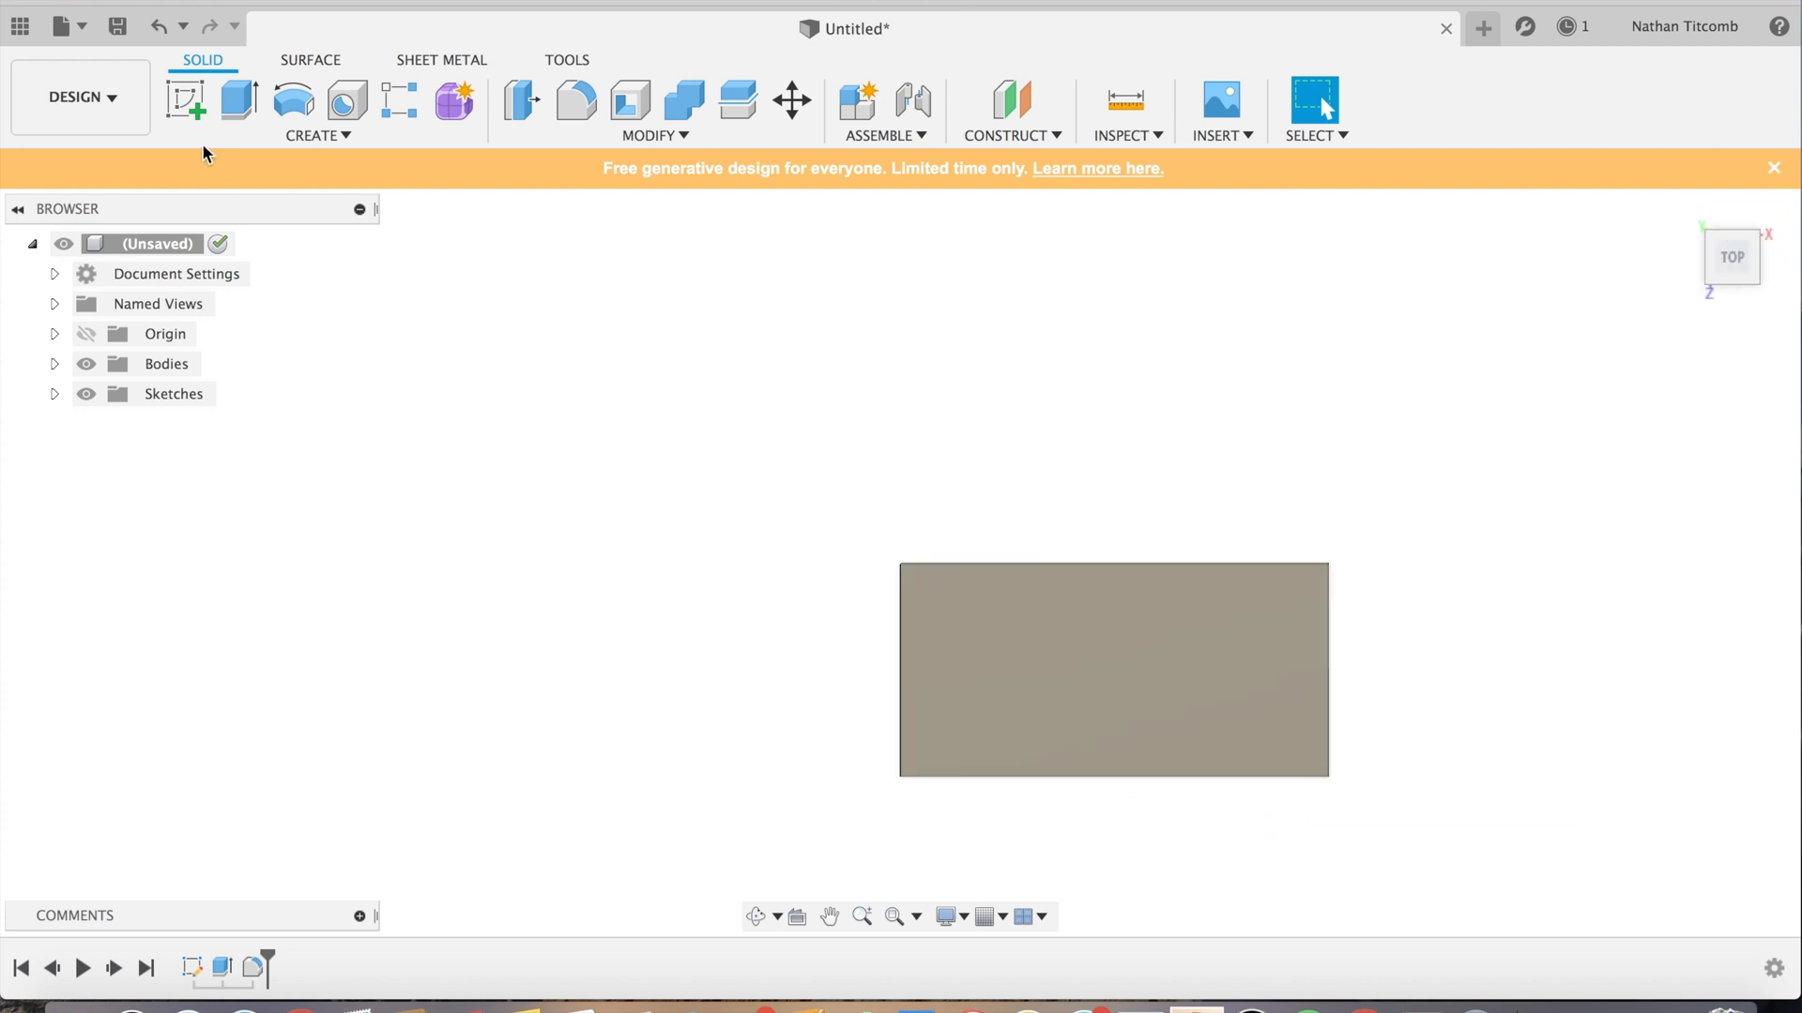
Step: Sketch a point at the top-left corner of the block's top face and finish it
left_click(186, 101)
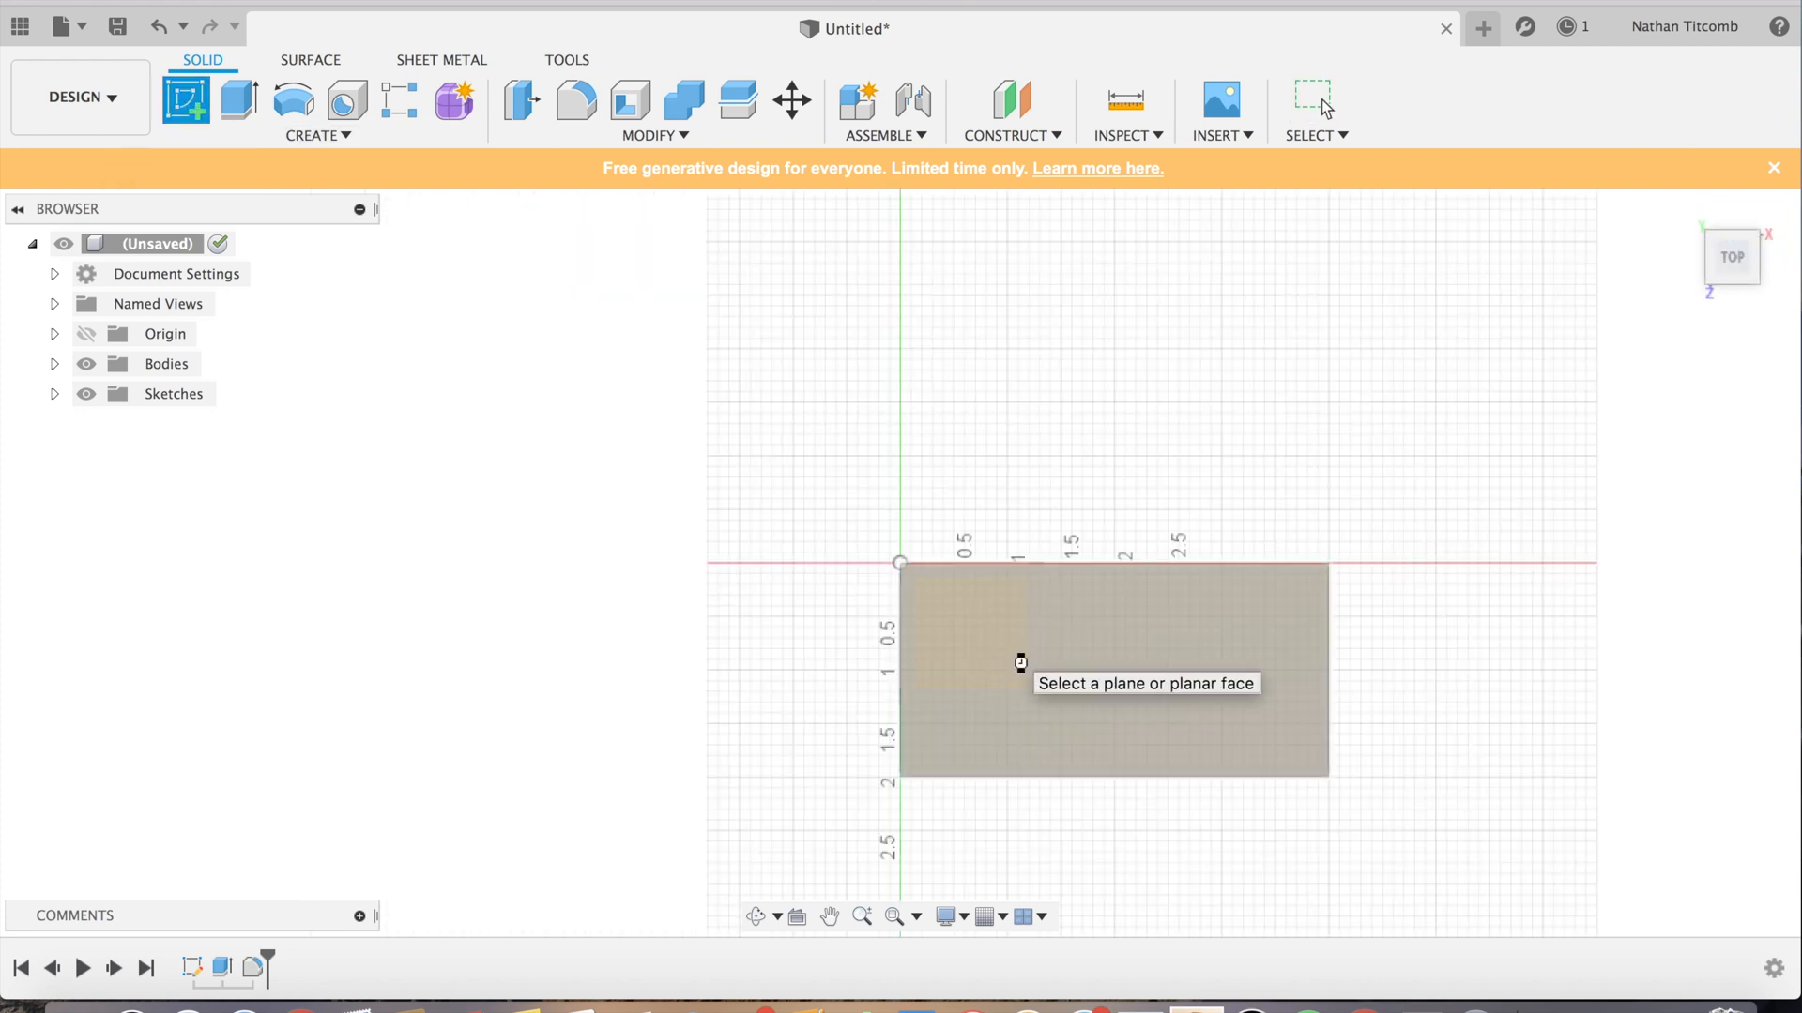
left_click(1021, 664)
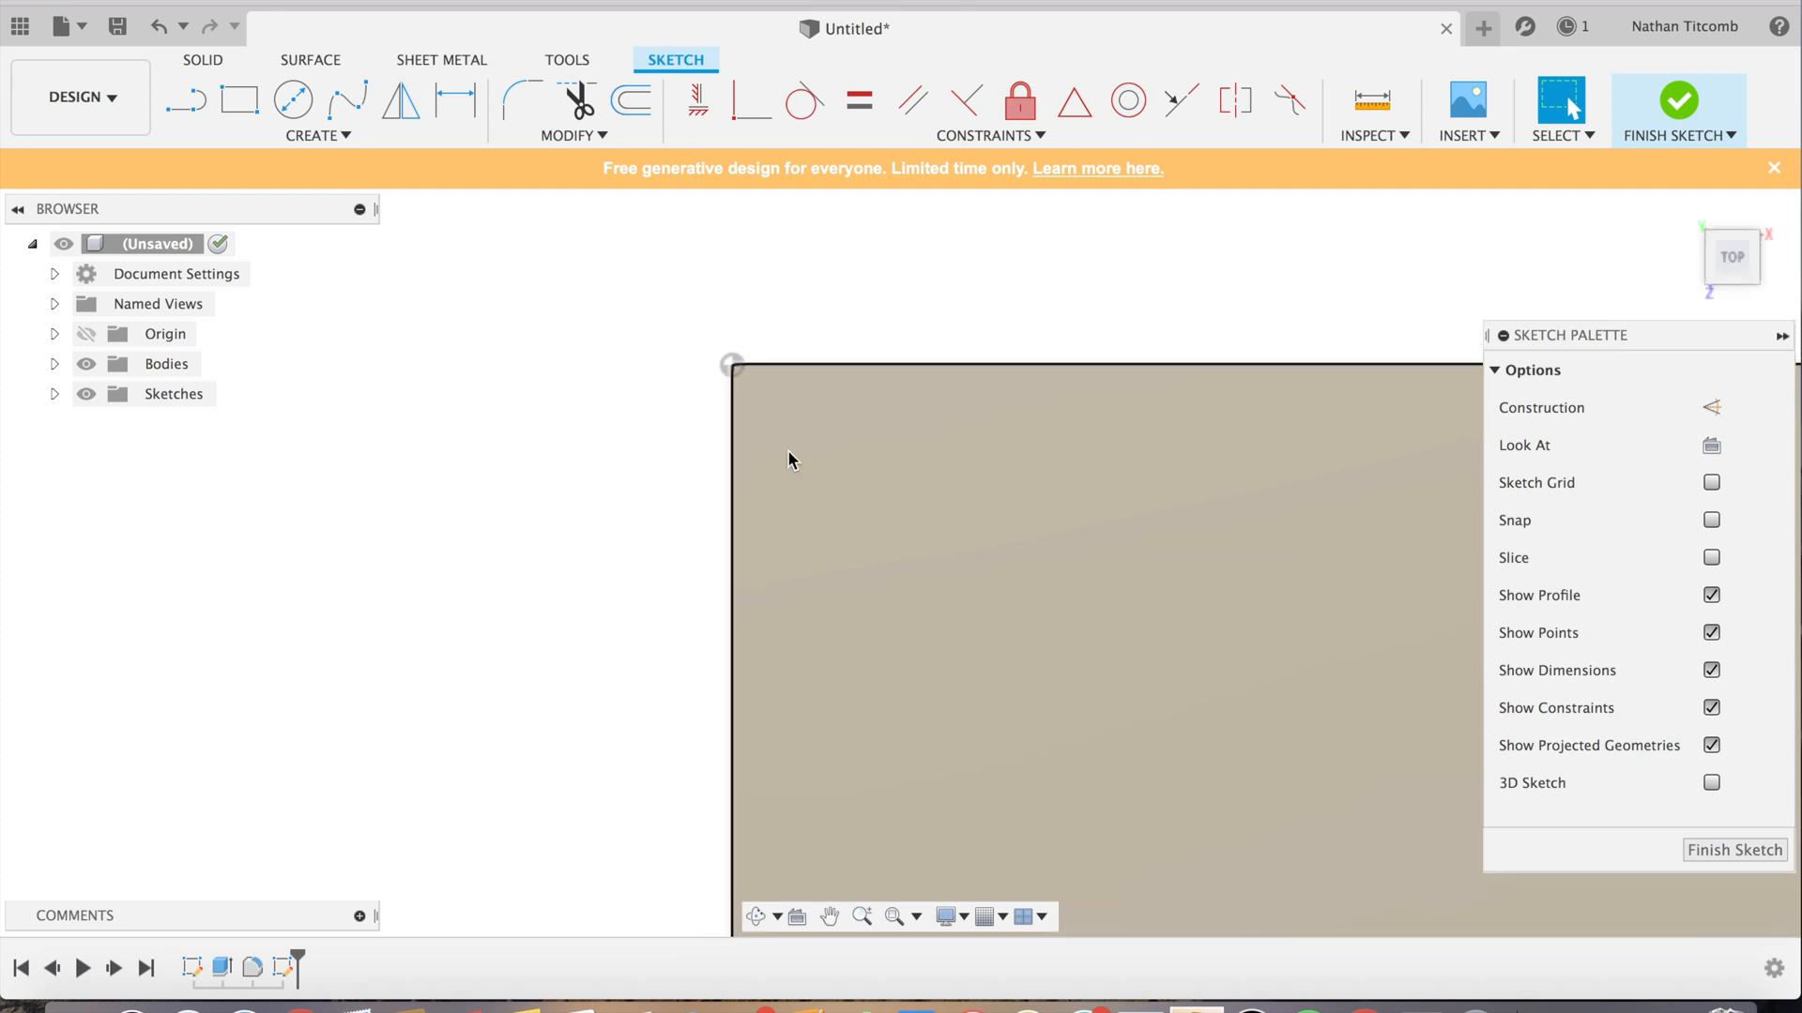
left_click(188, 98)
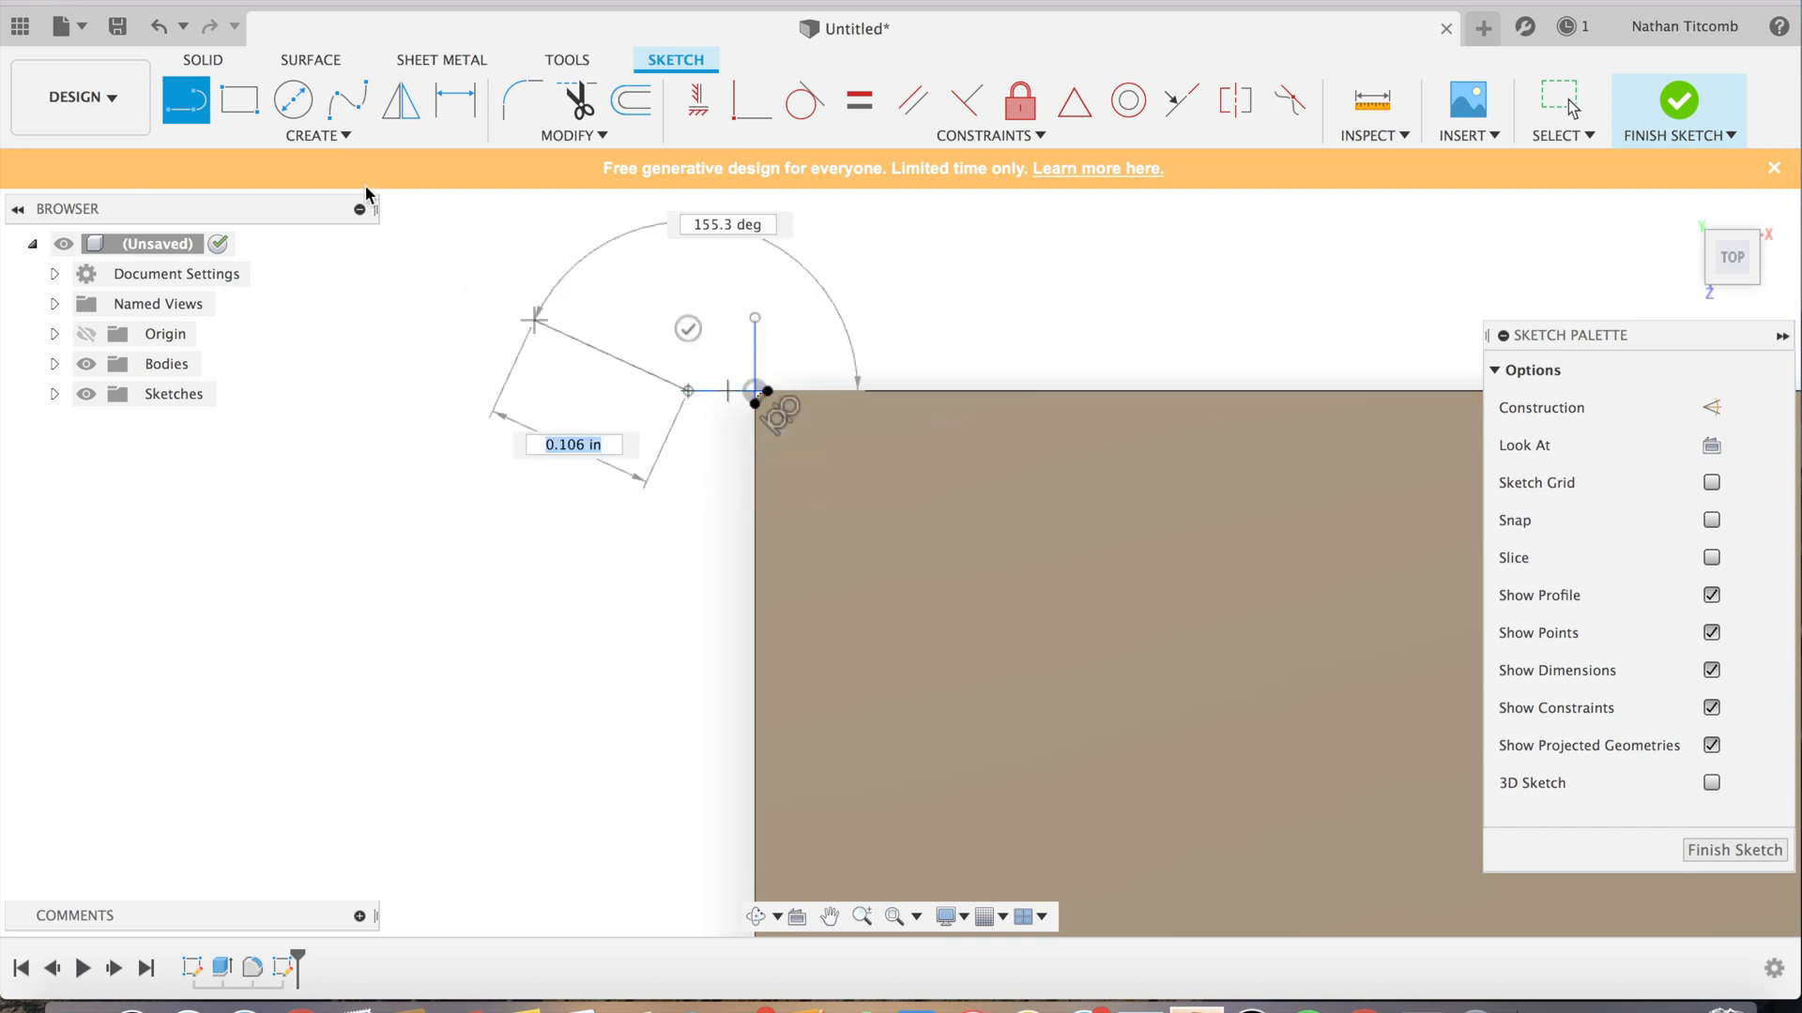
left_click(316, 136)
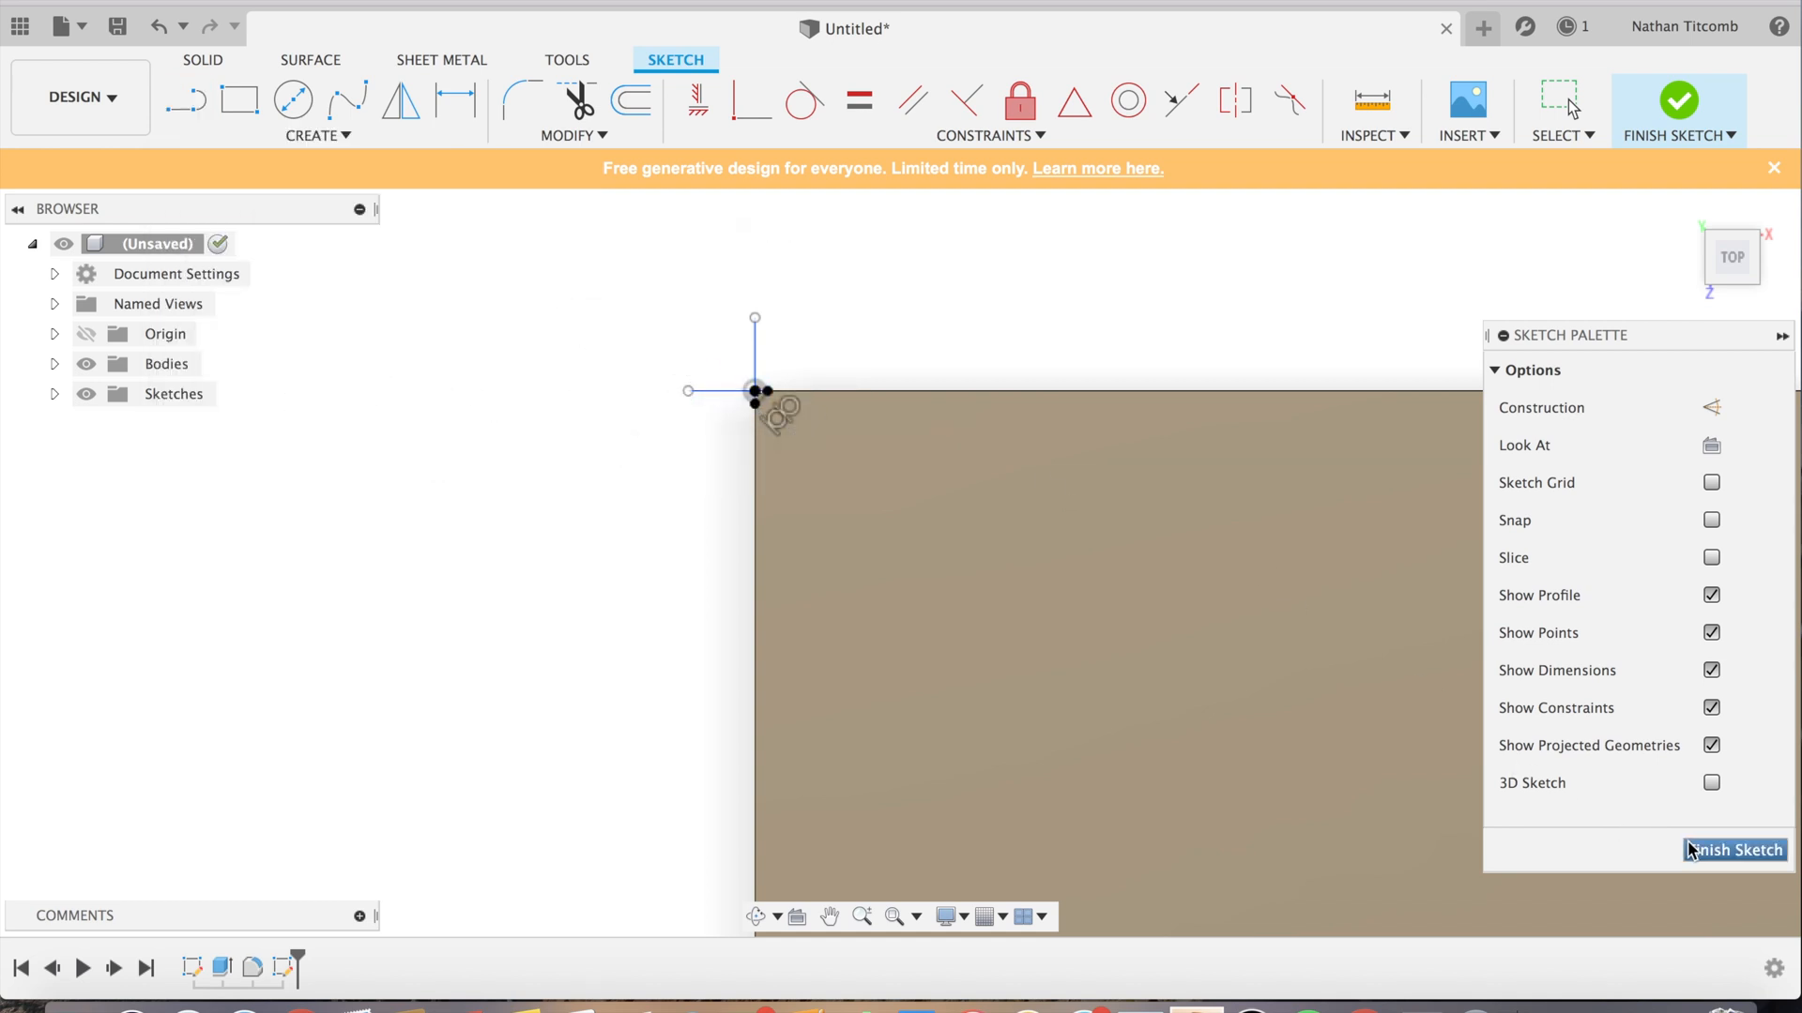
left_click(1734, 852)
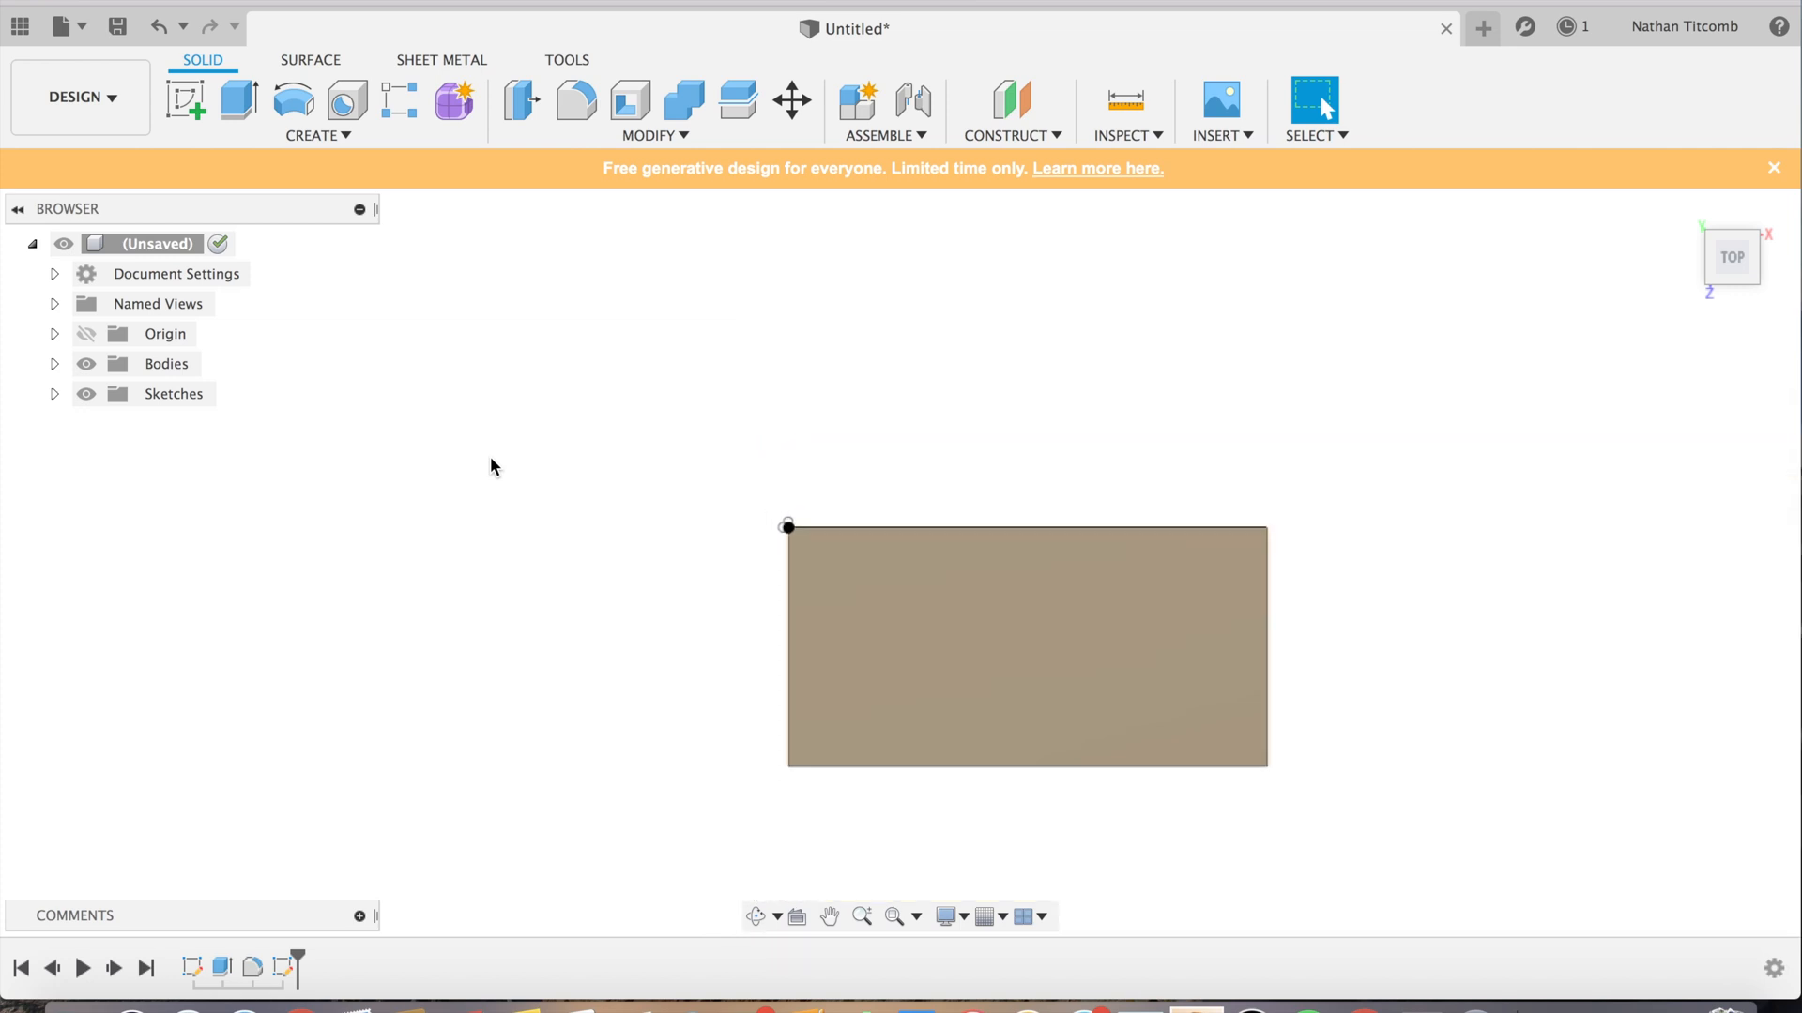
Step: Switch to the manufacturing workspace and start a new machining setup
left_click(78, 97)
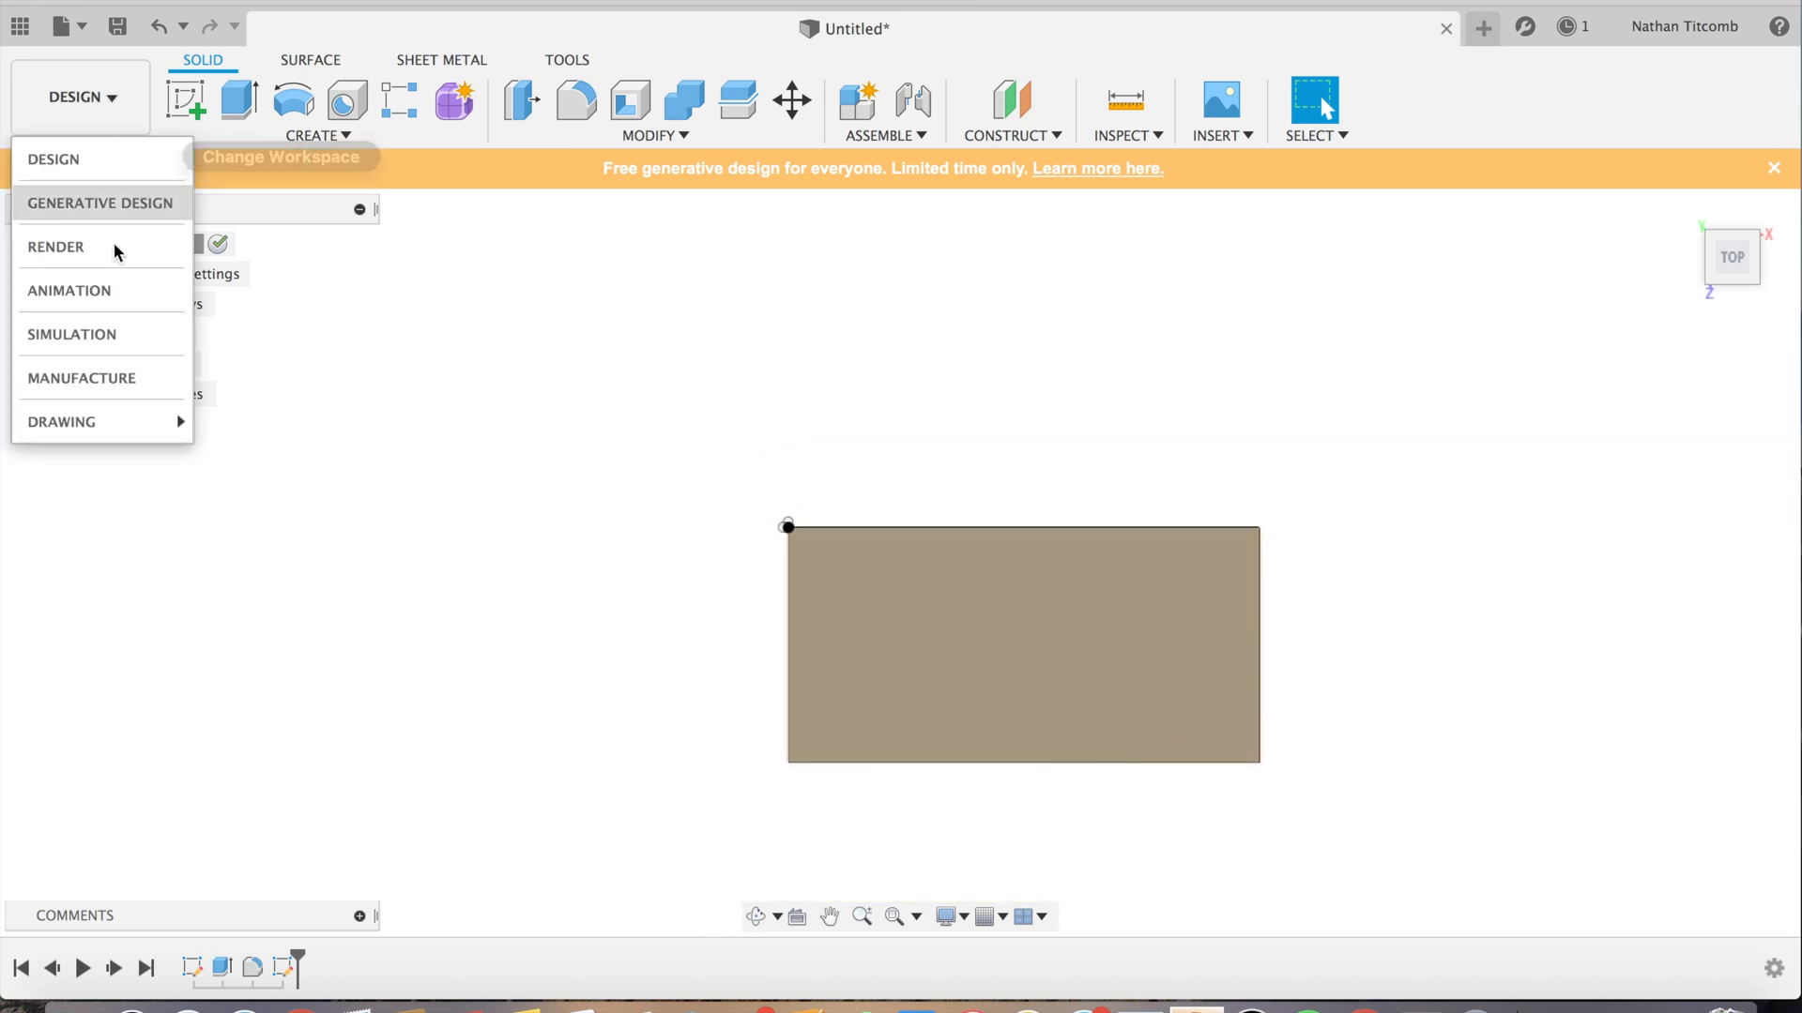
left_click(83, 380)
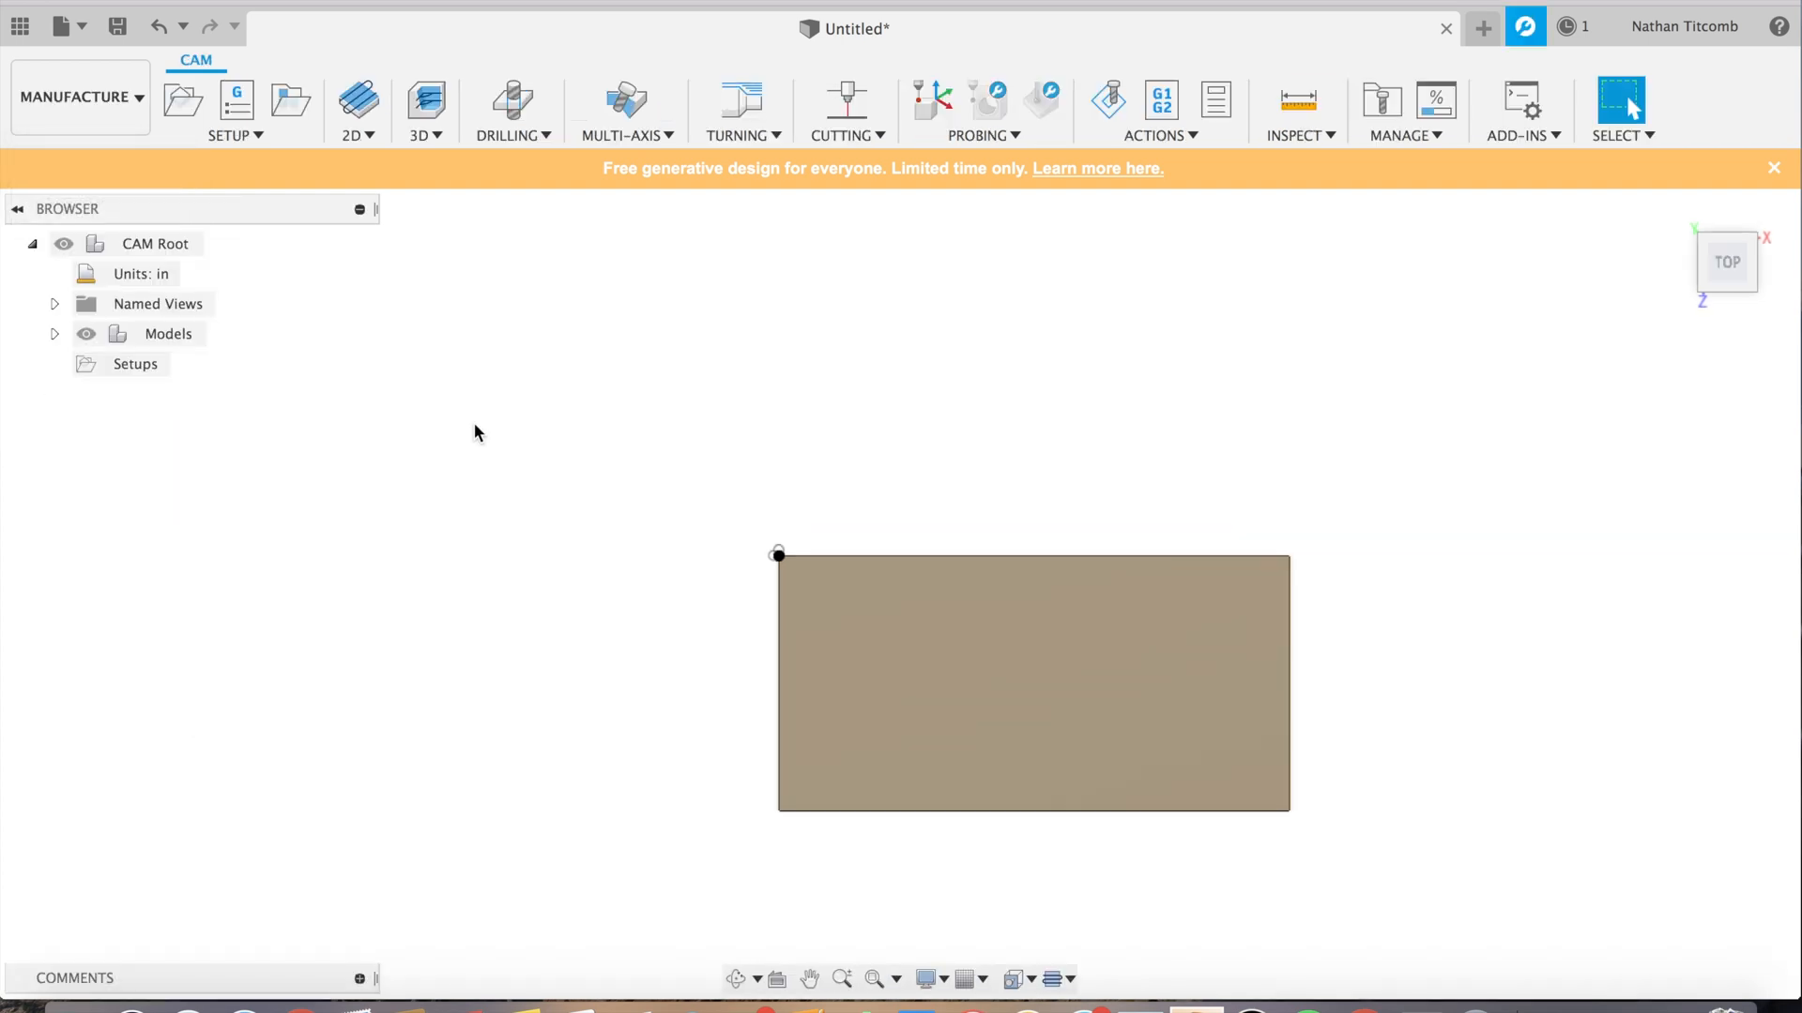
left_click(236, 135)
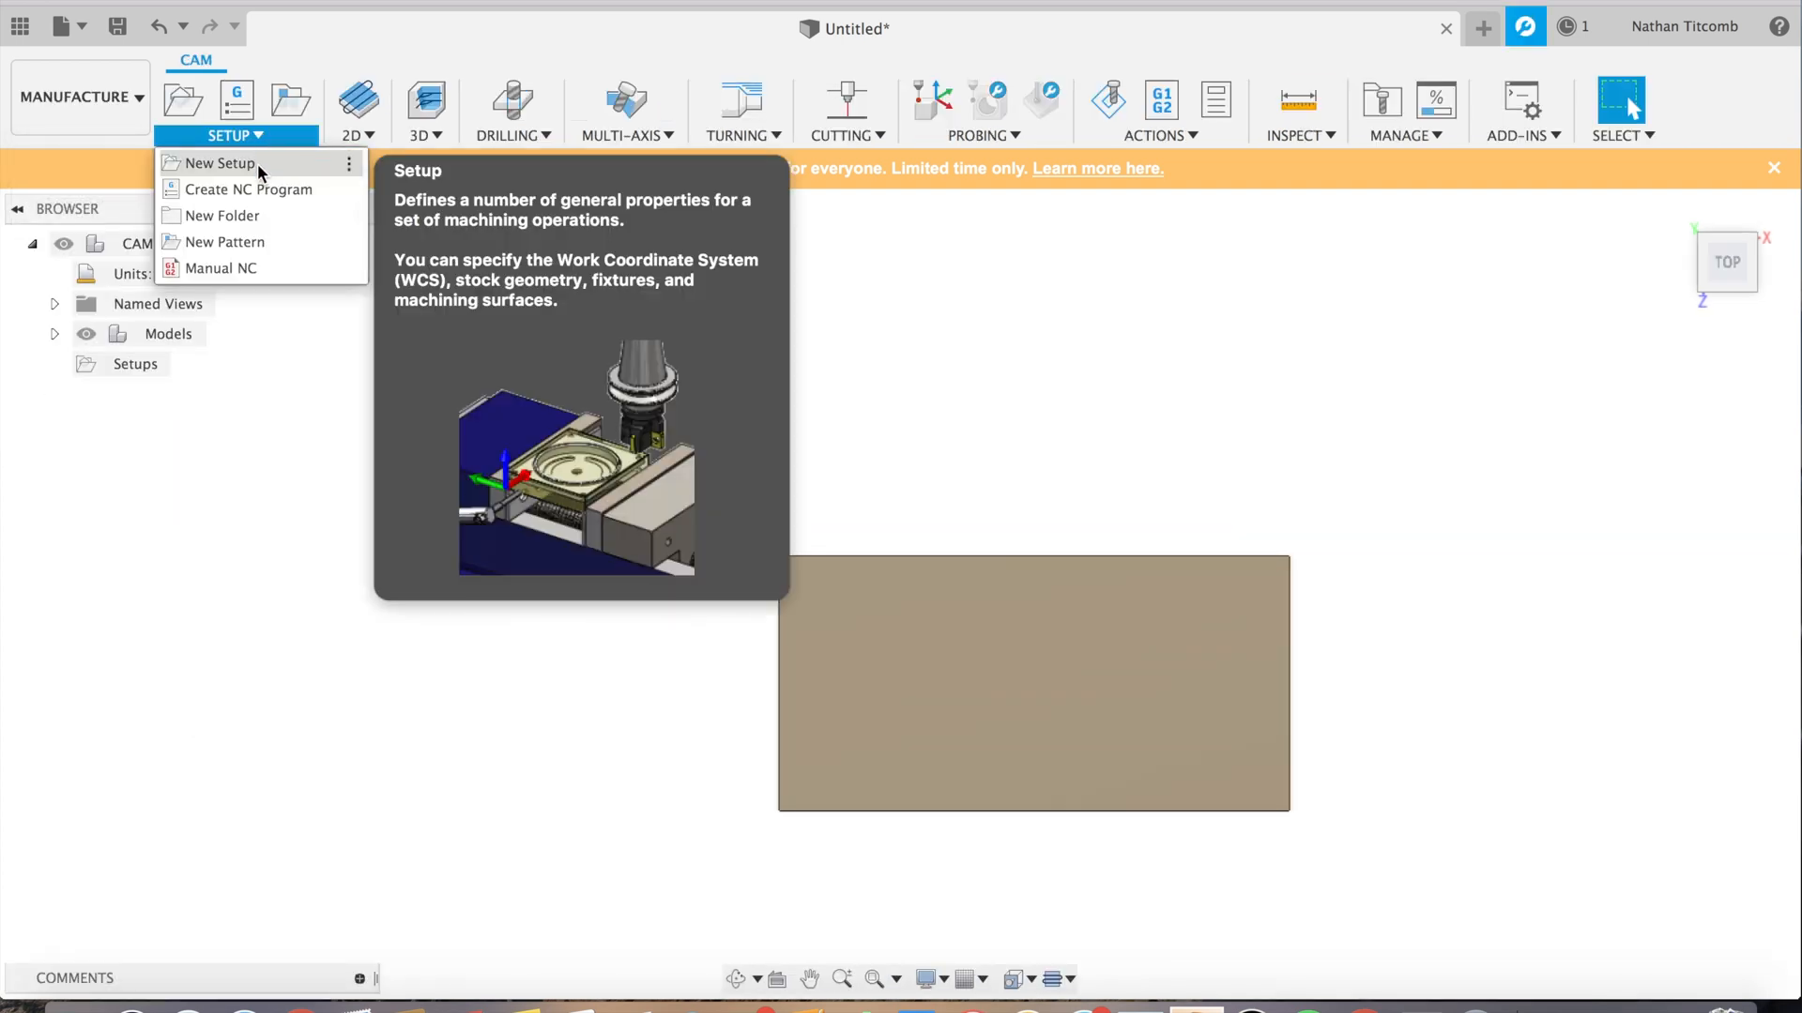
left_click(223, 161)
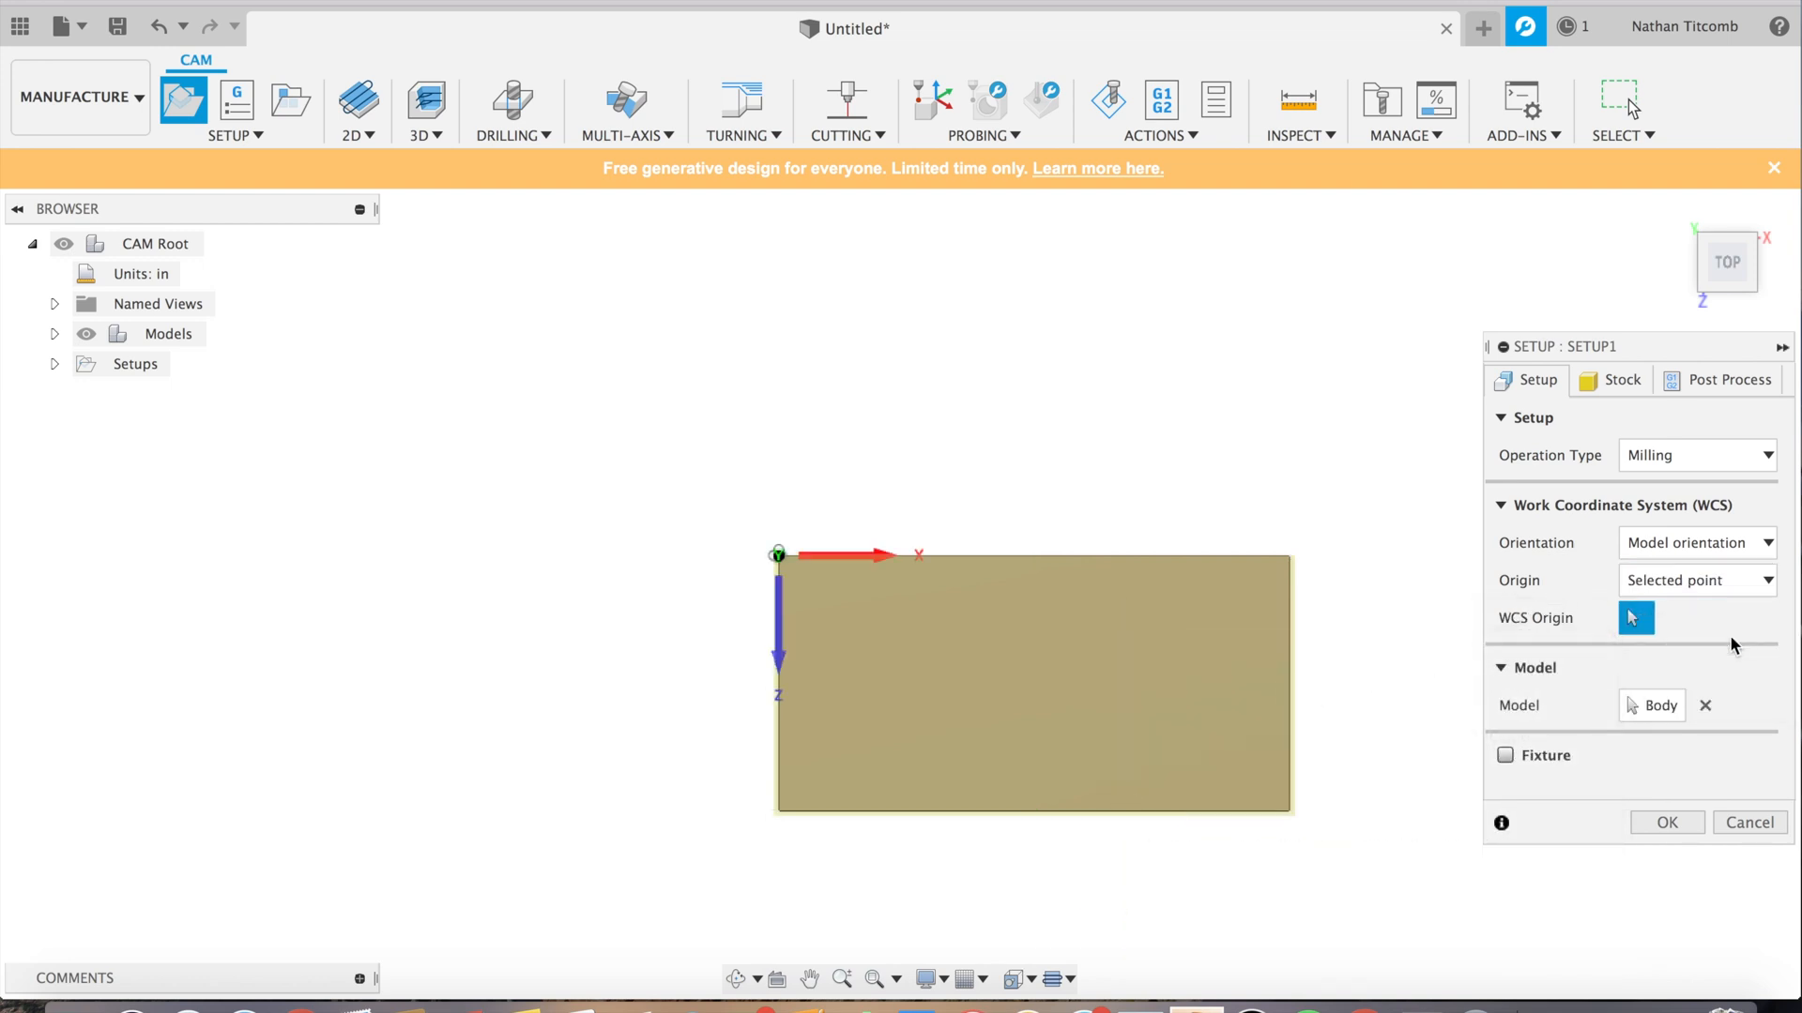
Step: Zero the stock offsets, put the work origin on the corner sketch point, and create Setup1
left_click(1621, 379)
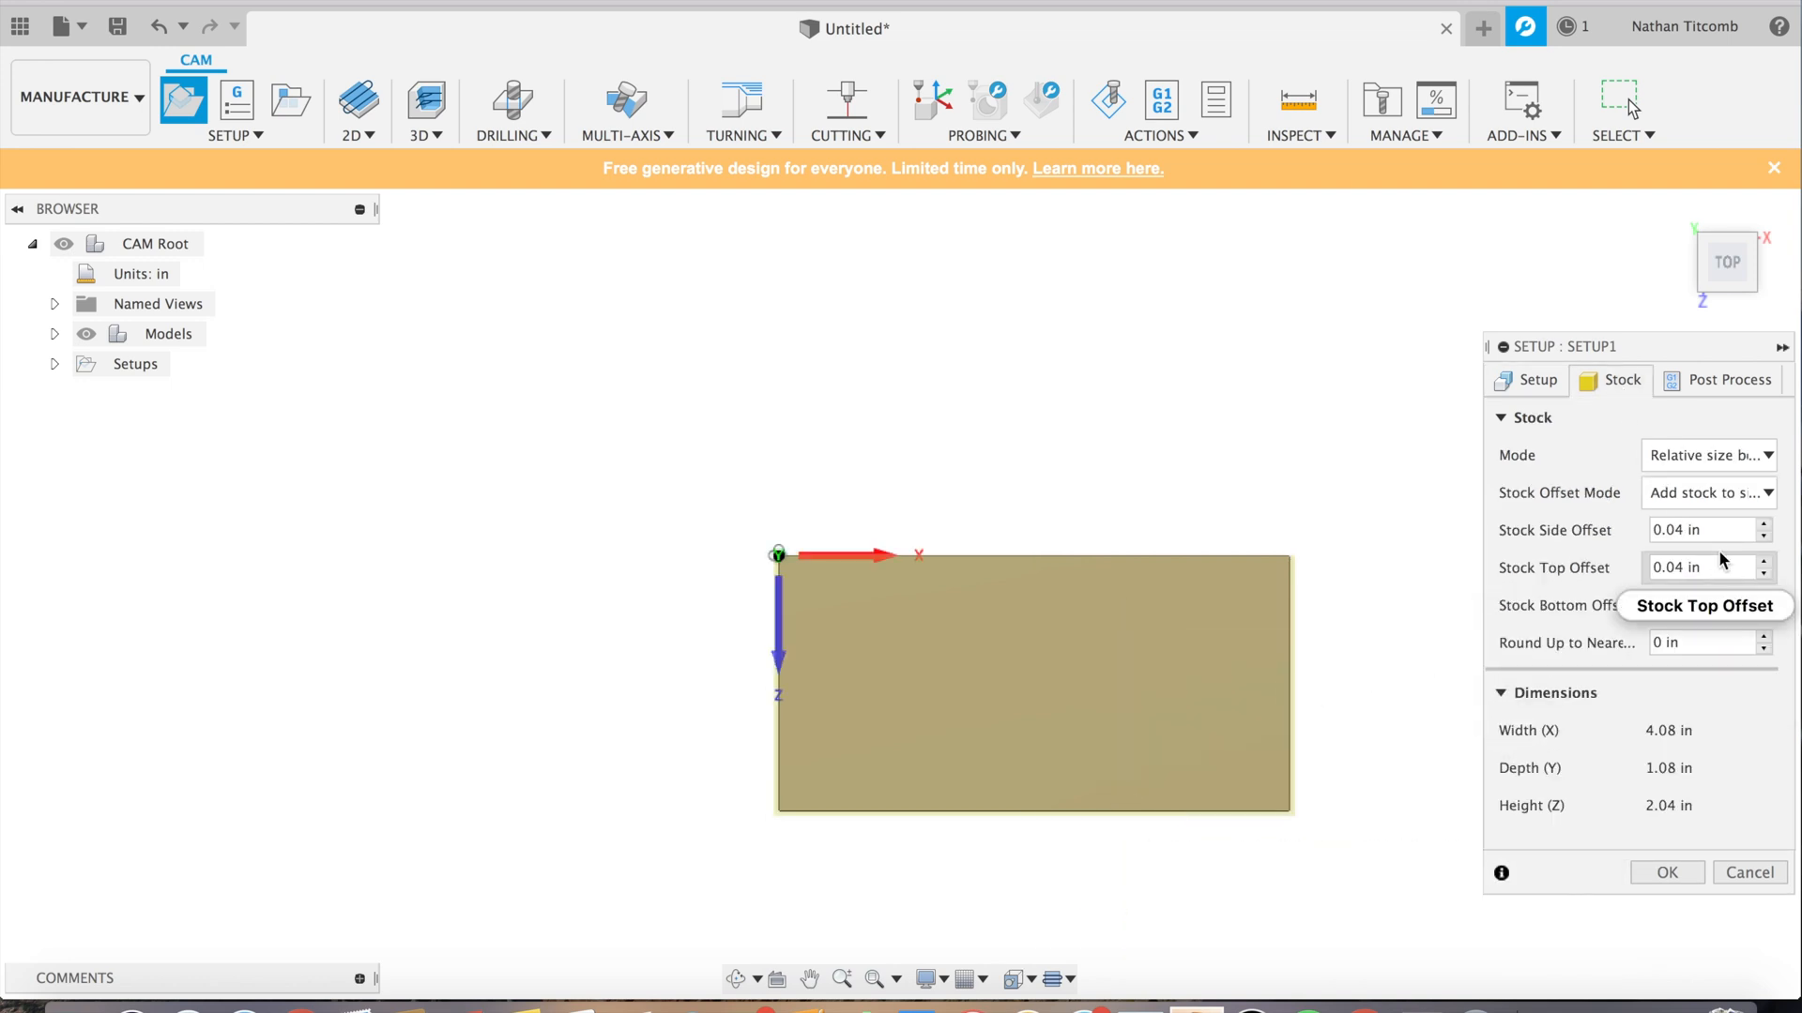
left_click(1700, 529)
type("0")
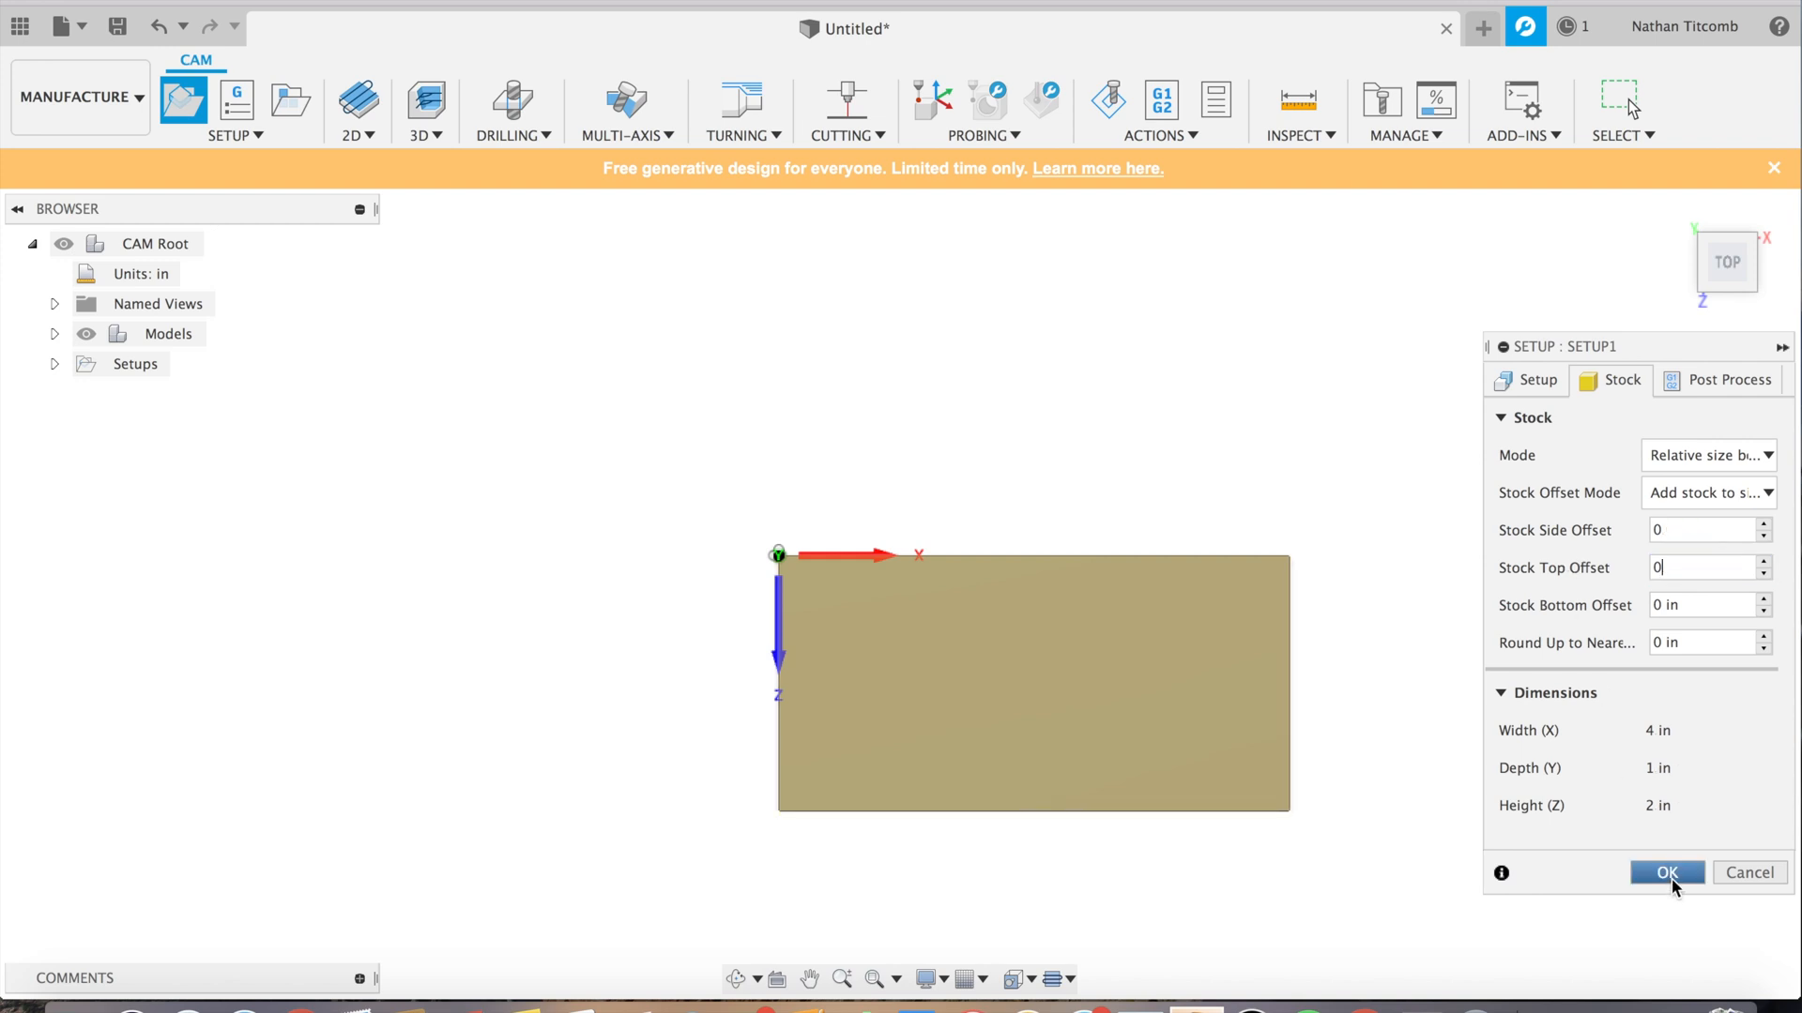
left_click(1539, 379)
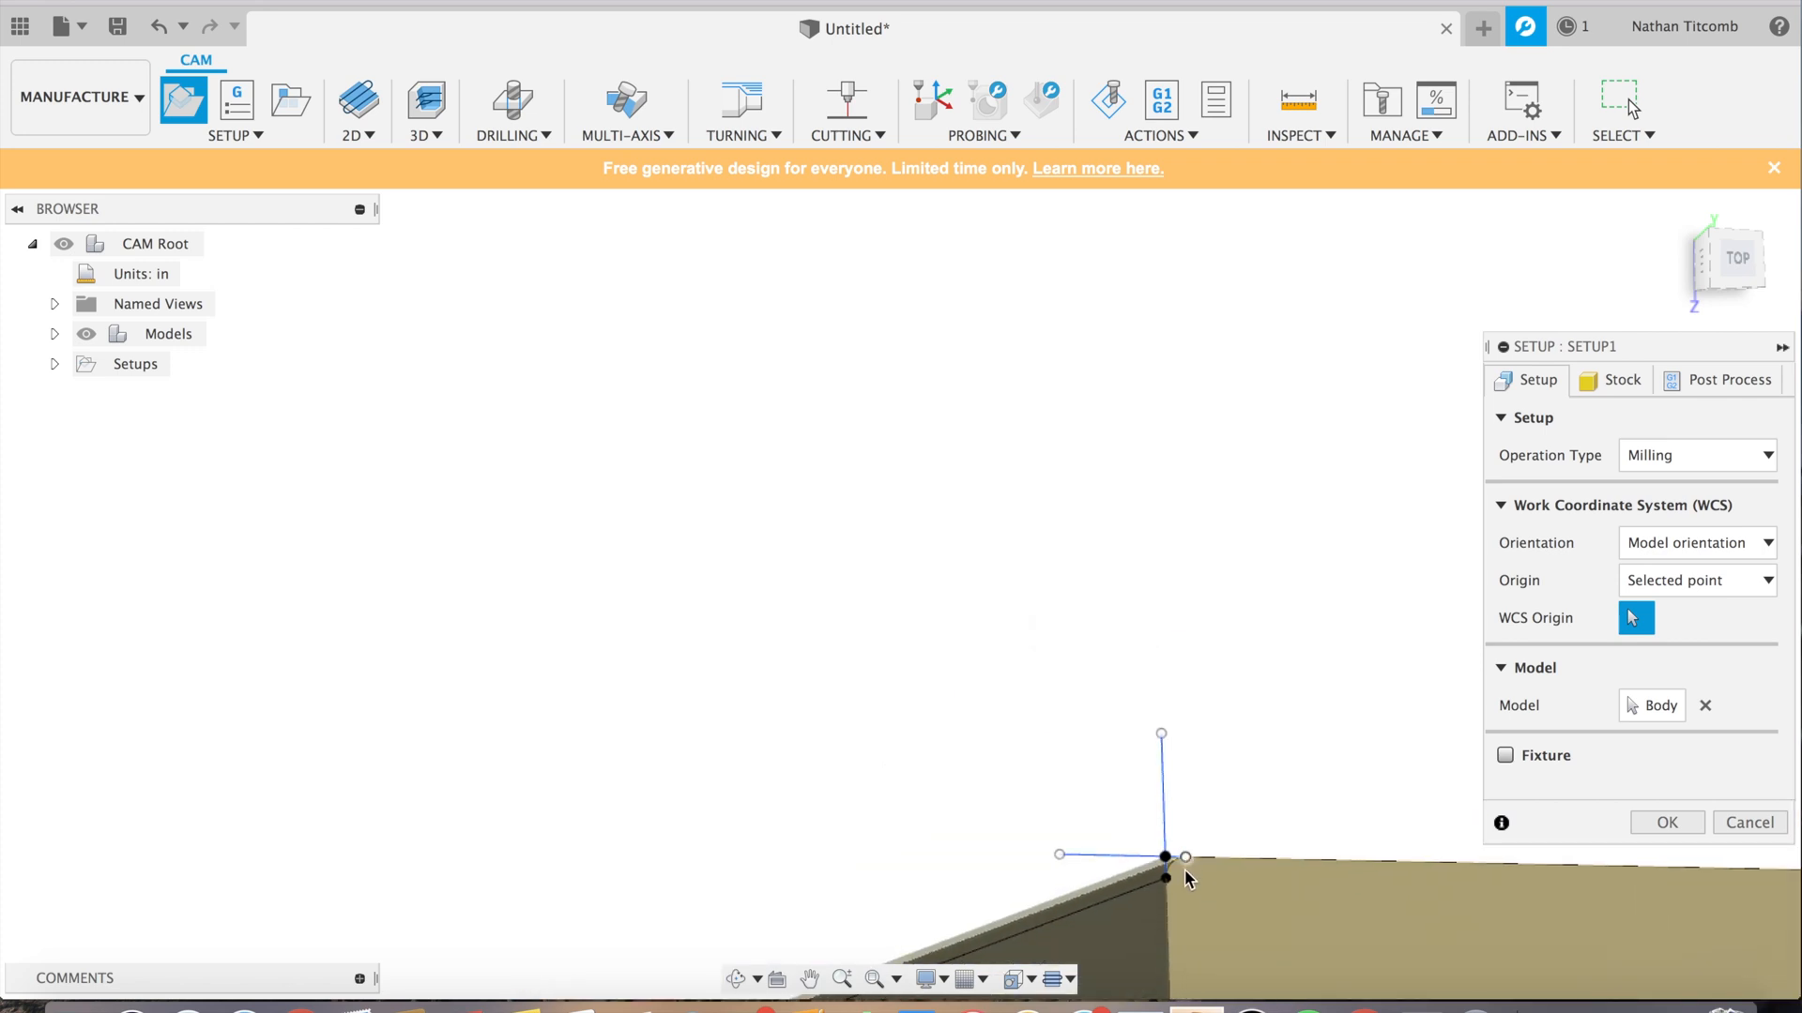
left_click(1164, 856)
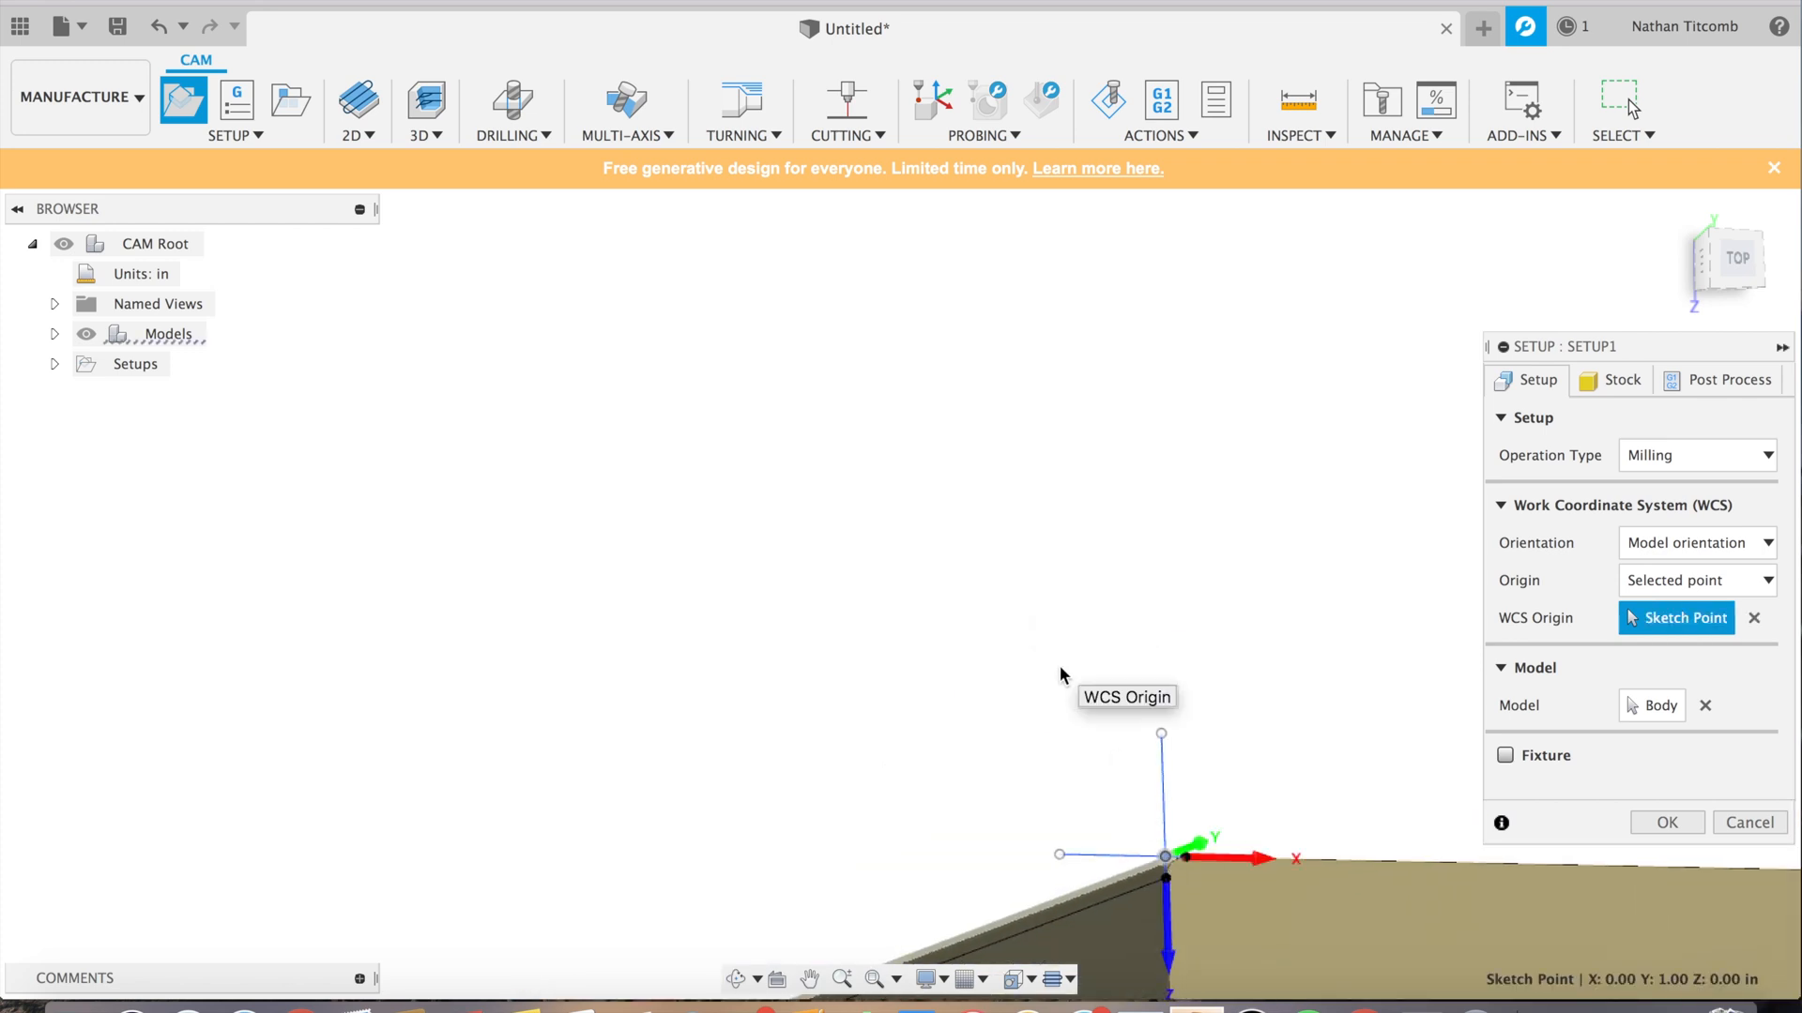
left_click(1697, 542)
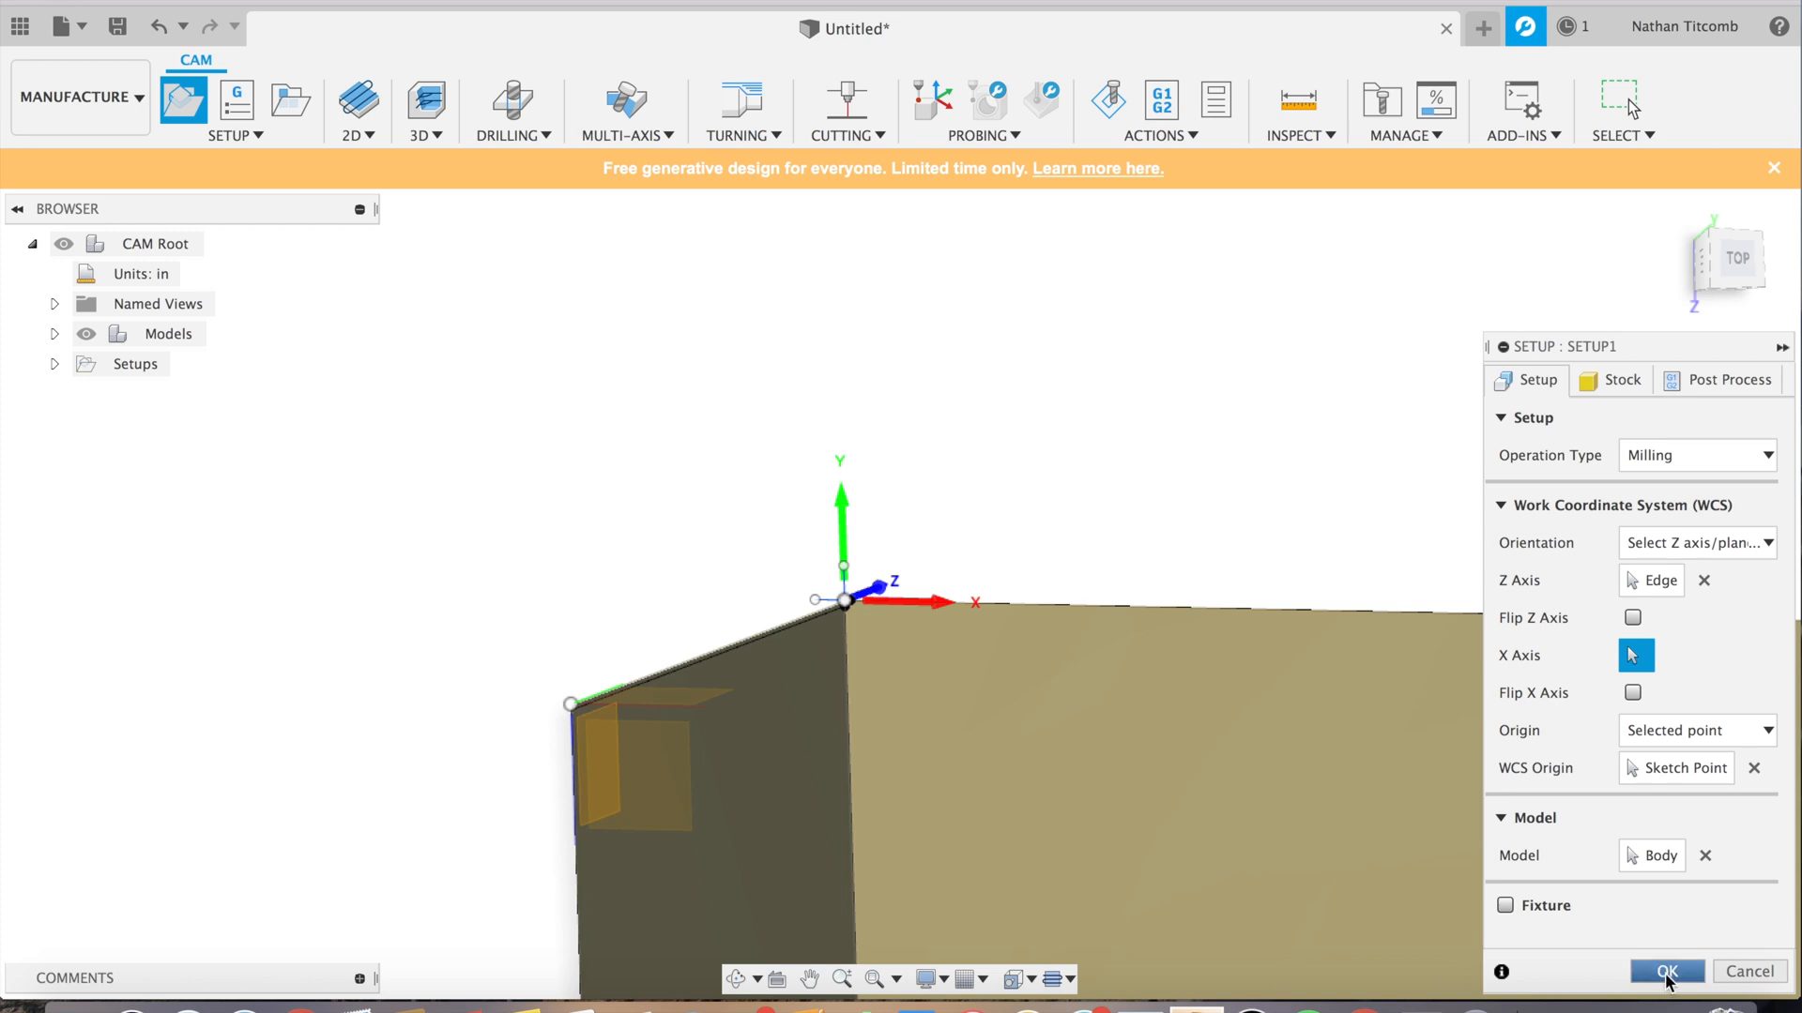
left_click(1667, 973)
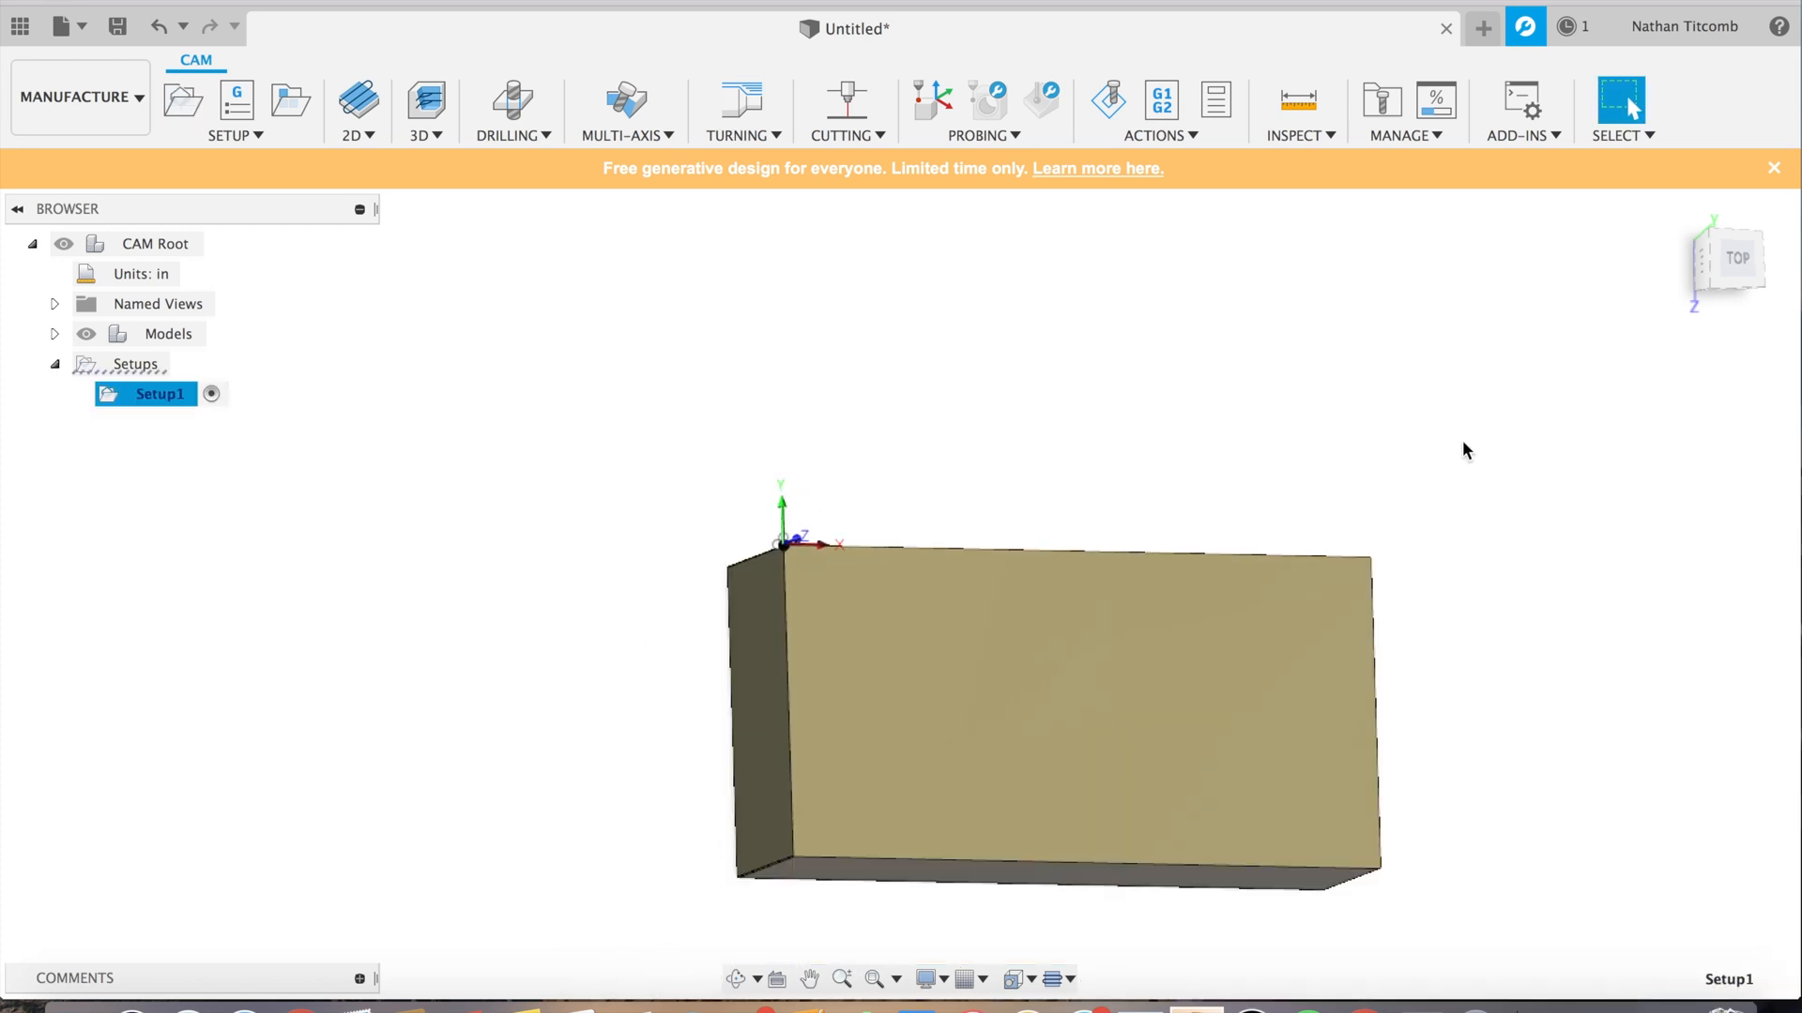
Step: Start a 2D contour toolpath and open its tool selection
left_click(359, 135)
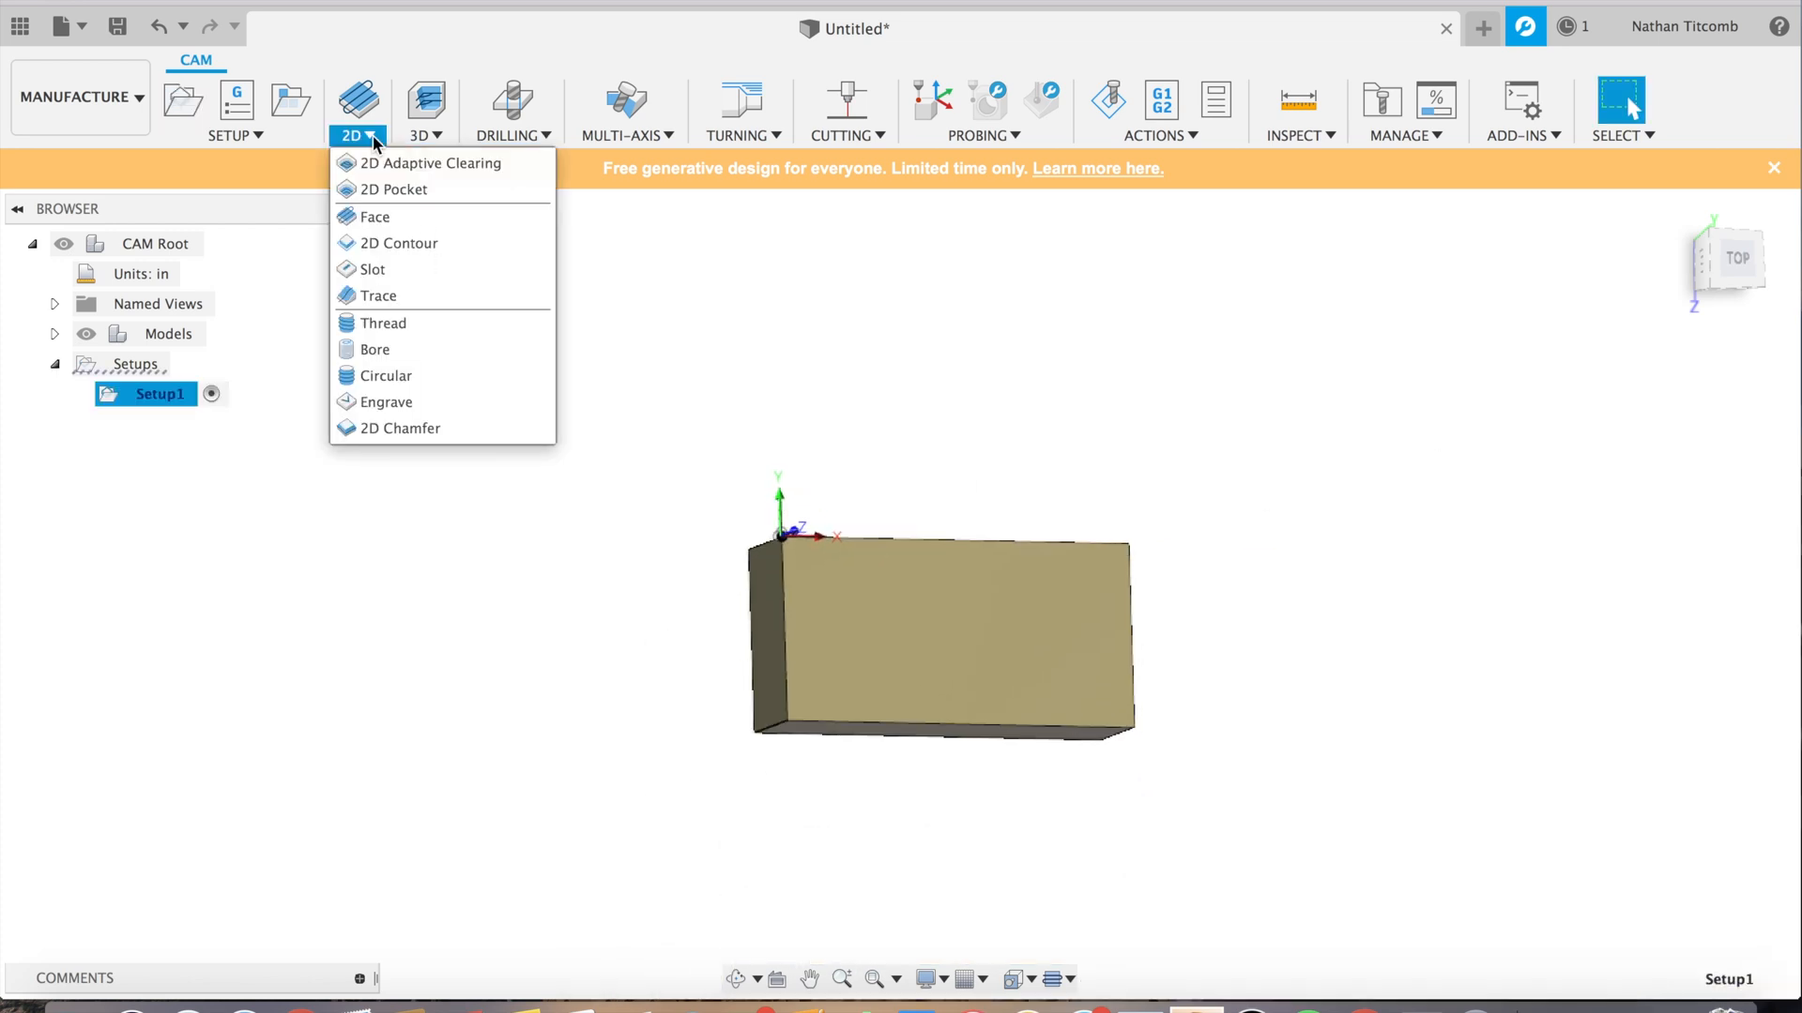
mouse_move(413, 249)
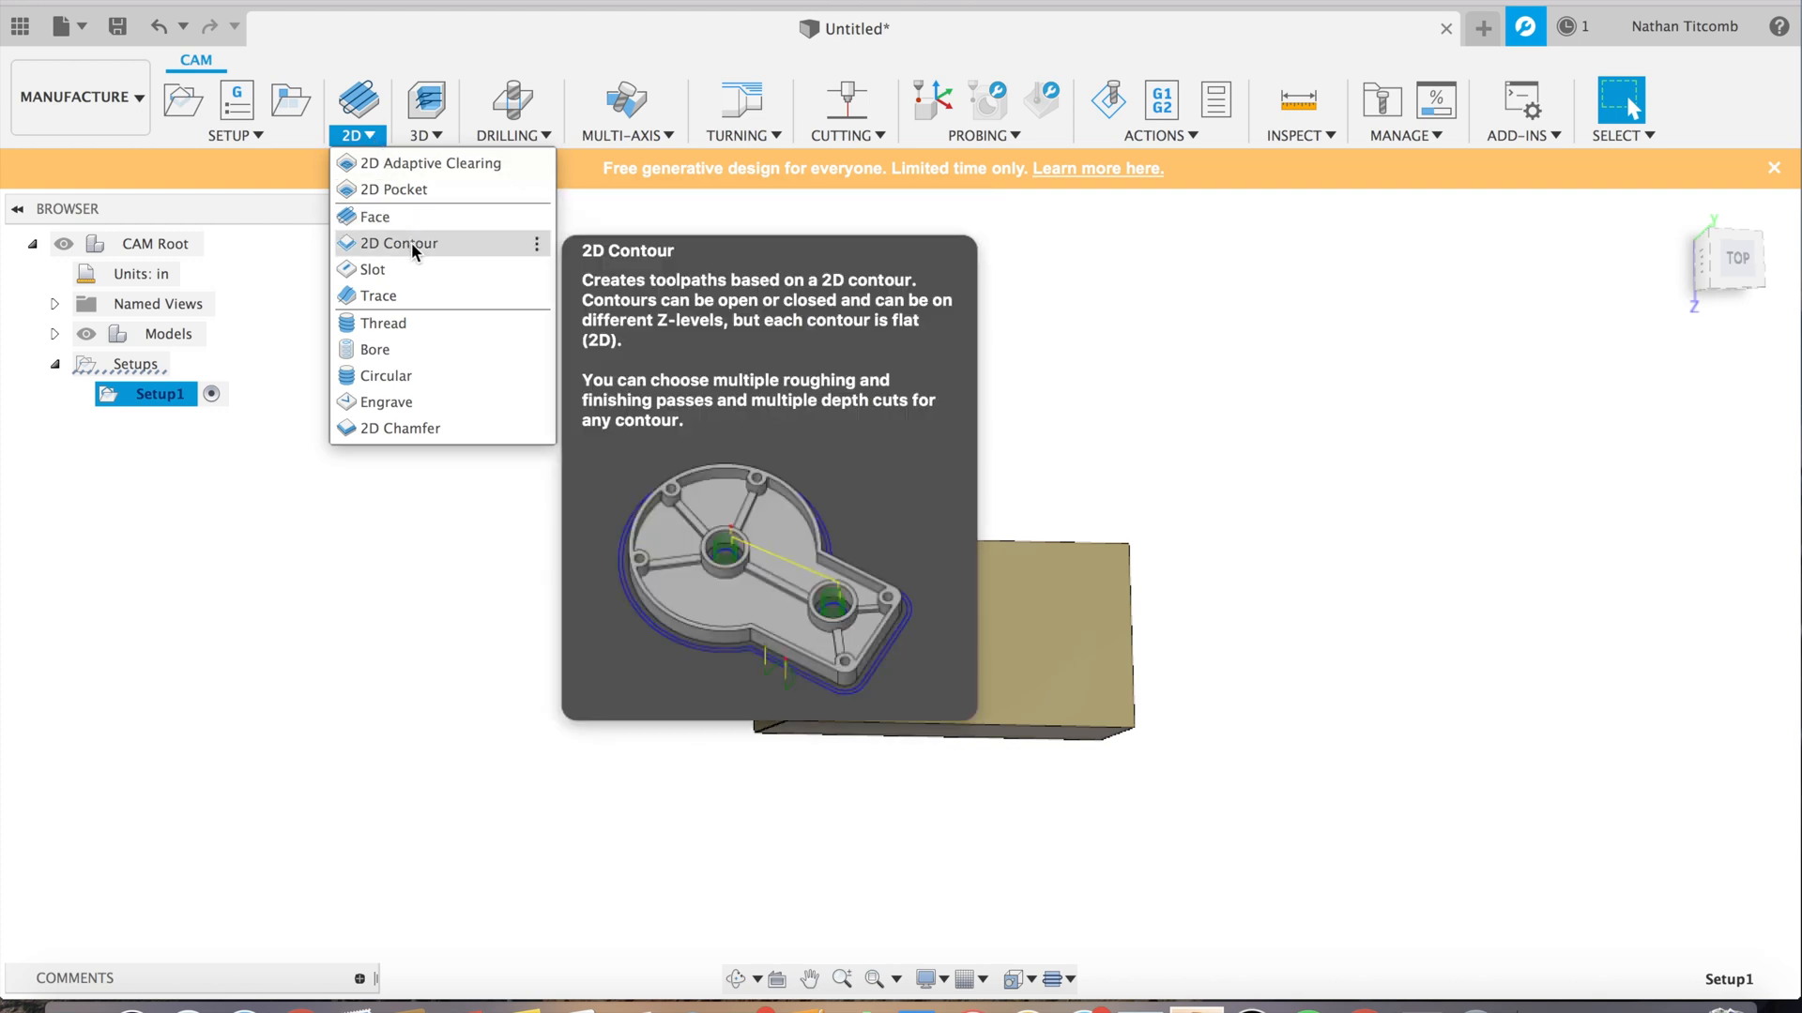
left_click(400, 242)
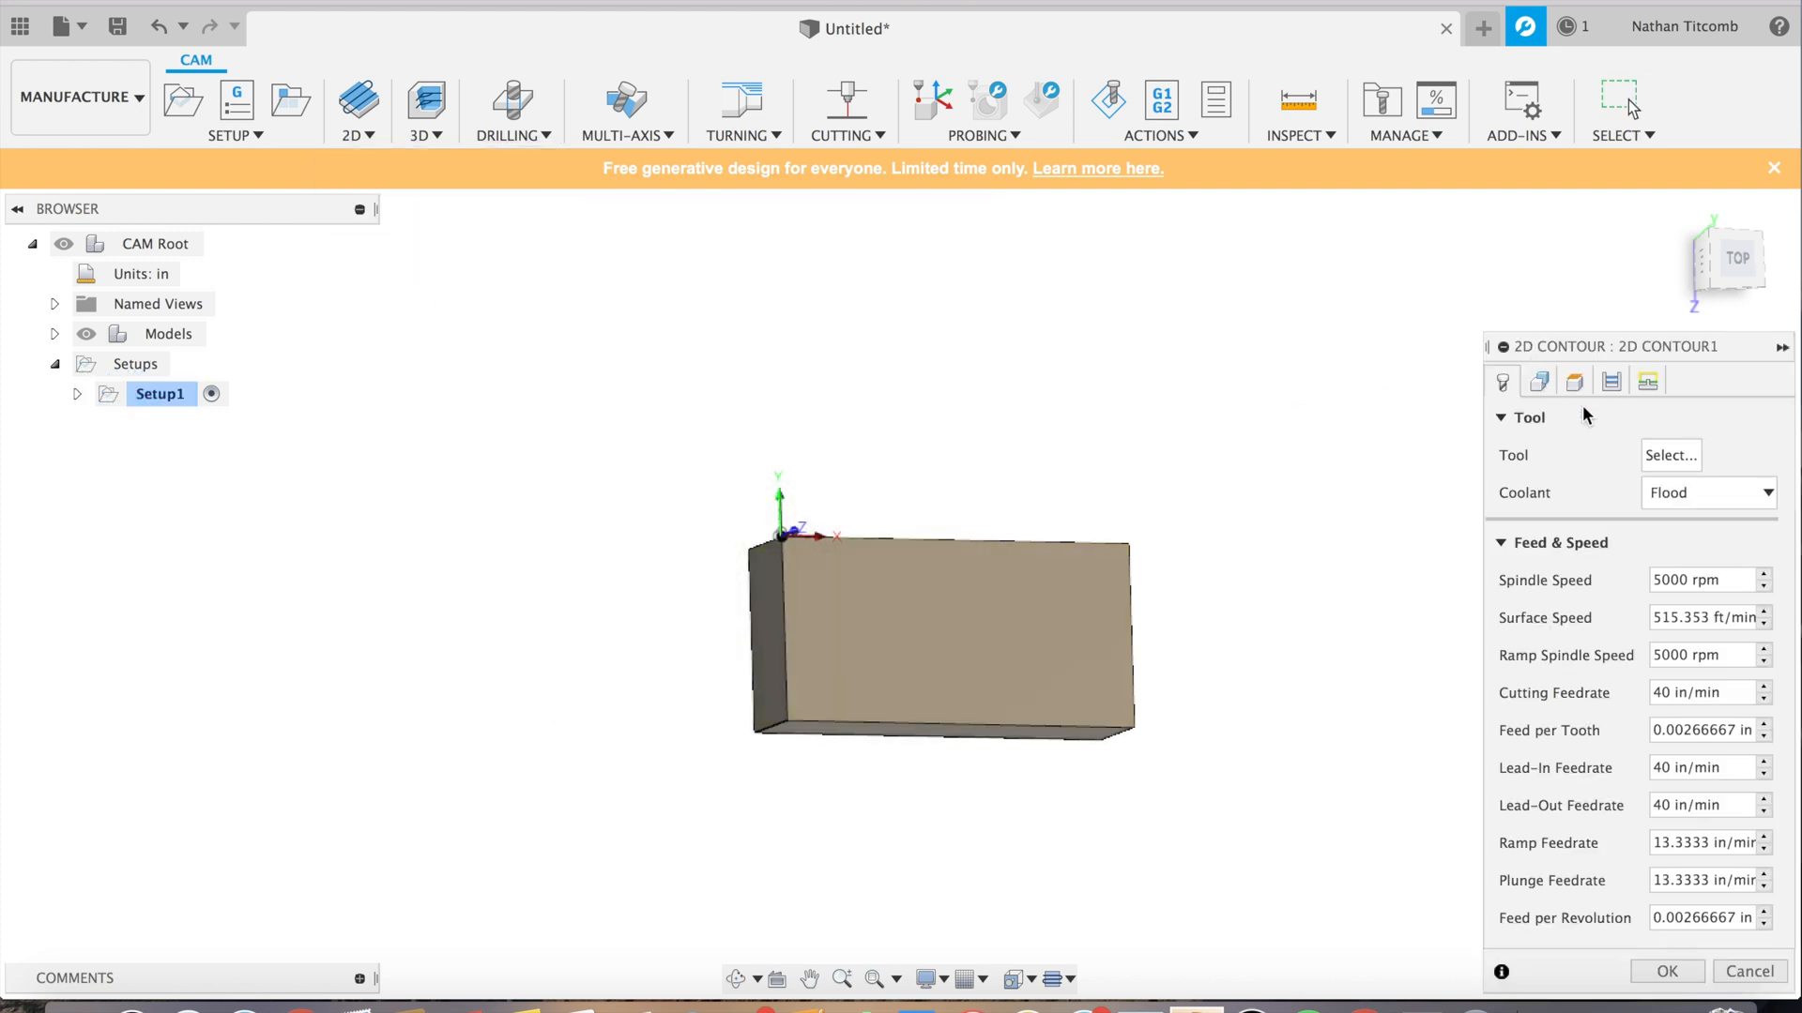
left_click(1671, 455)
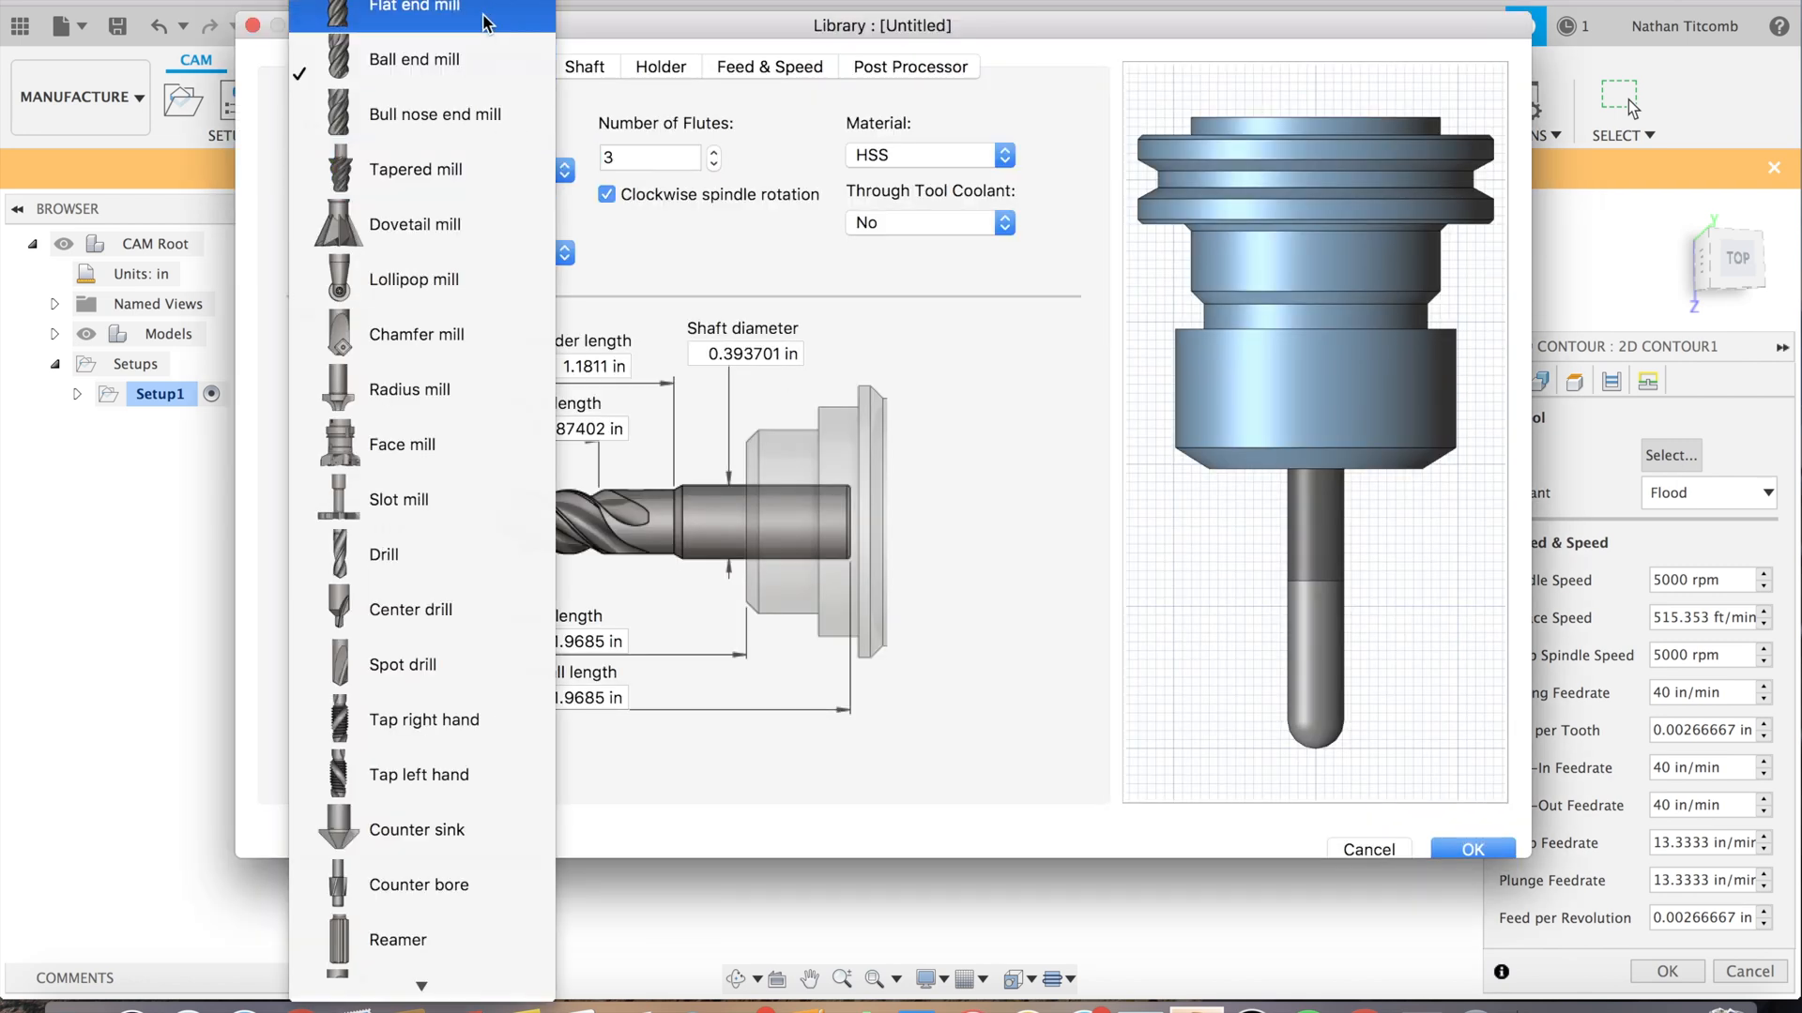
Step: Create a new 0.5 in flat end mill and assign it to the contour
left_click(413, 9)
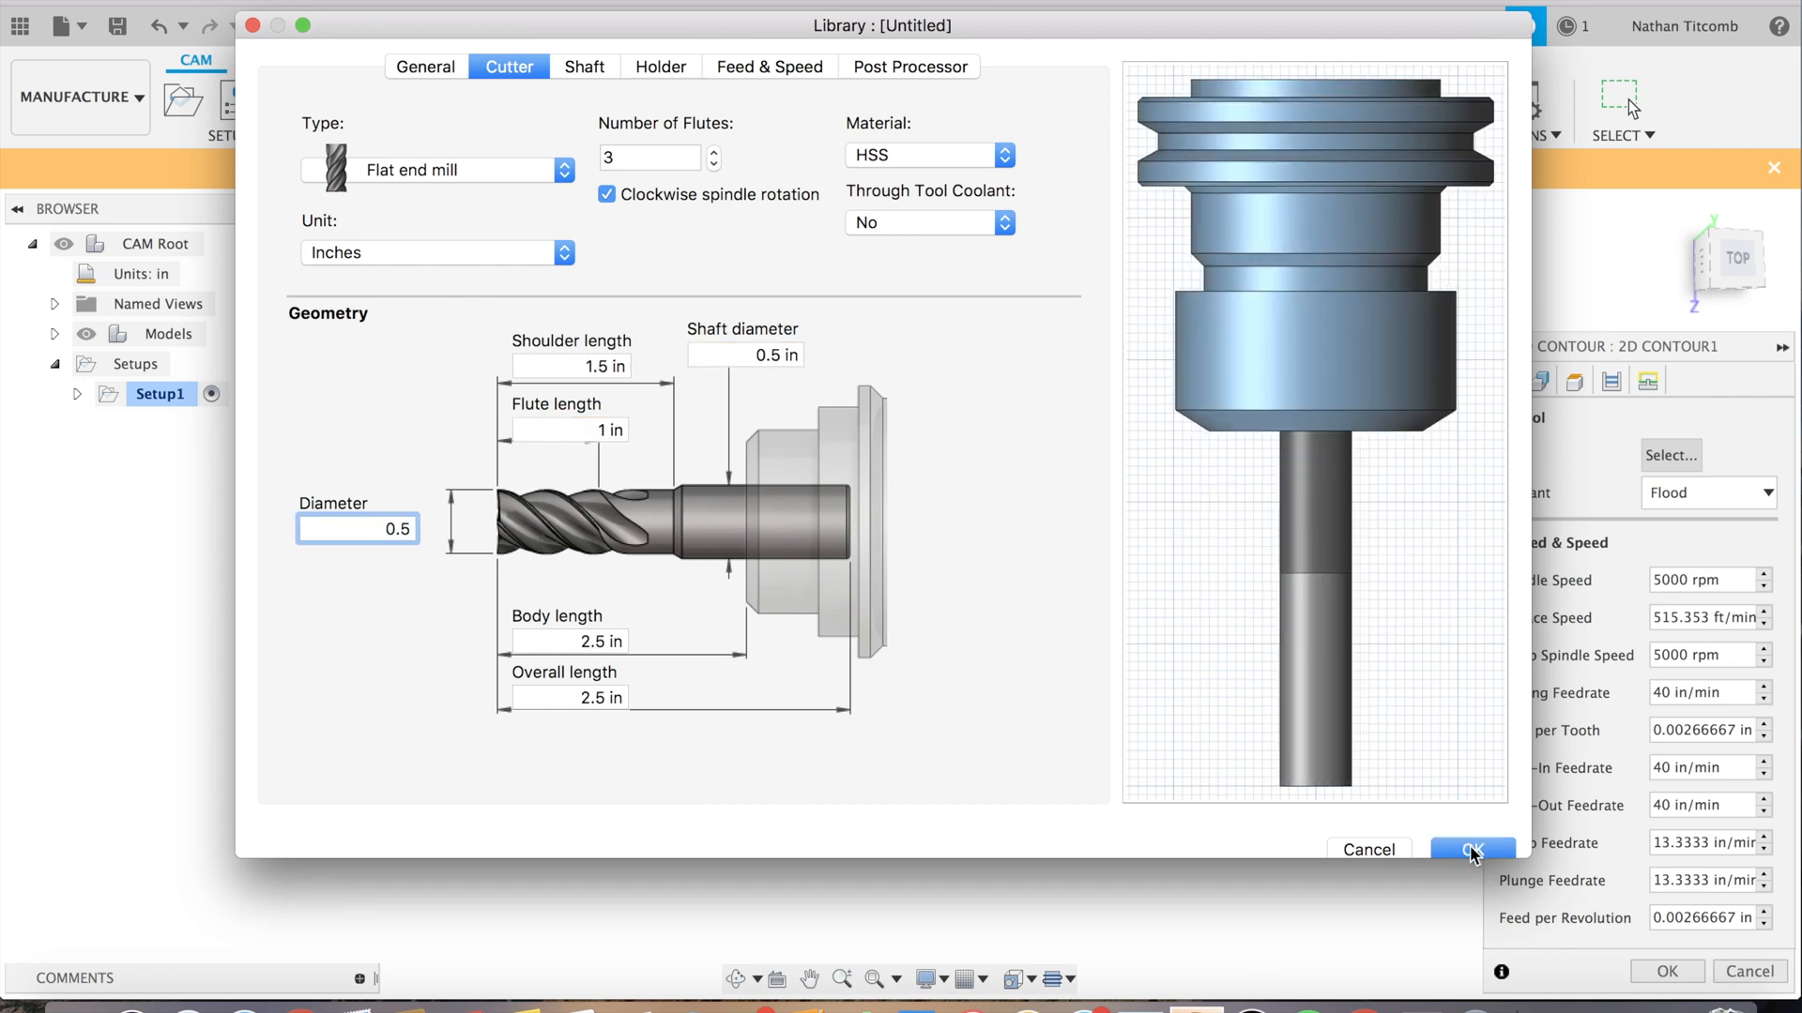
left_click(1471, 850)
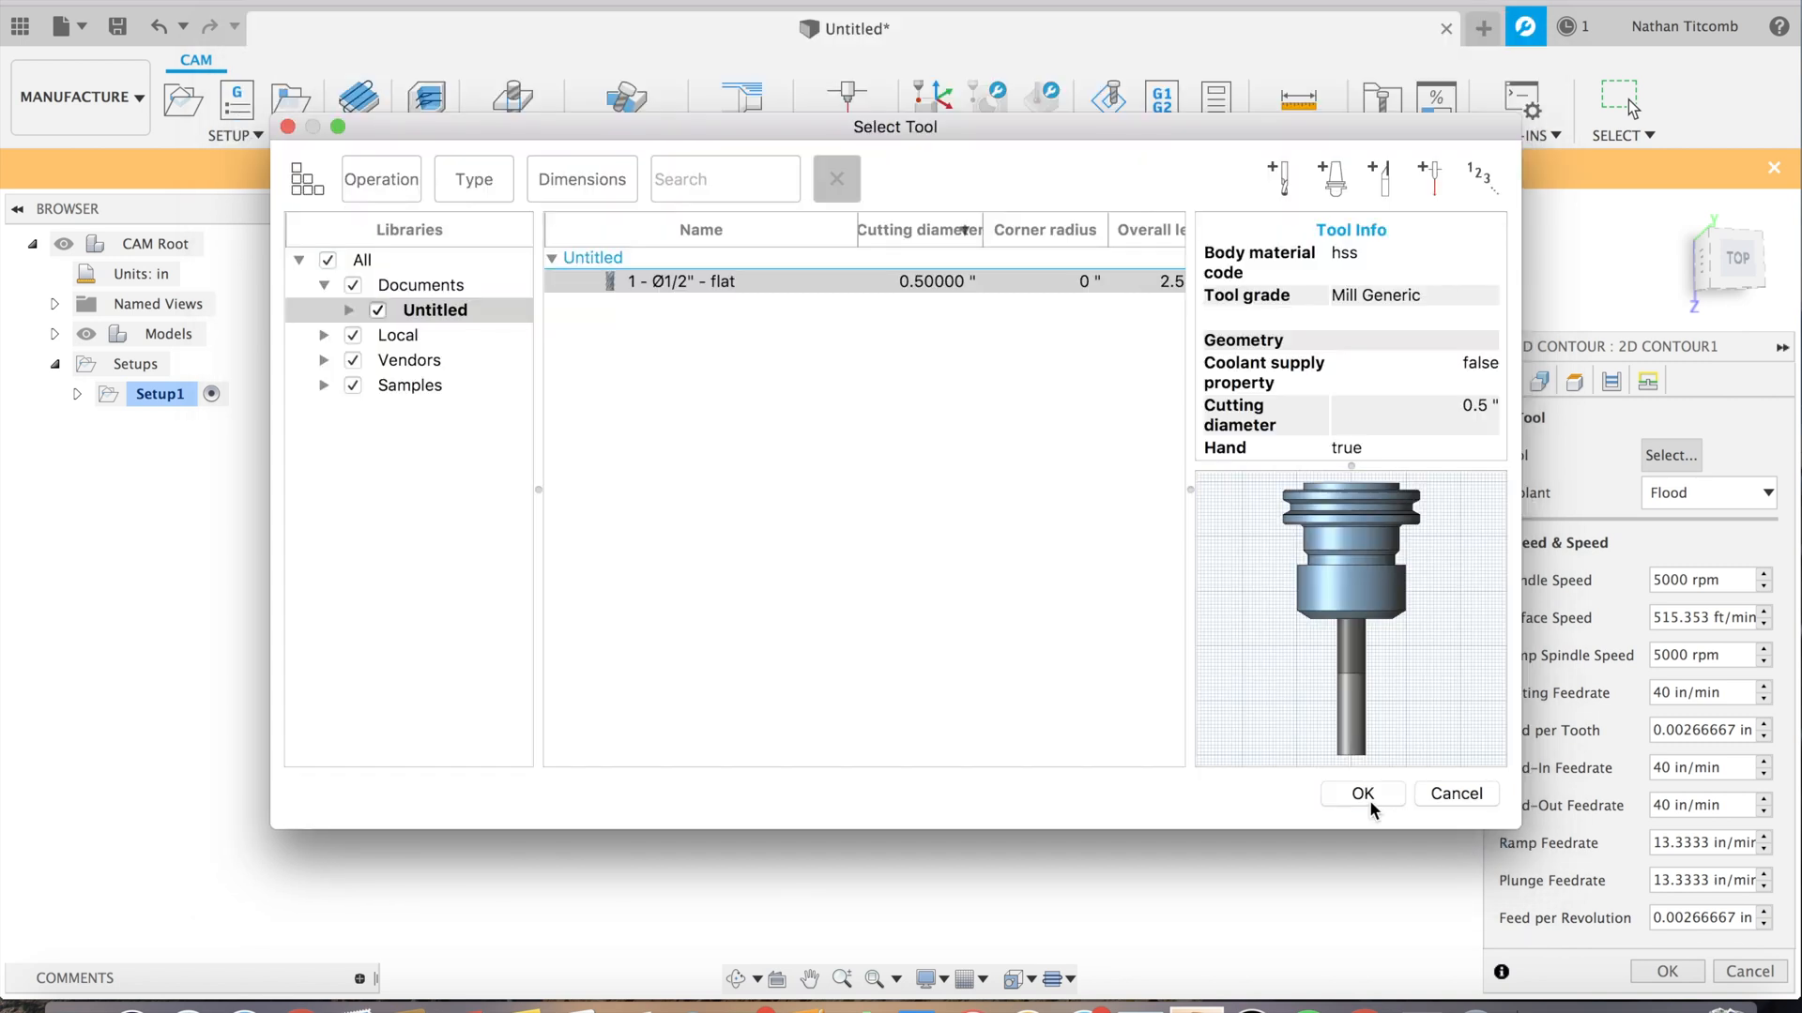
left_click(1363, 792)
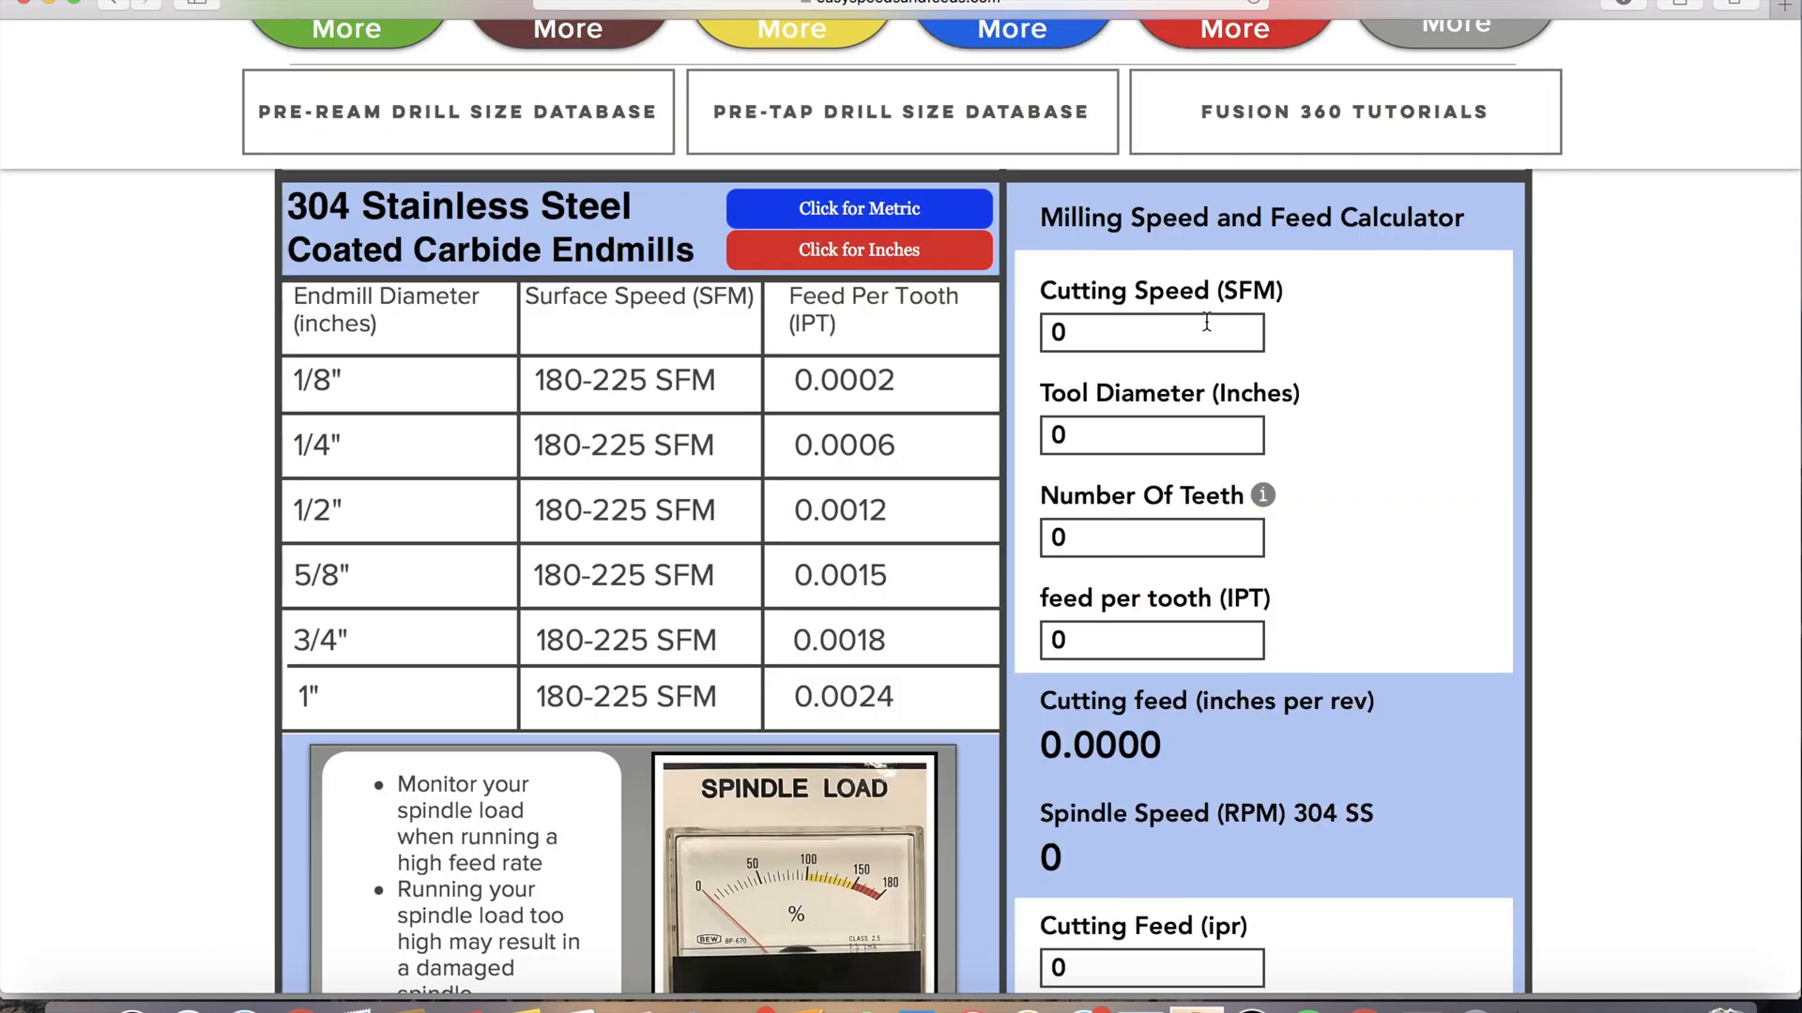
Step: Enter SFM 225, diameter 0.5, 4 teeth and 0.0012 IPT in the milling calculator
left_click(1152, 332)
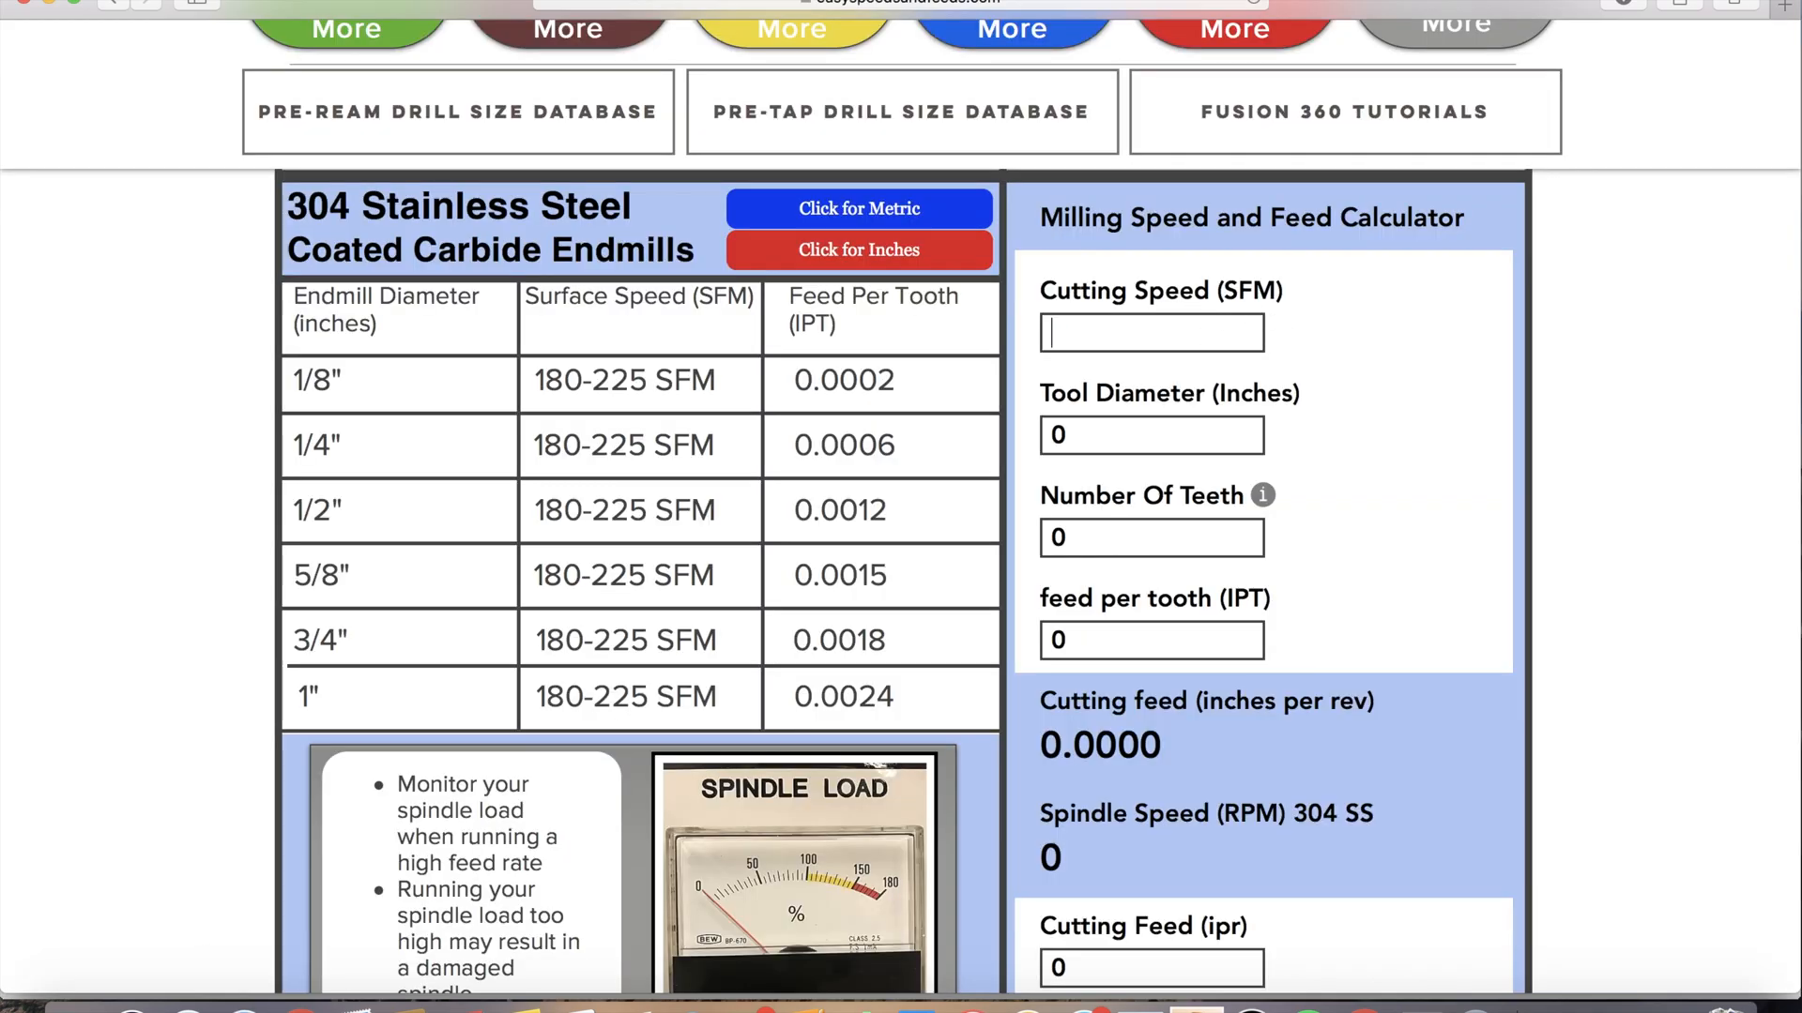
type("225")
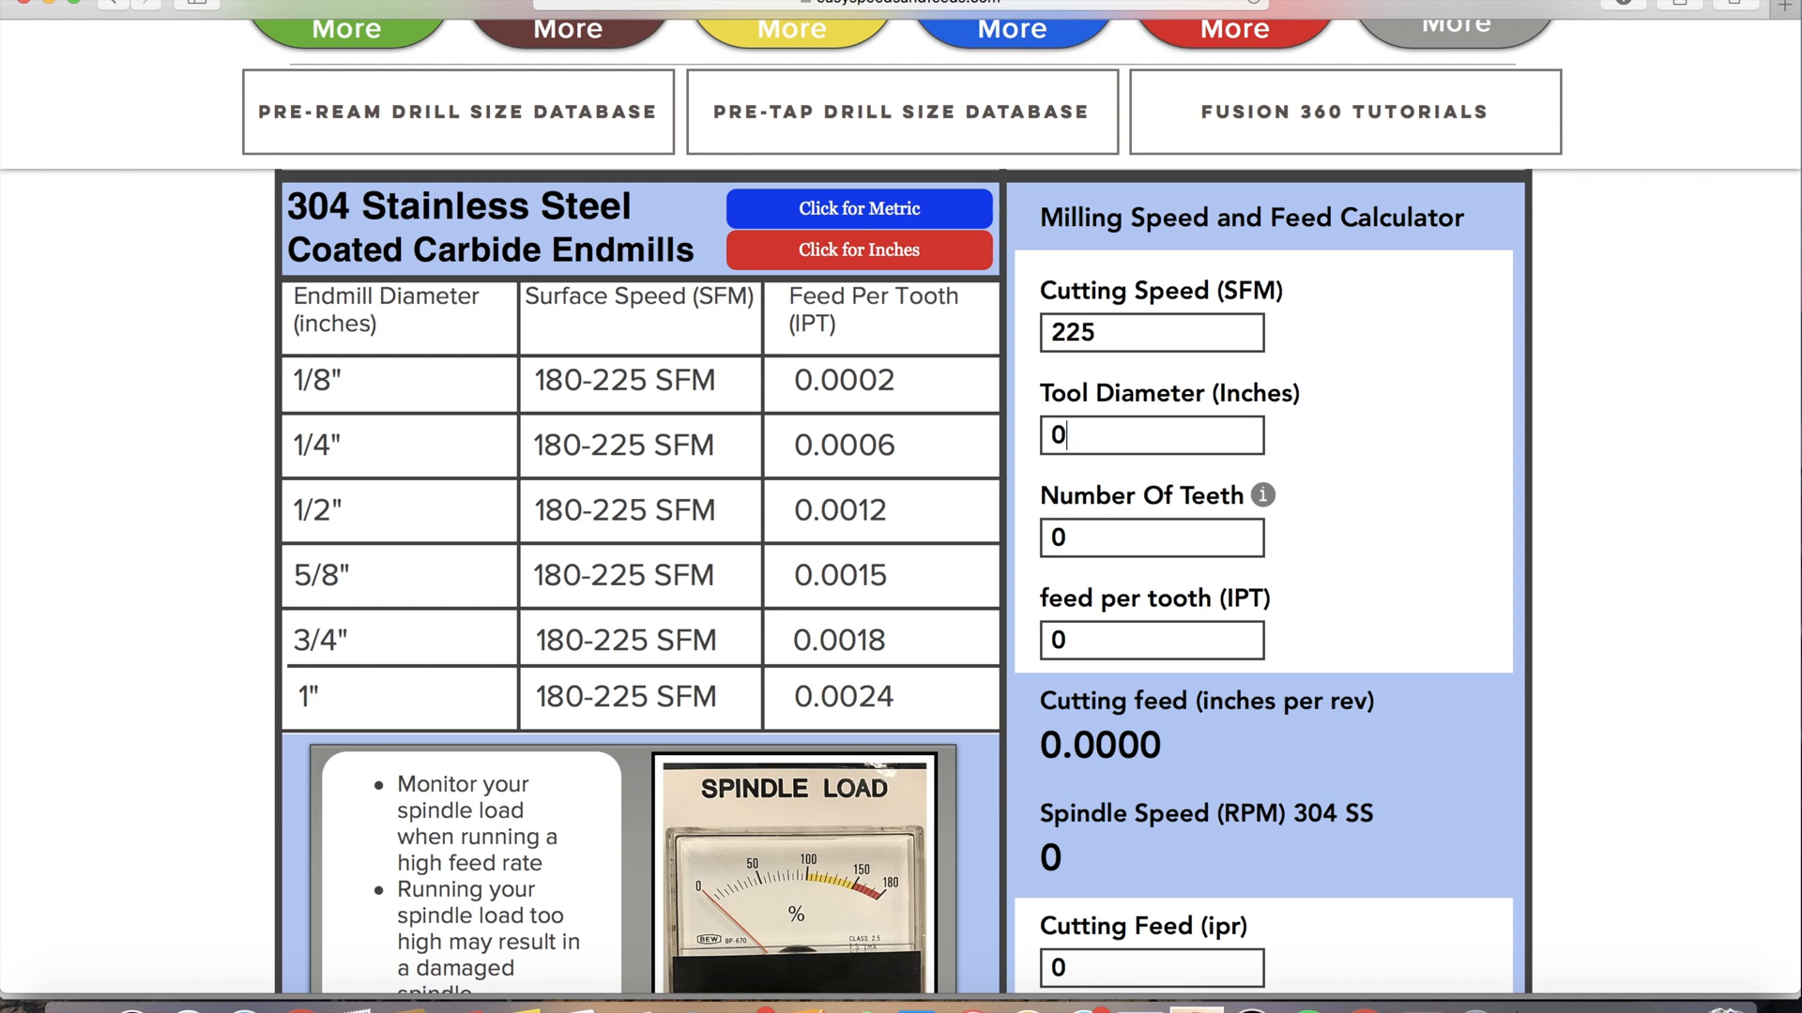
type(".5")
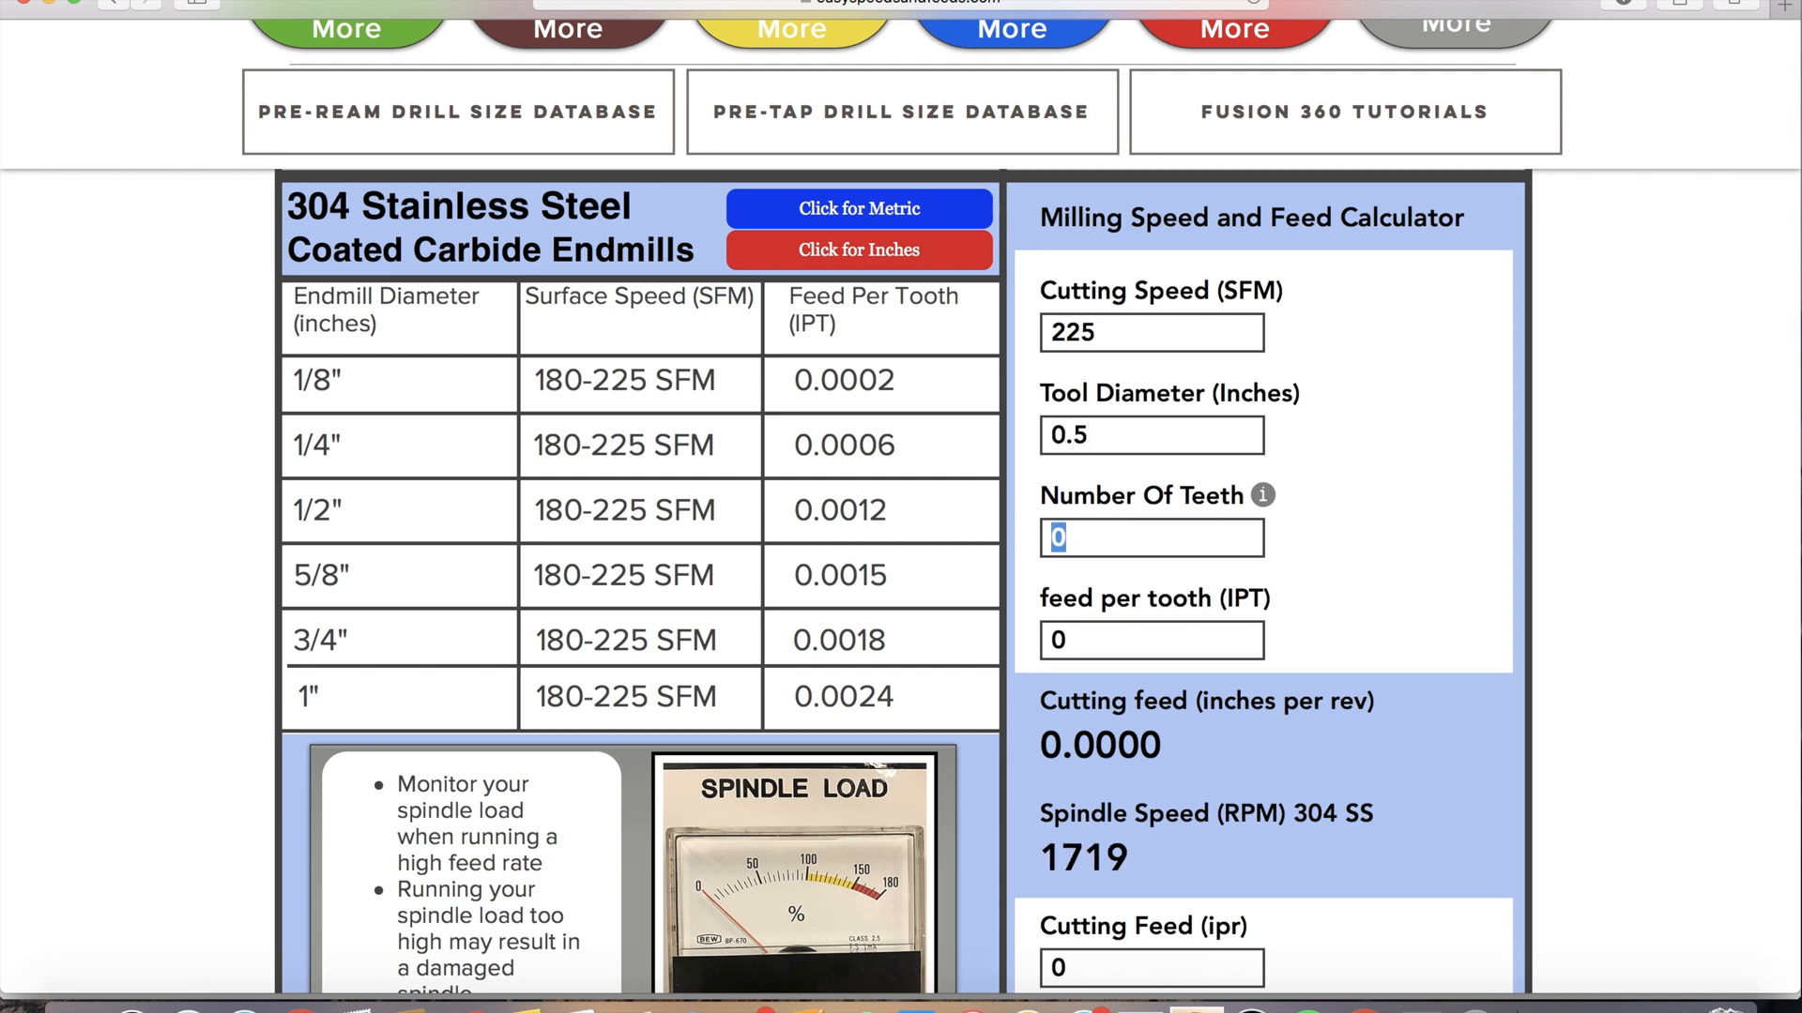
type("4")
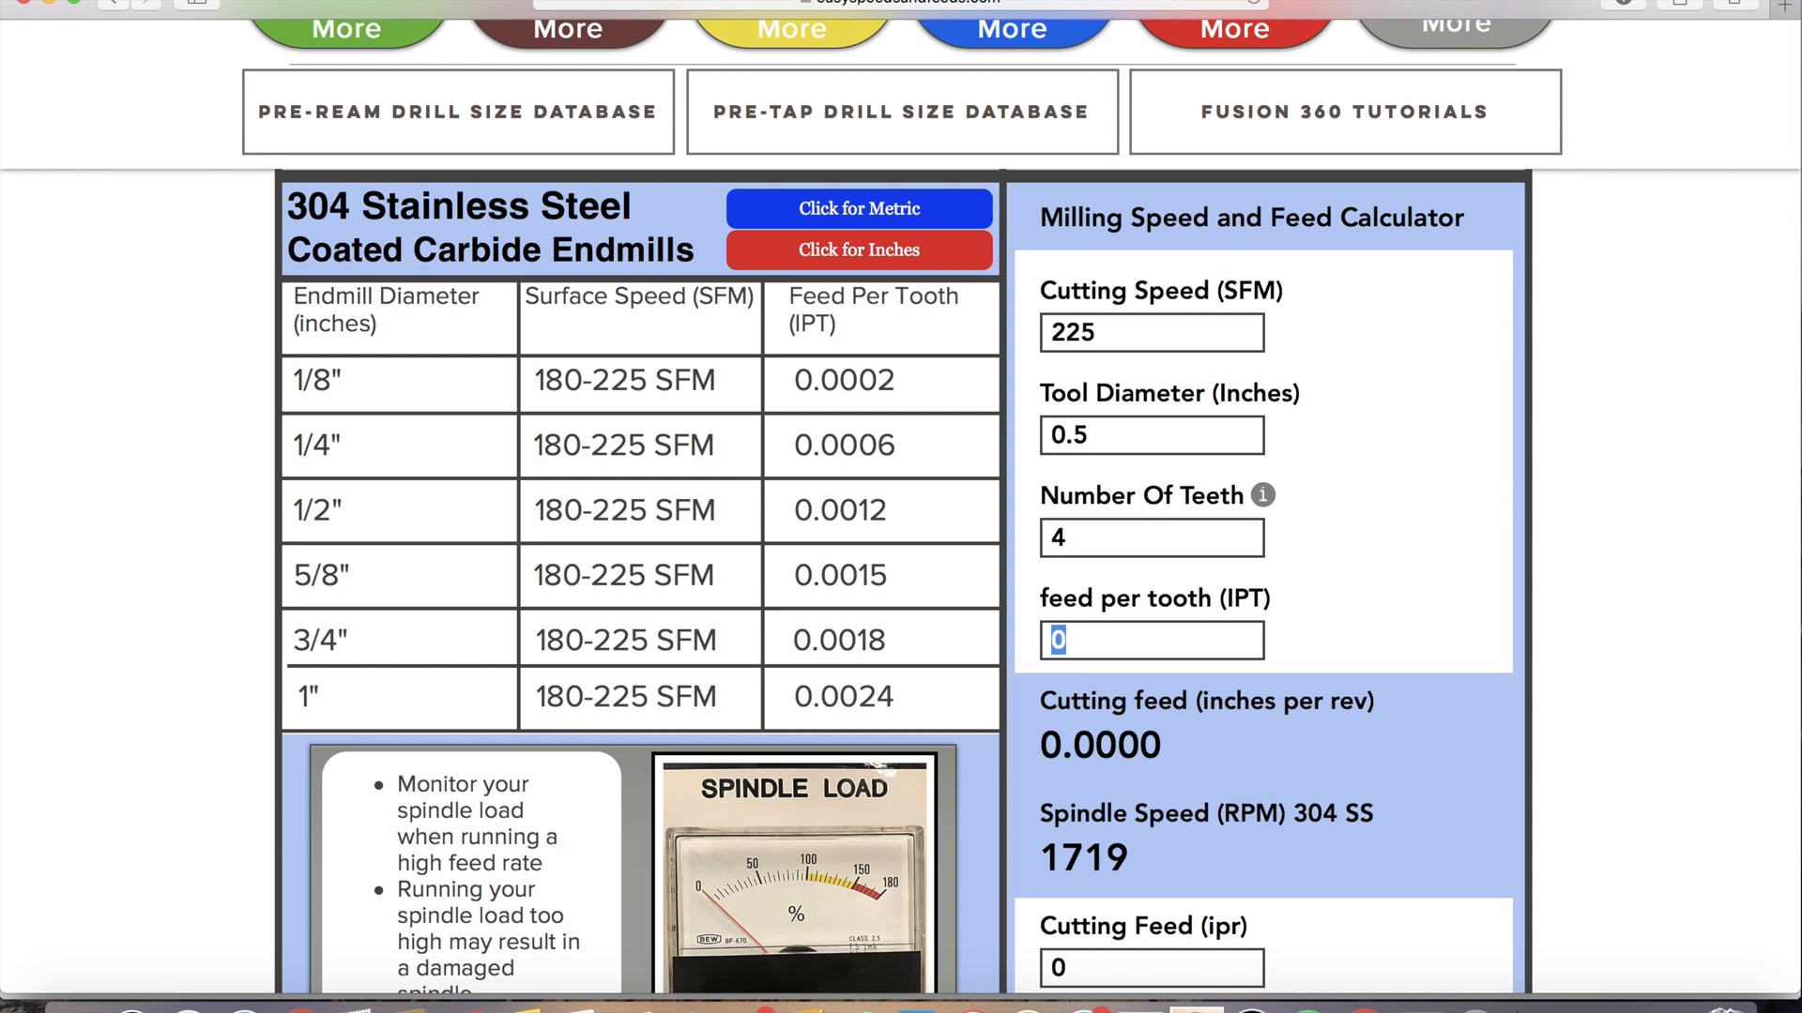
type("0.0012")
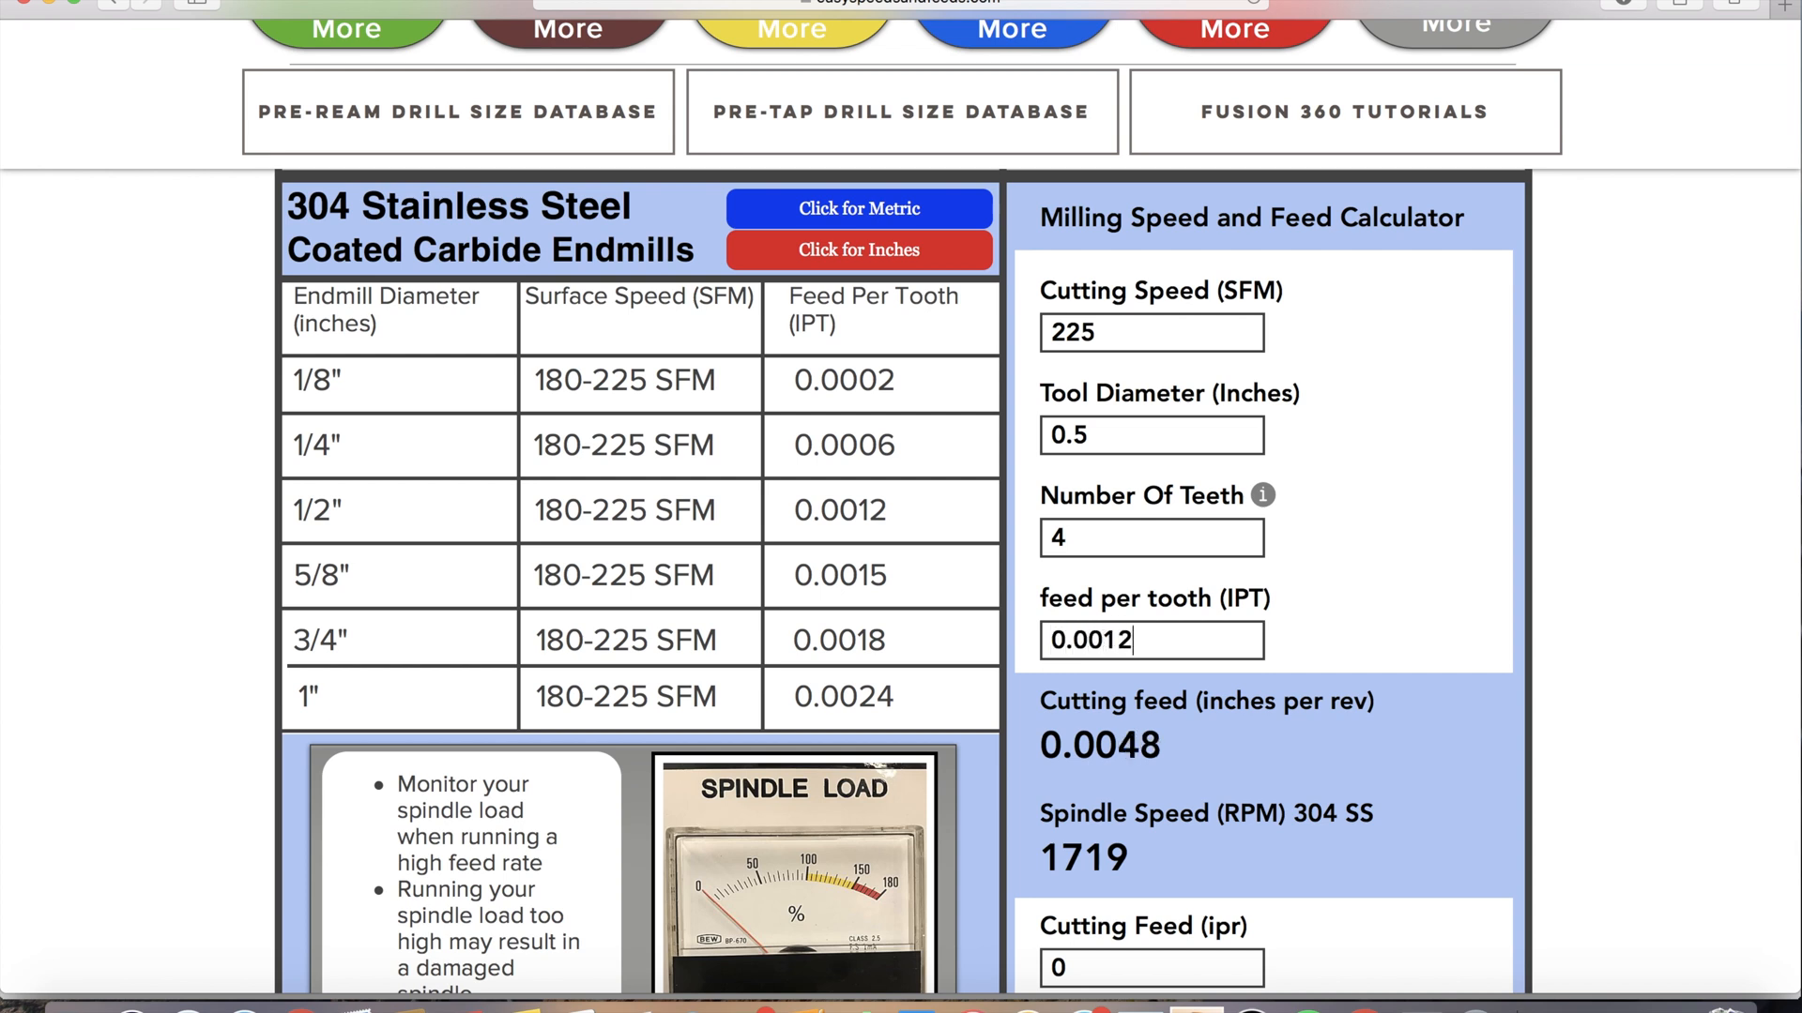
scroll("down", 3)
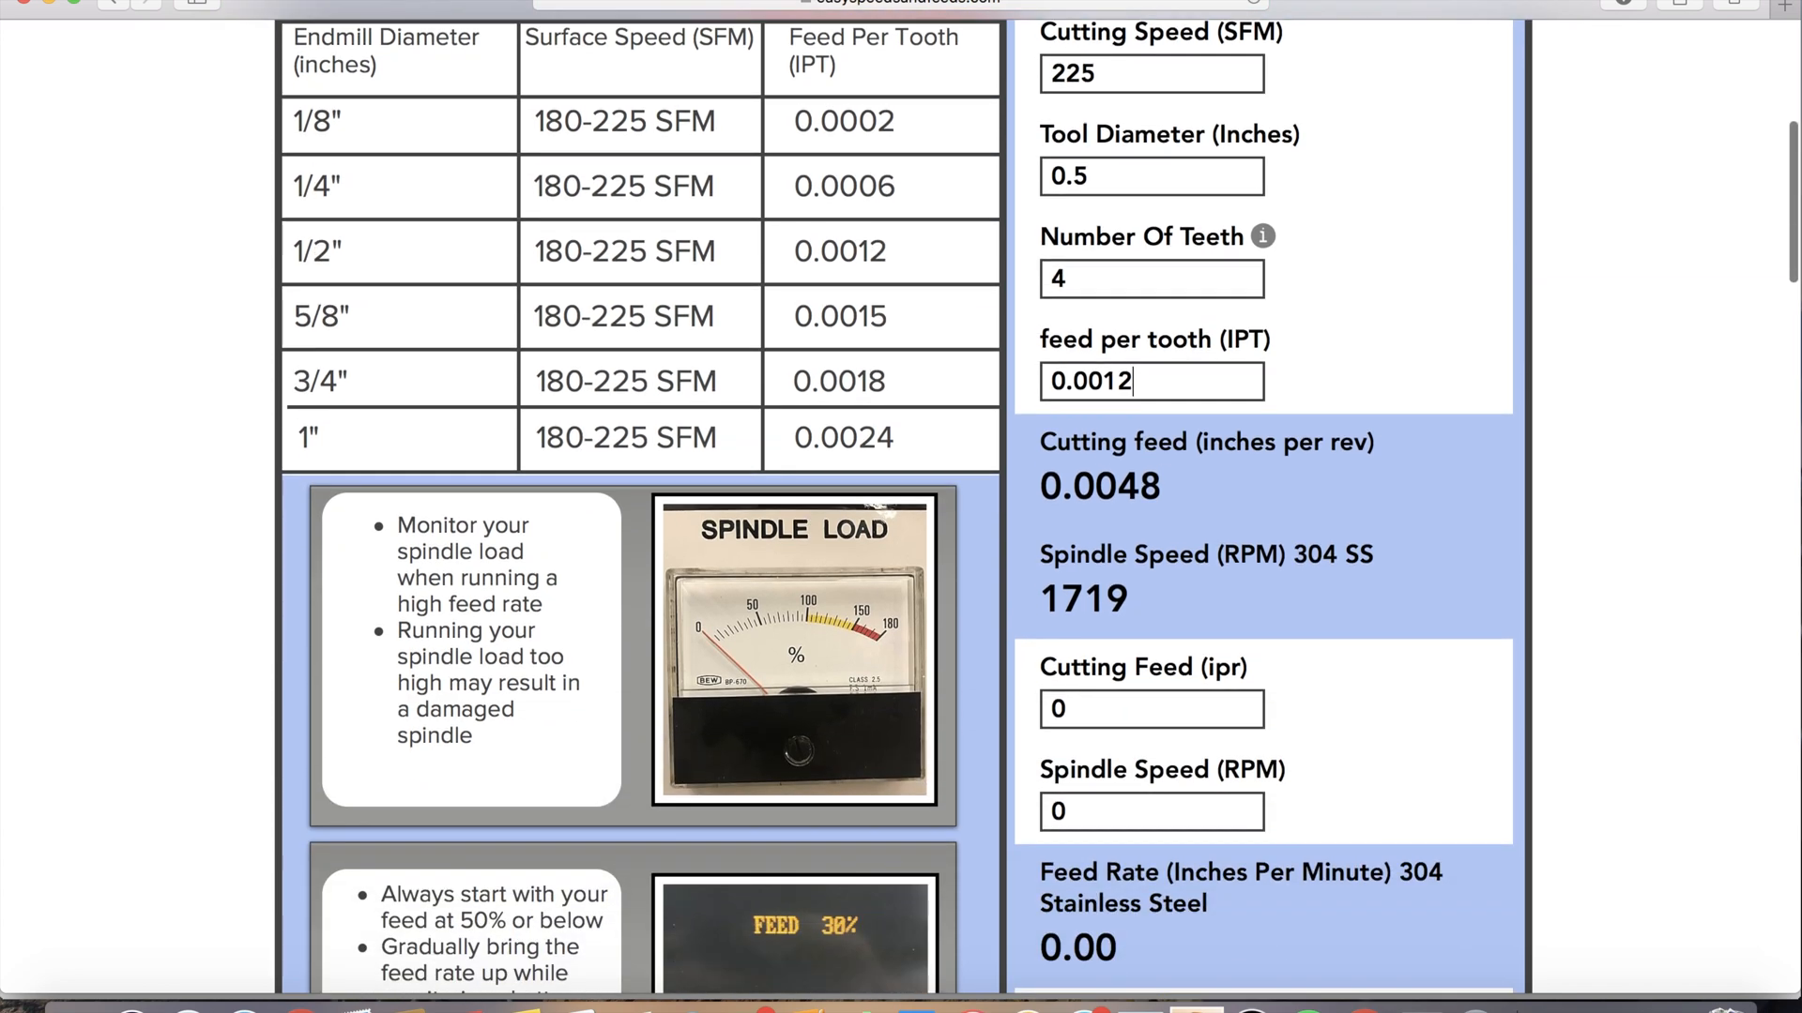
Step: Enter cutting feed 0.004 and 1719 RPM to get the 8.25 in/min feed rate
left_click(1153, 710)
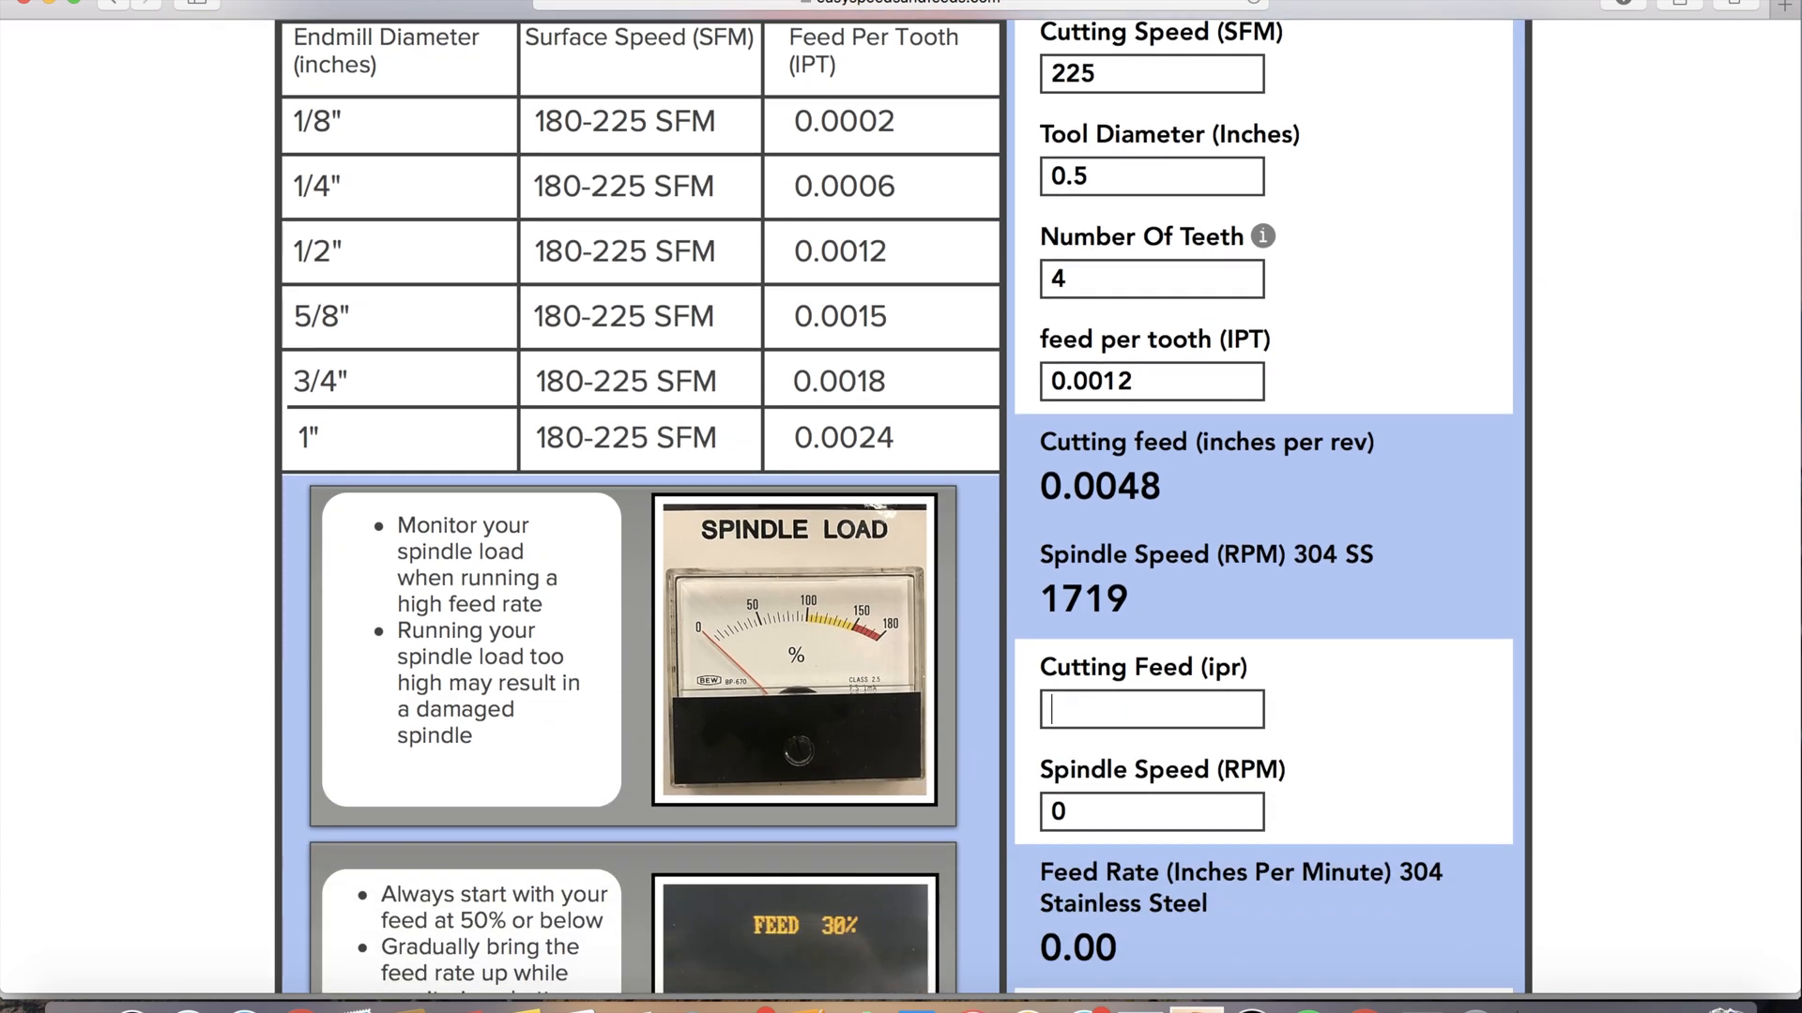
type("0.004")
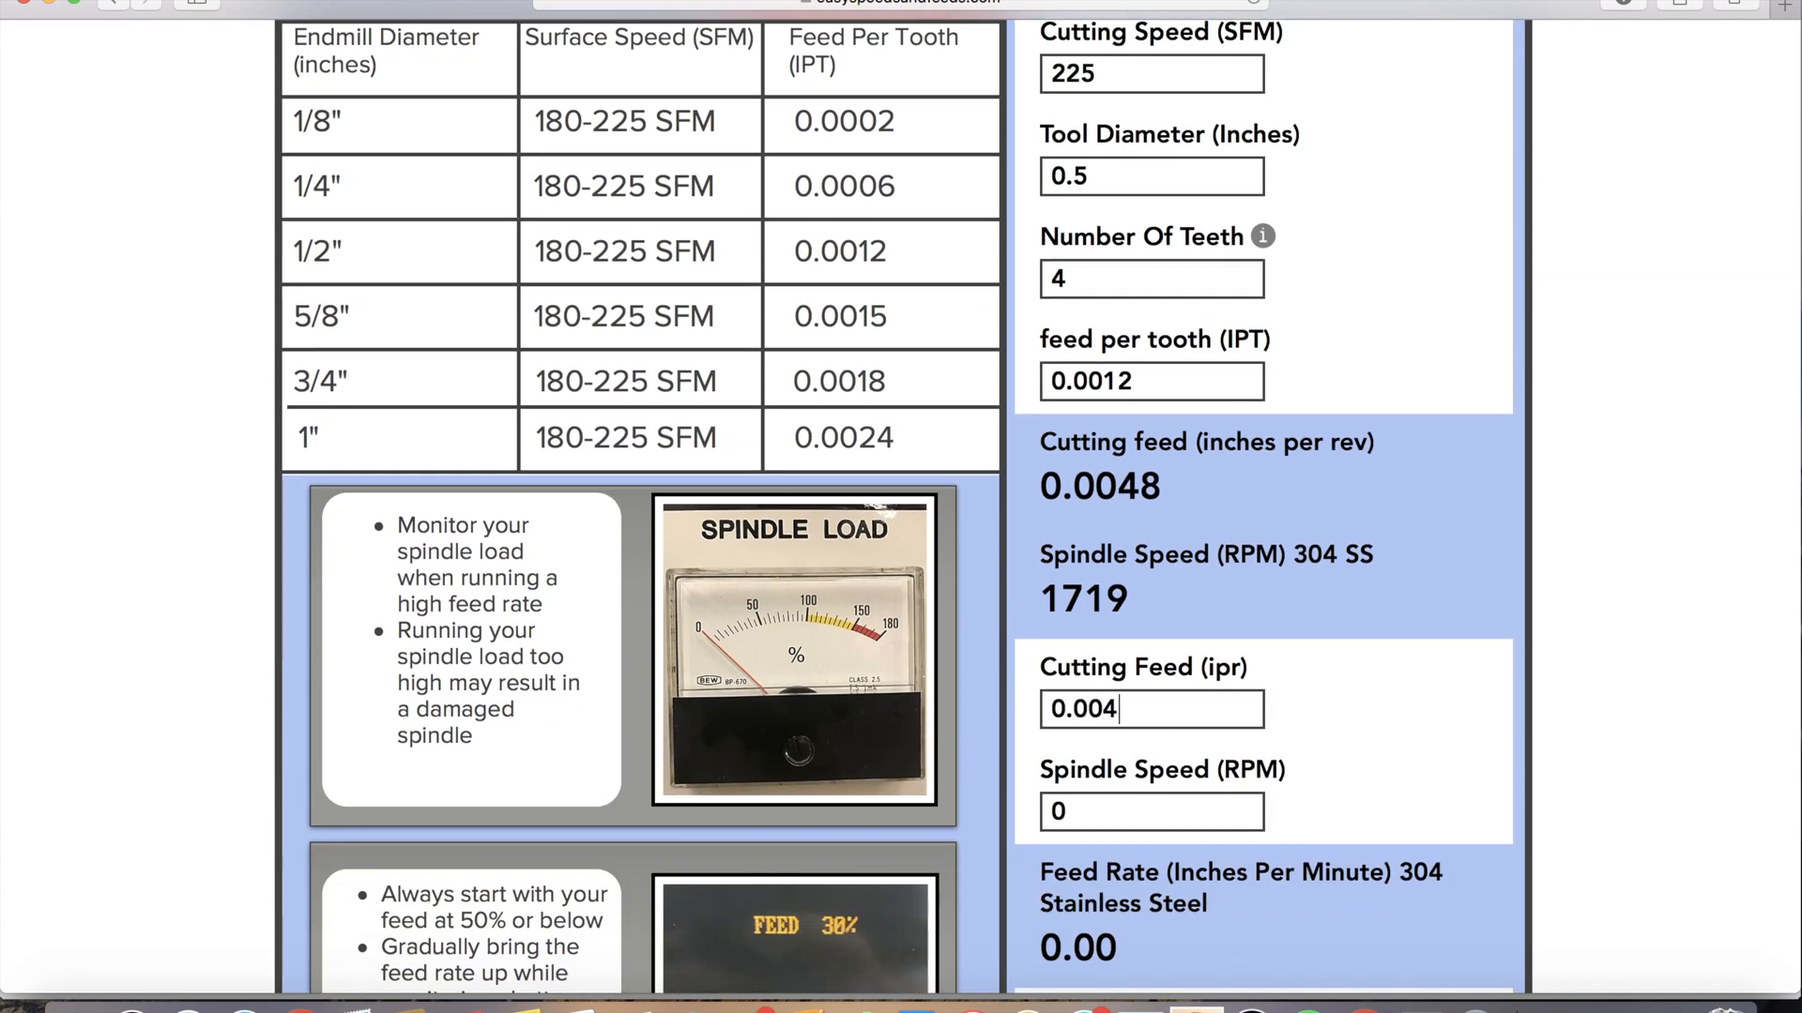
left_click(1152, 811)
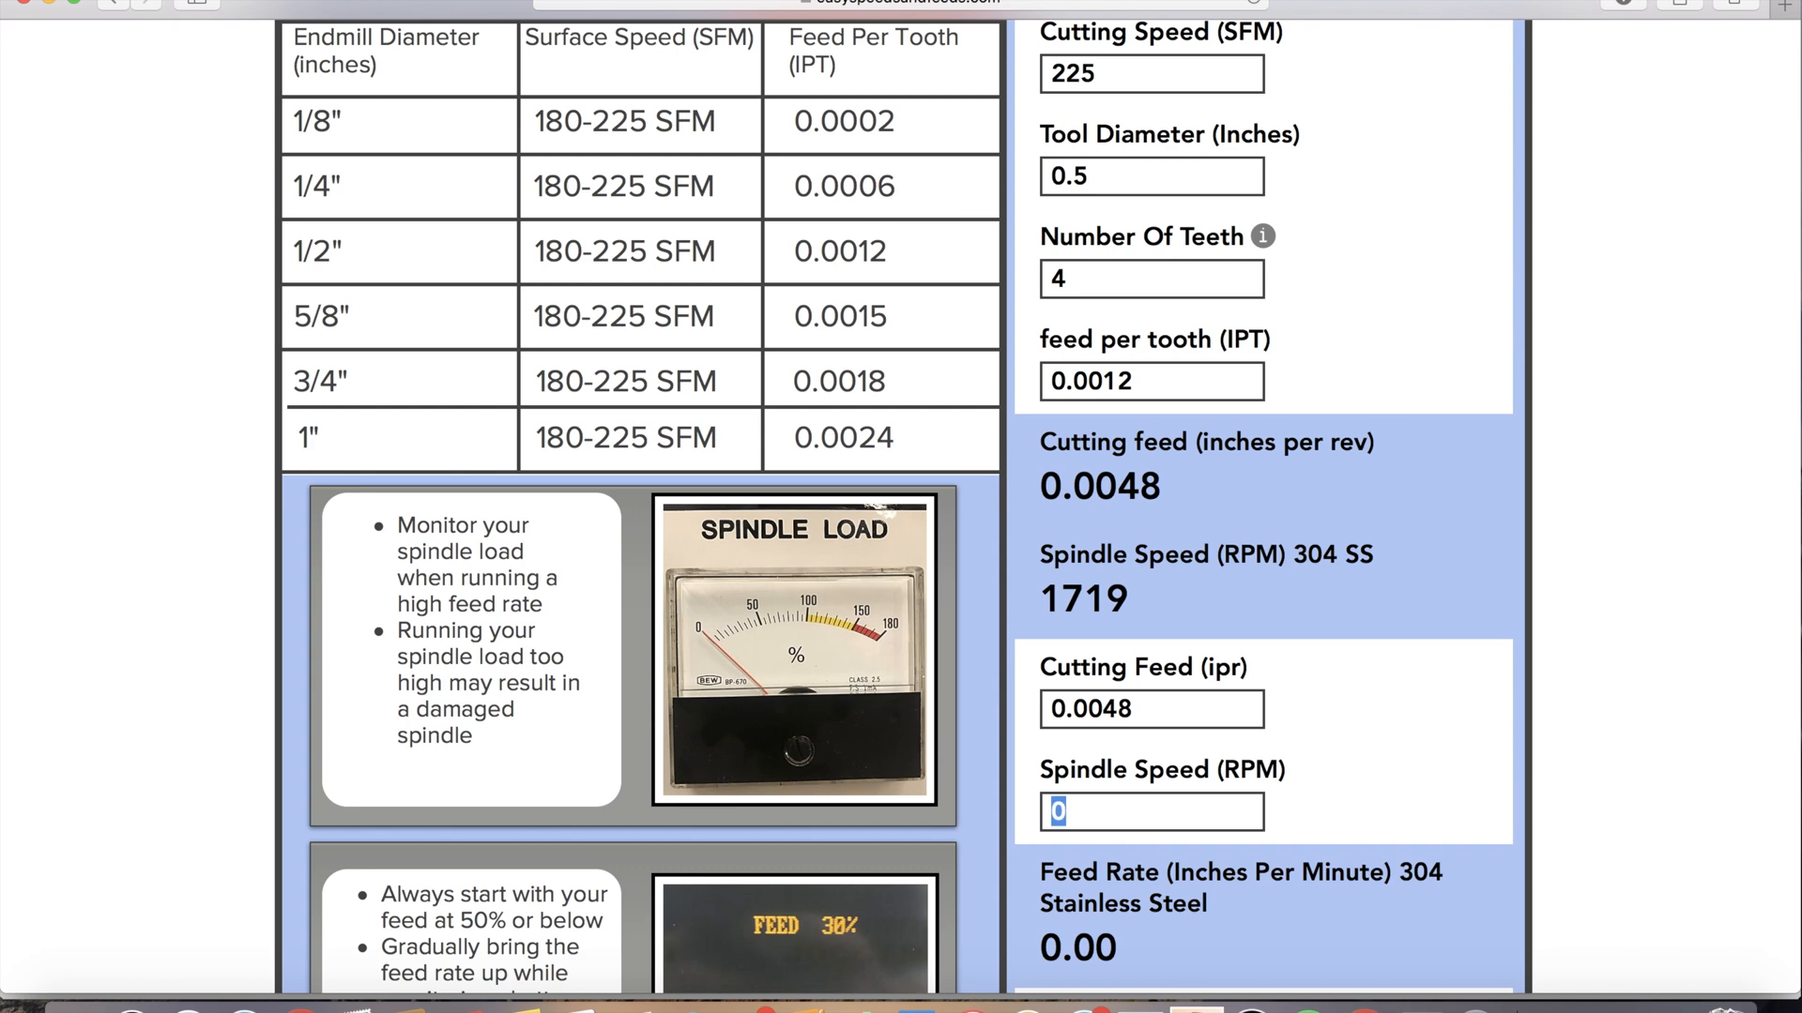
type("1719")
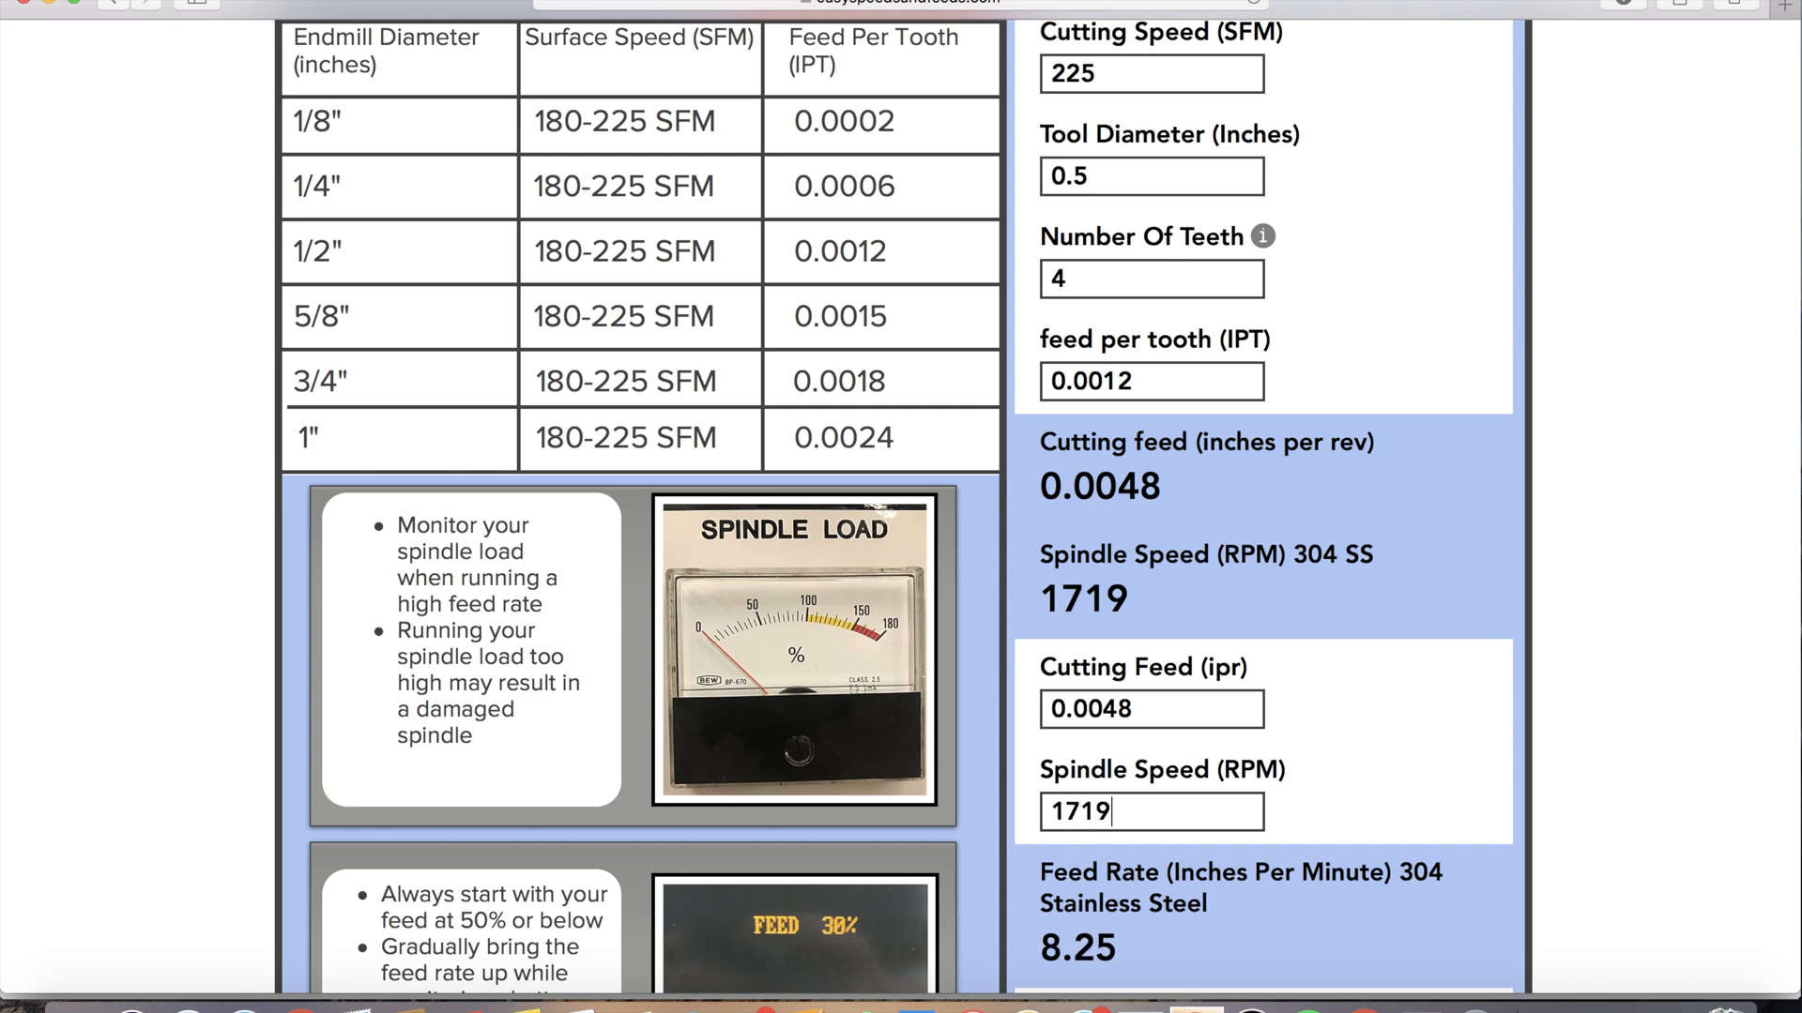
scroll("down", 3)
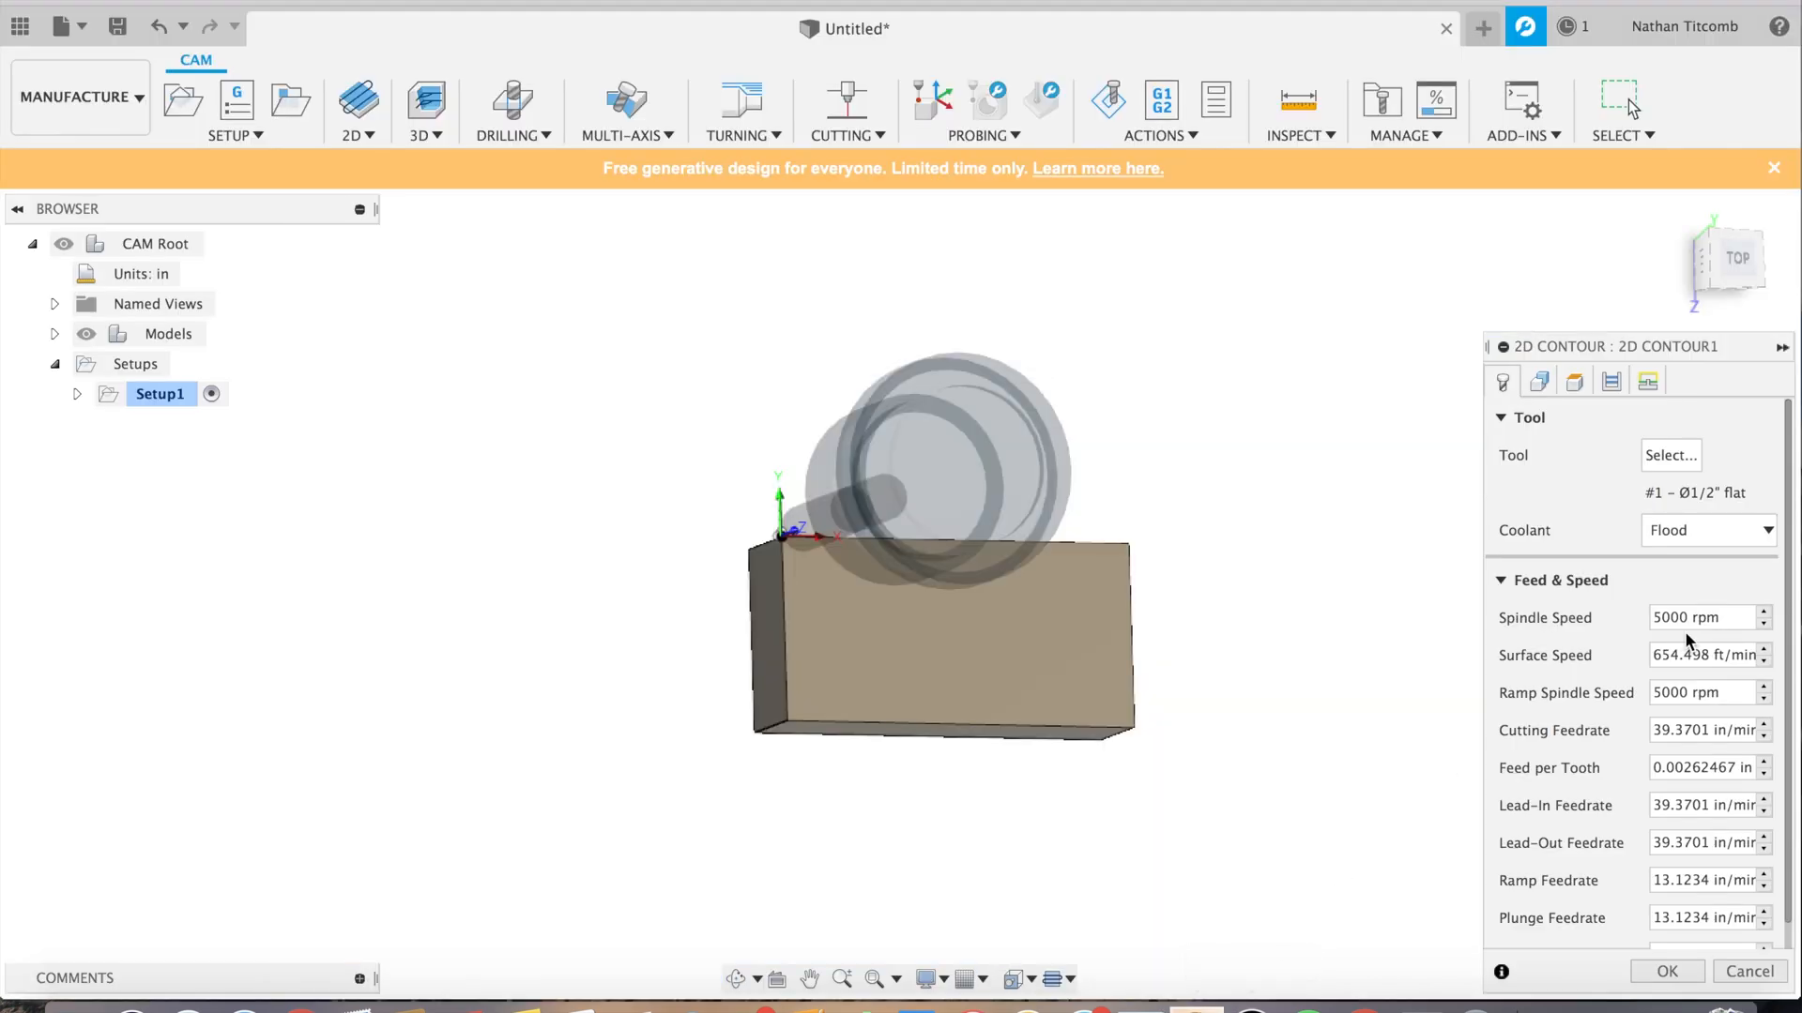
Step: Set the contour's spindle speed to 1719 RPM and its feedrates to 8.25
type("1")
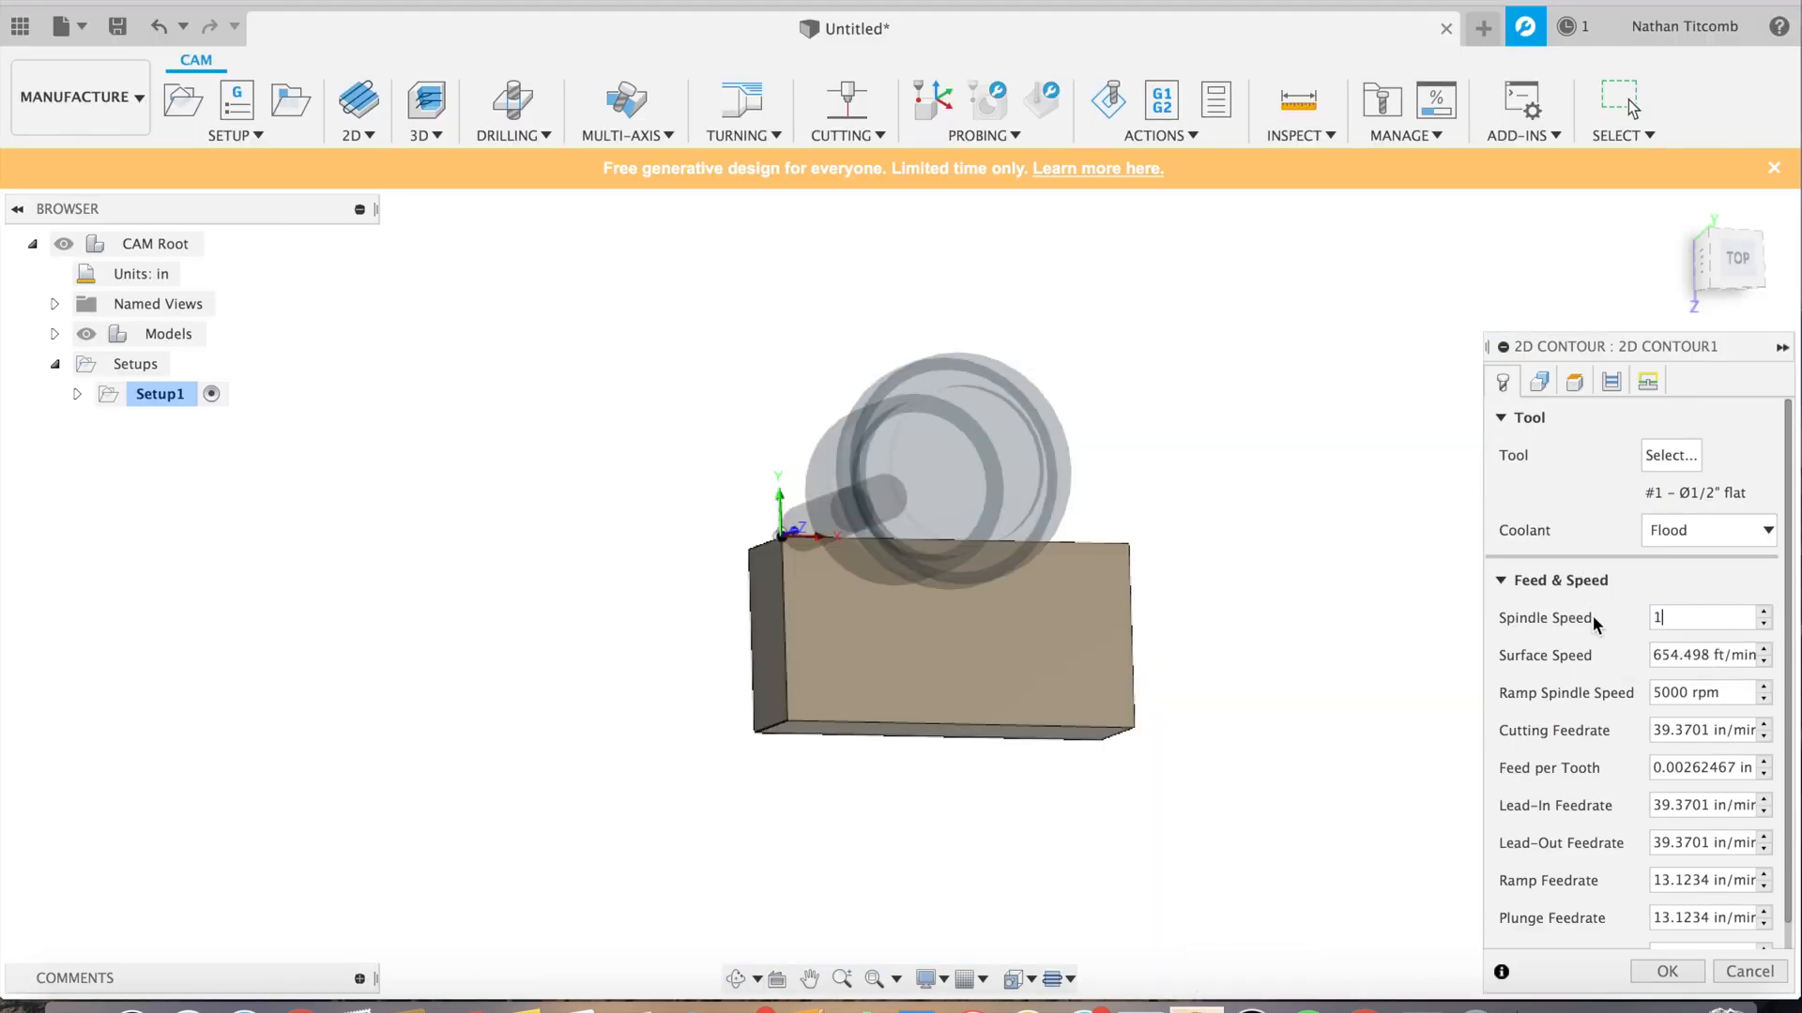
type("719")
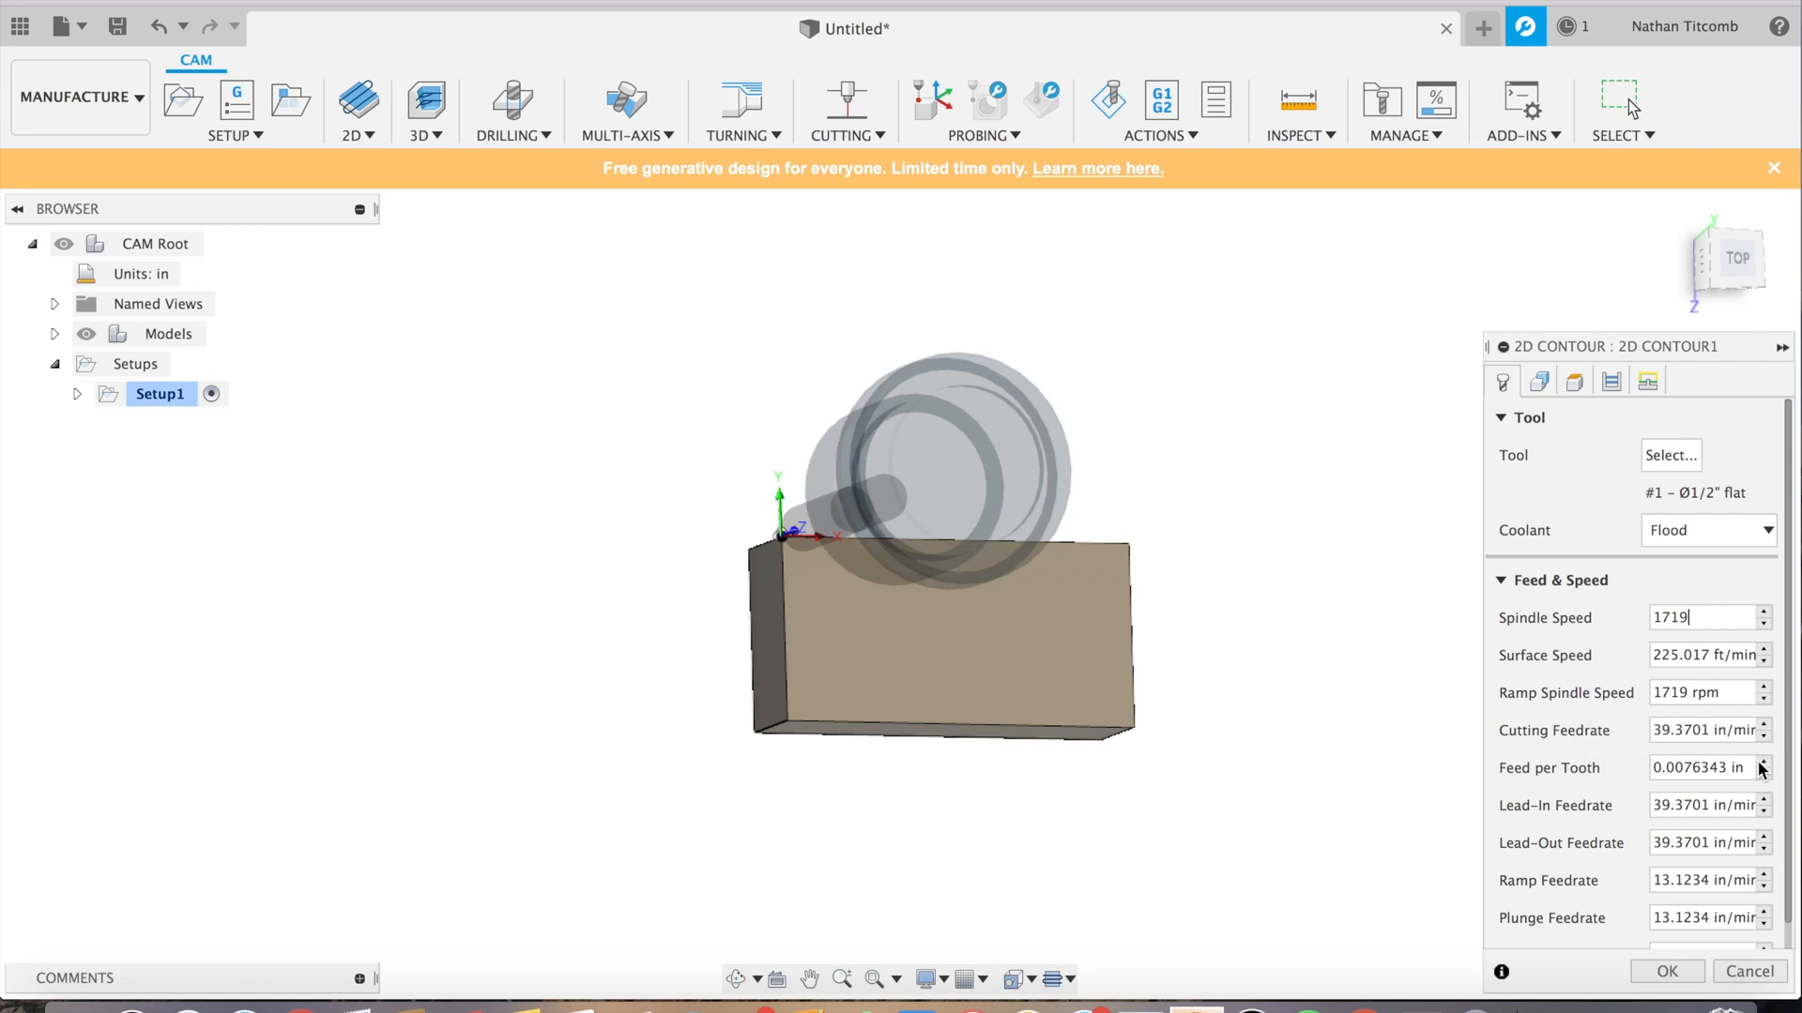
left_click(1701, 730)
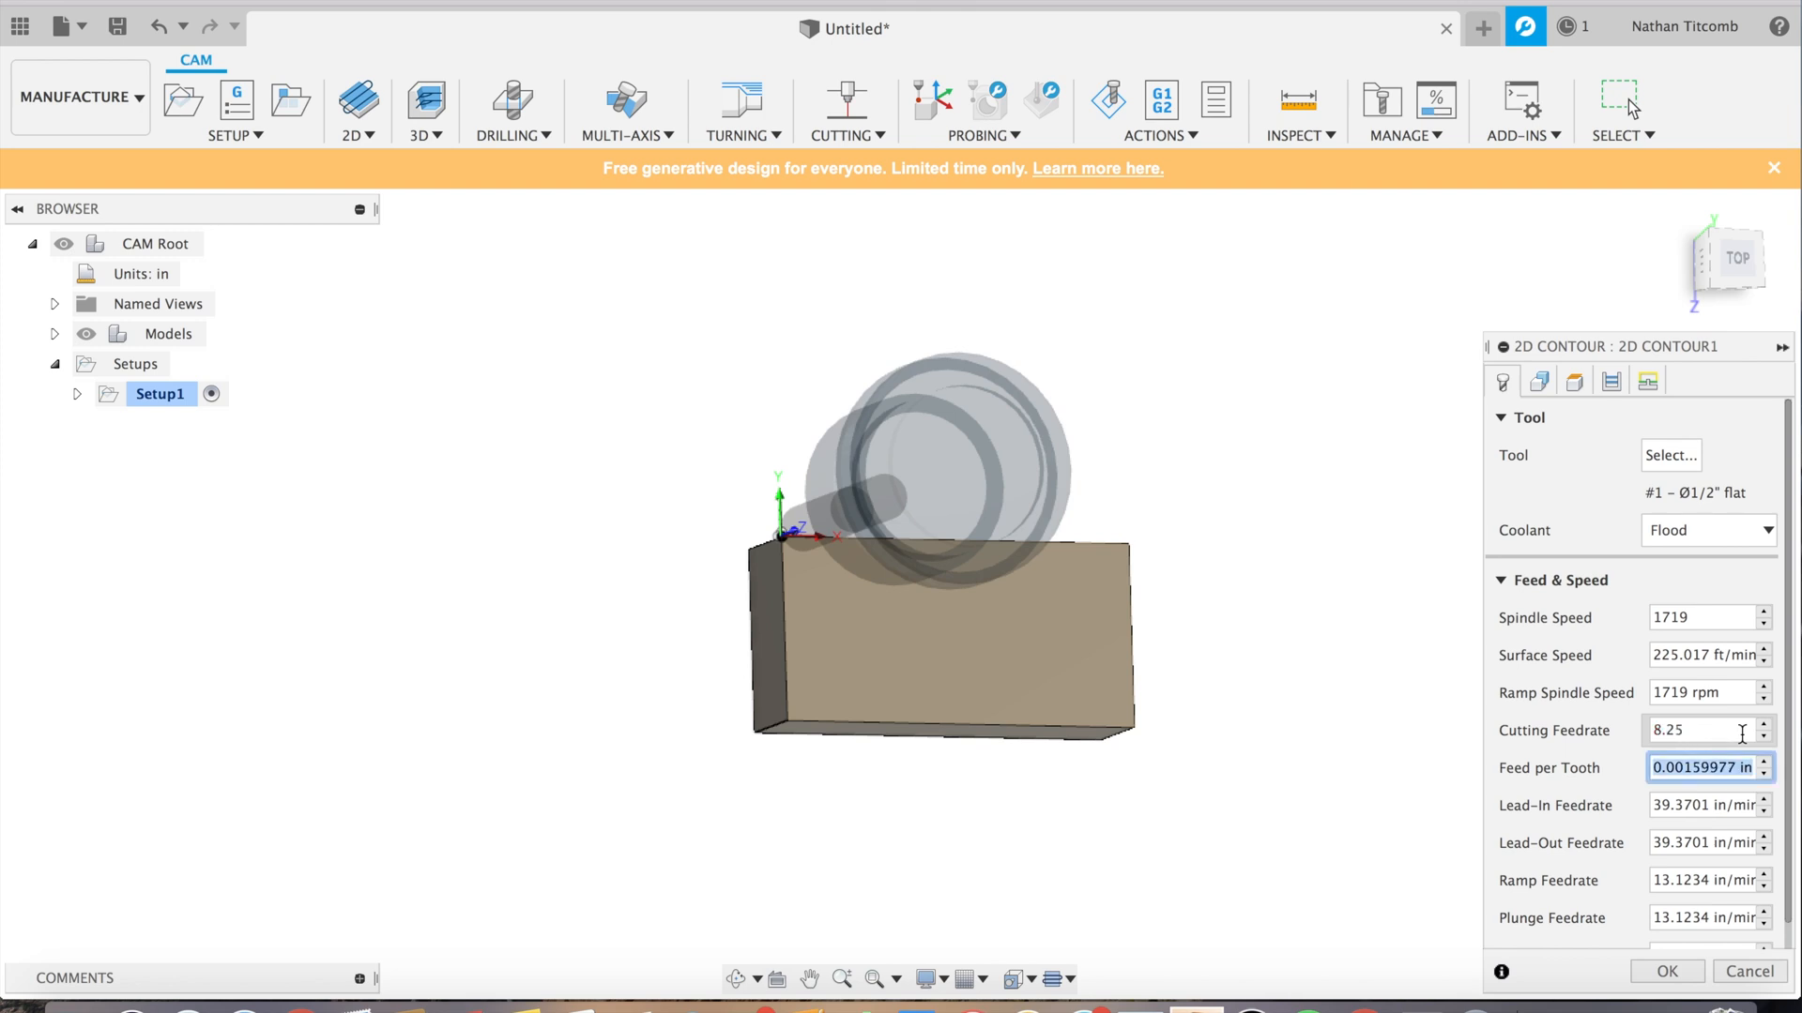
type("8.25")
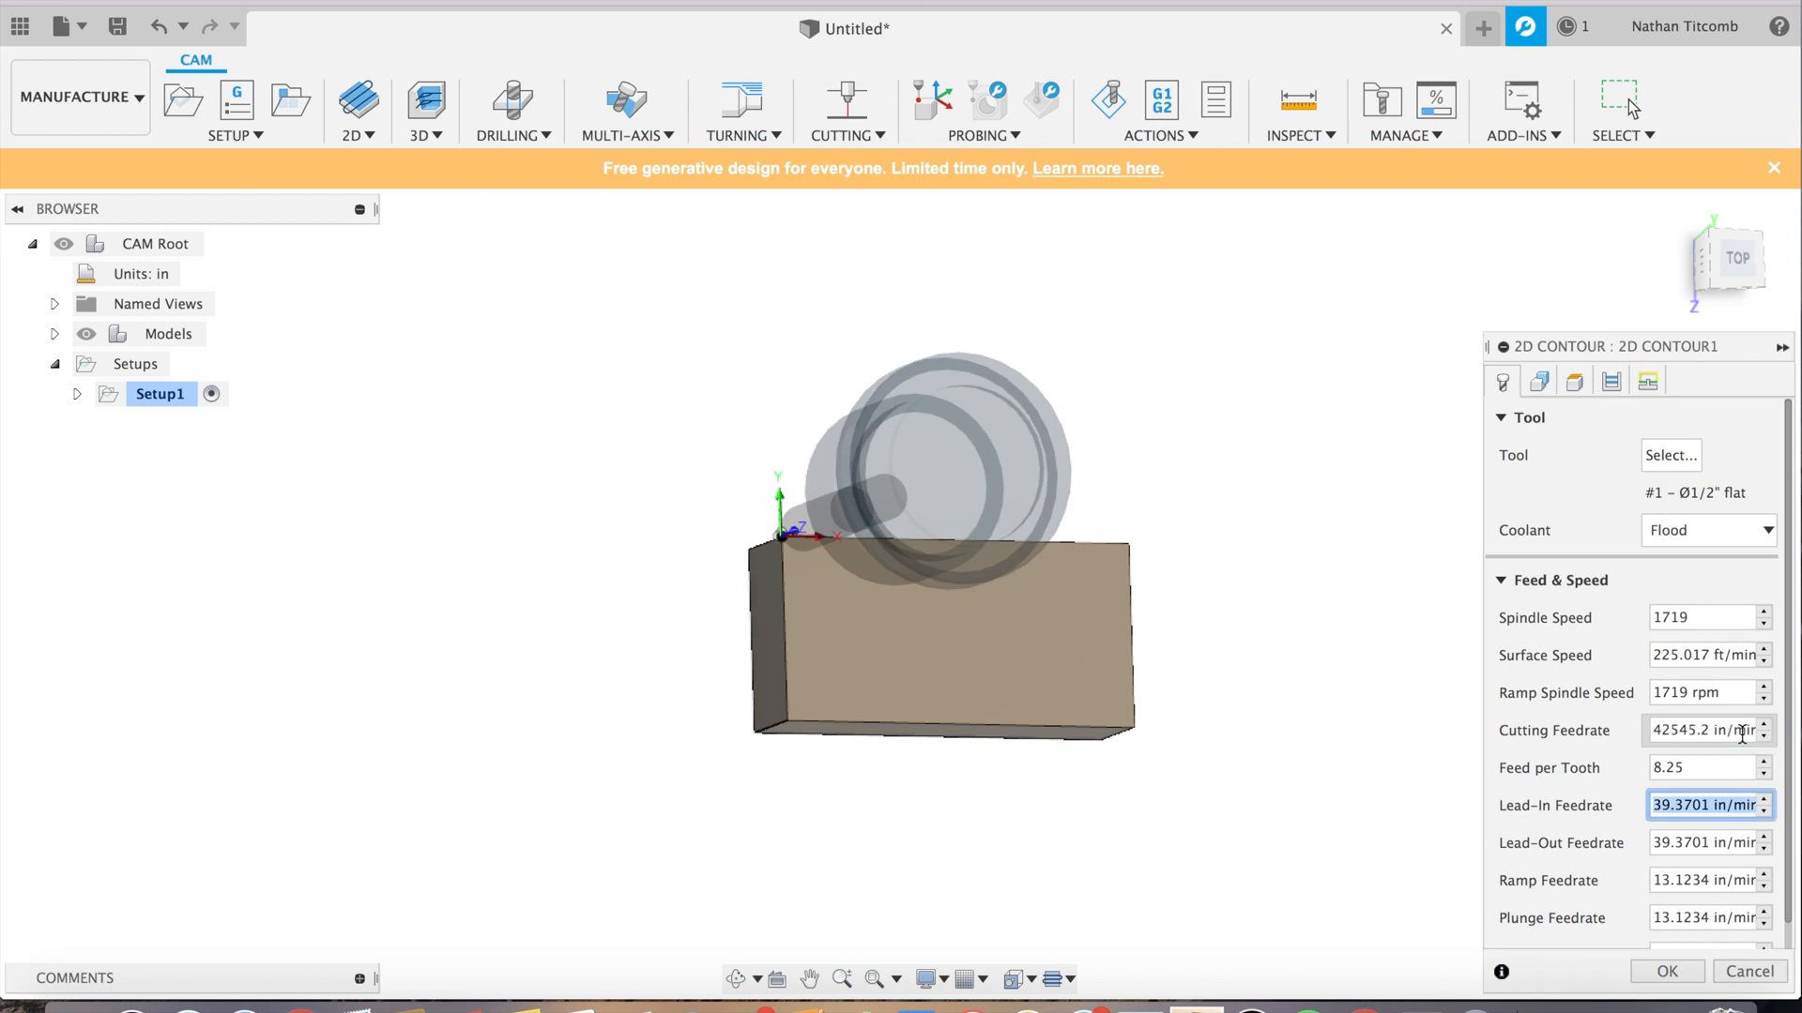
type("8.")
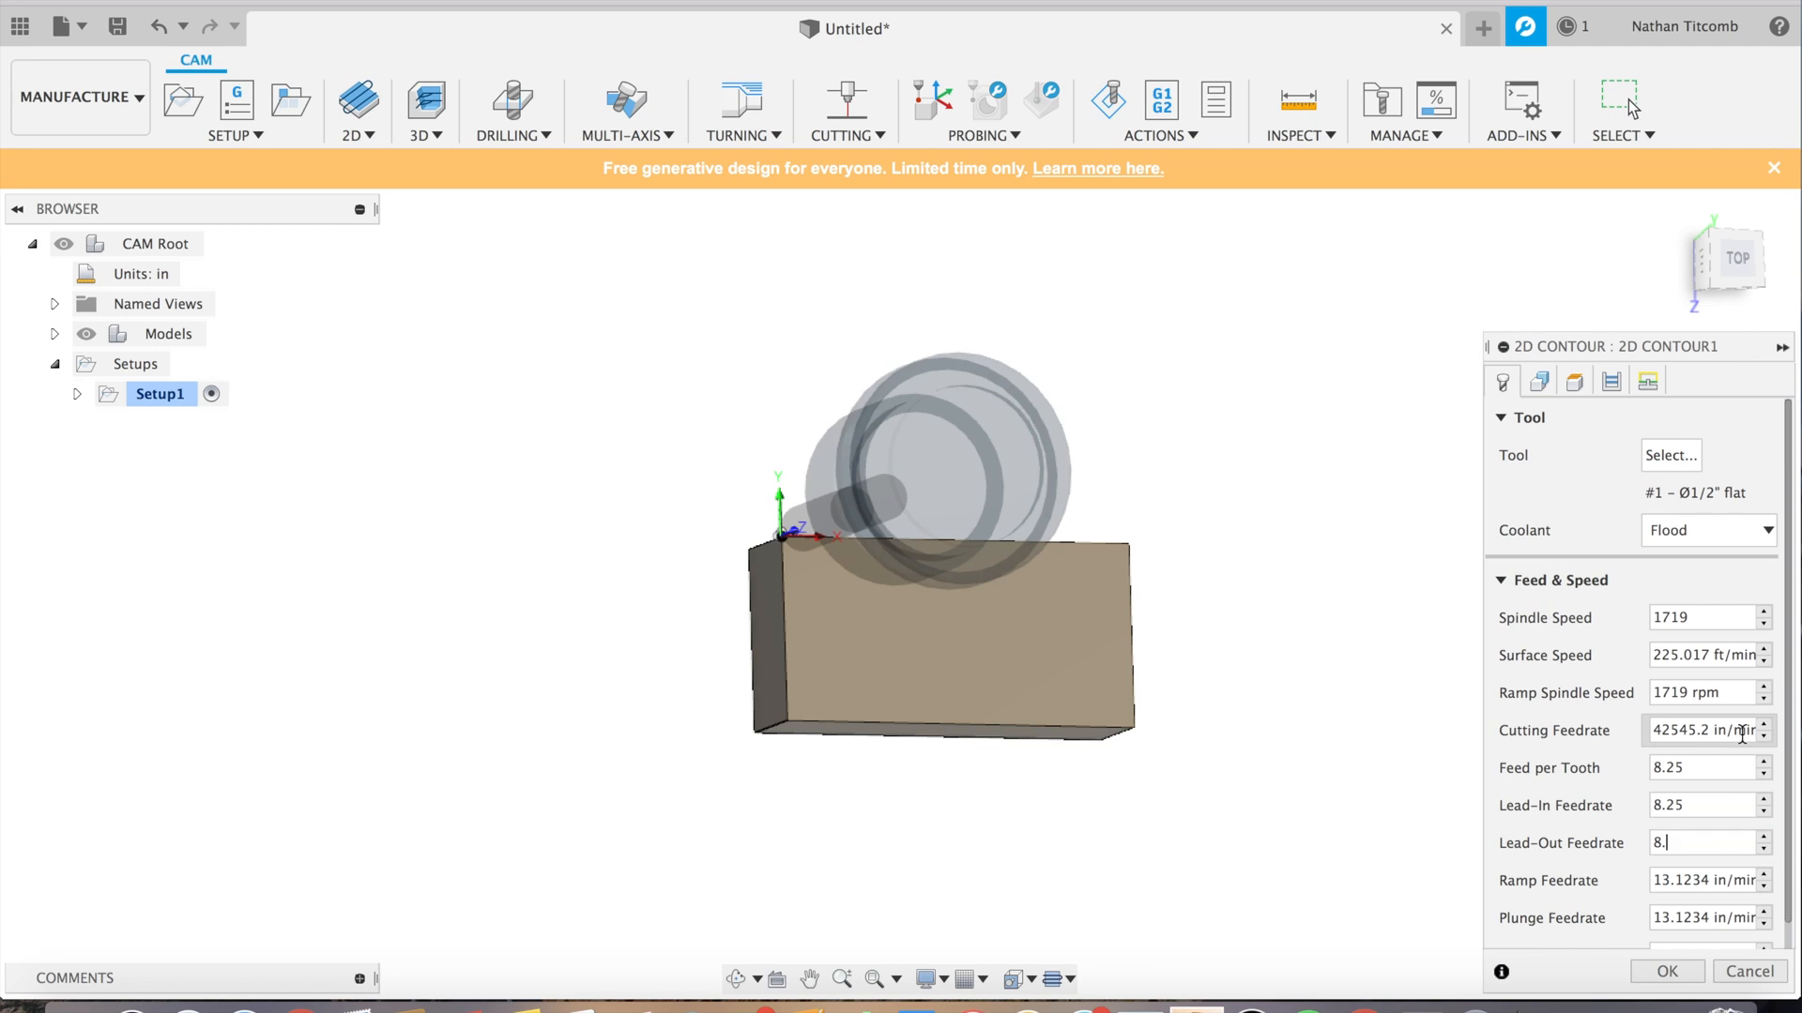
type("25")
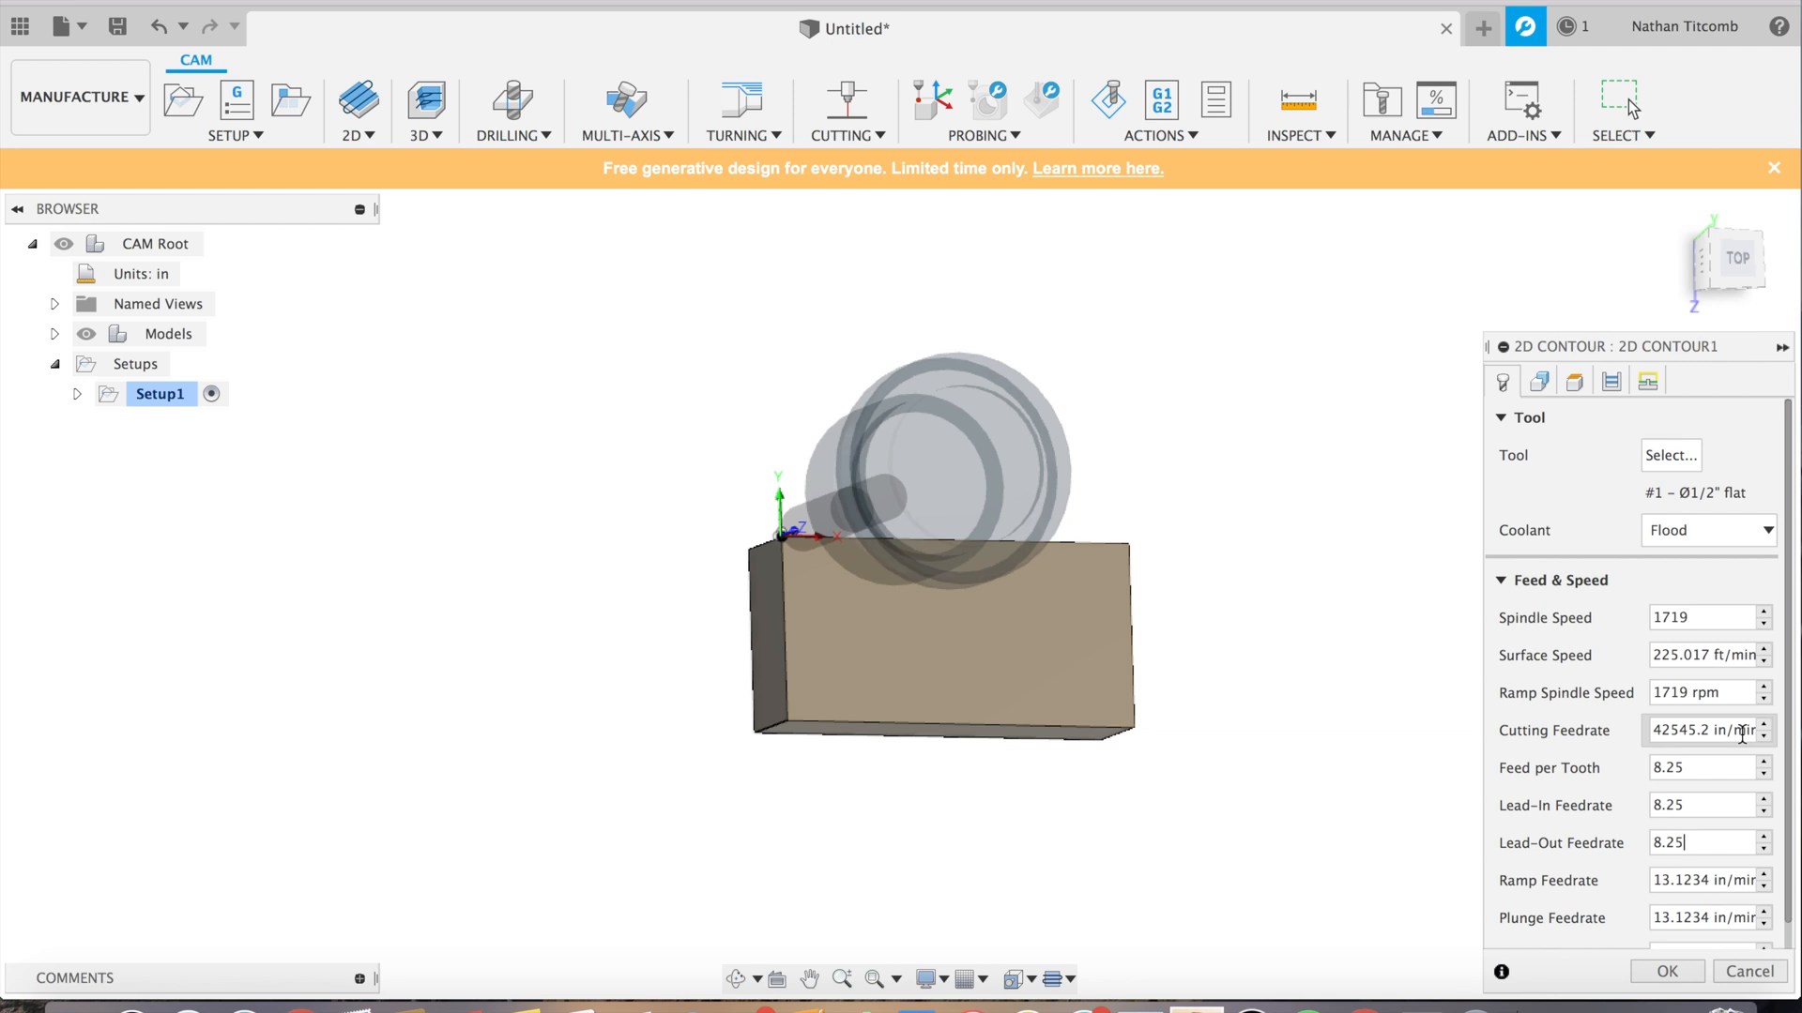
left_click(1701, 881)
type("8.25")
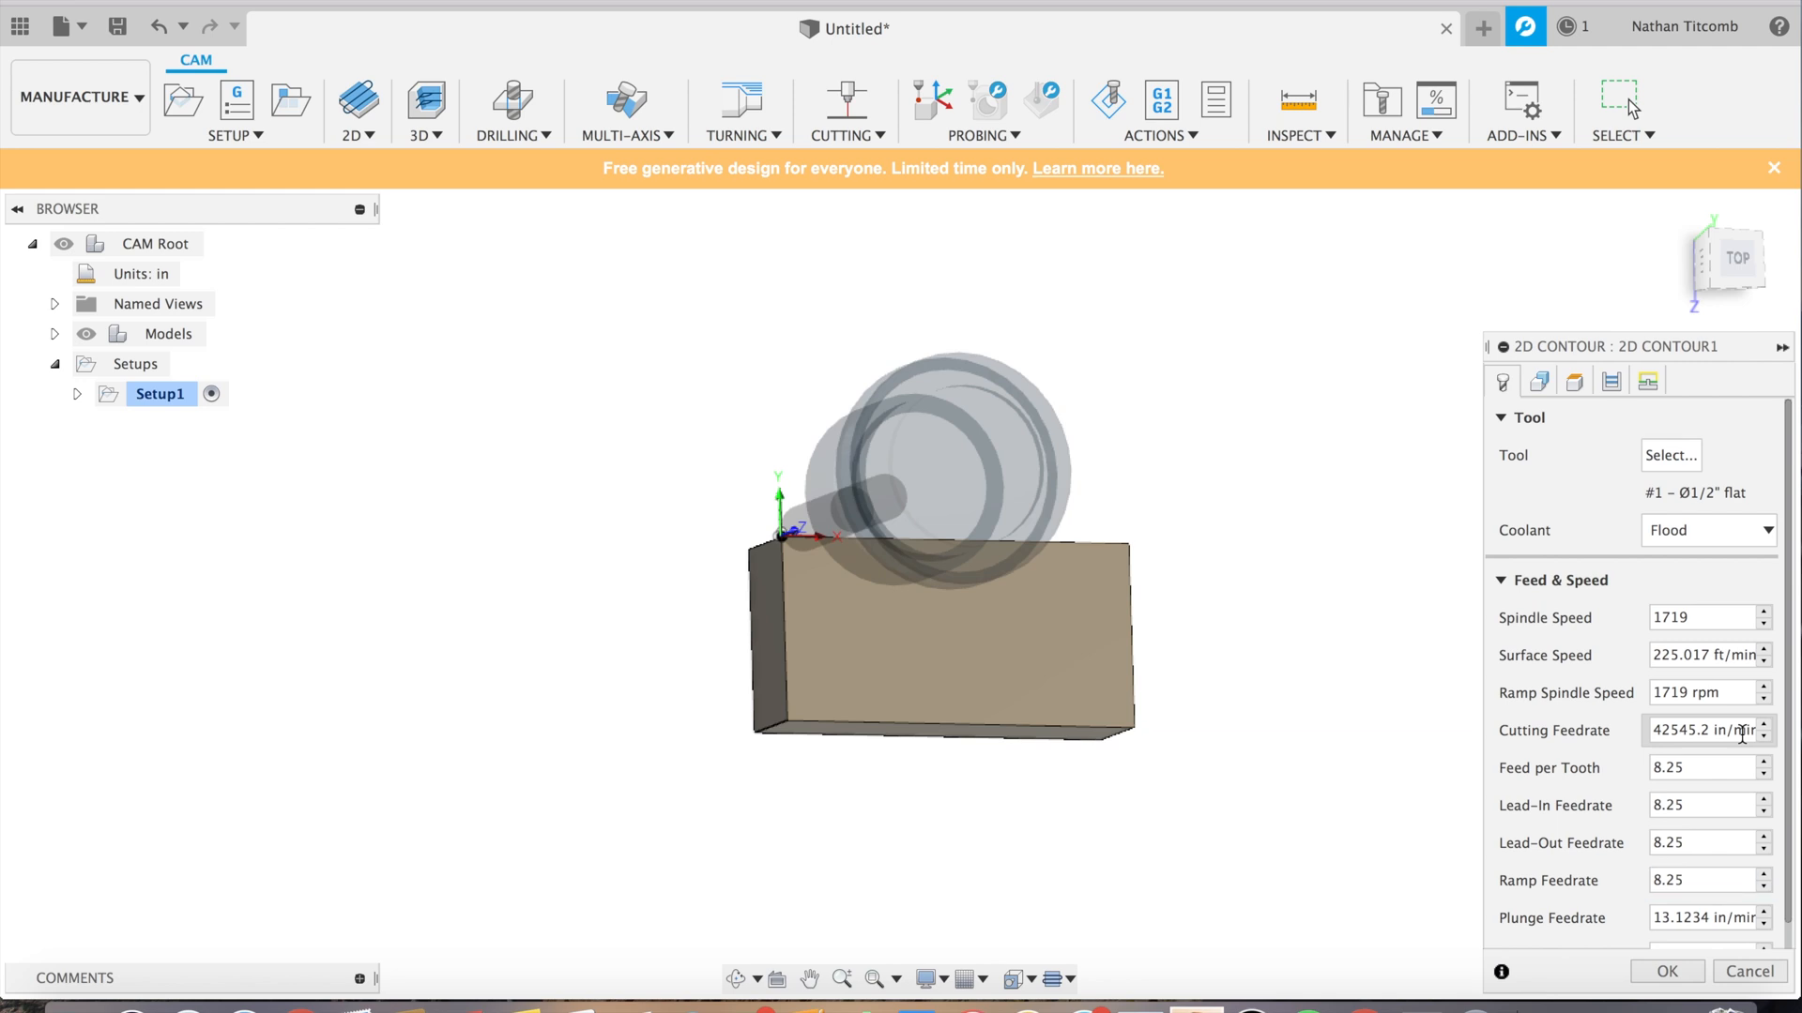
Step: Set plunge feedrate to 10 and confirm, which warns no contour is selected
left_click(1700, 919)
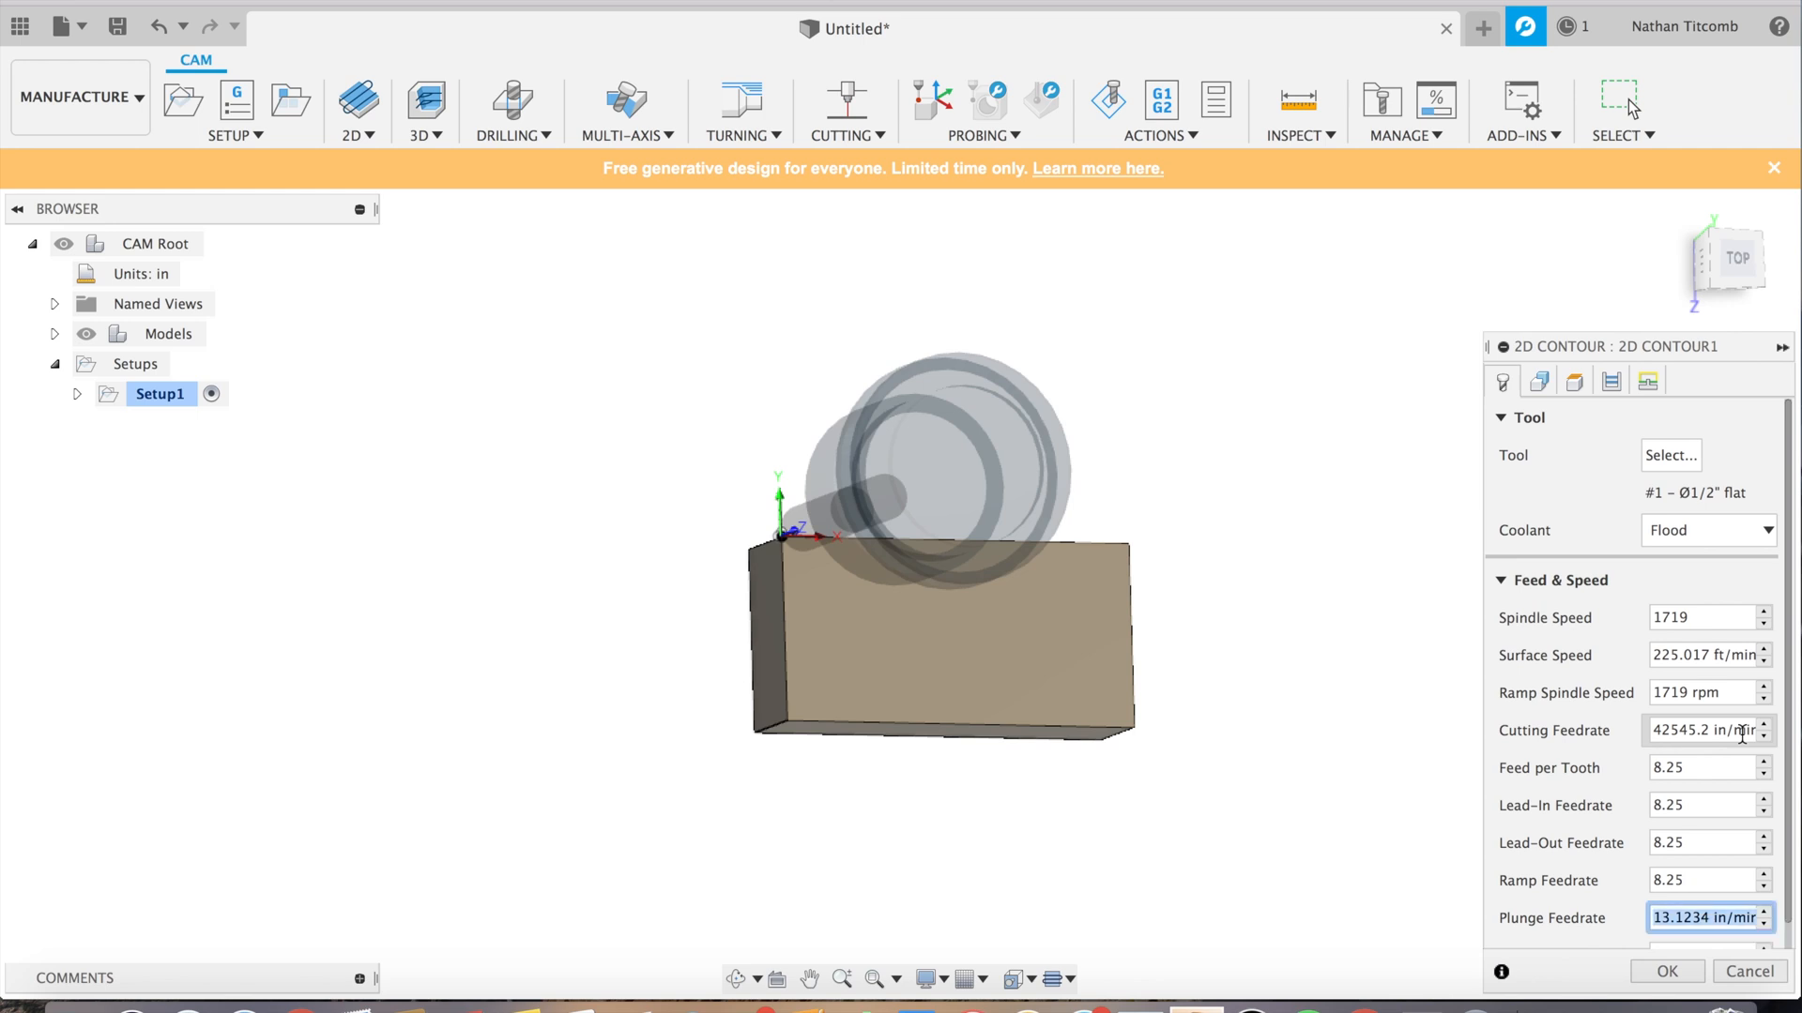
type("10")
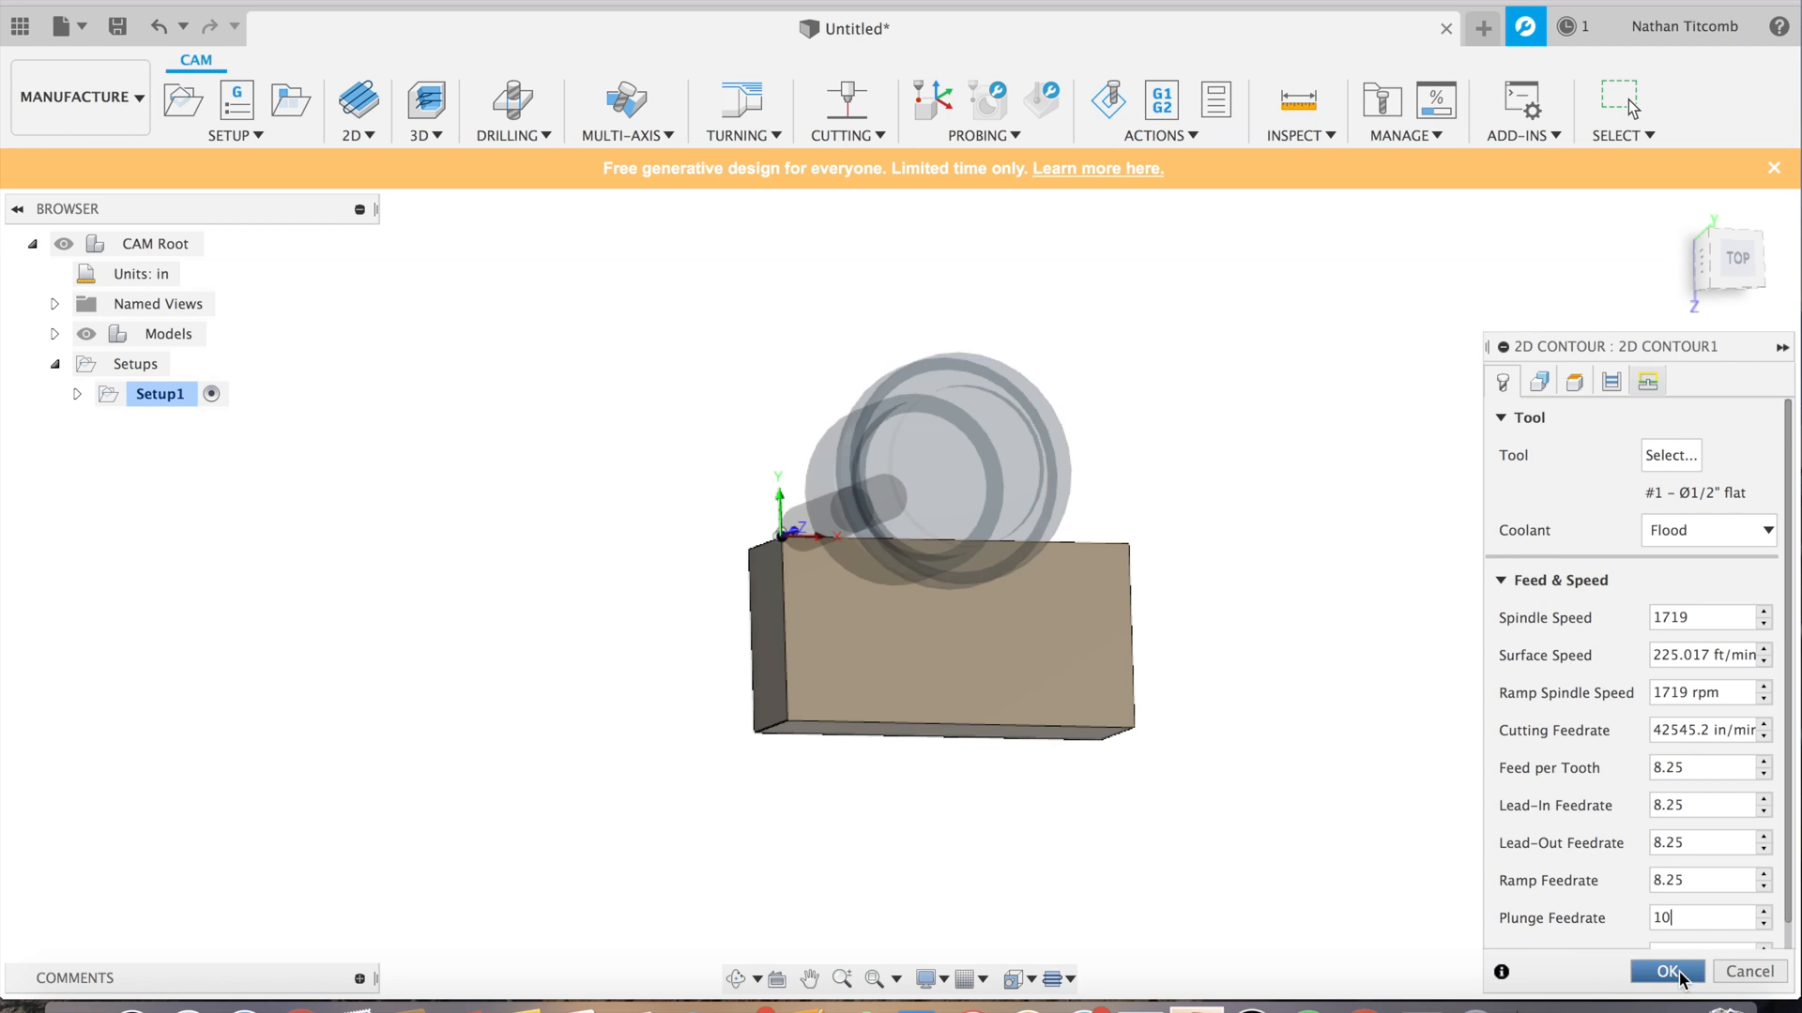
left_click(1671, 972)
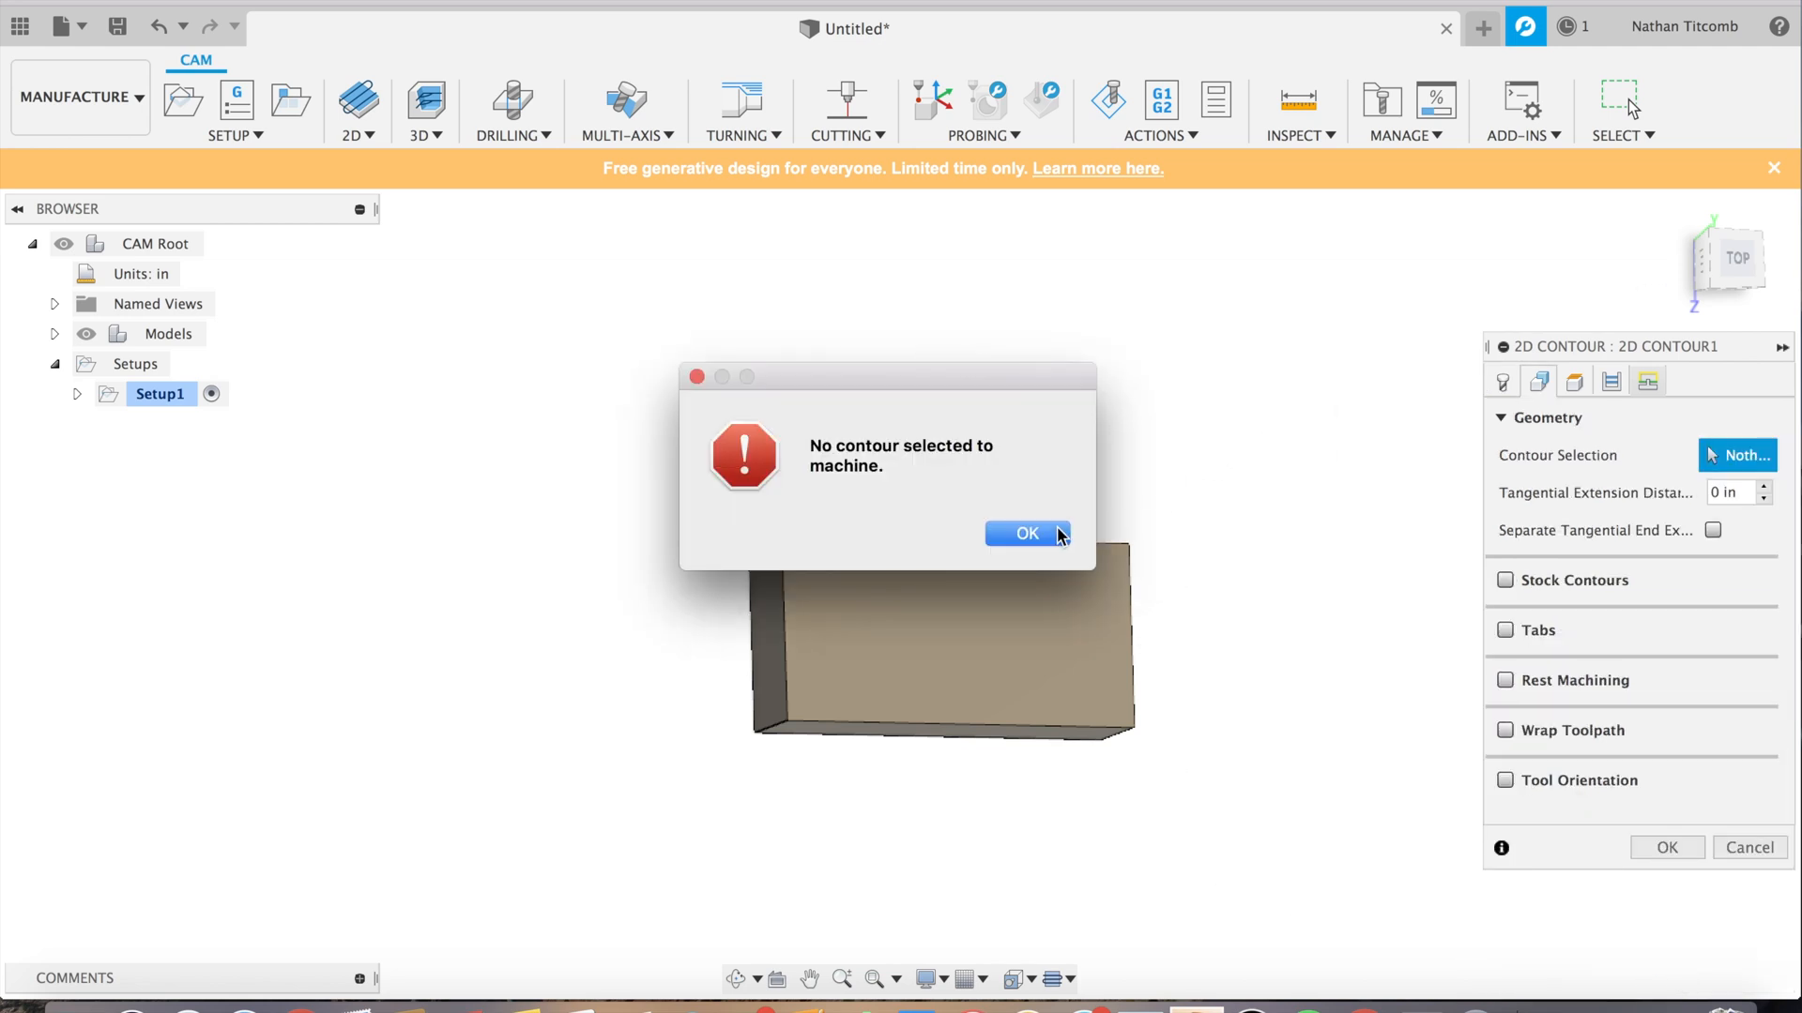
Step: Select the block's front outline as the contour and generate 2D Contour1
left_click(1027, 533)
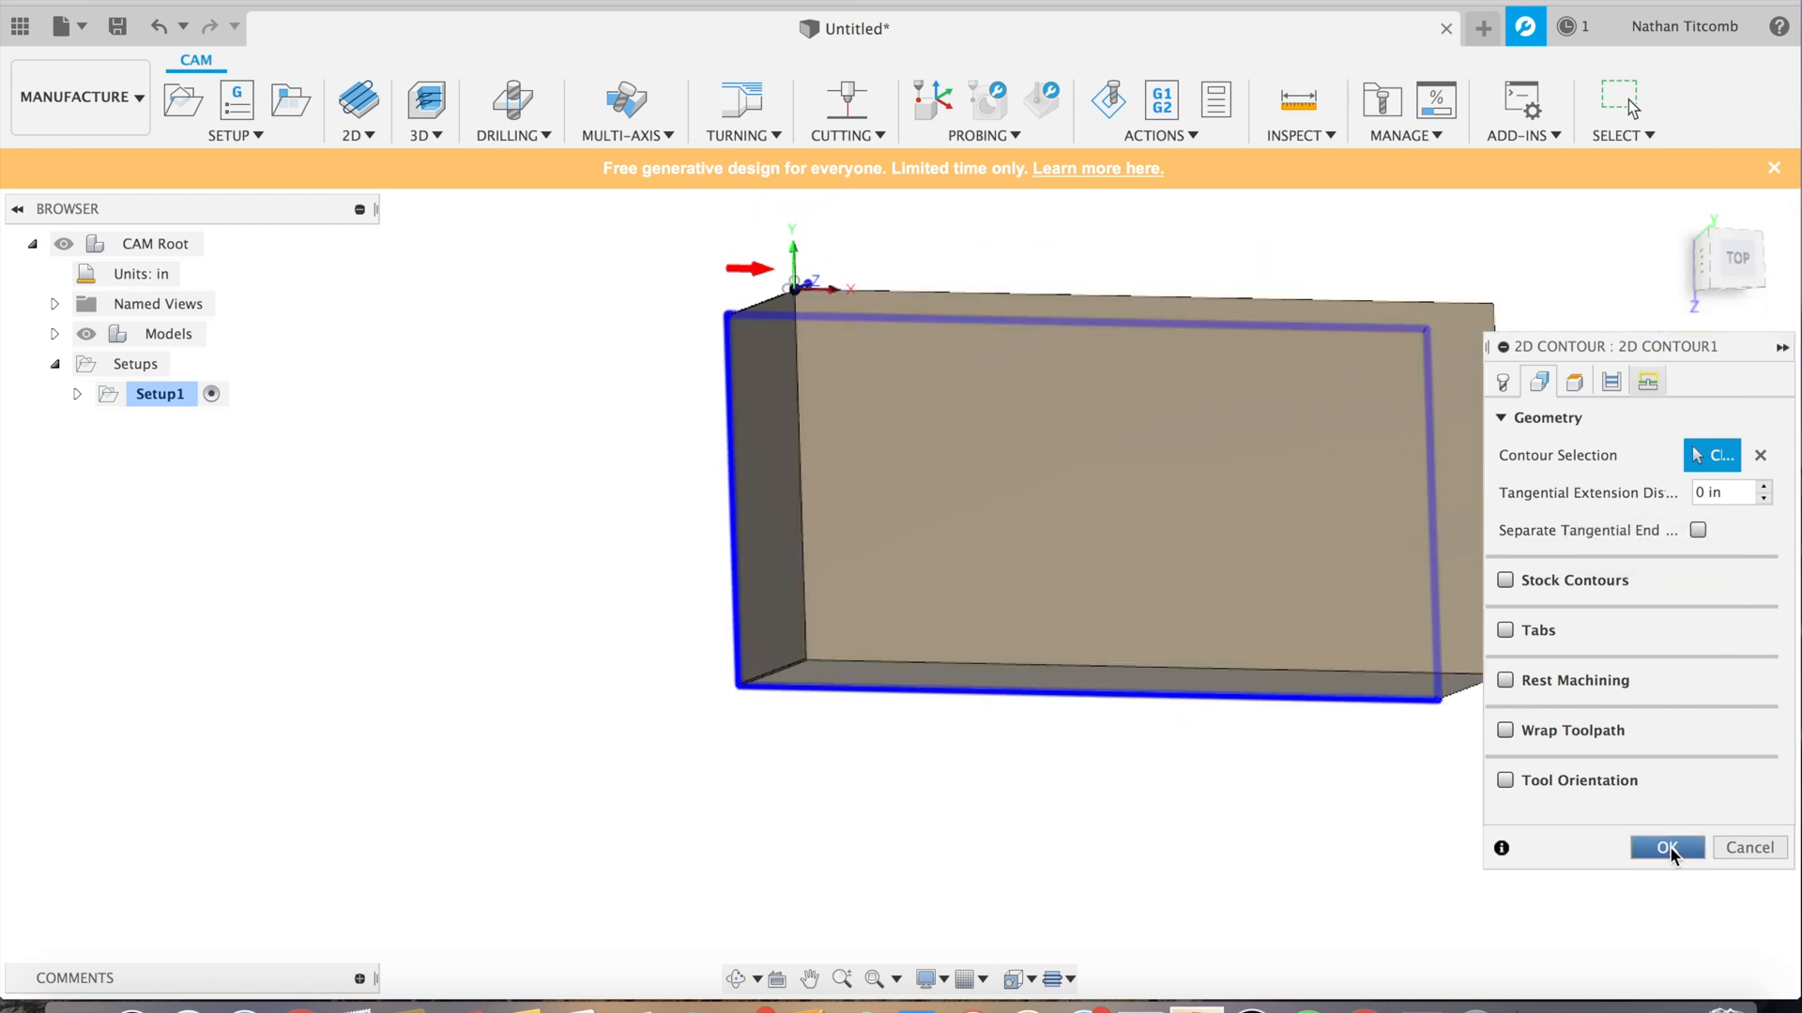
left_click(1665, 848)
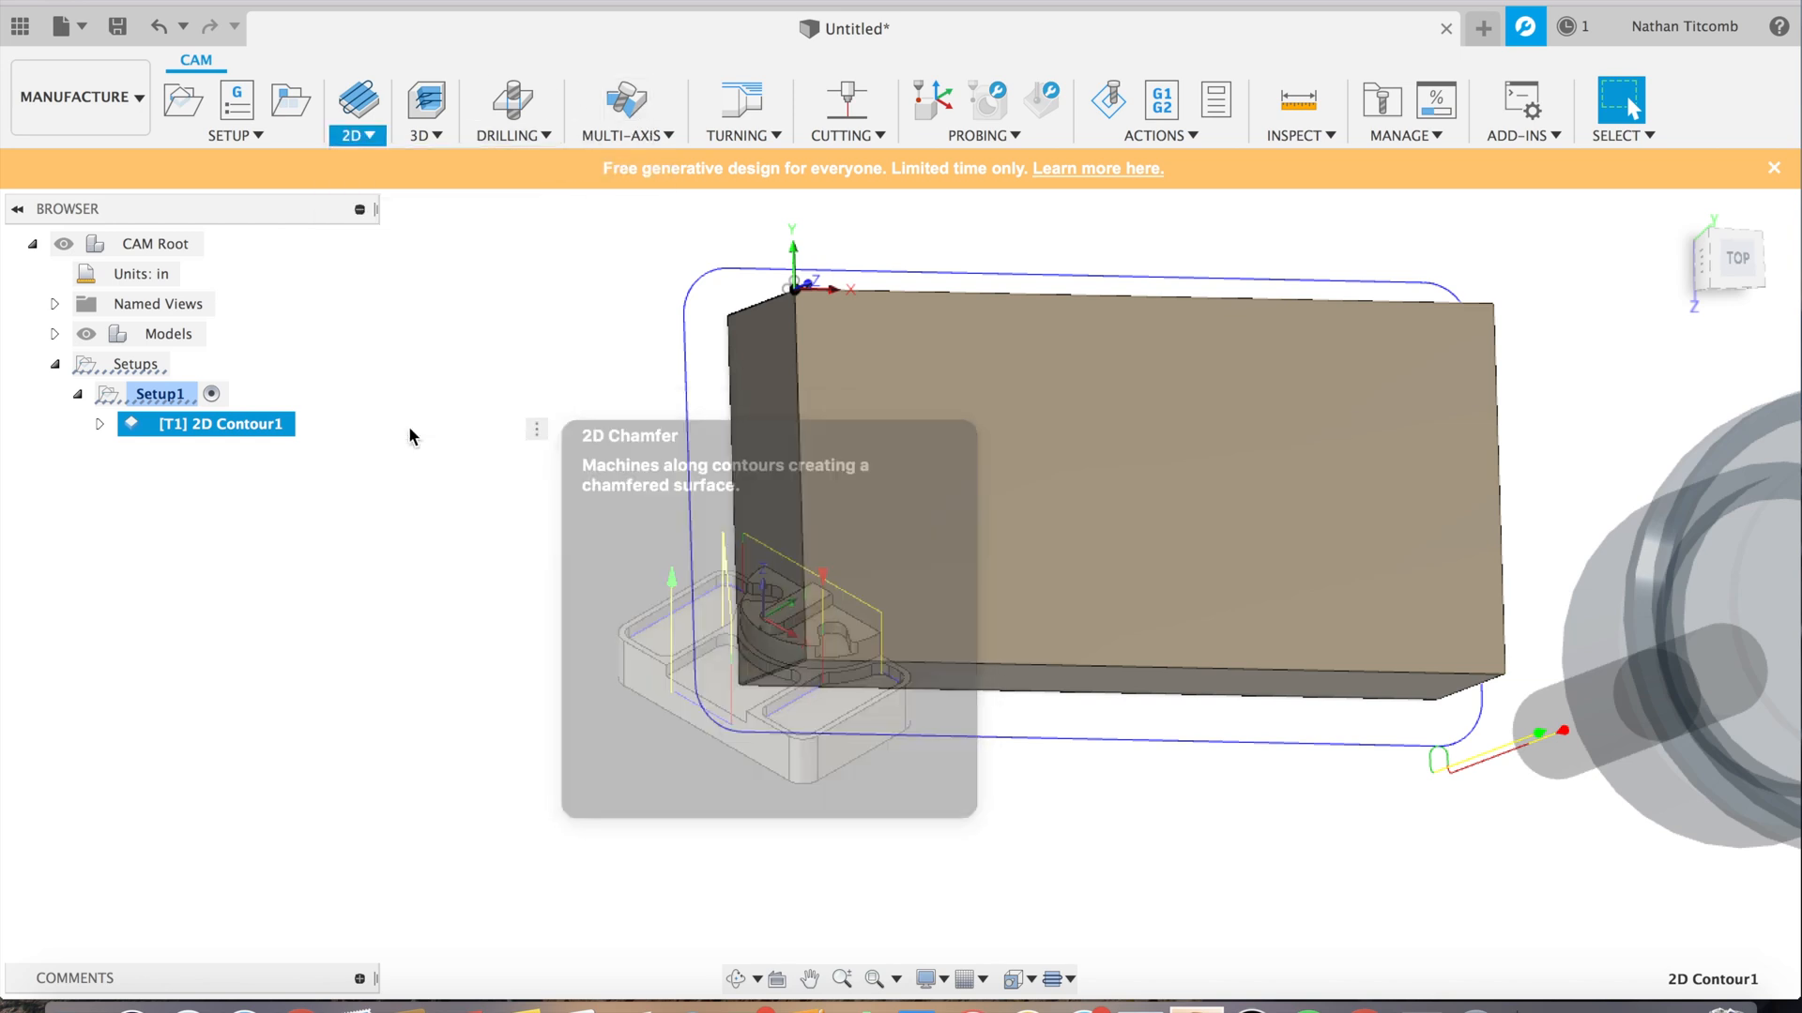
Step: Start a 2D chamfer operation with a new 0.25 in chamfer mill tool
left_click(628, 435)
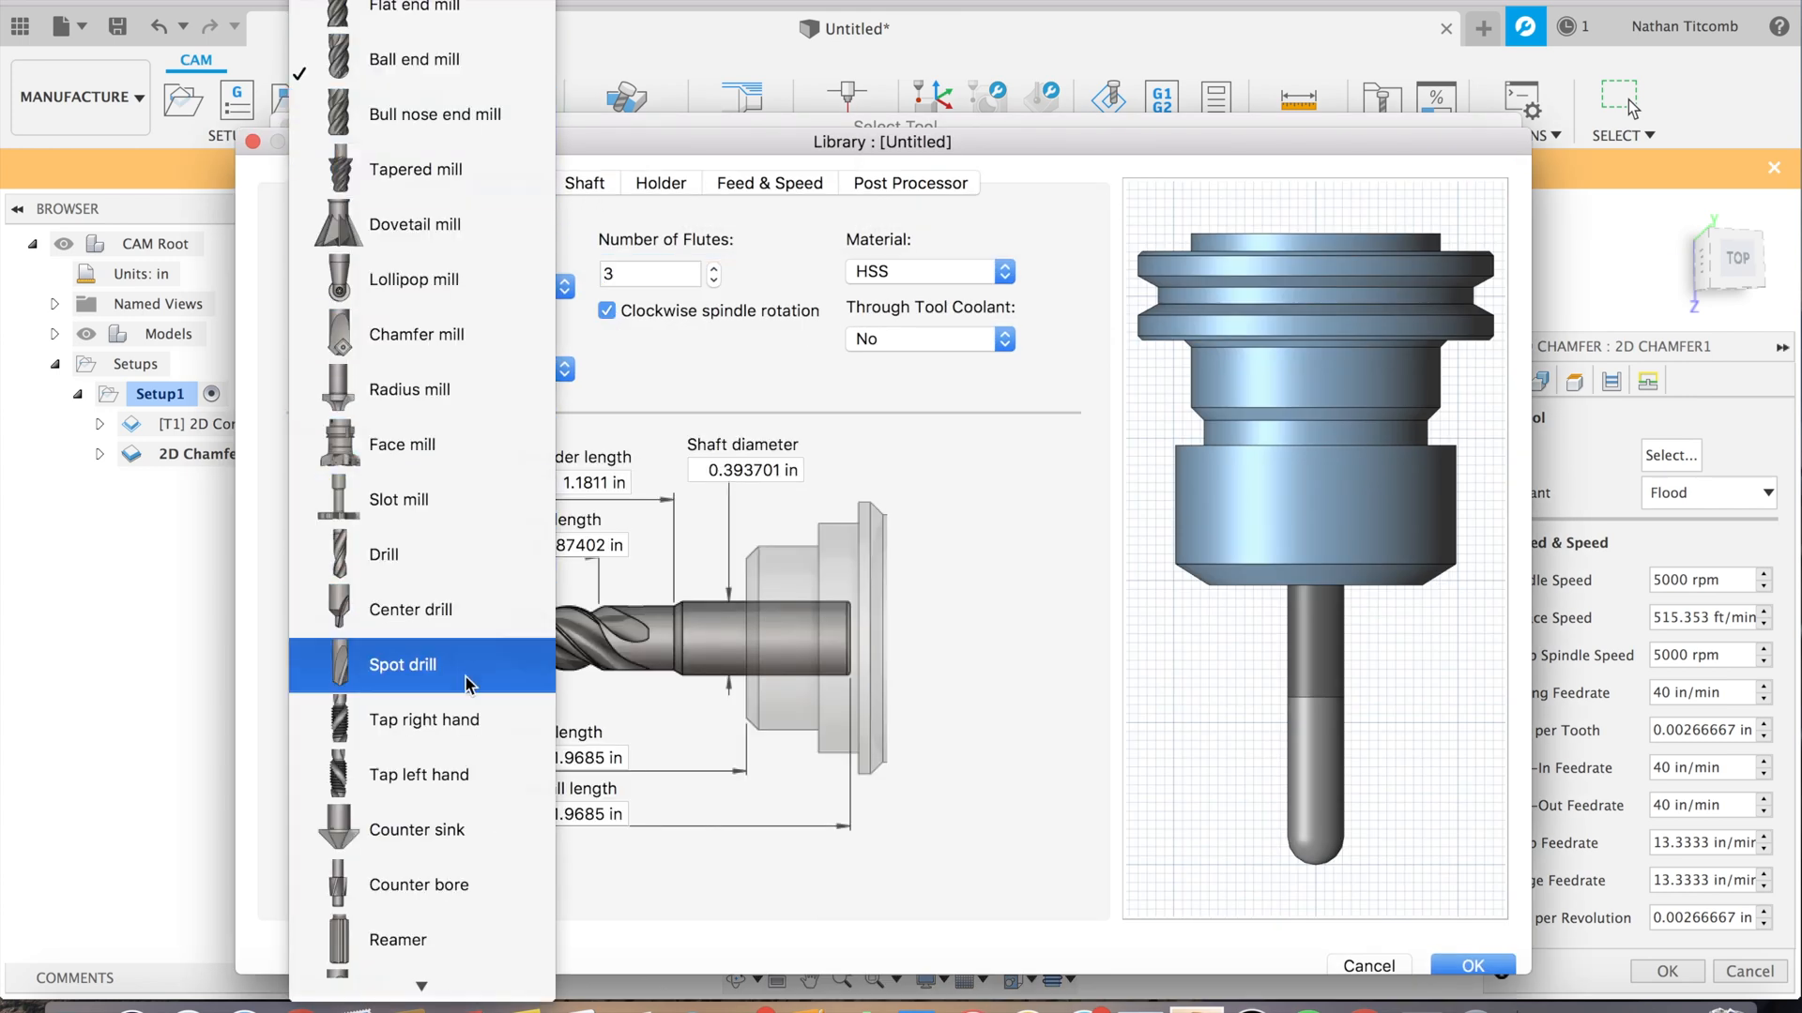
scroll("down", 3)
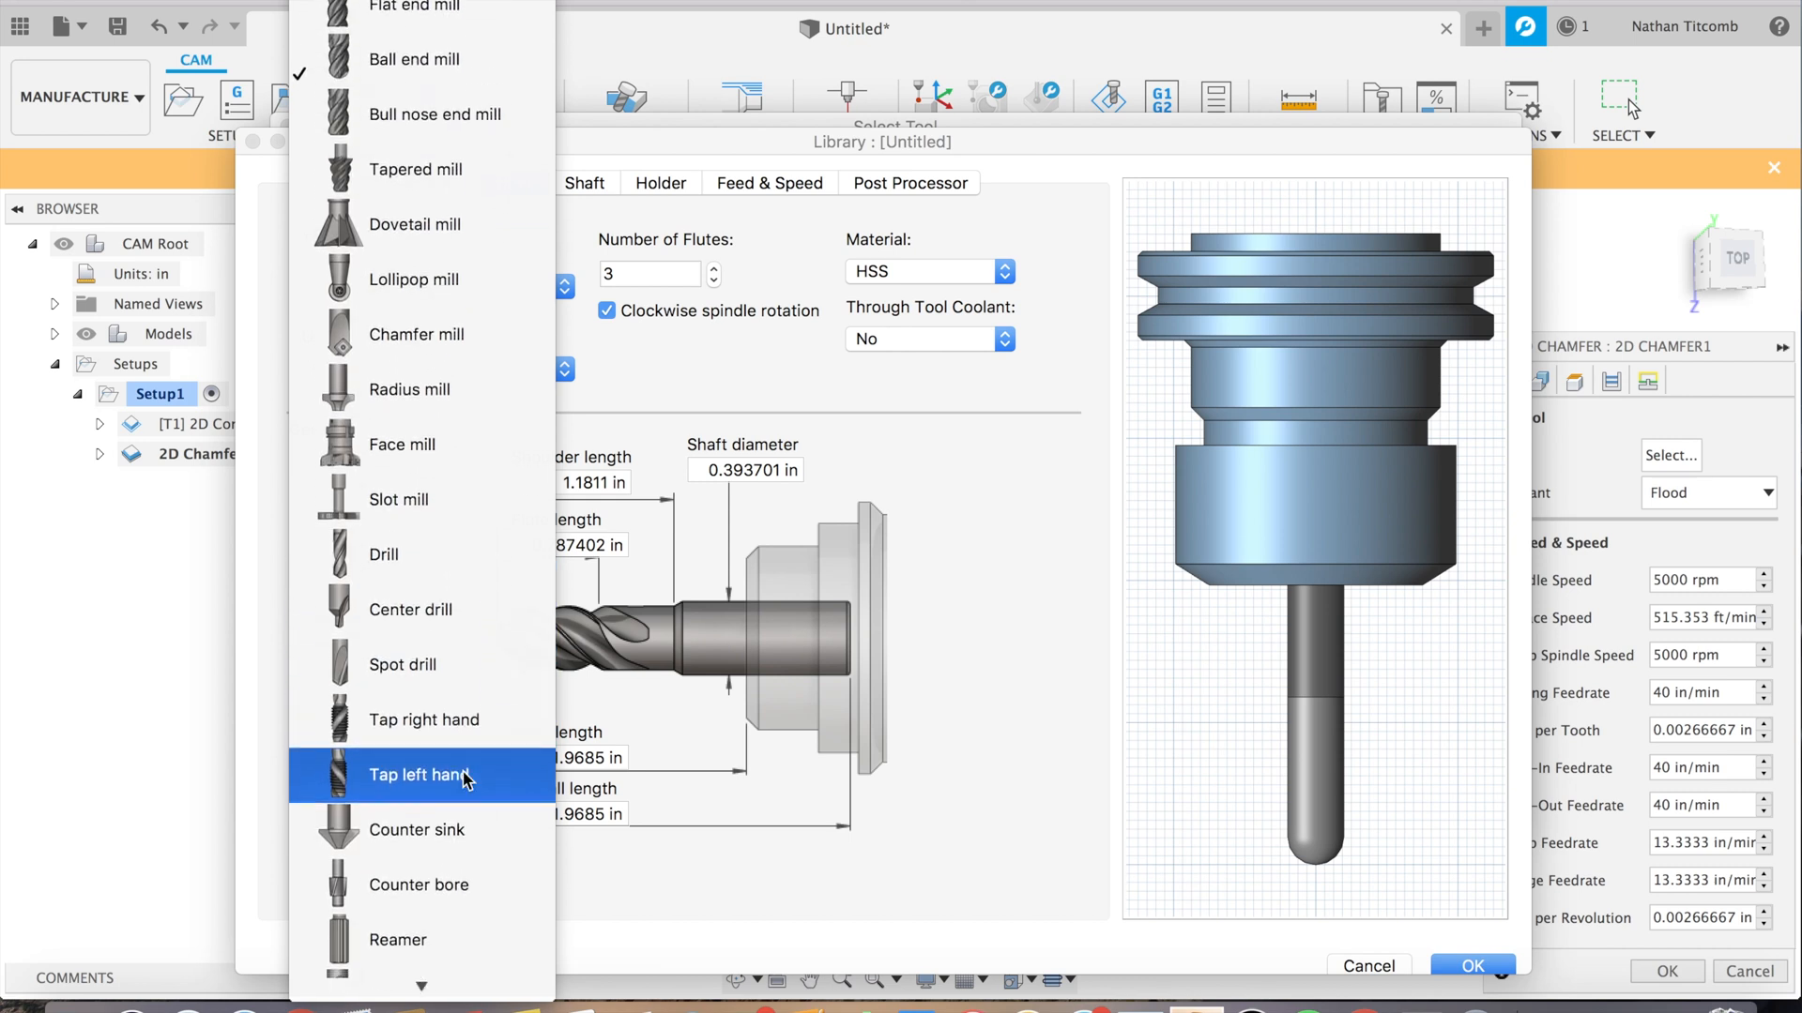
mouse_move(406, 345)
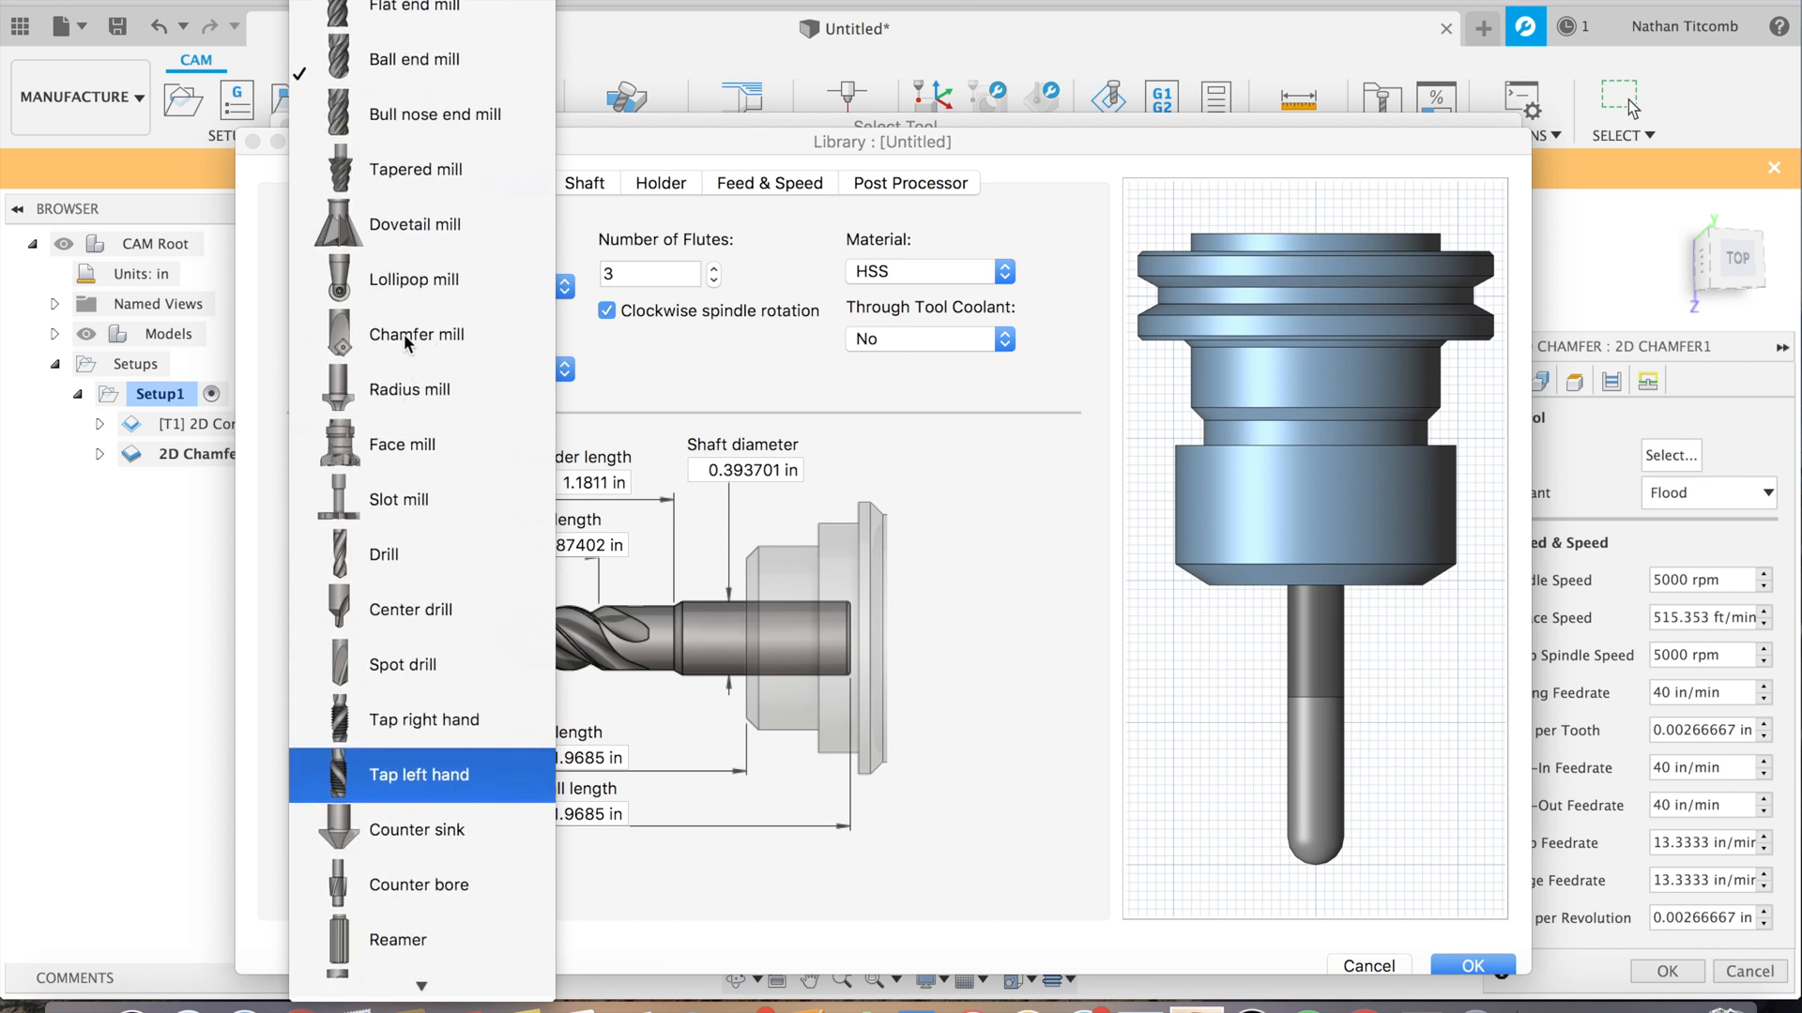
left_click(417, 334)
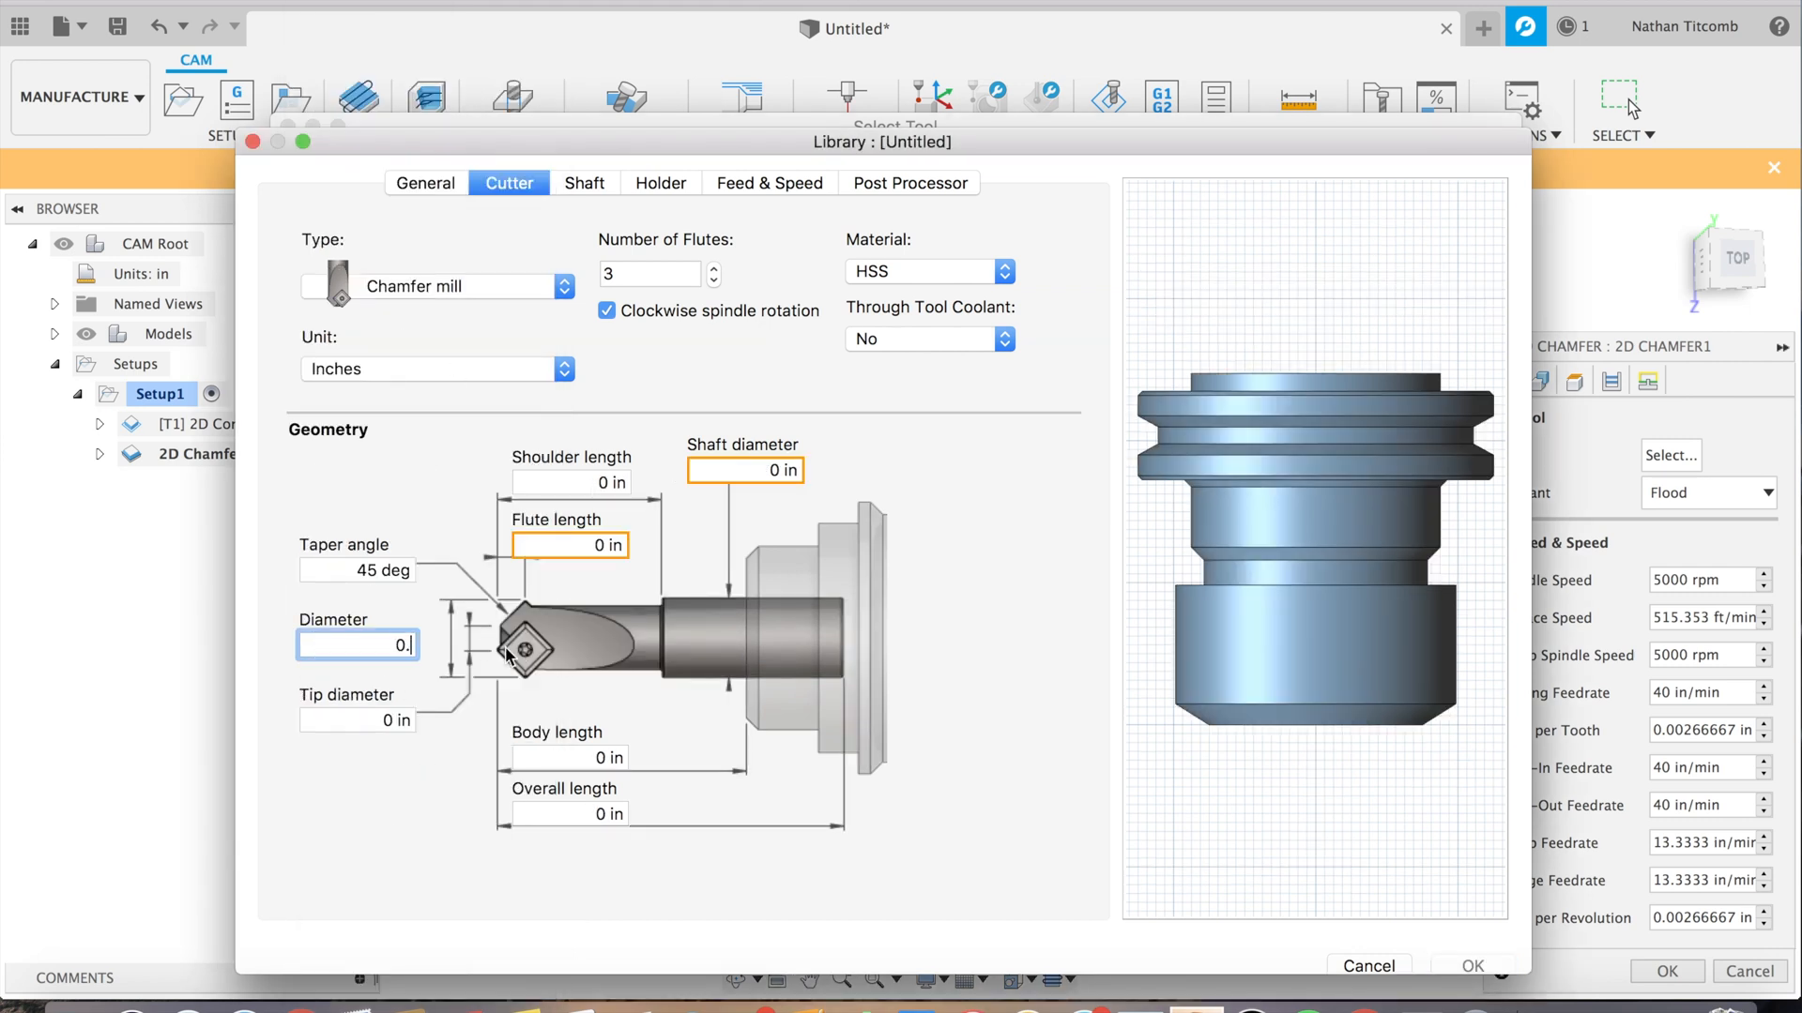
type("0.25")
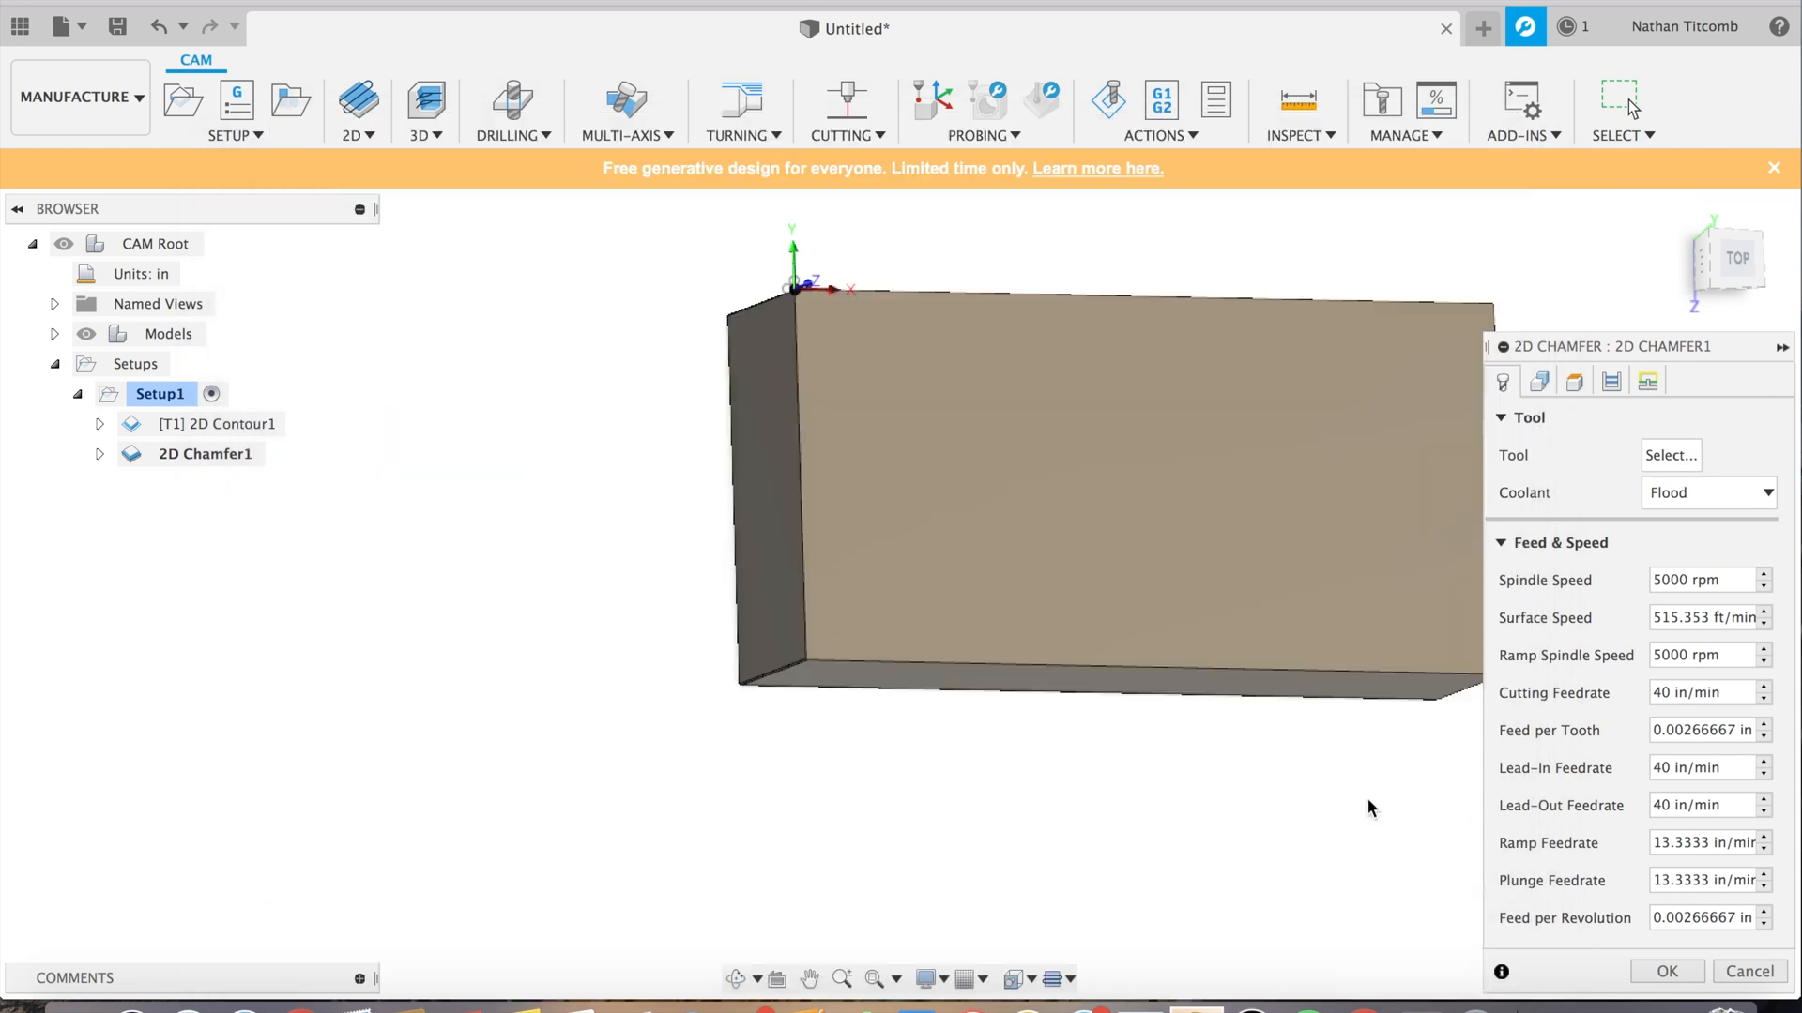
left_click(1671, 454)
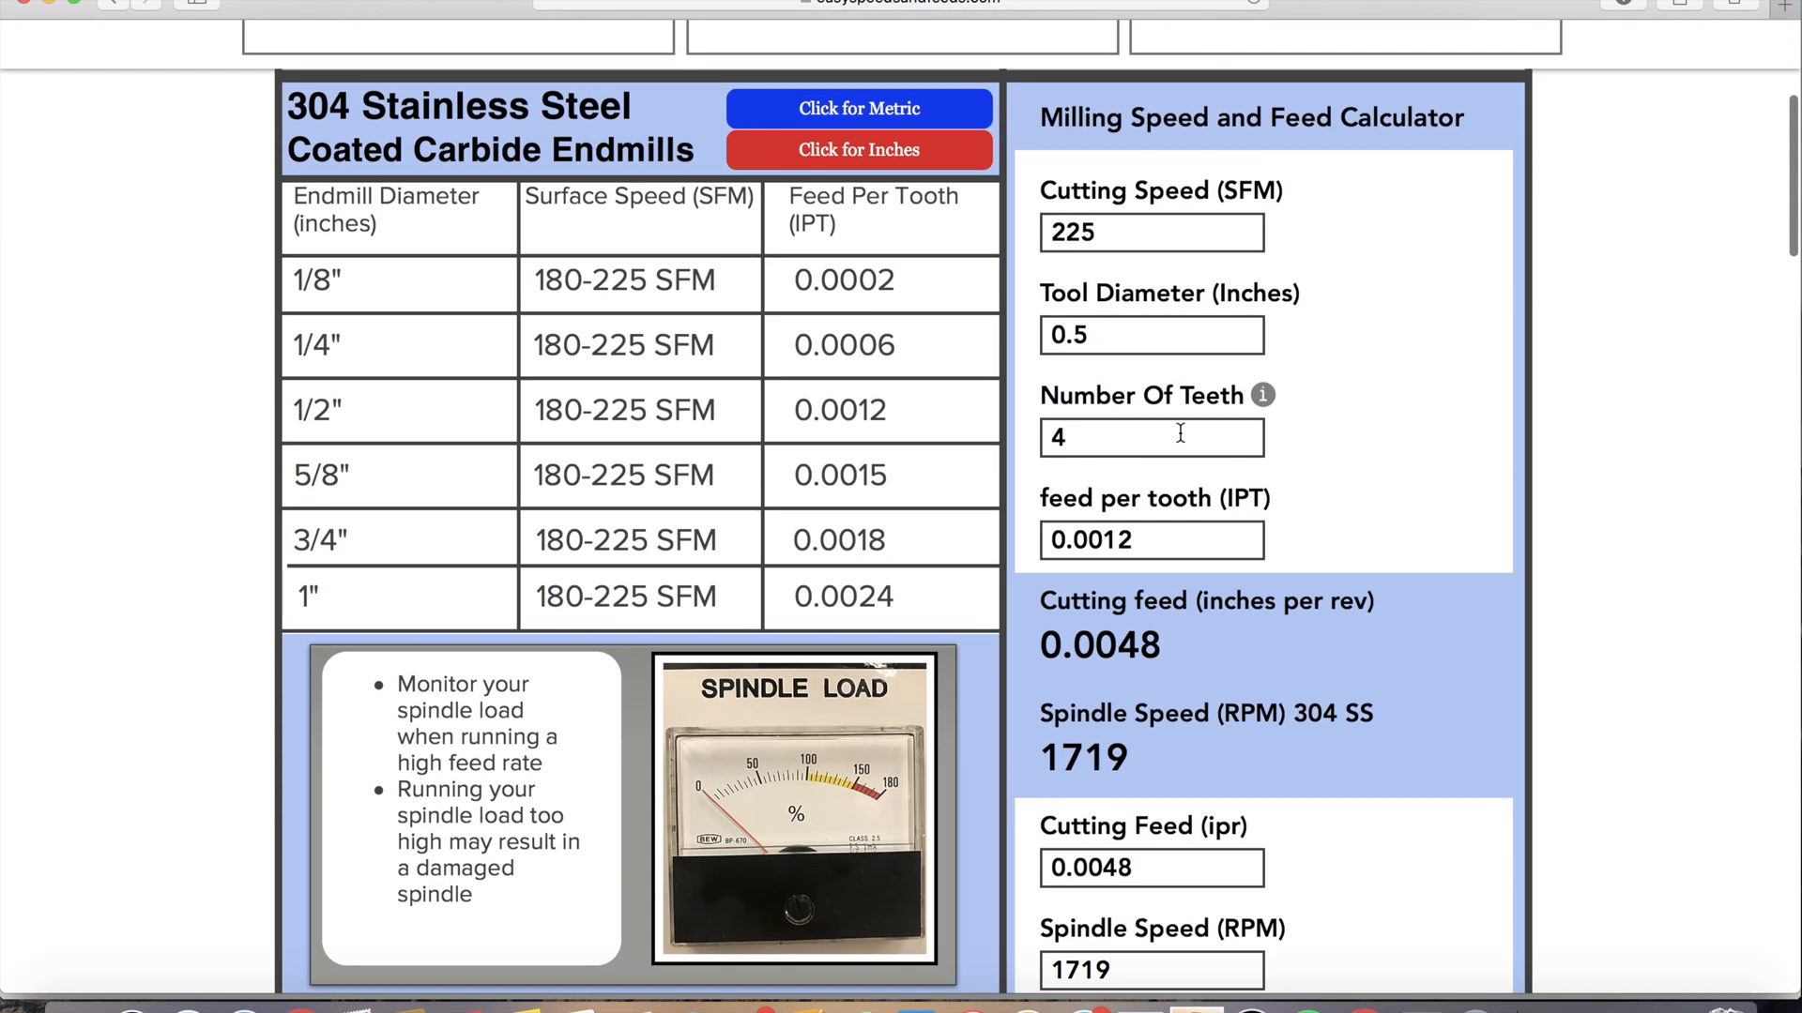
mouse_move(1183, 349)
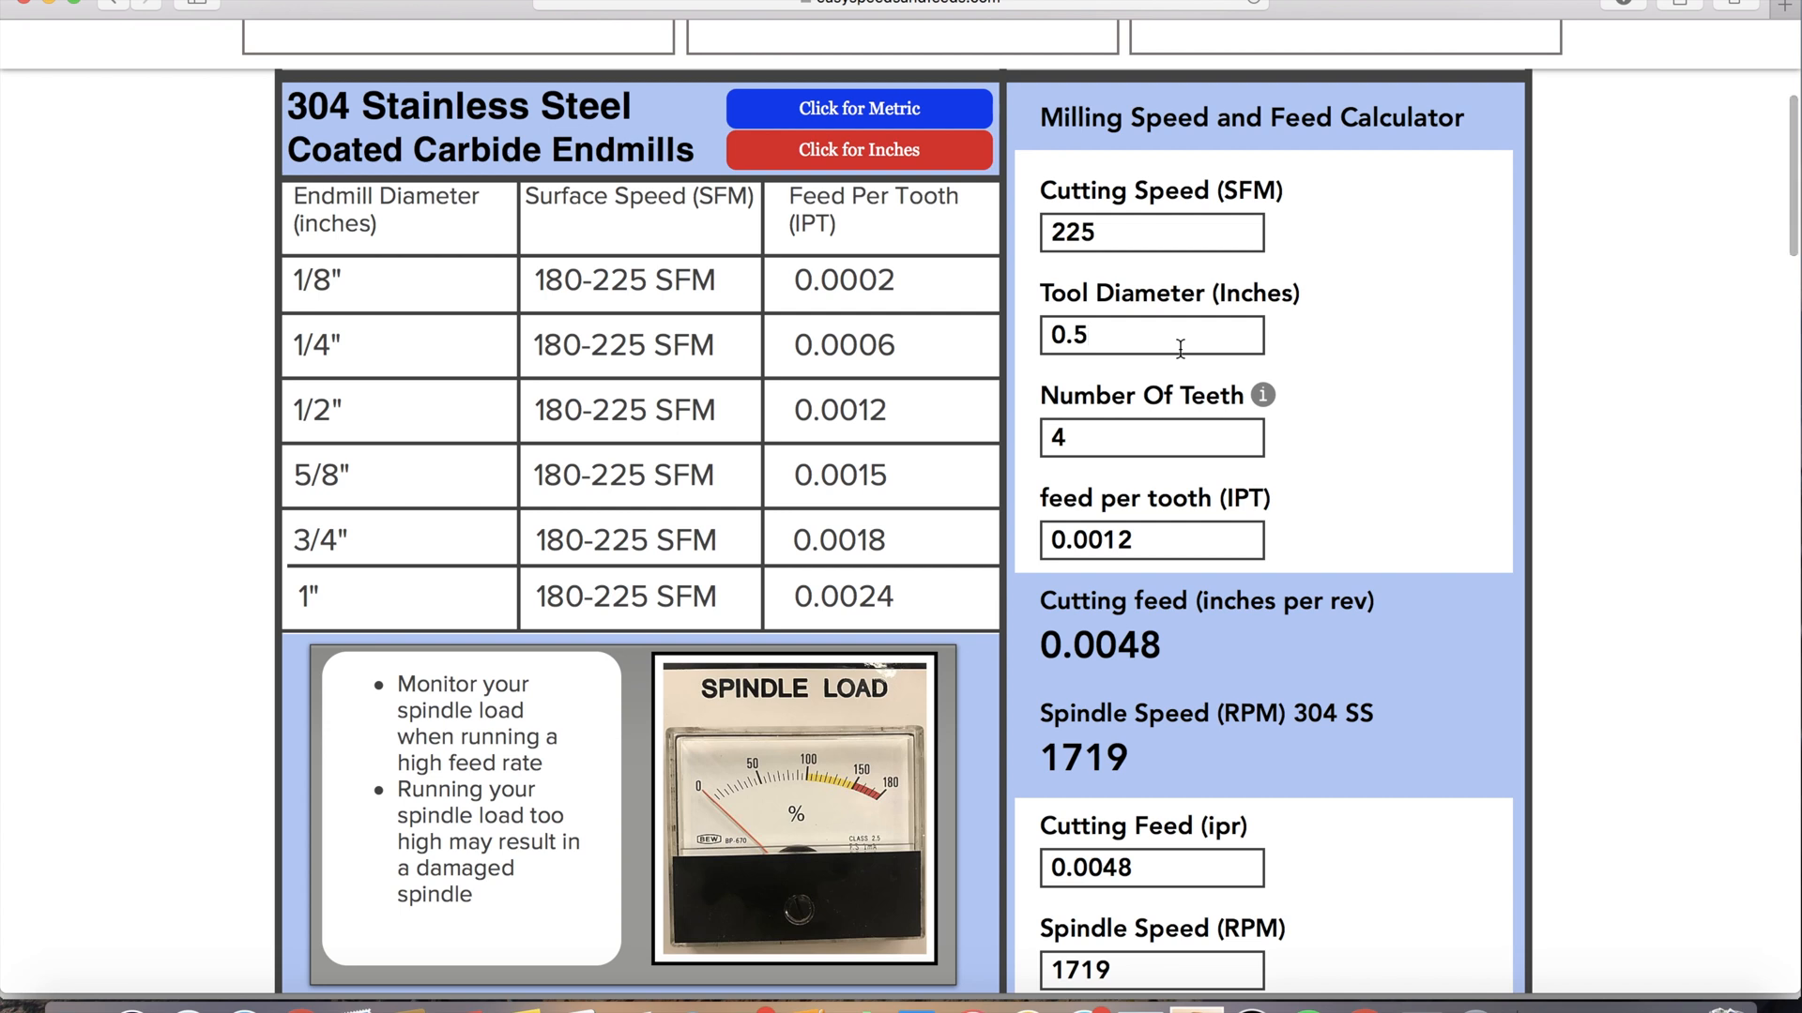
Step: Recalculate for a 0.25 in tool at 0.0006 feed per tooth, giving 3438 RPM
type("0.25")
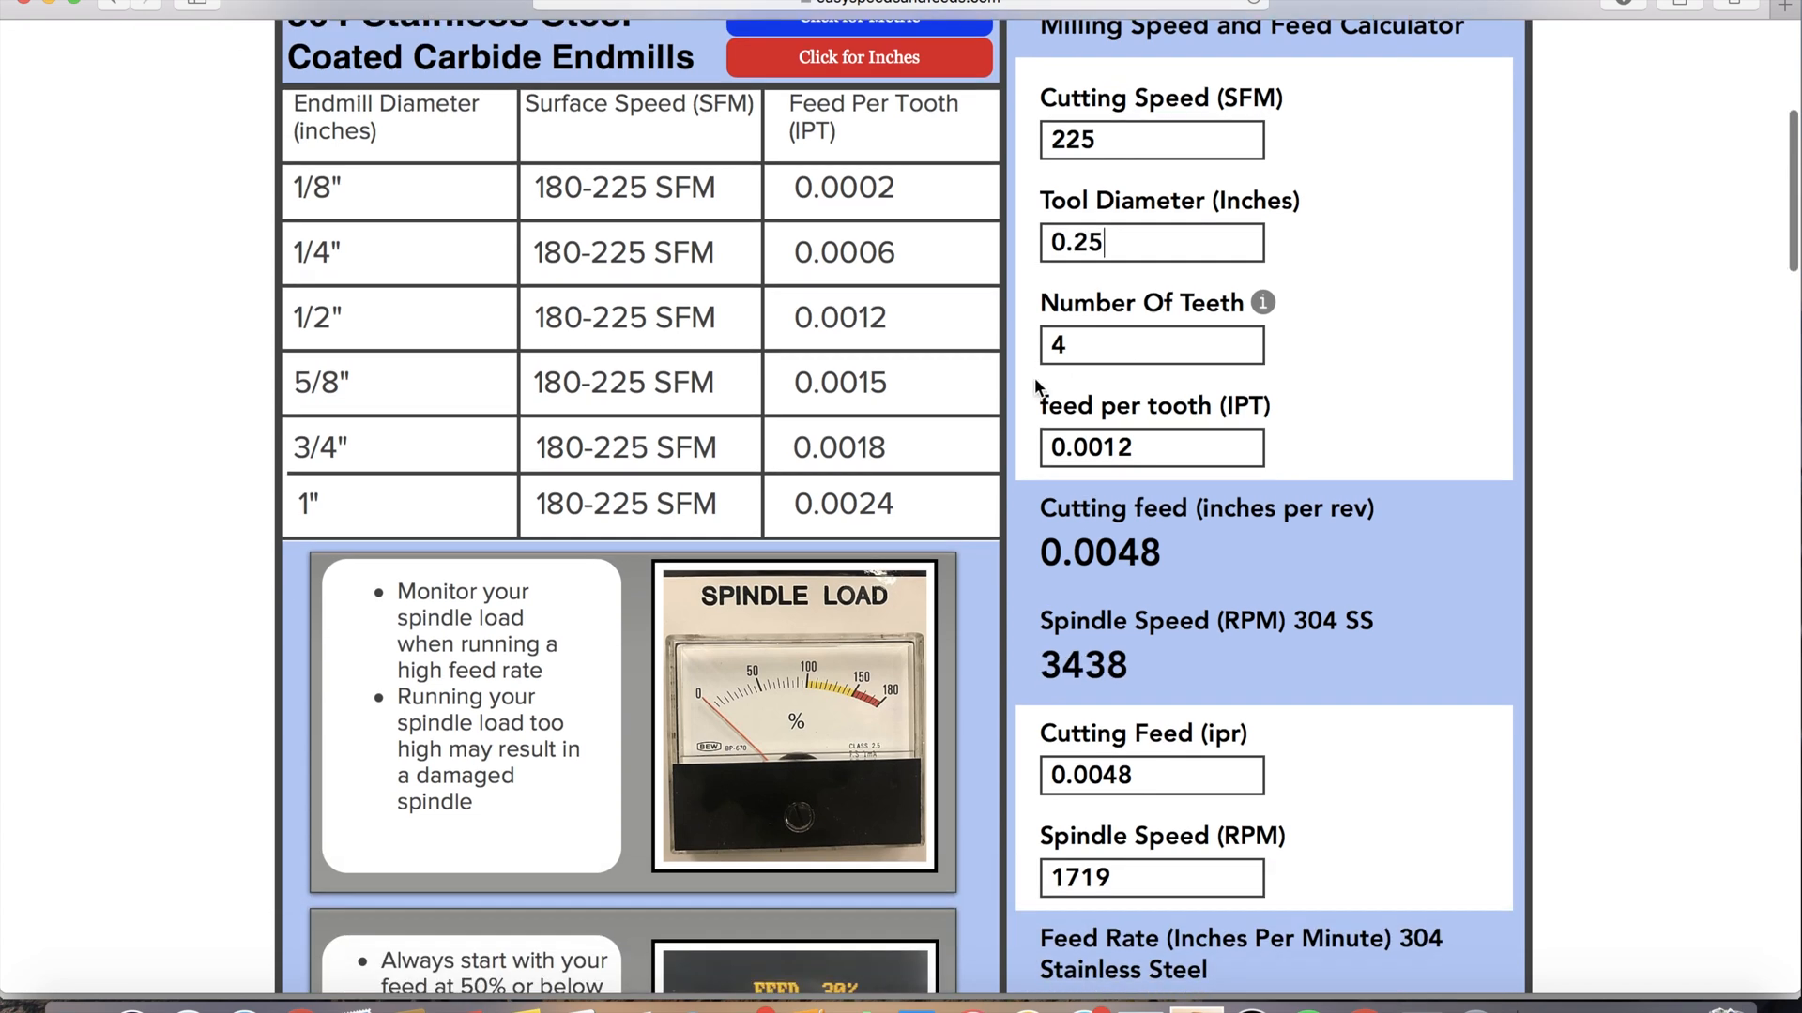
type("0.001")
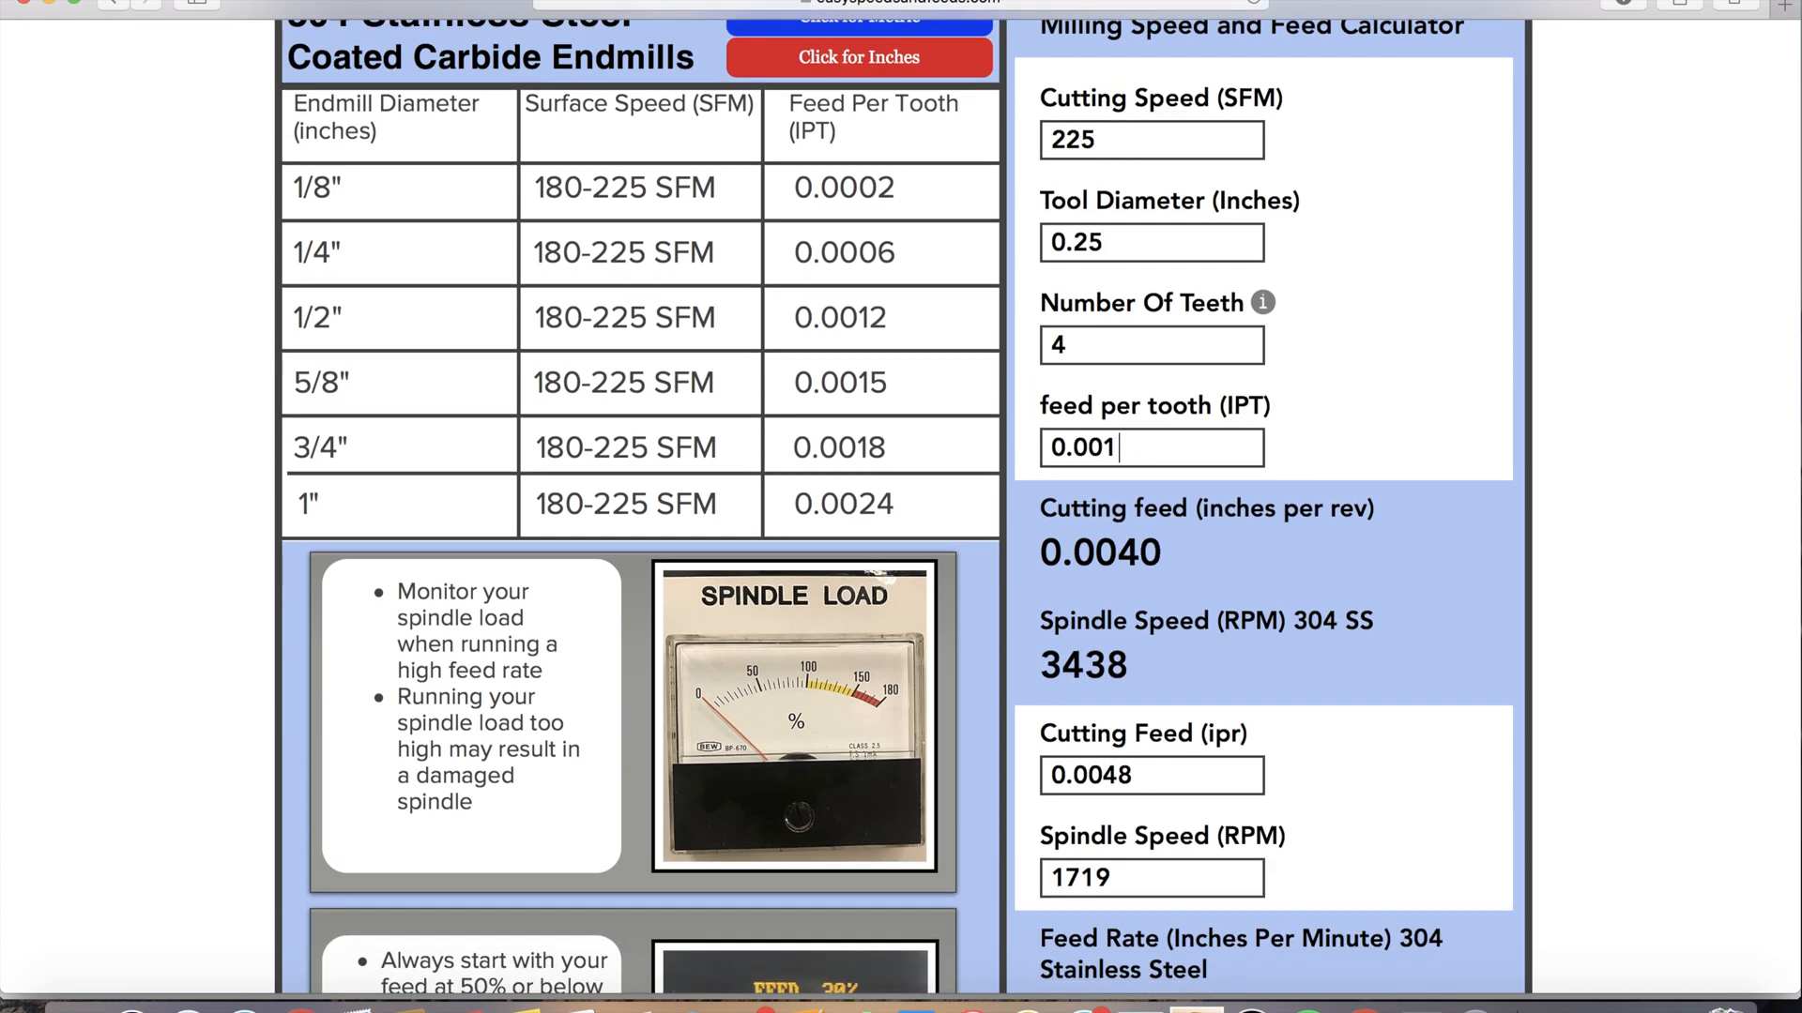
key("Backspace")
type("3")
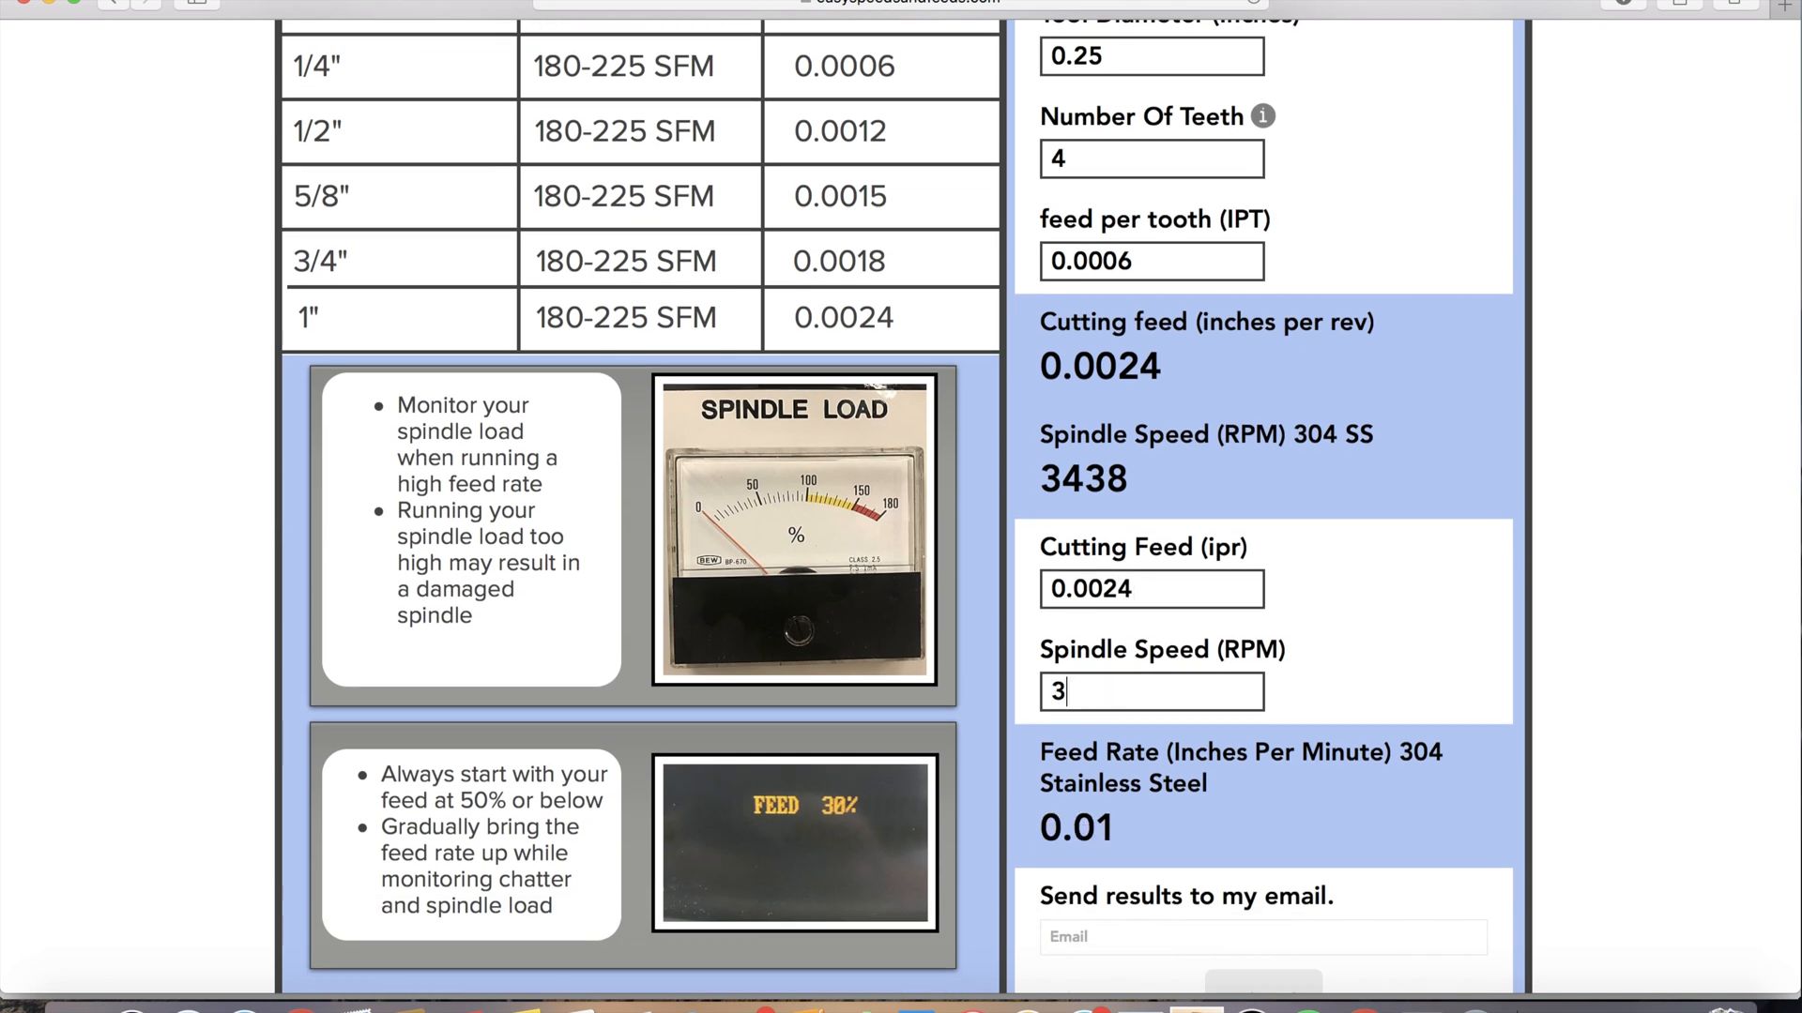
type("43")
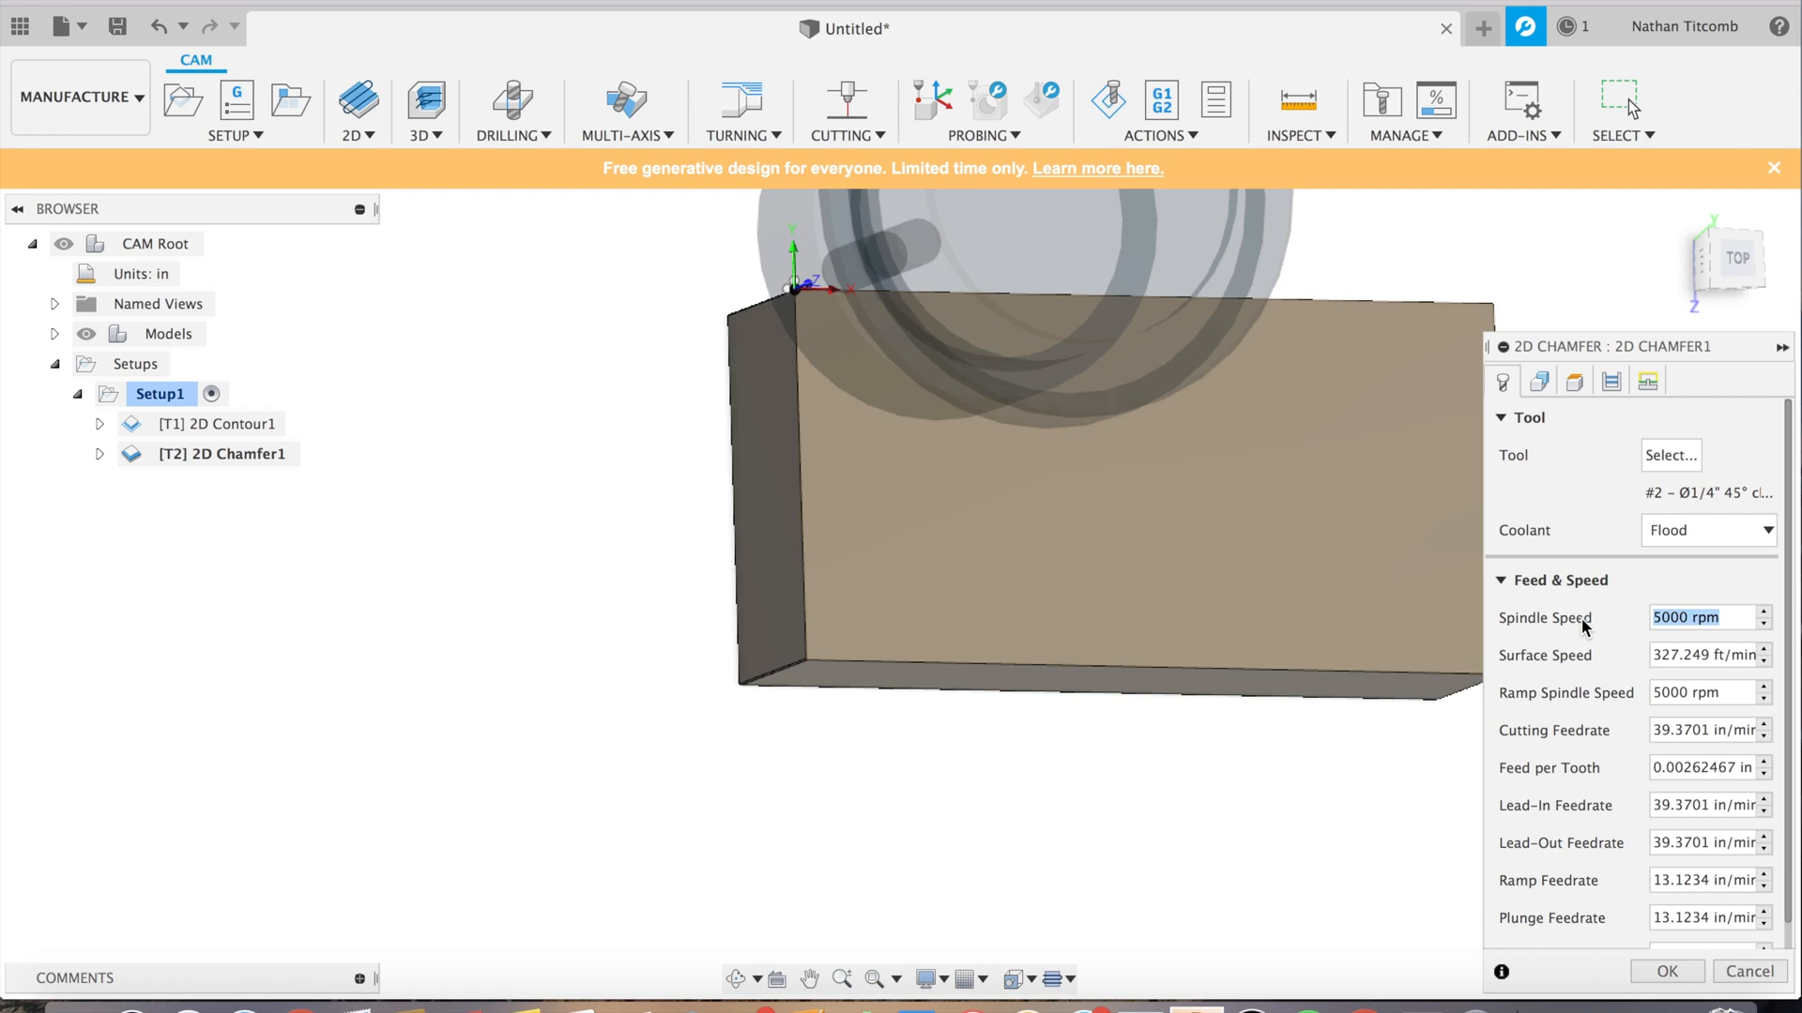
Step: Enter spindle speed 3438 and 8.25 feedrates for 2D Chamfer1, confirm it, and select Setup1
type("3438")
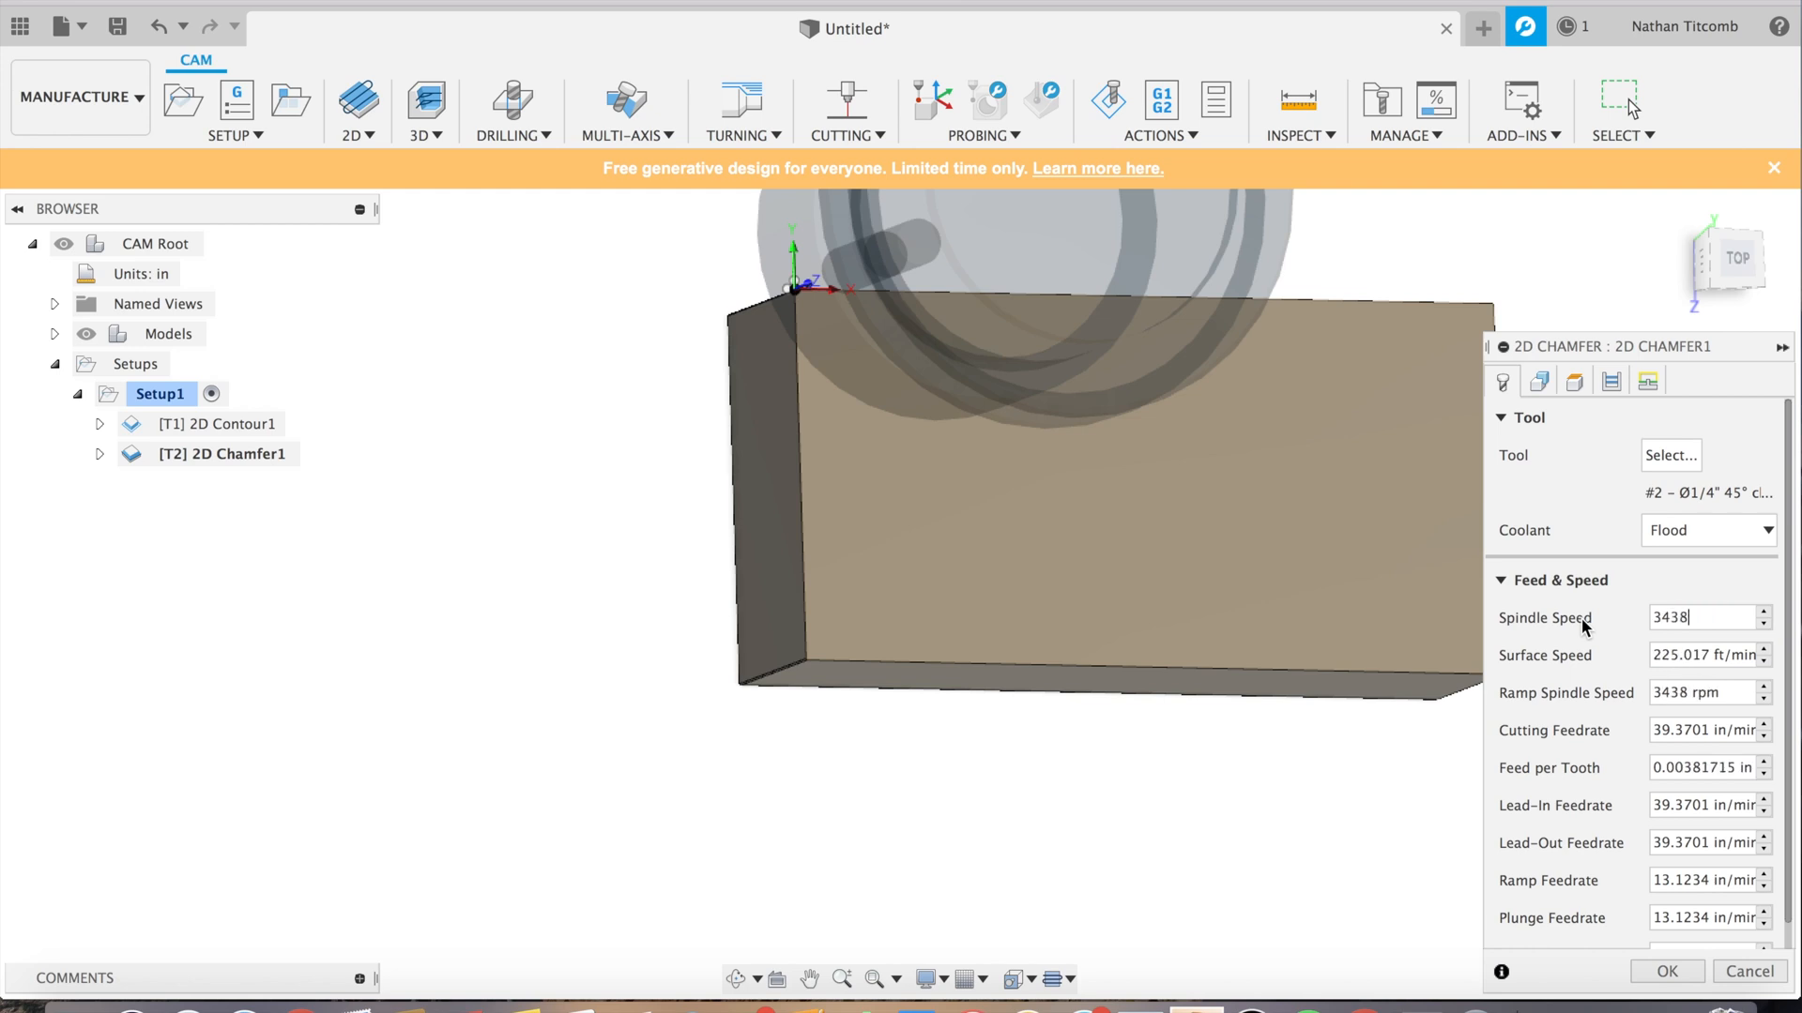
left_click(1700, 730)
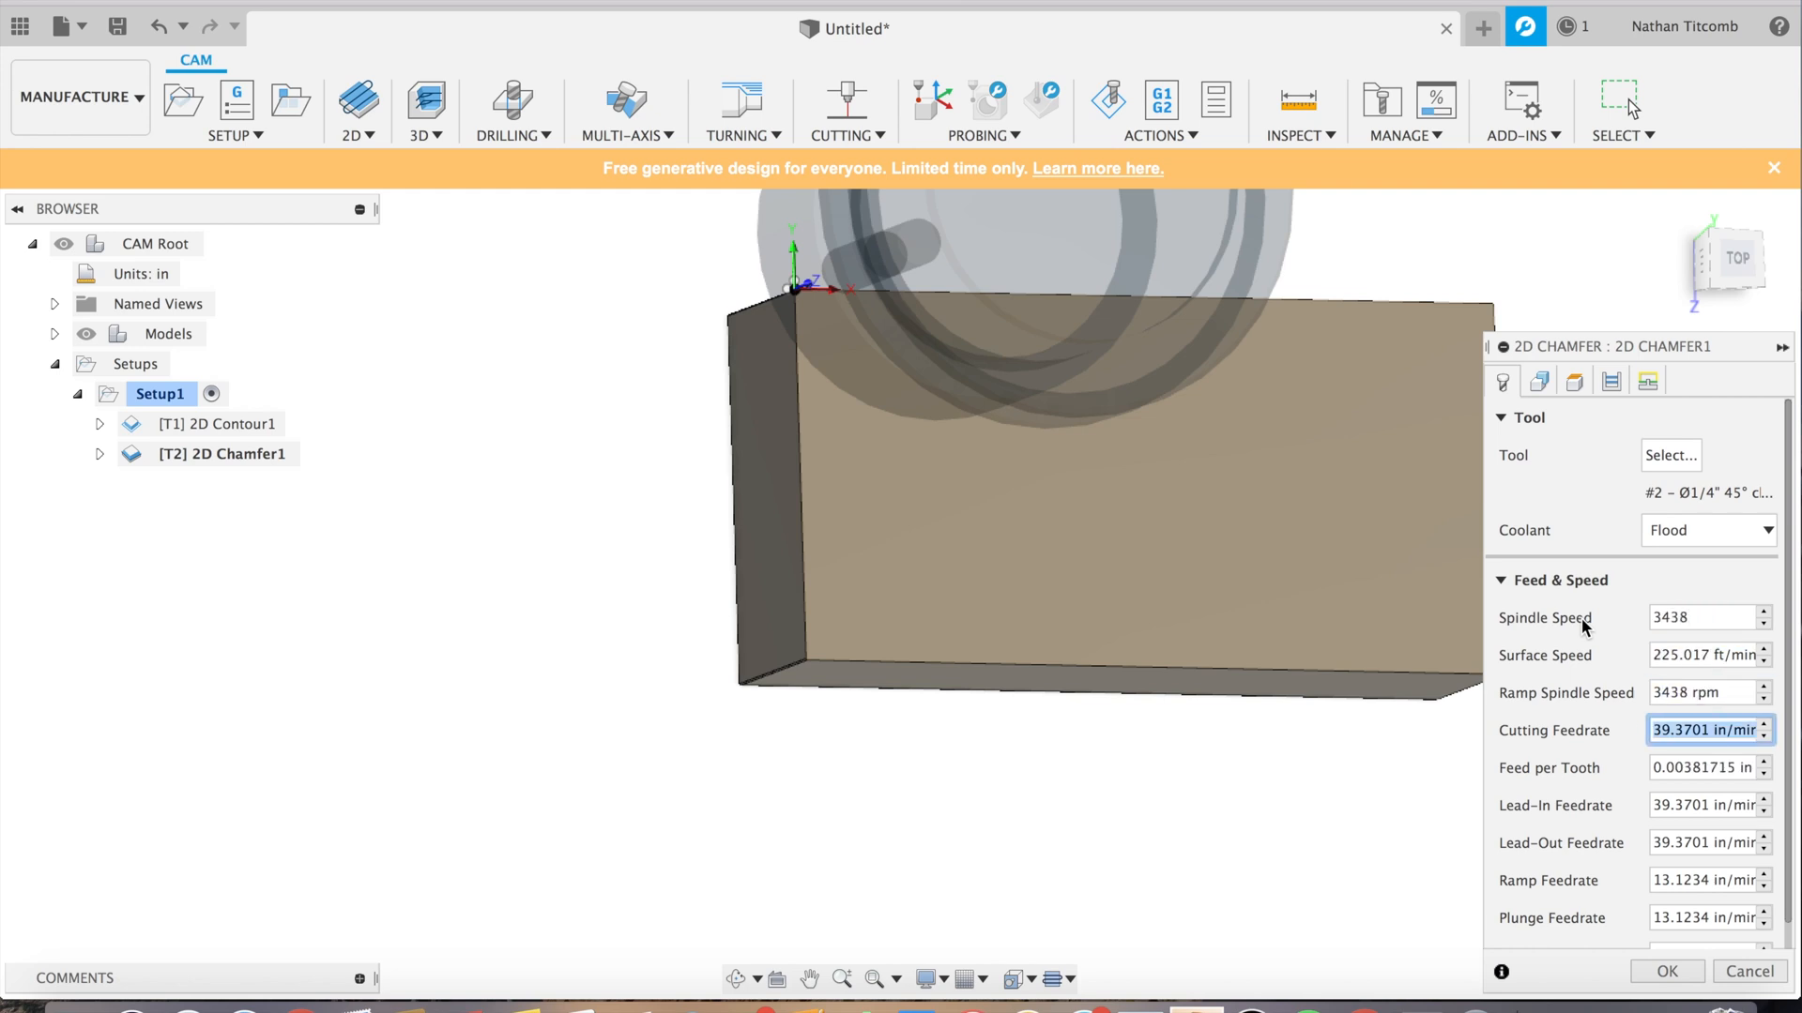
type("8.25")
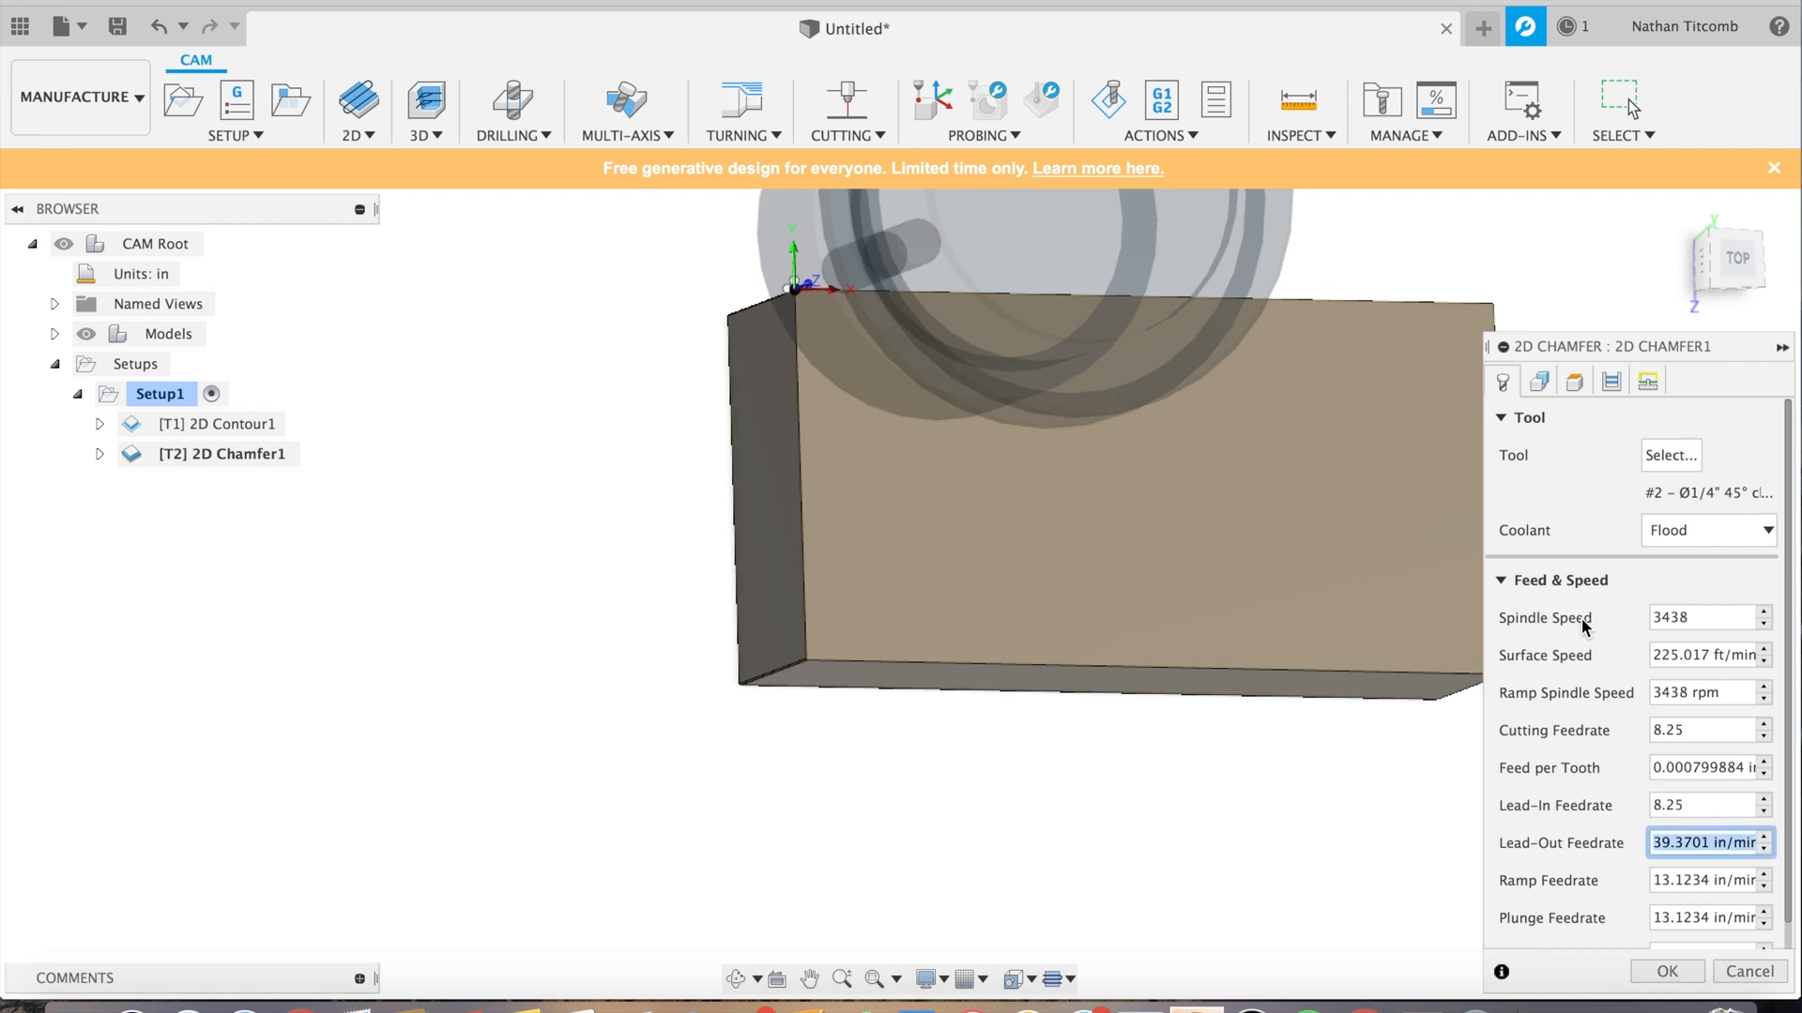
type("8.25")
left_click(1710, 916)
type("10")
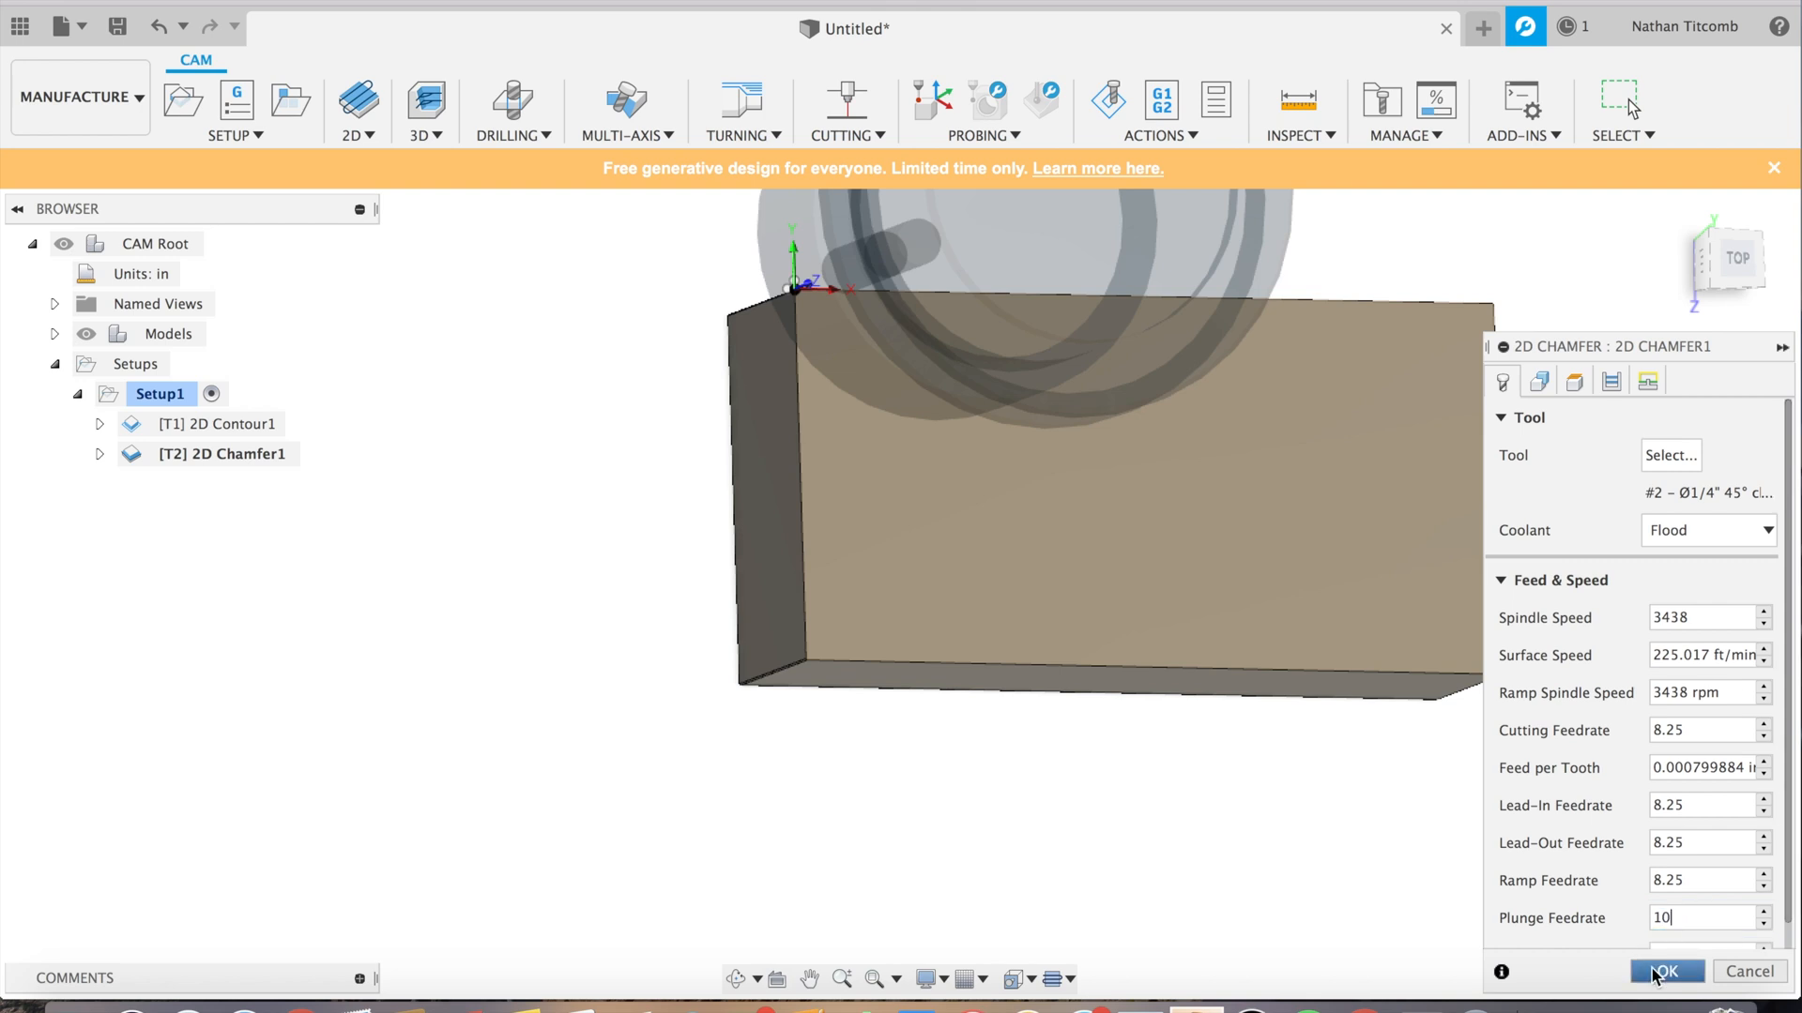
left_click(1667, 972)
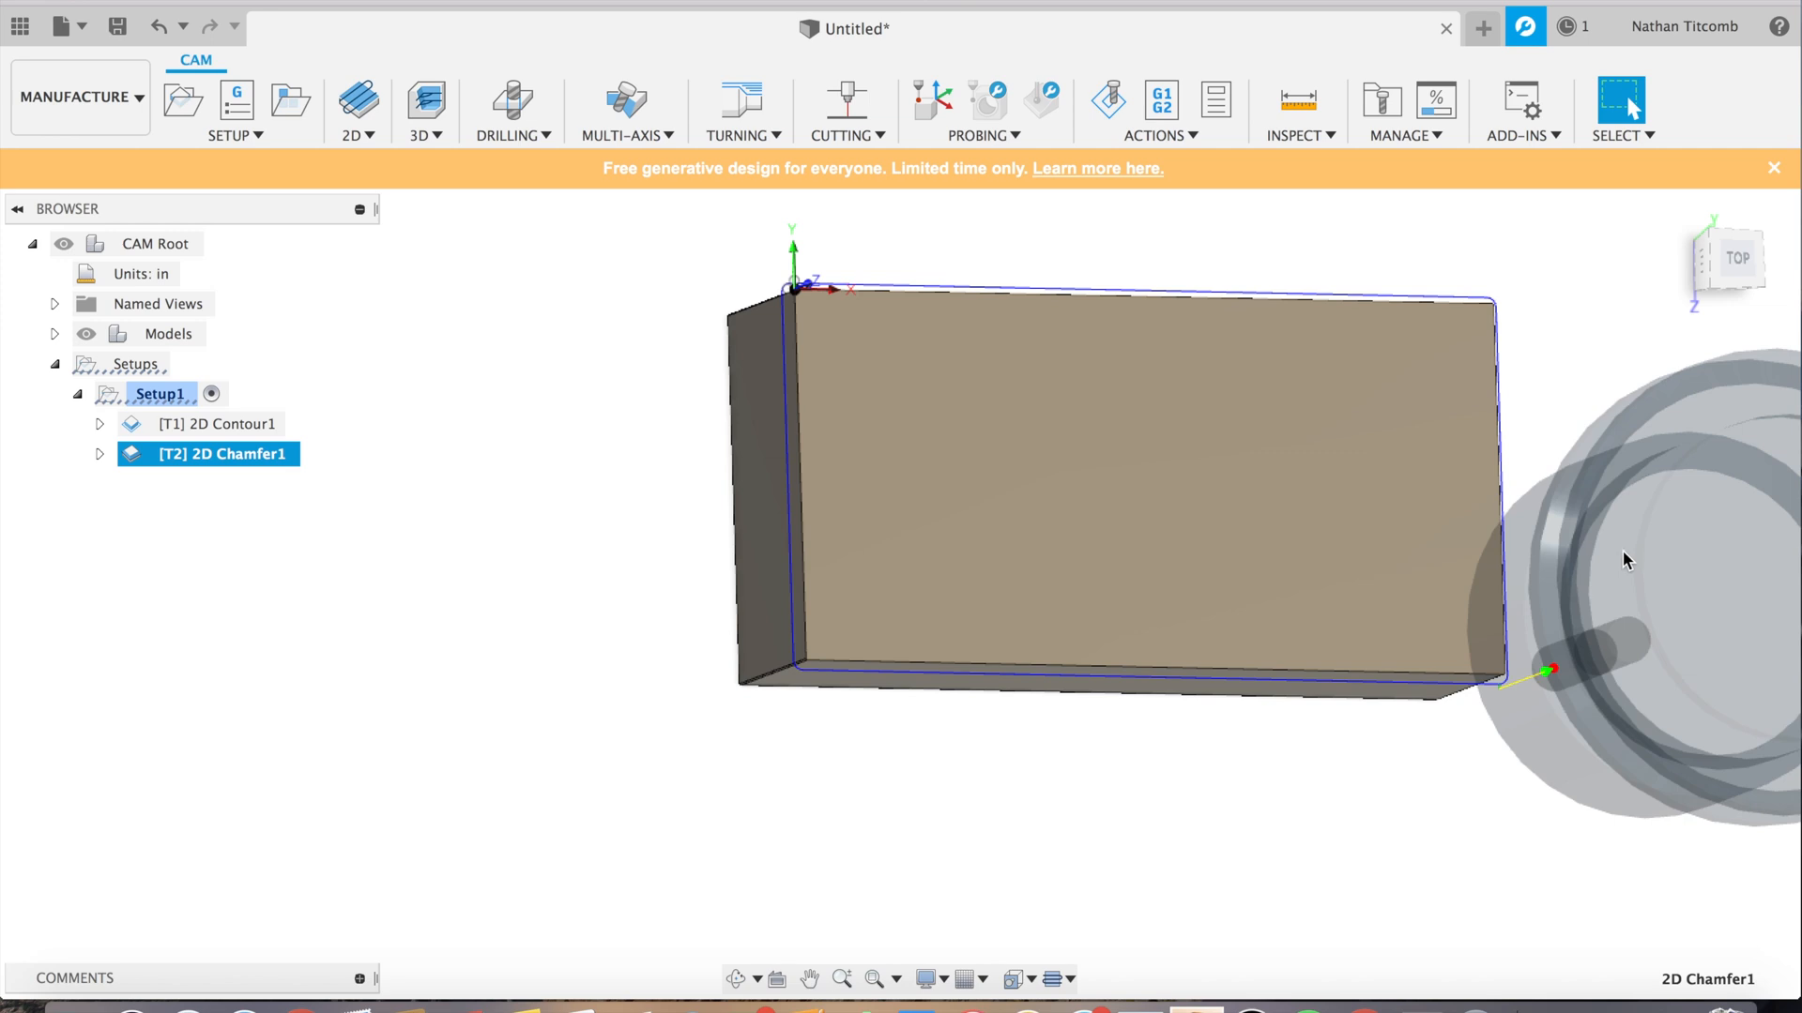
left_click(158, 394)
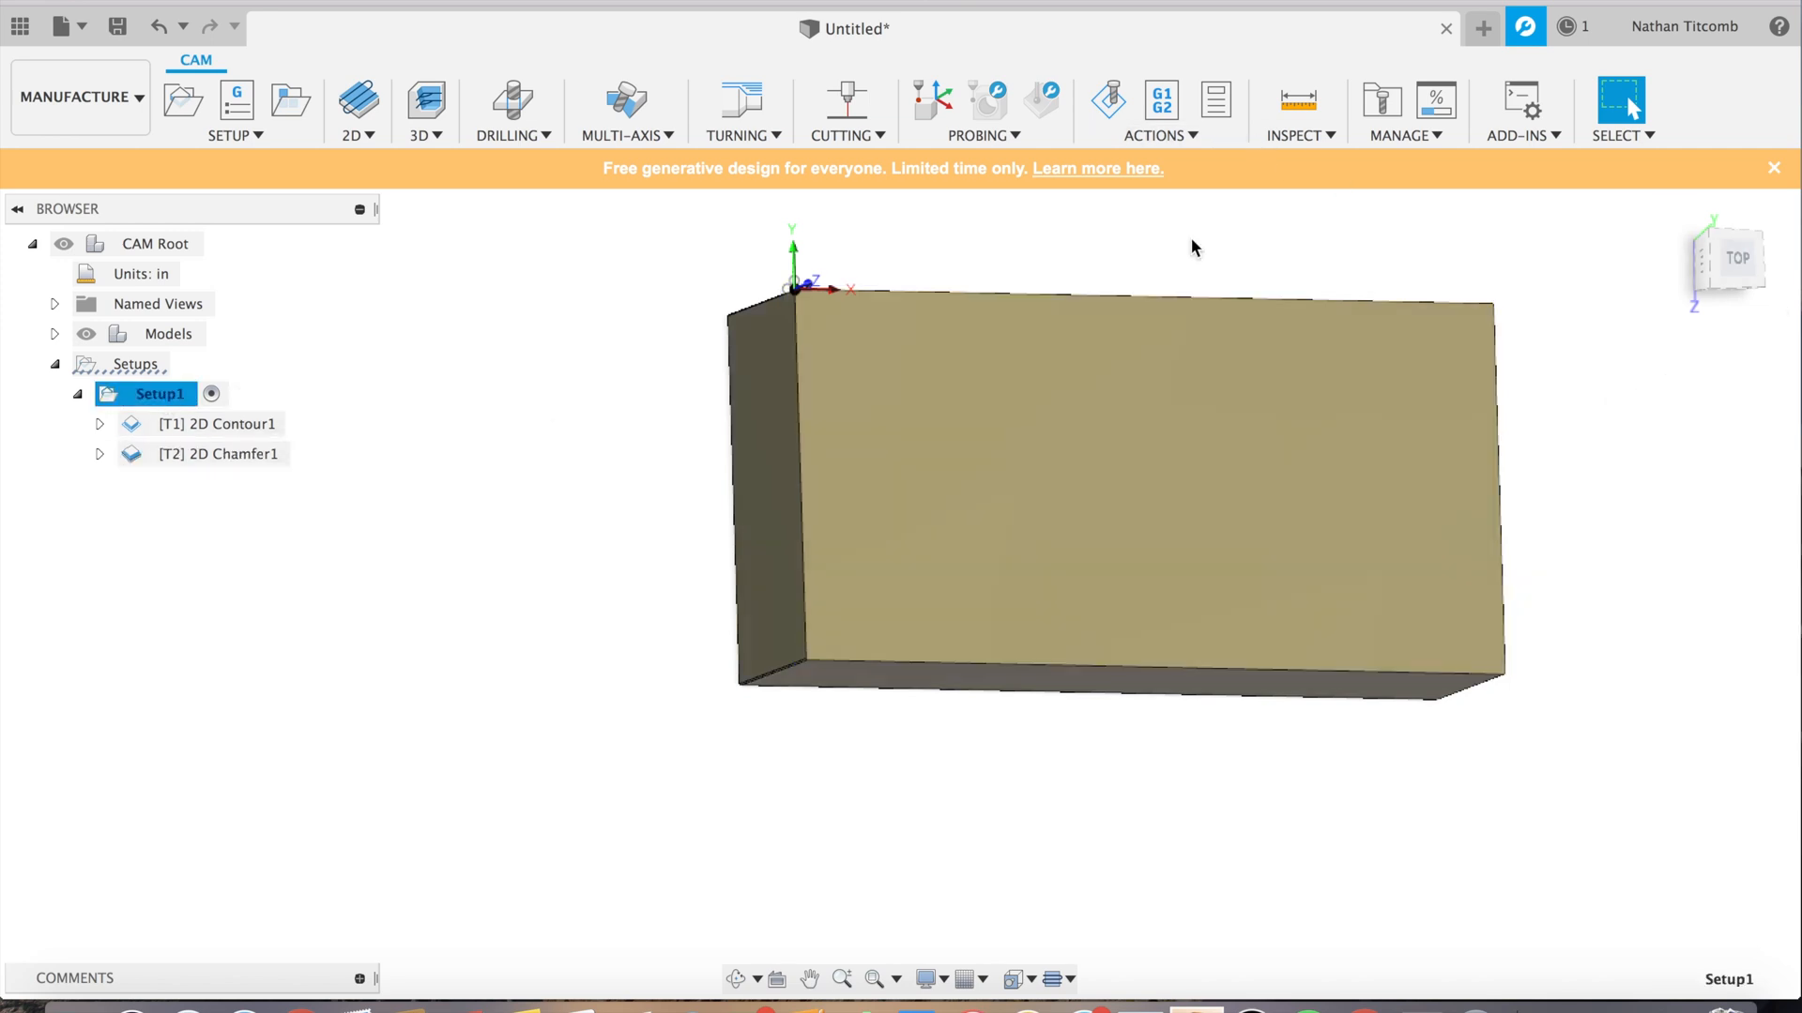
mouse_move(1111, 111)
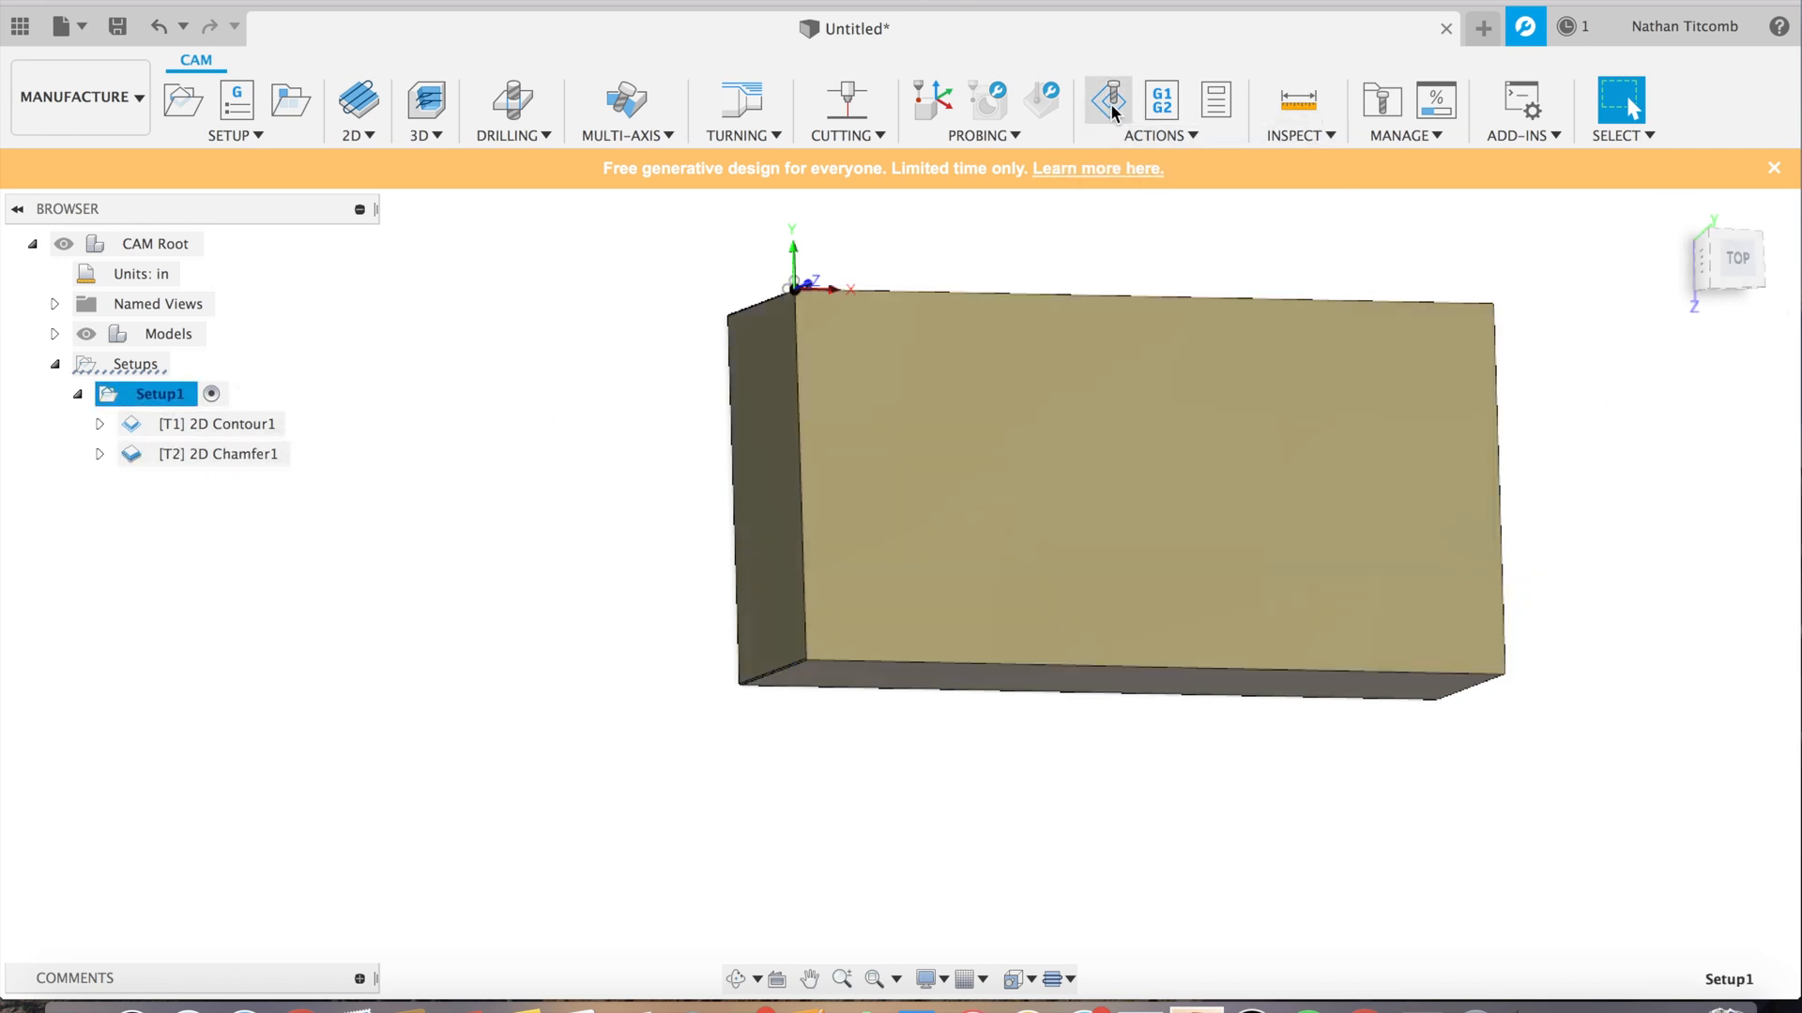
Step: Run the simulation of Setup1 so the contour and chamfer toolpaths play
left_click(1108, 98)
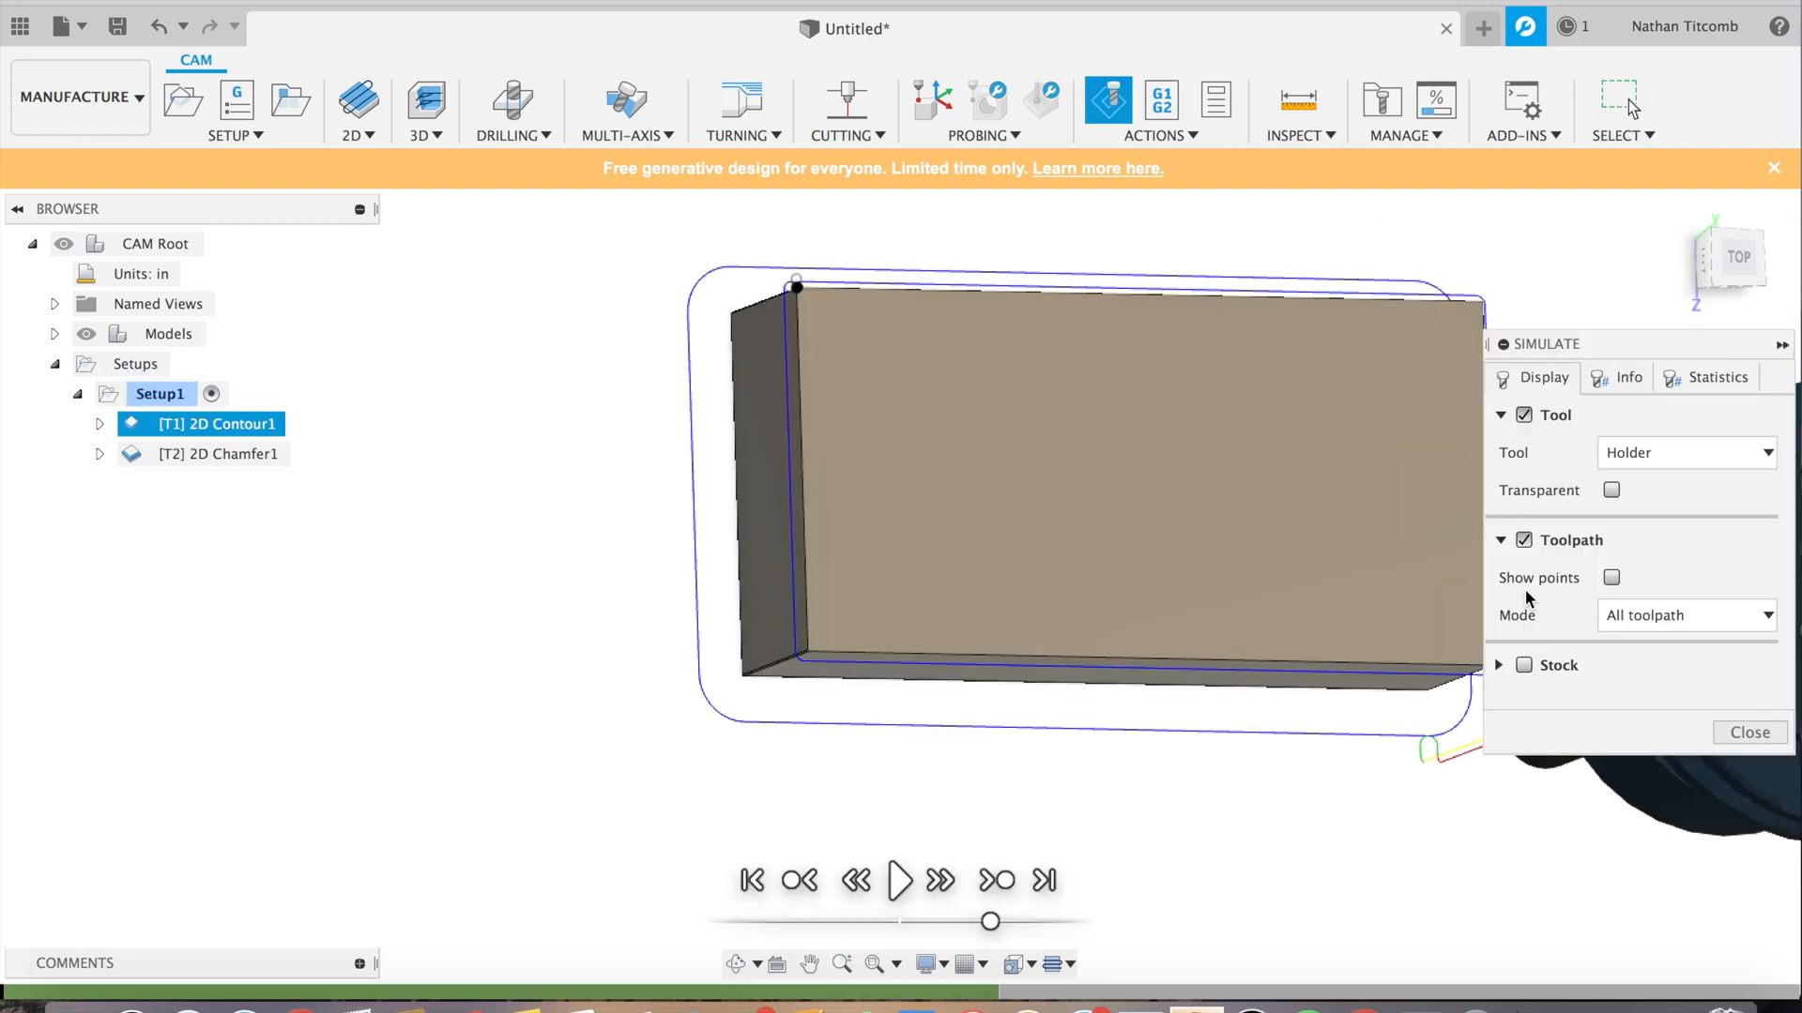
left_click(899, 881)
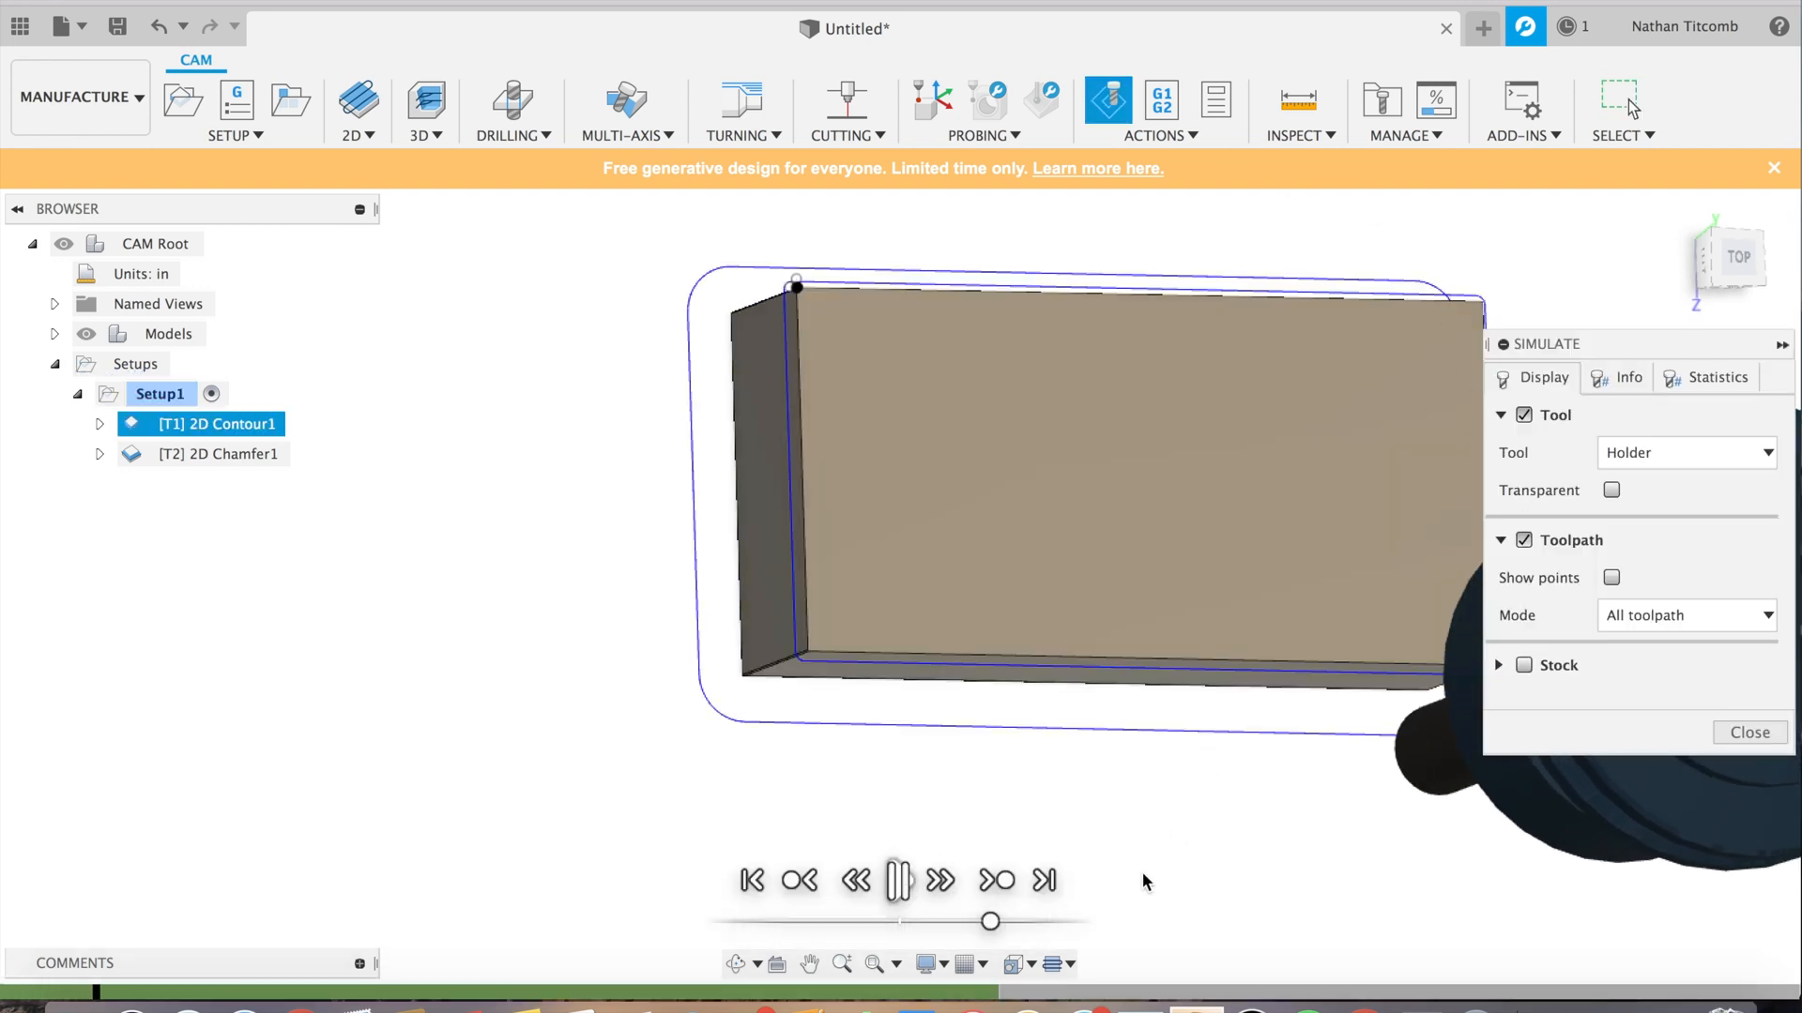